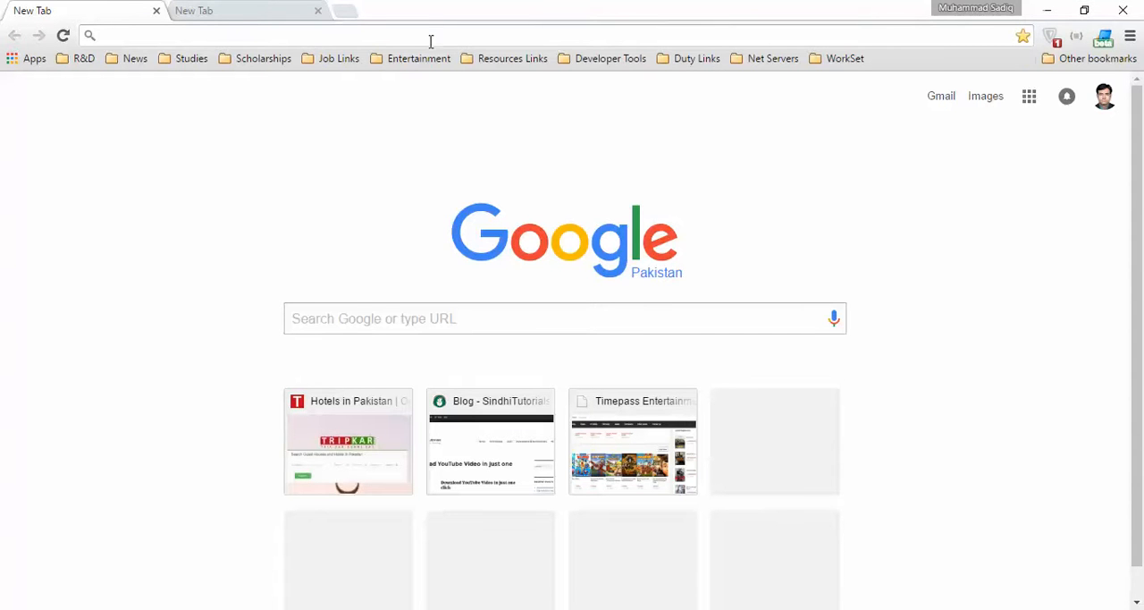
# - Search Google for bootstrap, open getbootstrap.com and head to Download Bootstrap
pyautogui.write('bootstrap')
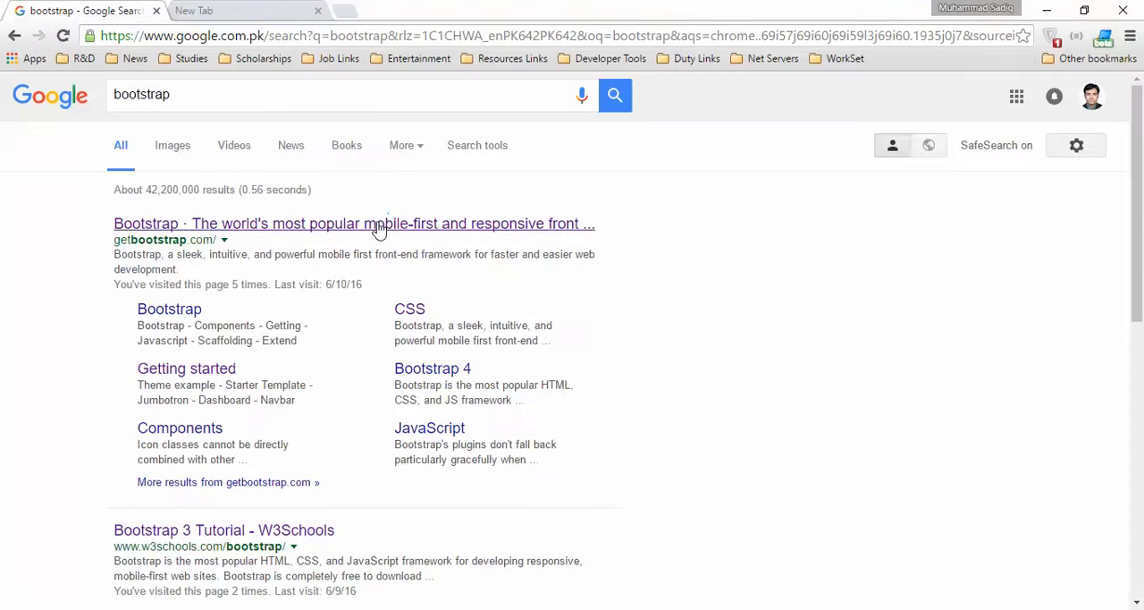
pyautogui.click(354, 223)
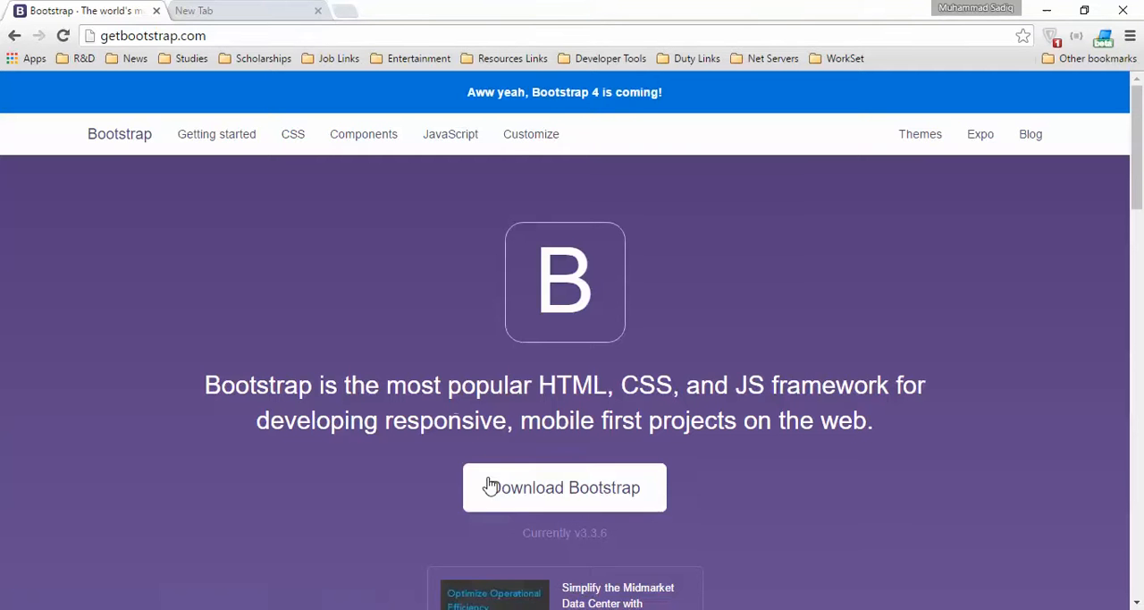
pyautogui.click(565, 486)
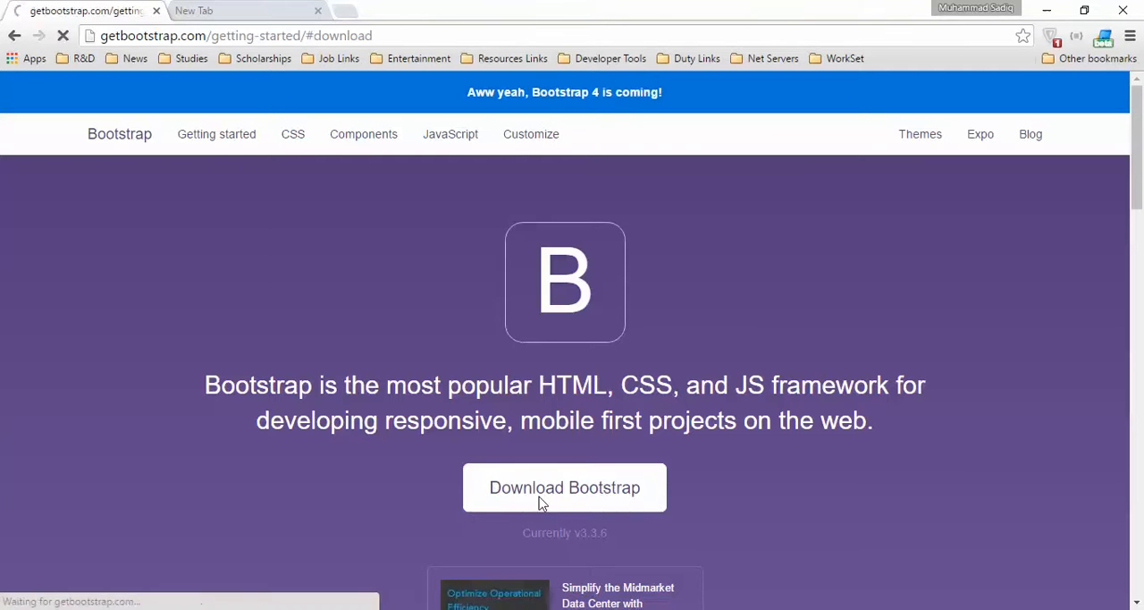
# - On the Getting started page, select the compiled CSS CDN link snippet
pyautogui.click(565, 486)
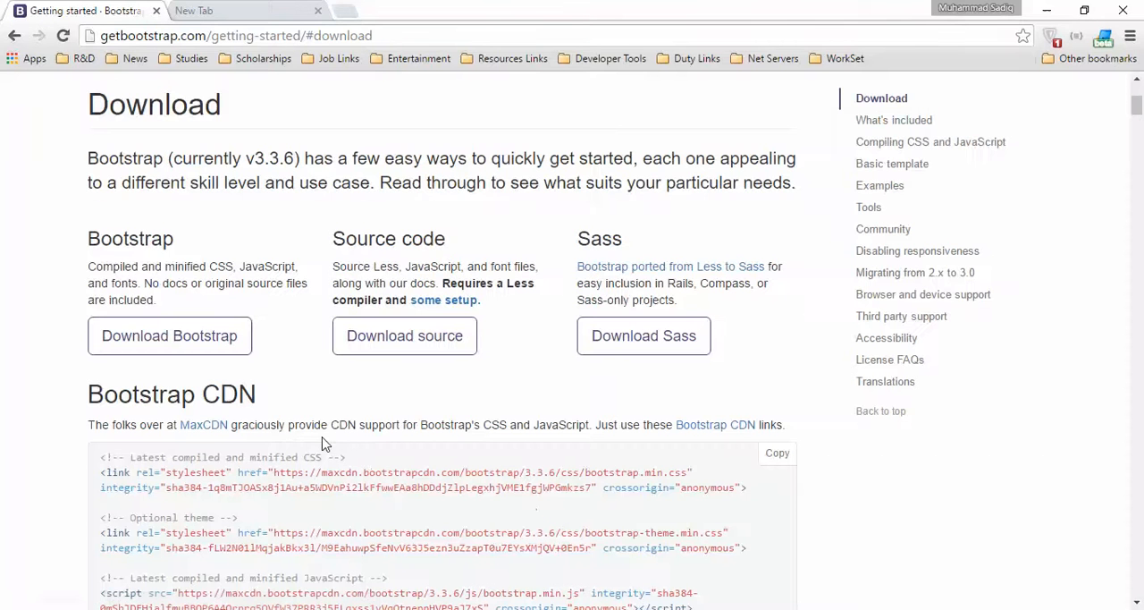
pyautogui.moveTo(418, 251)
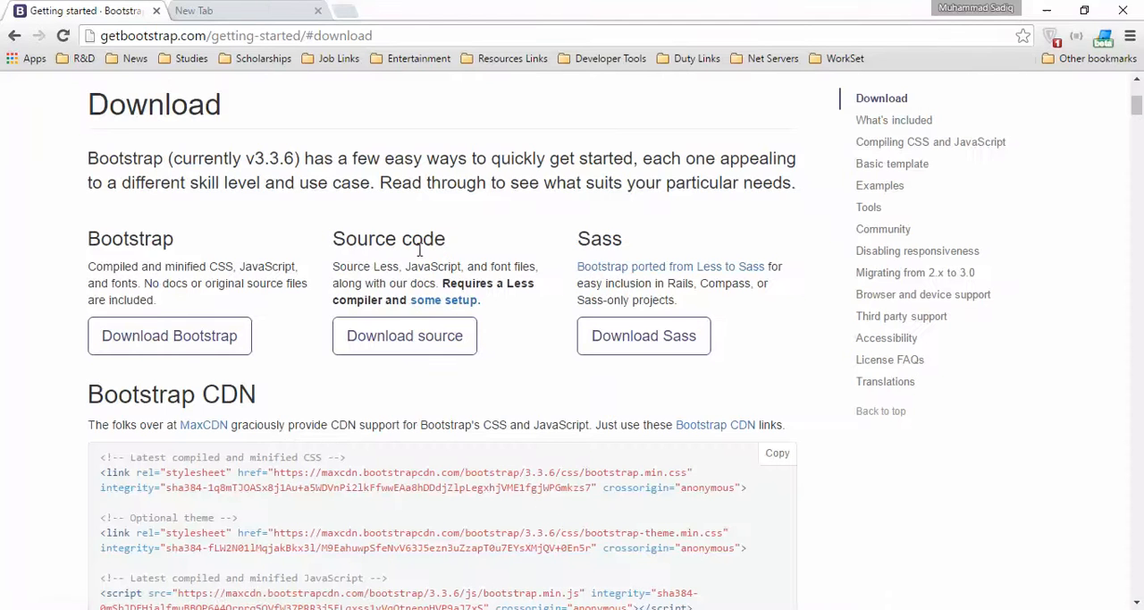
pyautogui.moveTo(190, 283)
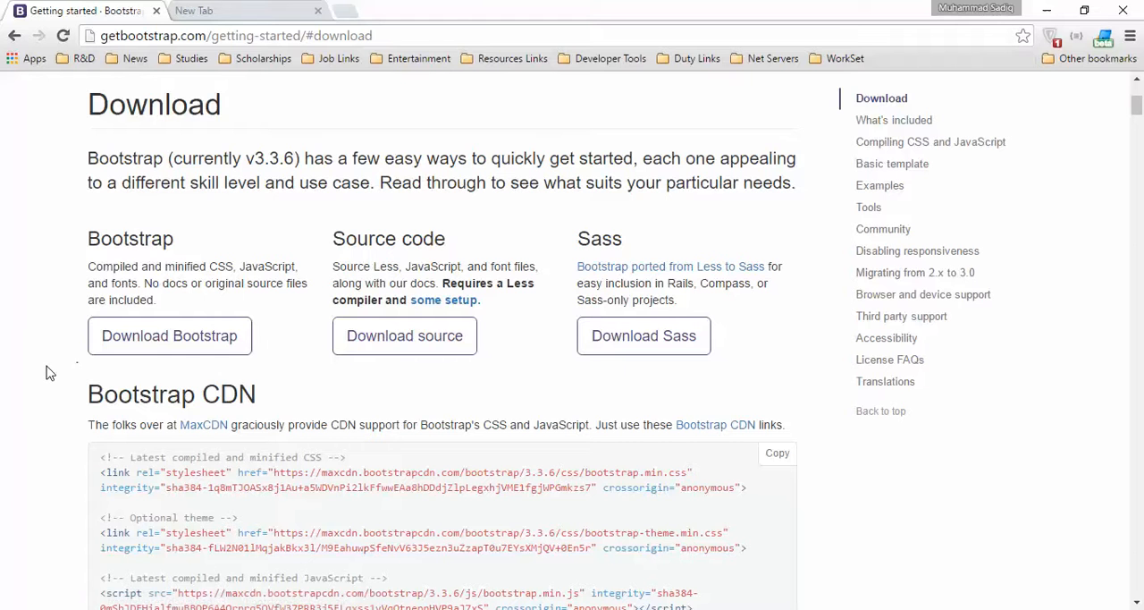
pyautogui.scroll(-3)
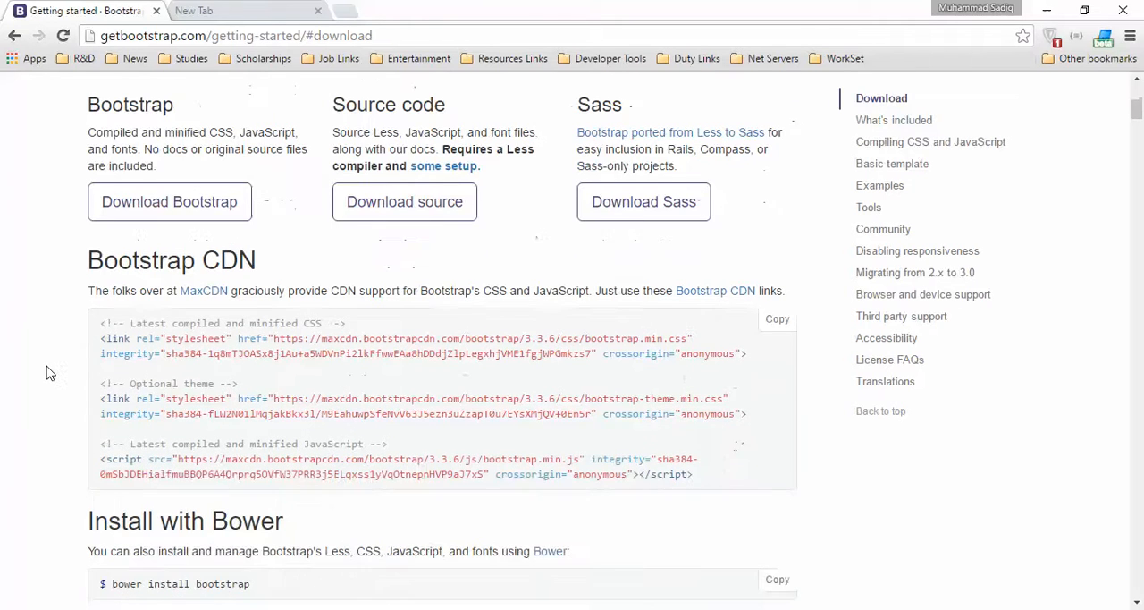
pyautogui.moveTo(63, 367)
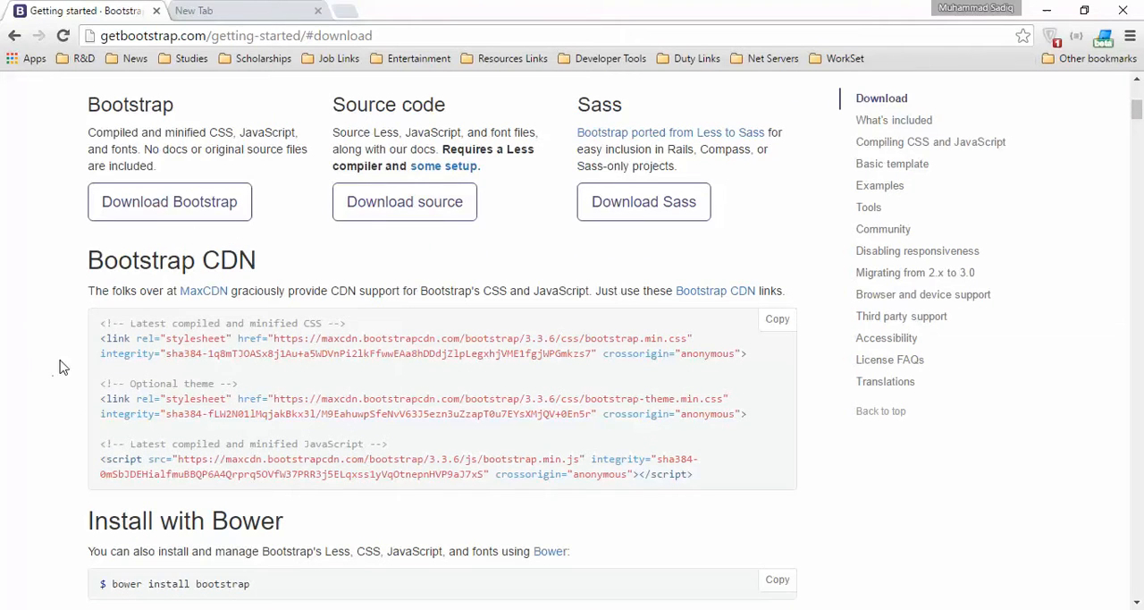
pyautogui.doubleClick(229, 261)
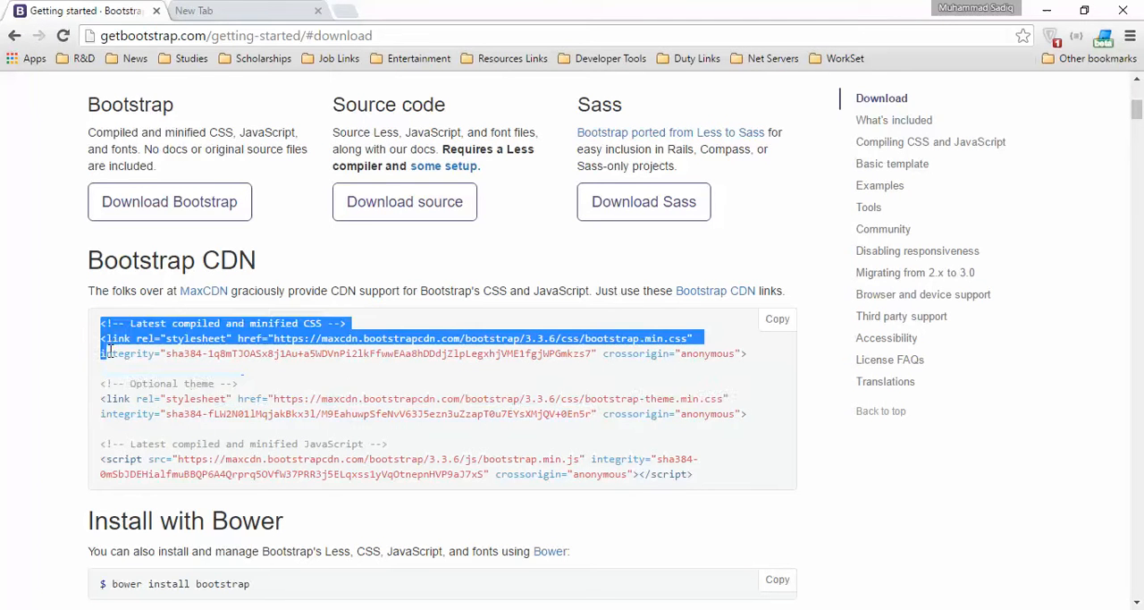
# - Review the remaining install options and return to the Download section
pyautogui.scroll(-3)
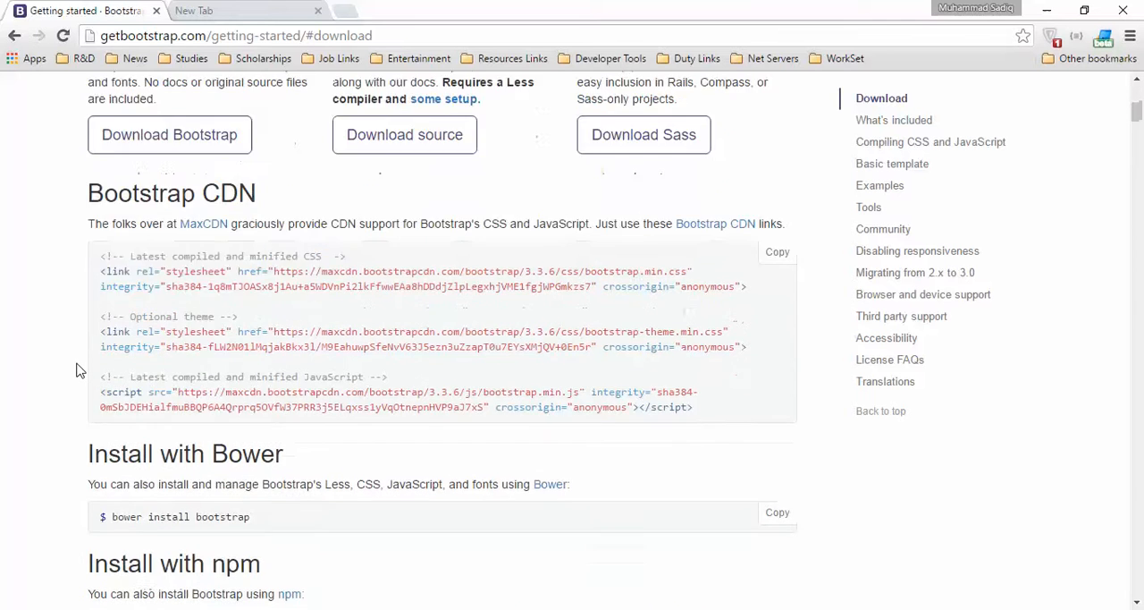
pyautogui.scroll(-3)
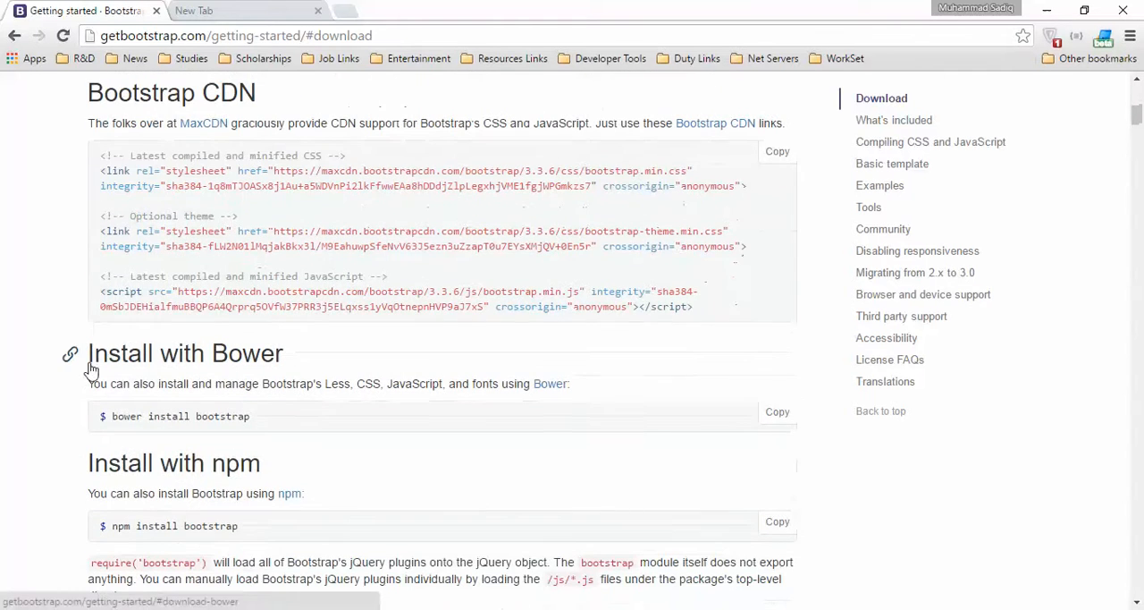
pyautogui.moveTo(80, 449)
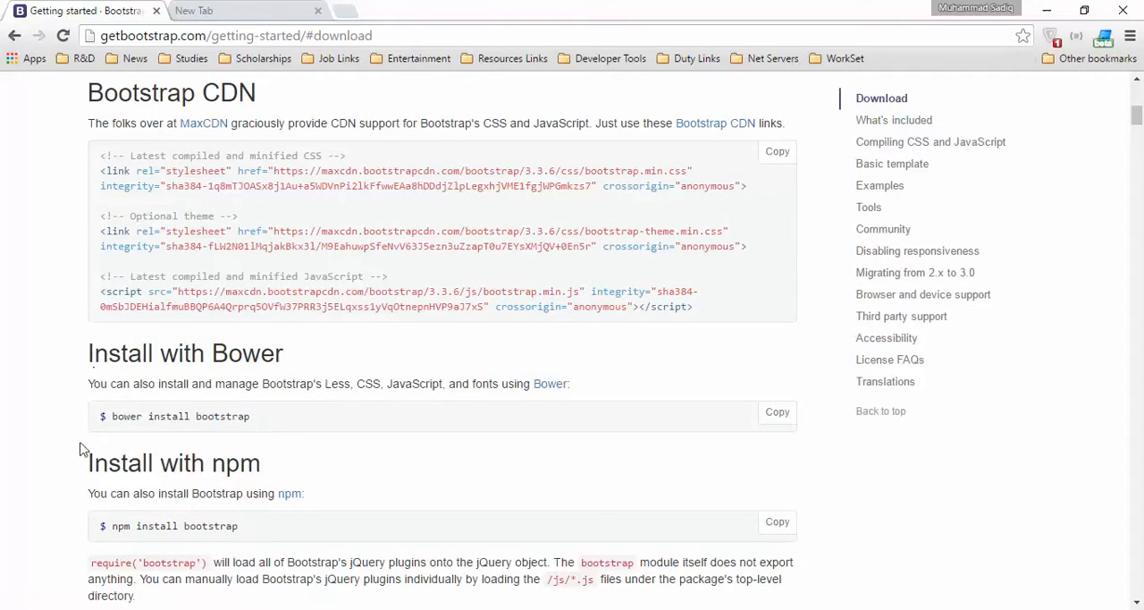
pyautogui.scroll(-3)
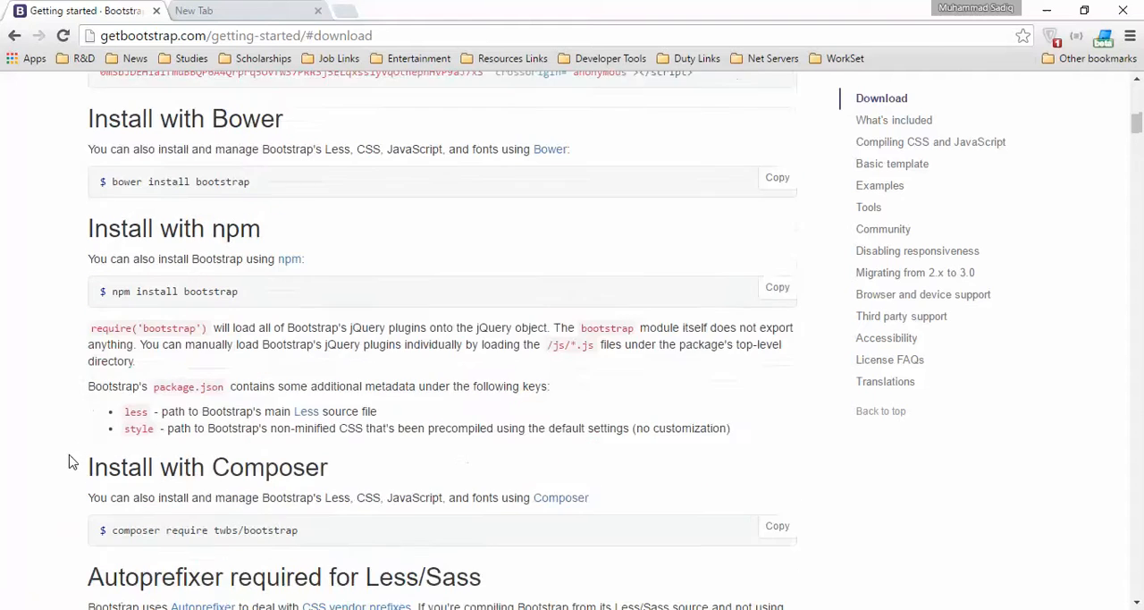
pyautogui.scroll(-3)
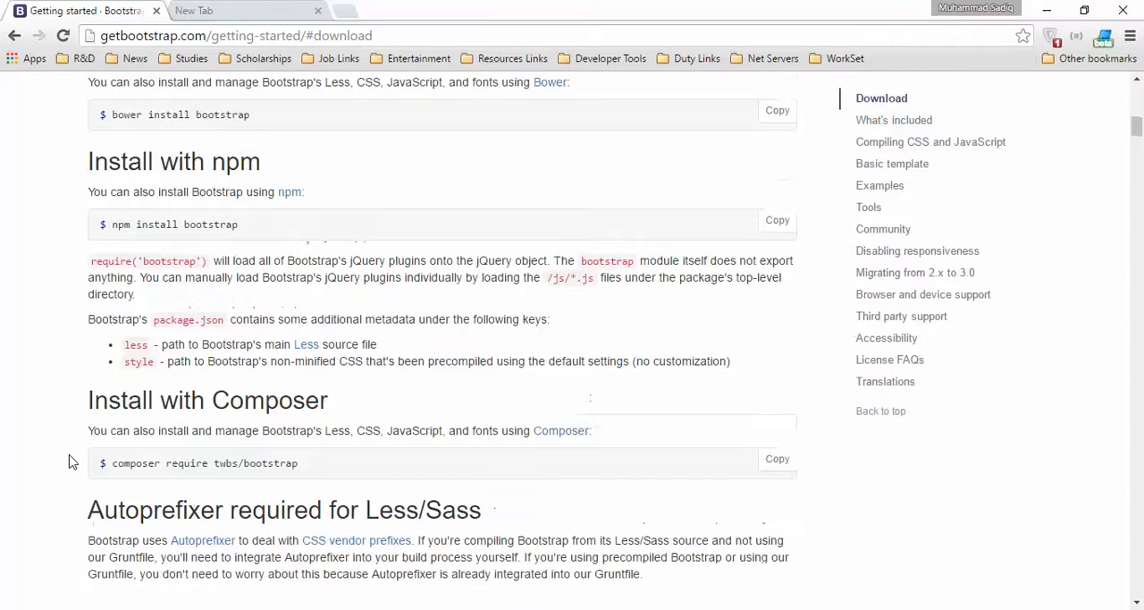
pyautogui.scroll(3)
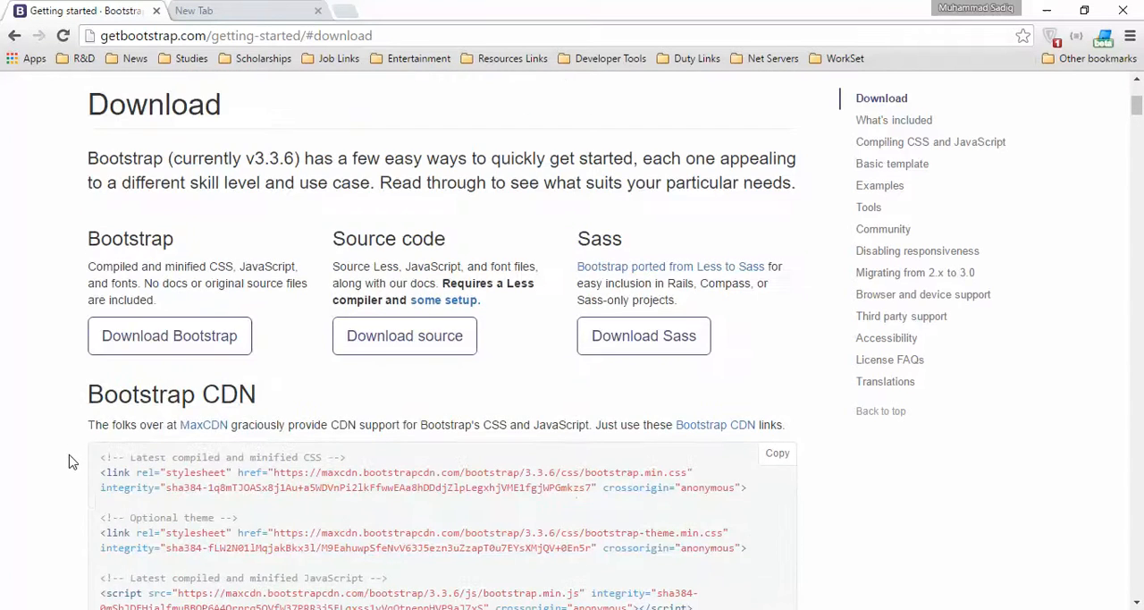
pyautogui.scroll(3)
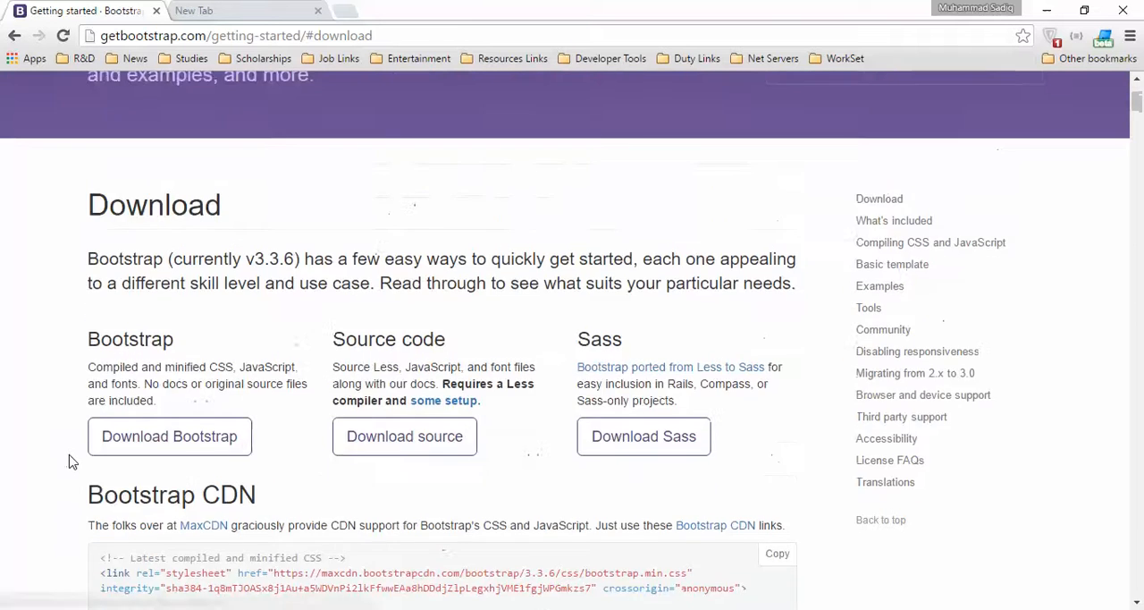
pyautogui.scroll(3)
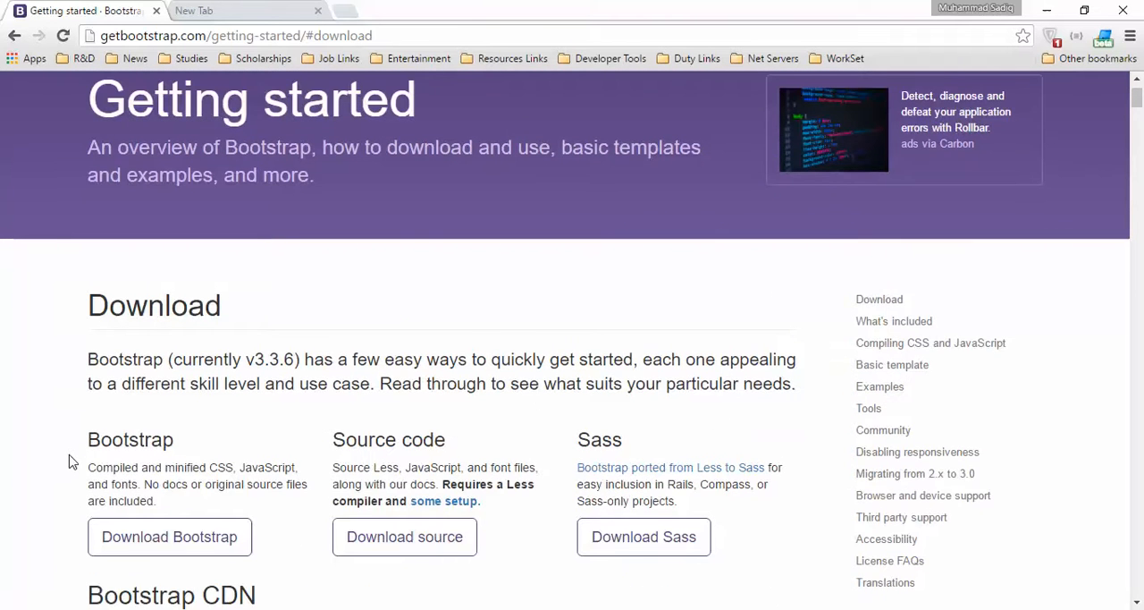
pyautogui.scroll(-3)
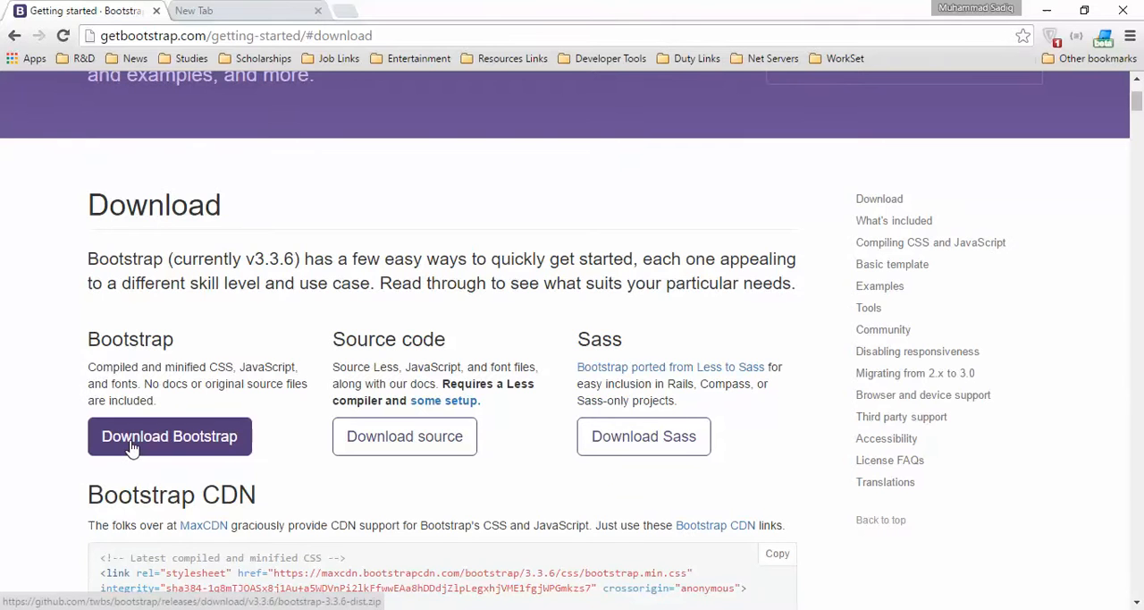
# - Download the compiled Bootstrap 3.3.6 zip and show it in the Downloads Programs folder
pyautogui.click(168, 437)
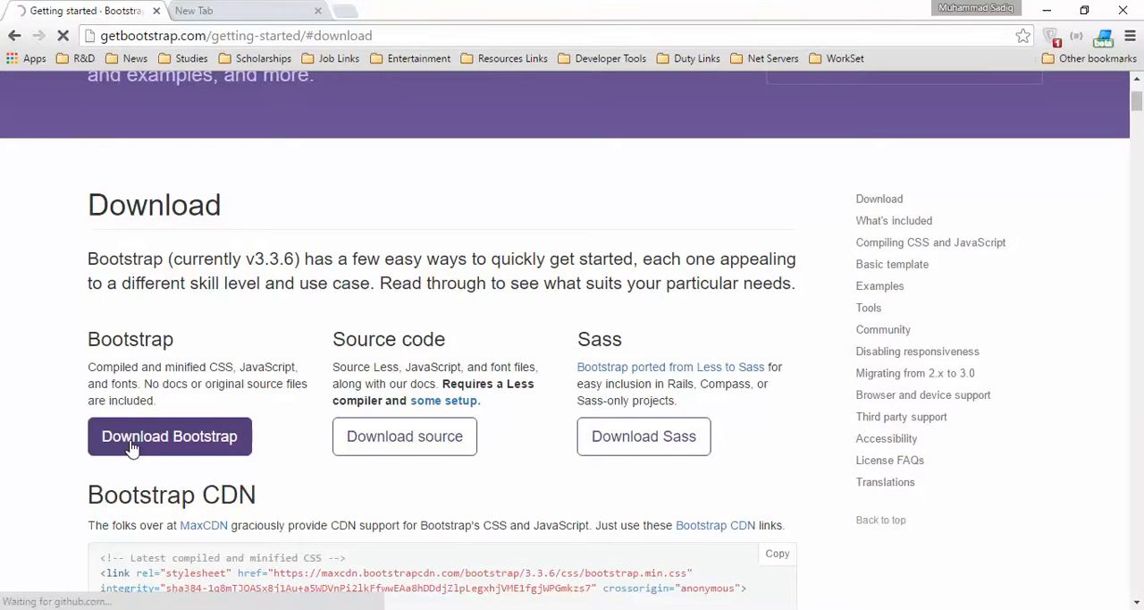
pyautogui.click(168, 436)
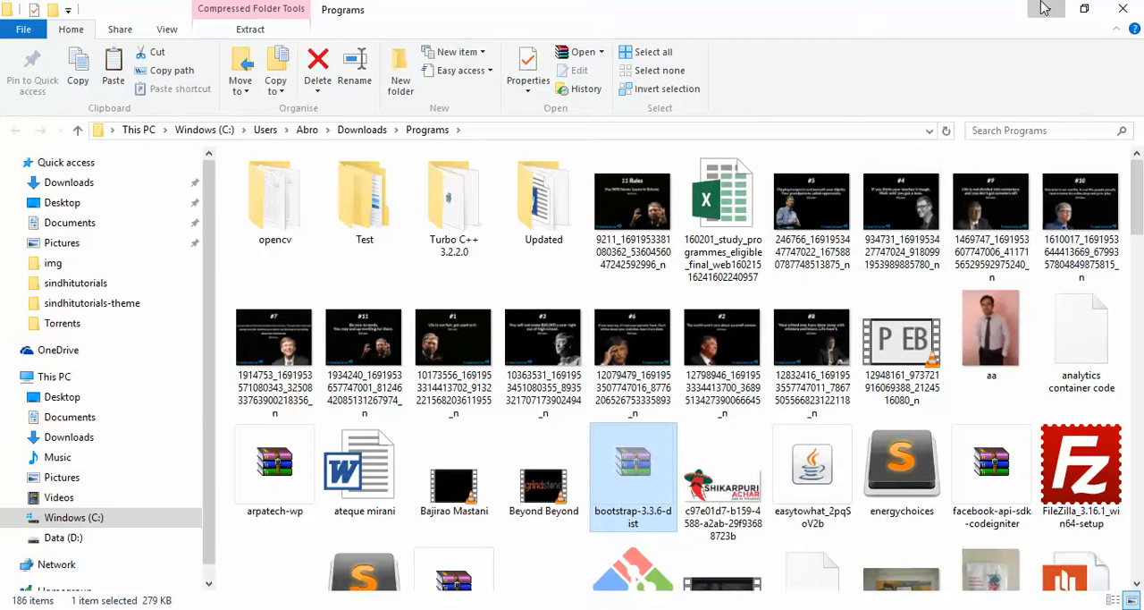
# - Create a new folder named bootstrap on the desktop
pyautogui.click(1115, 9)
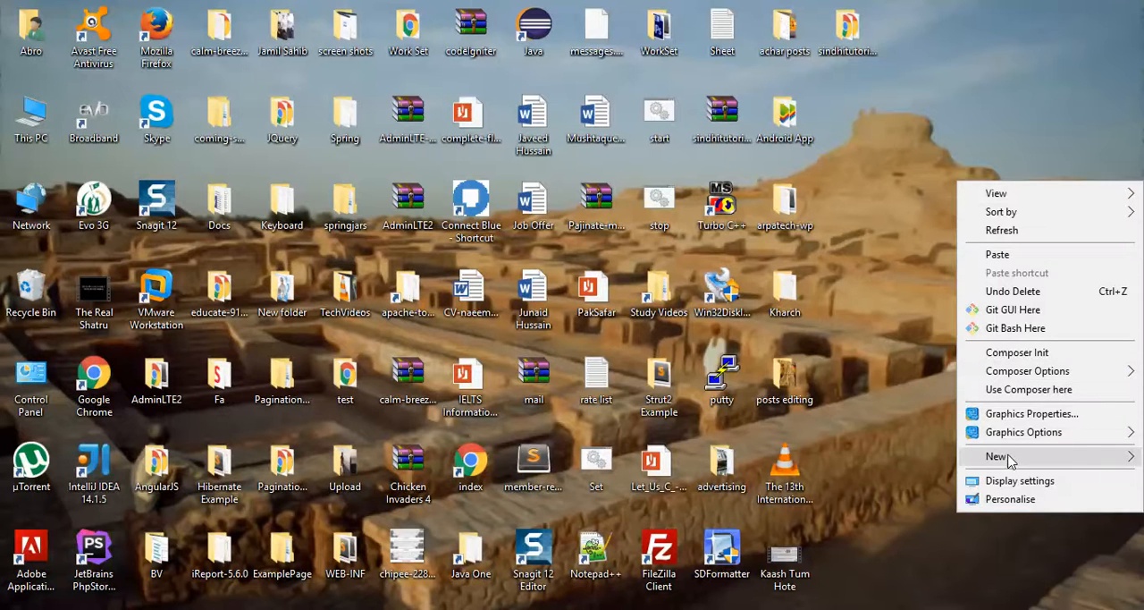
pyautogui.click(996, 456)
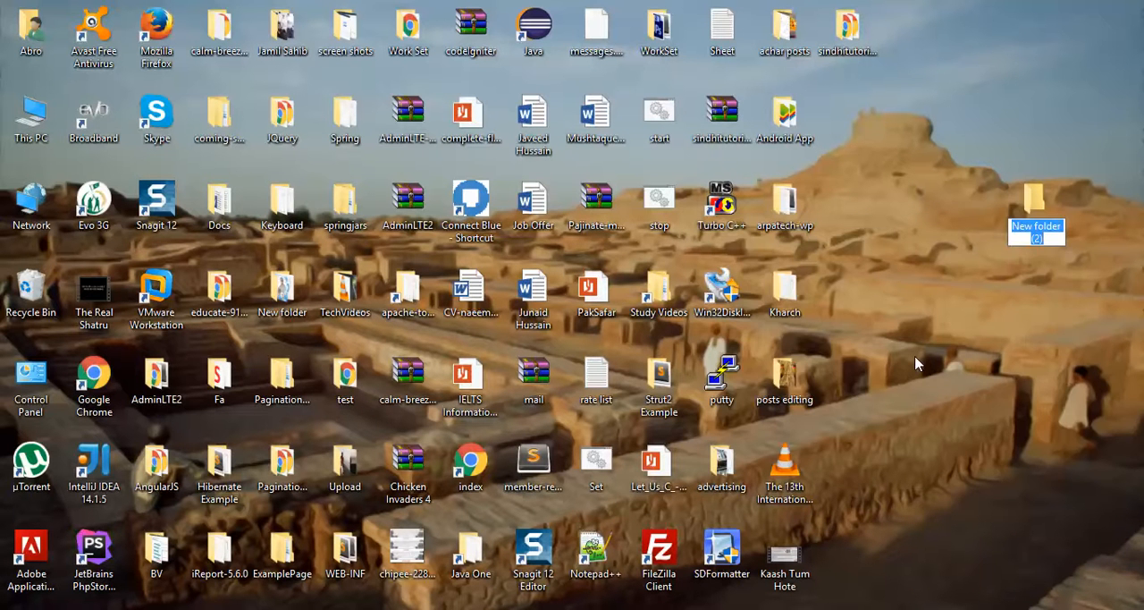
pyautogui.write('bootstrap')
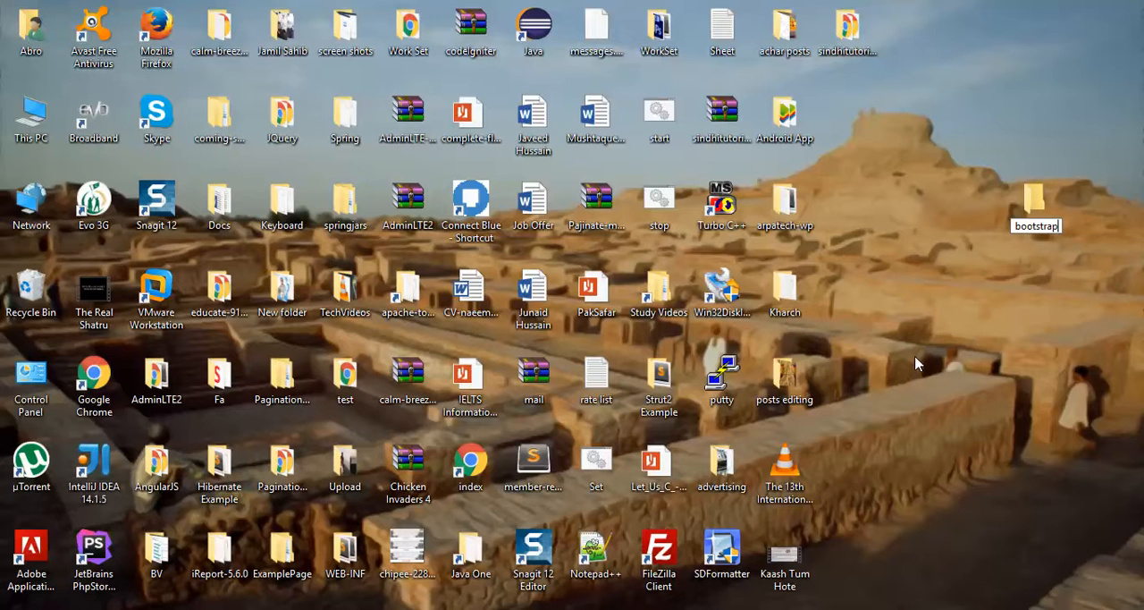
# - Paste the Bootstrap 3.3.6 zip into the bootstrap folder and extract it there
pyautogui.doubleClick(1035, 196)
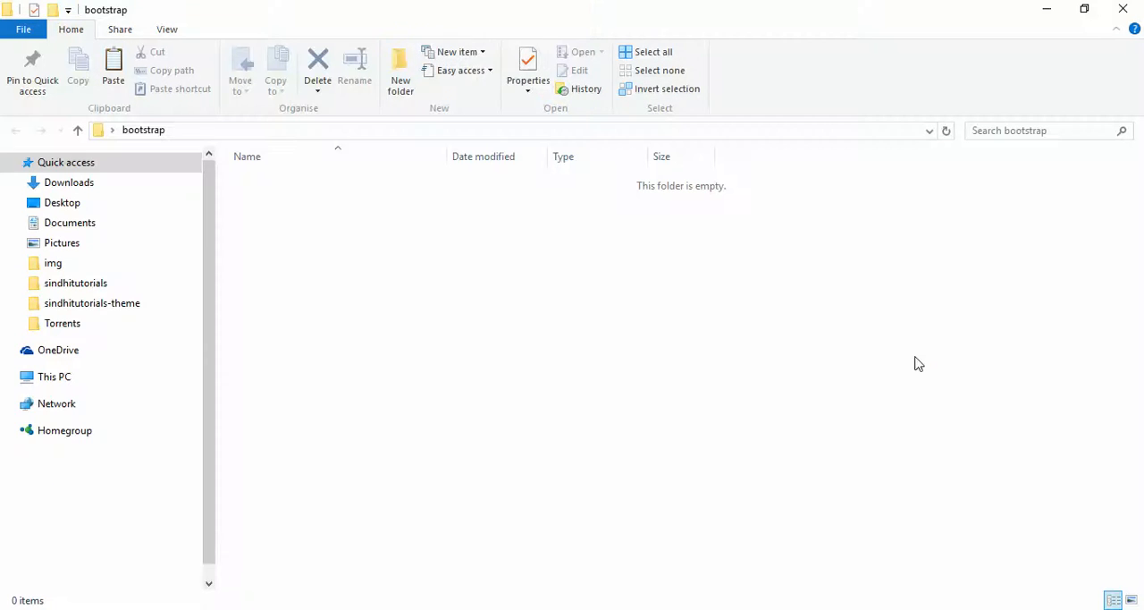
pyautogui.click(53, 376)
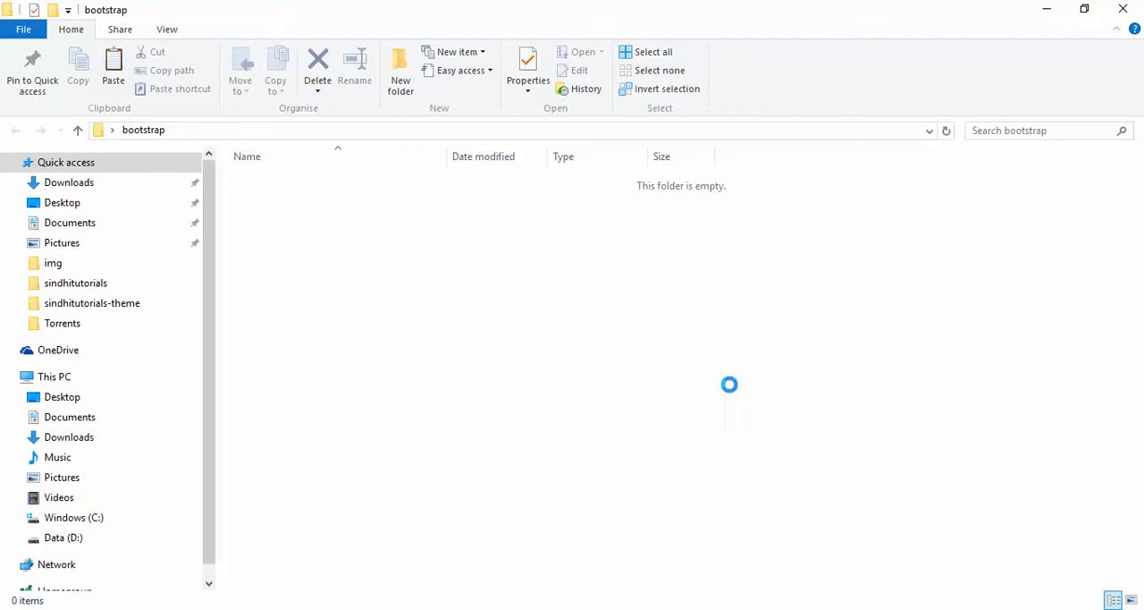
pyautogui.rightClick(268, 181)
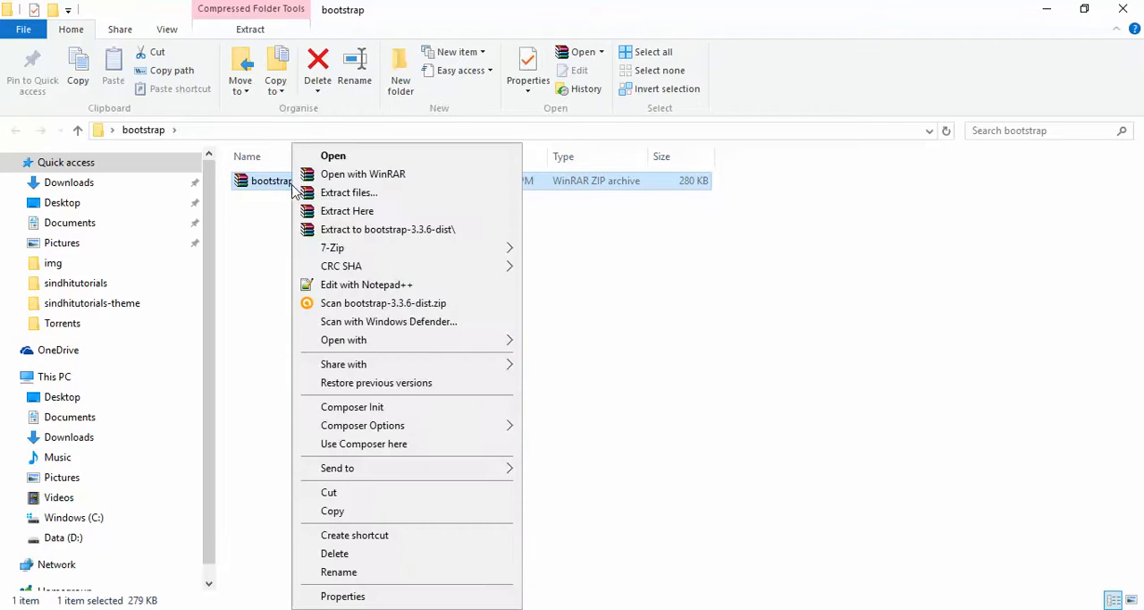
pyautogui.moveTo(364, 228)
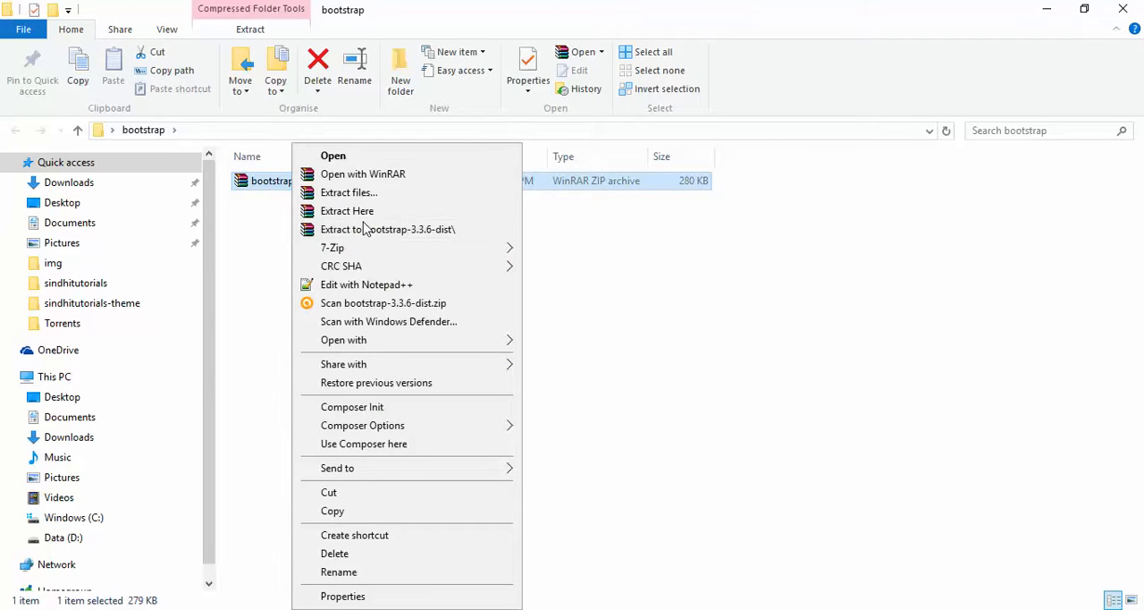
pyautogui.click(347, 211)
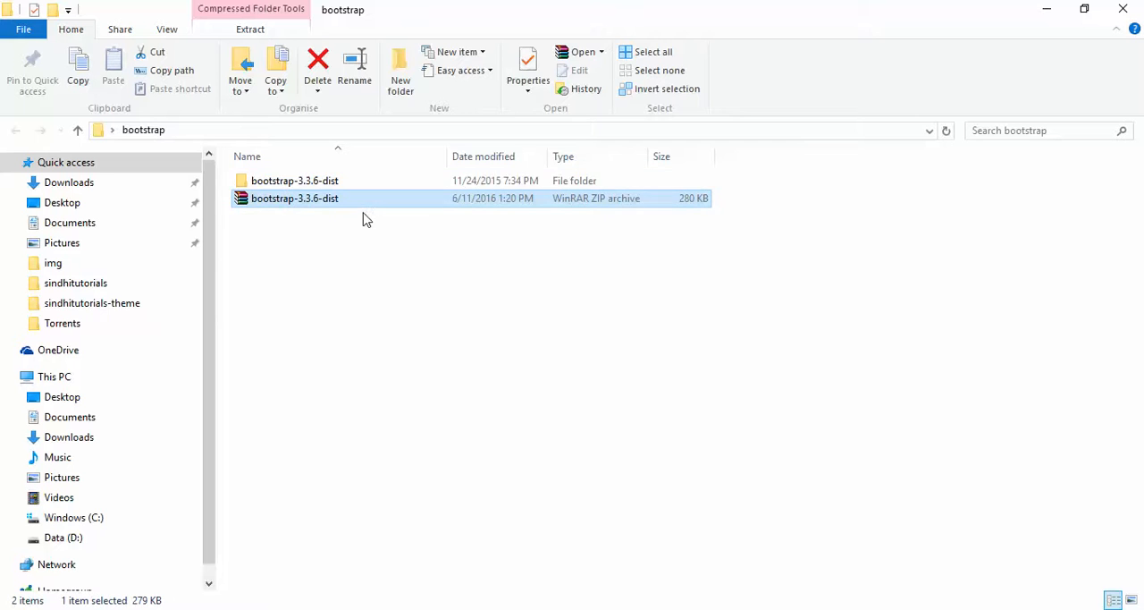
pyautogui.moveTo(347, 212)
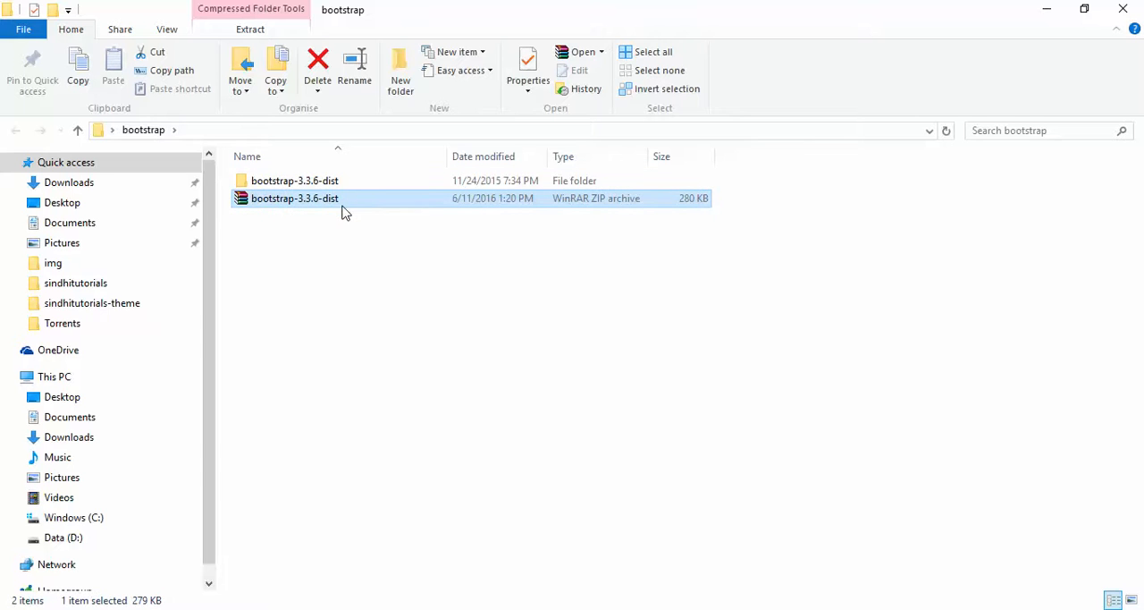
# - Delete the leftover zip and rename bootstrap-3.3.6-dist to bootstrap
pyautogui.click(318, 68)
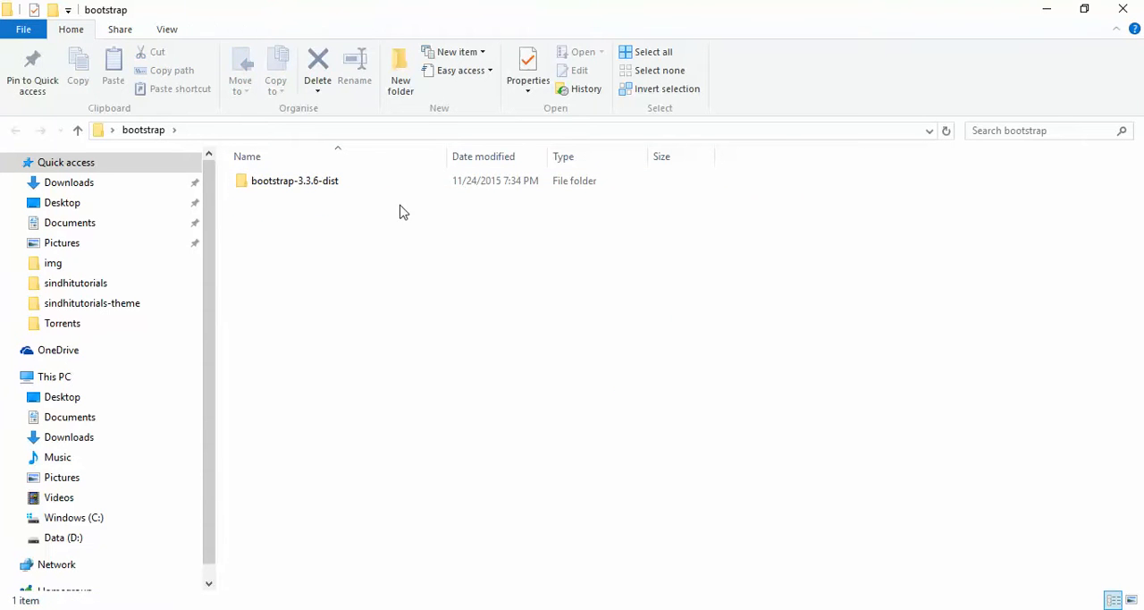
pyautogui.click(354, 68)
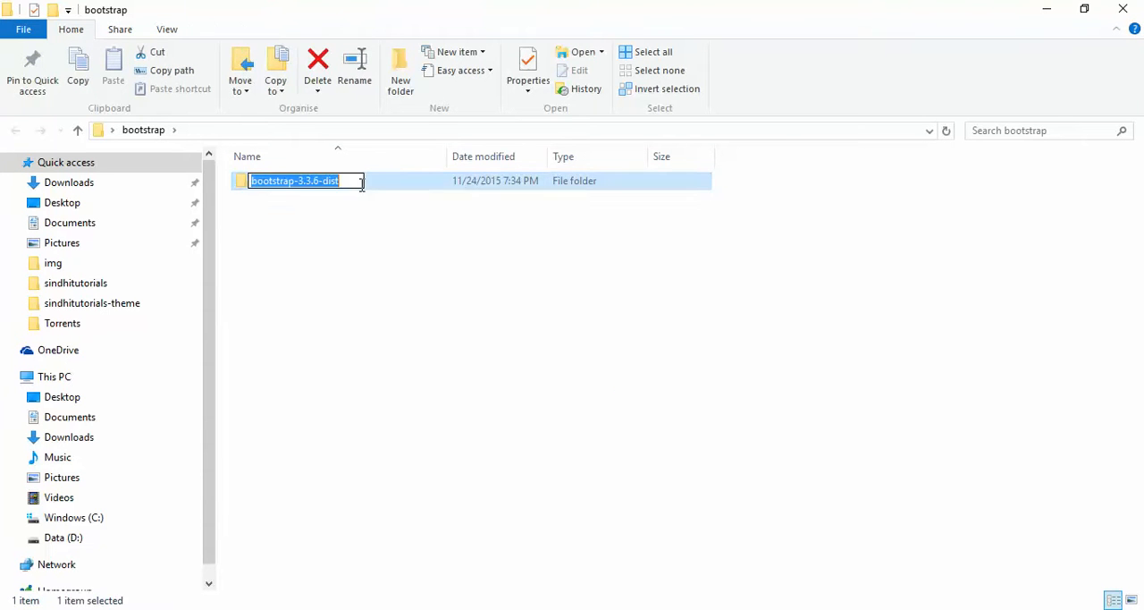
pyautogui.press('Backspace')
pyautogui.write('bootstrap')
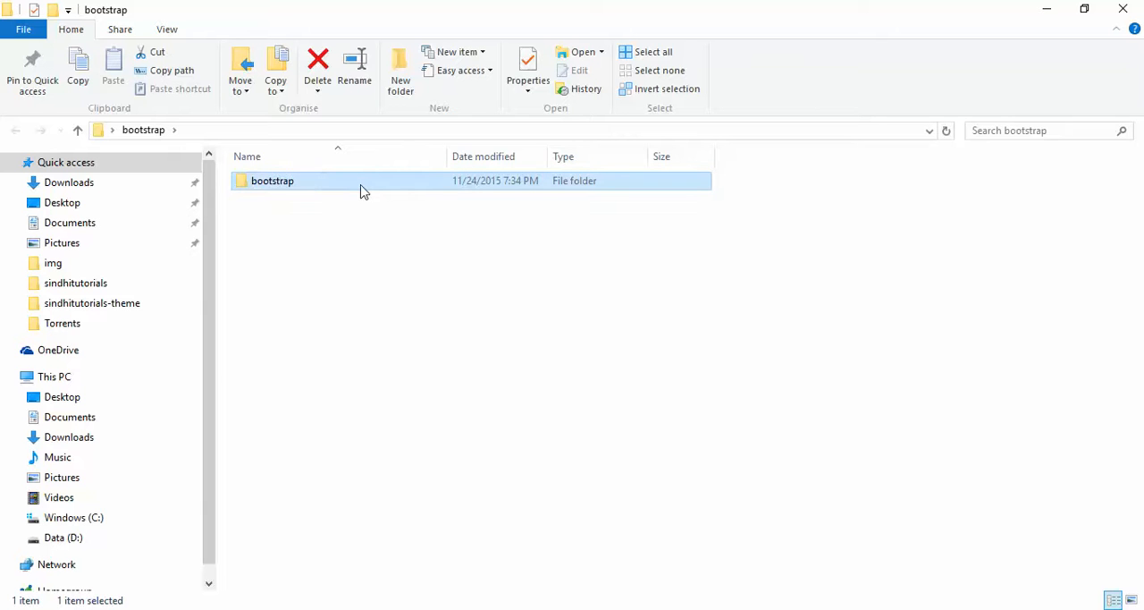
pyautogui.doubleClick(272, 181)
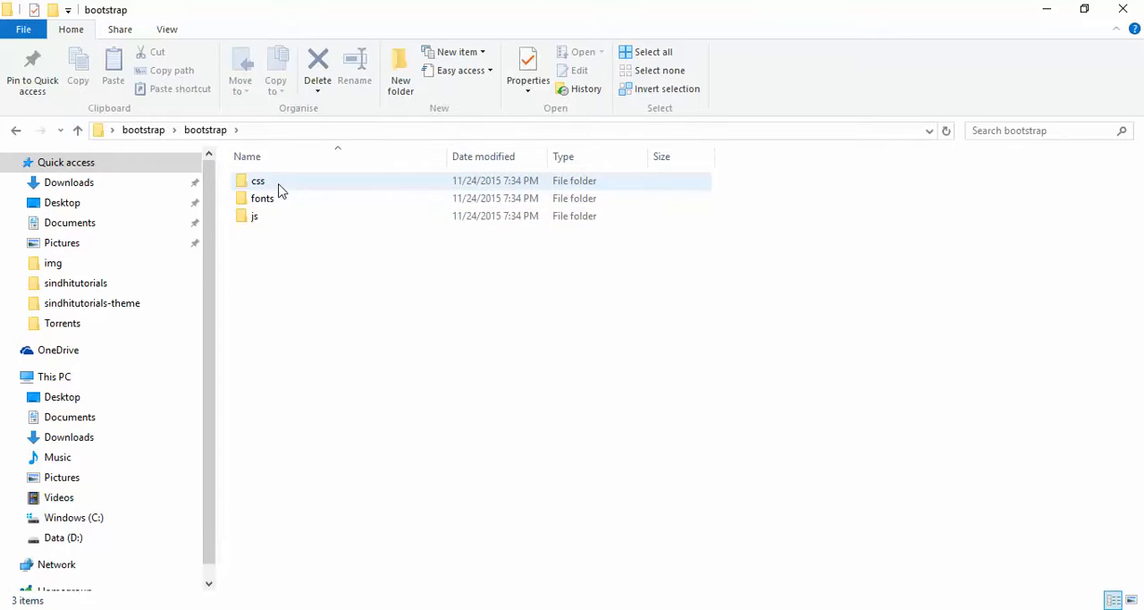
pyautogui.doubleClick(258, 181)
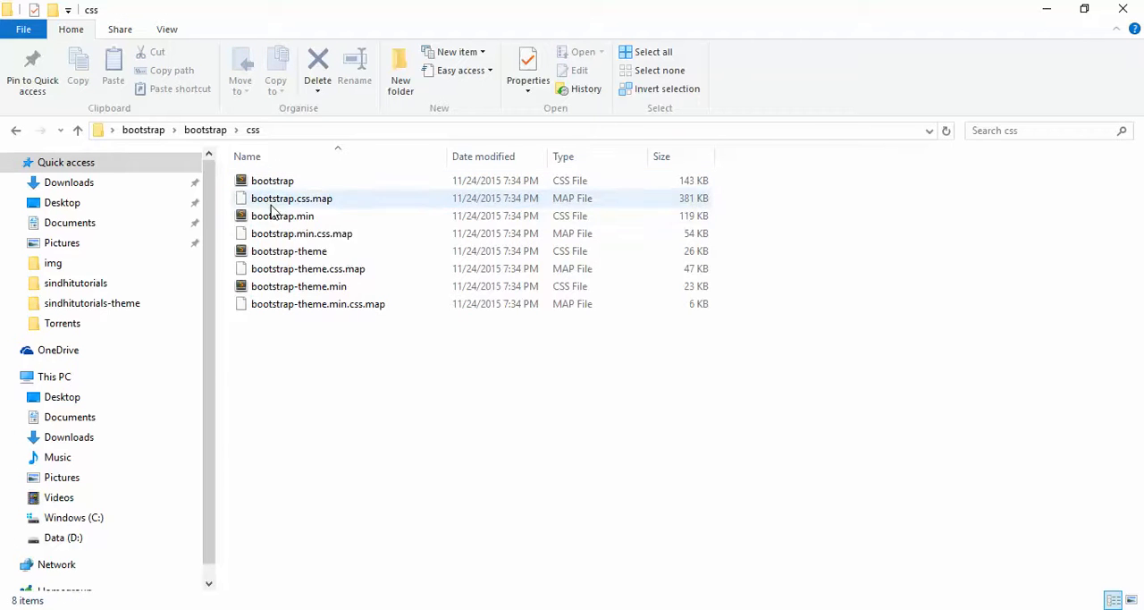
pyautogui.click(272, 179)
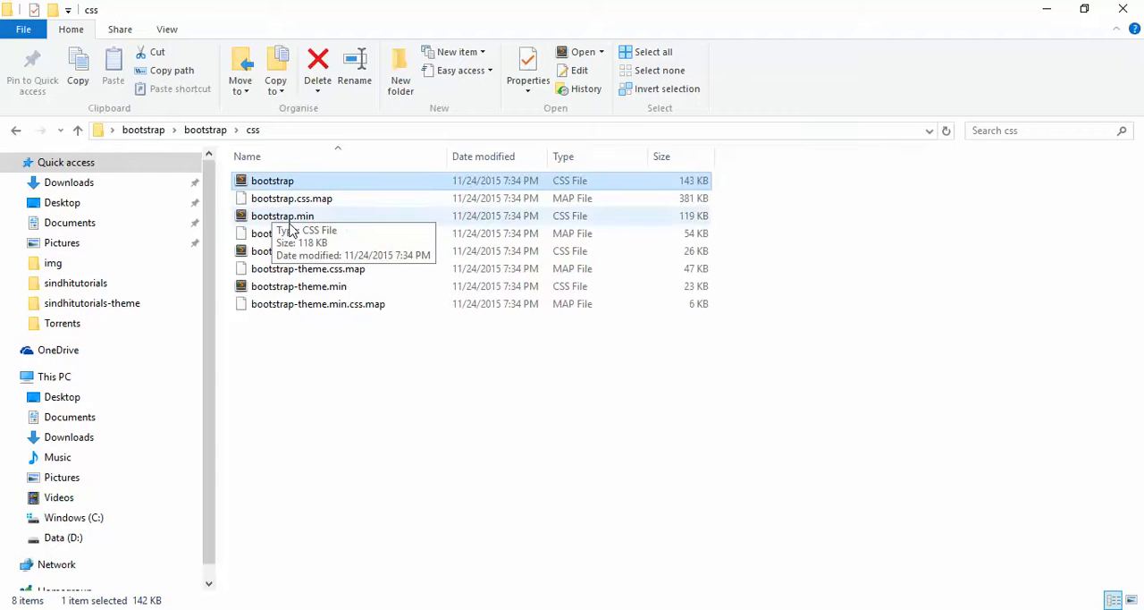
pyautogui.click(282, 215)
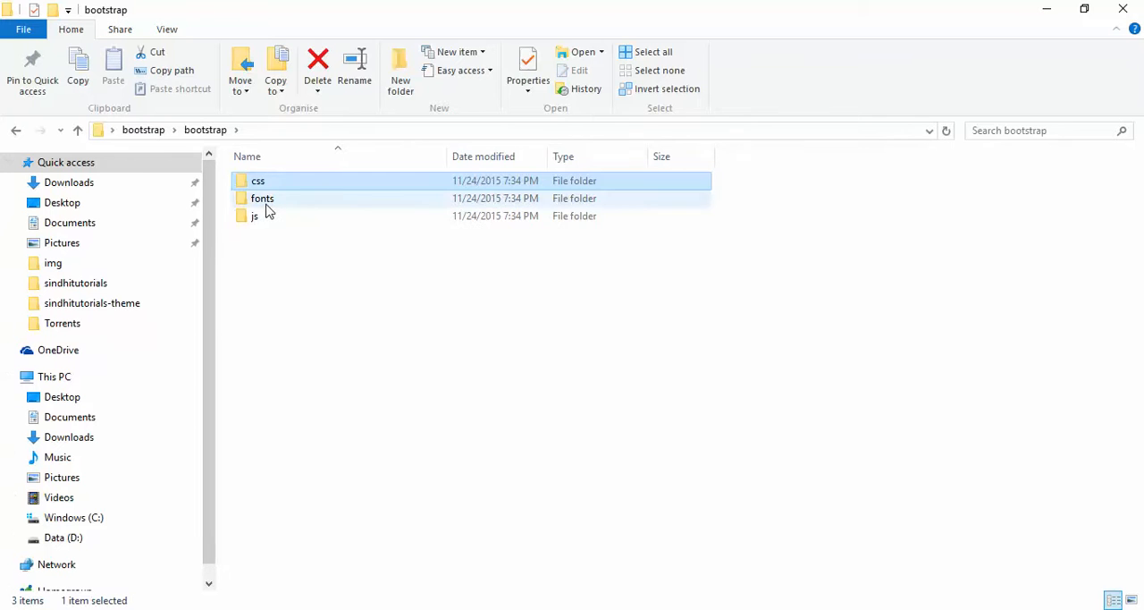
pyautogui.doubleClick(263, 196)
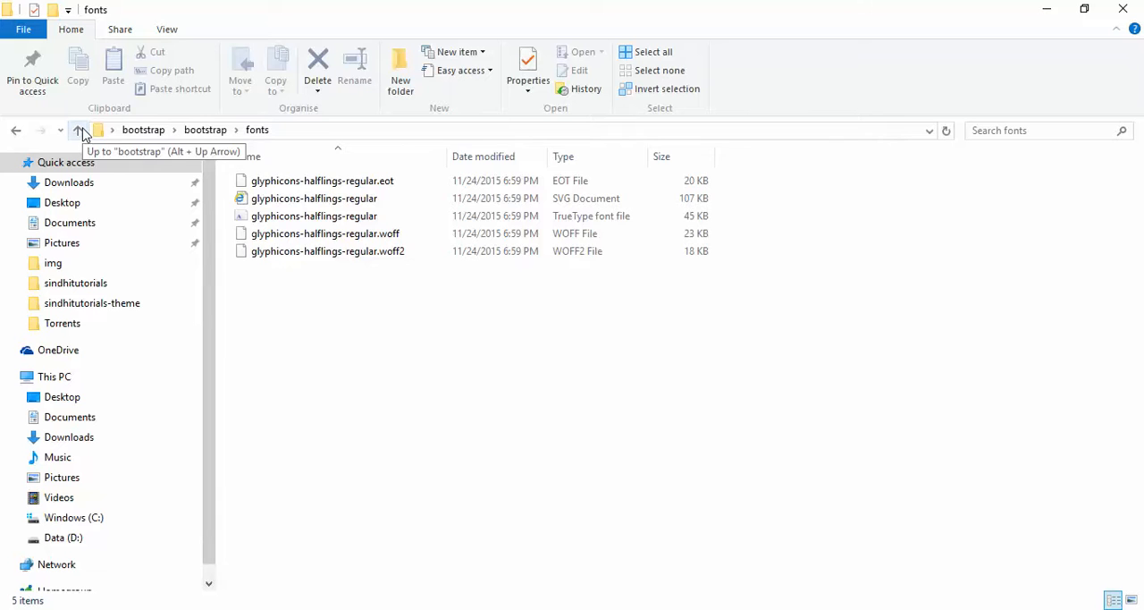
pyautogui.click(79, 129)
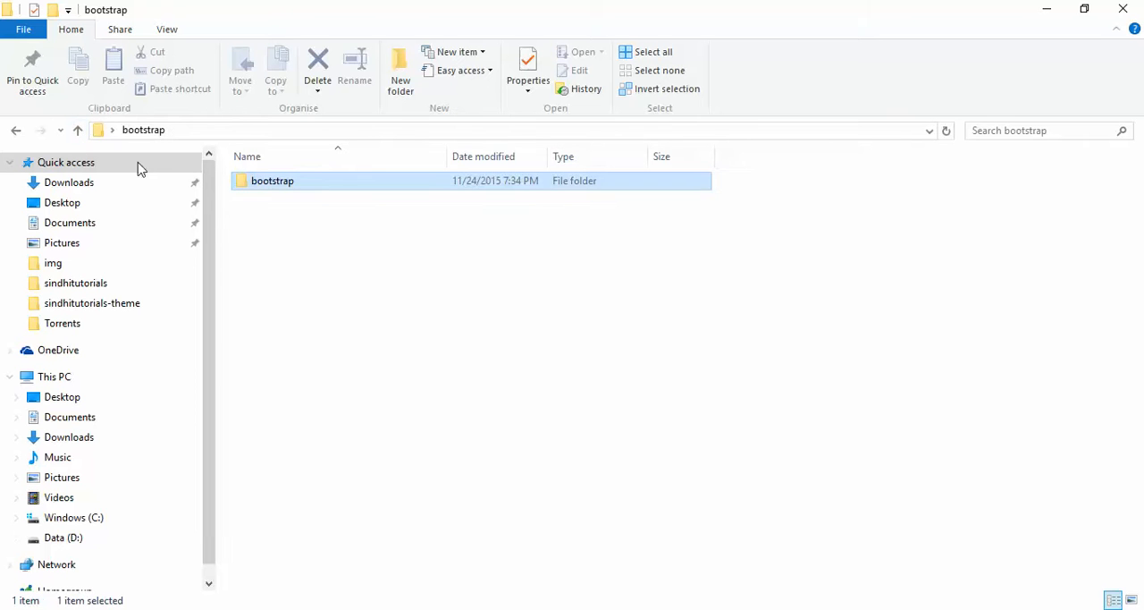
pyautogui.rightClick(415, 268)
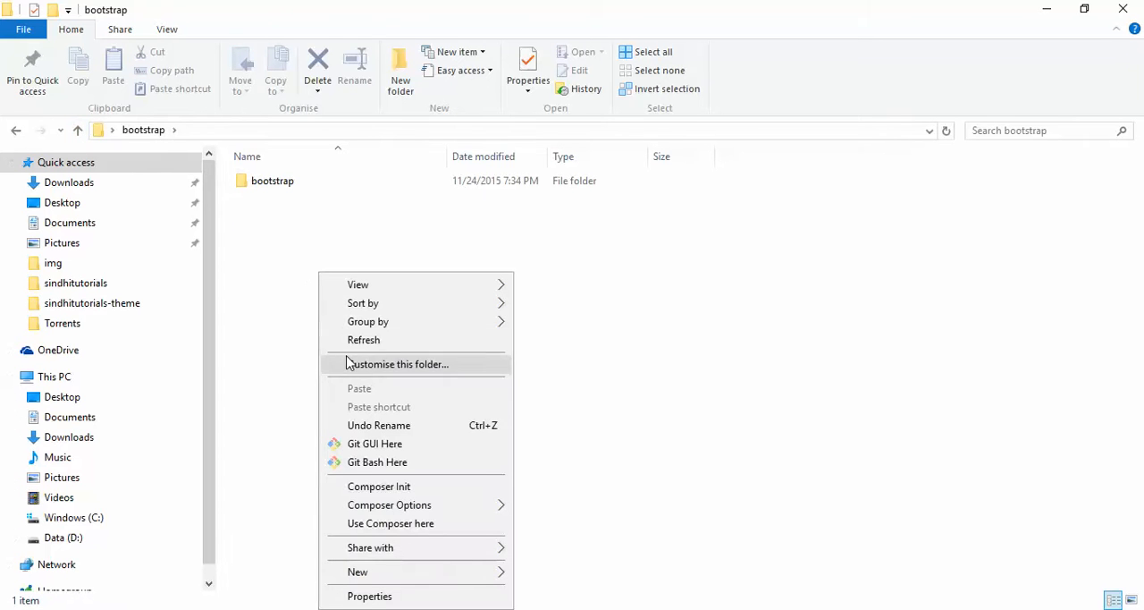
pyautogui.click(358, 572)
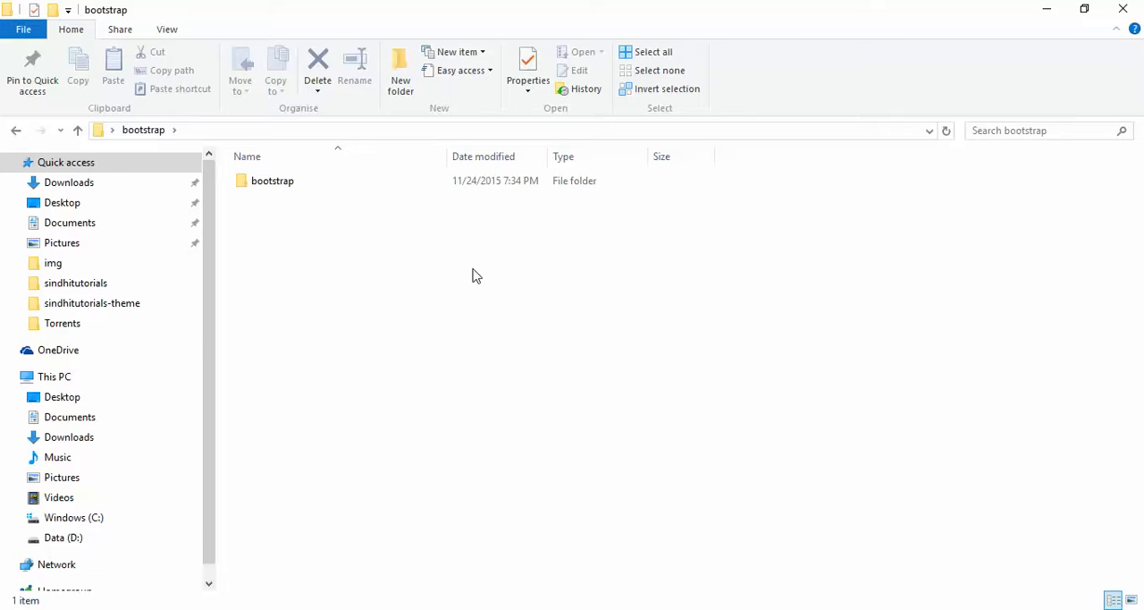
# - Launch Sublime Text 2 via Run with 'sub', browsing Documents in Explorer meanwhile
pyautogui.press('Win+r')
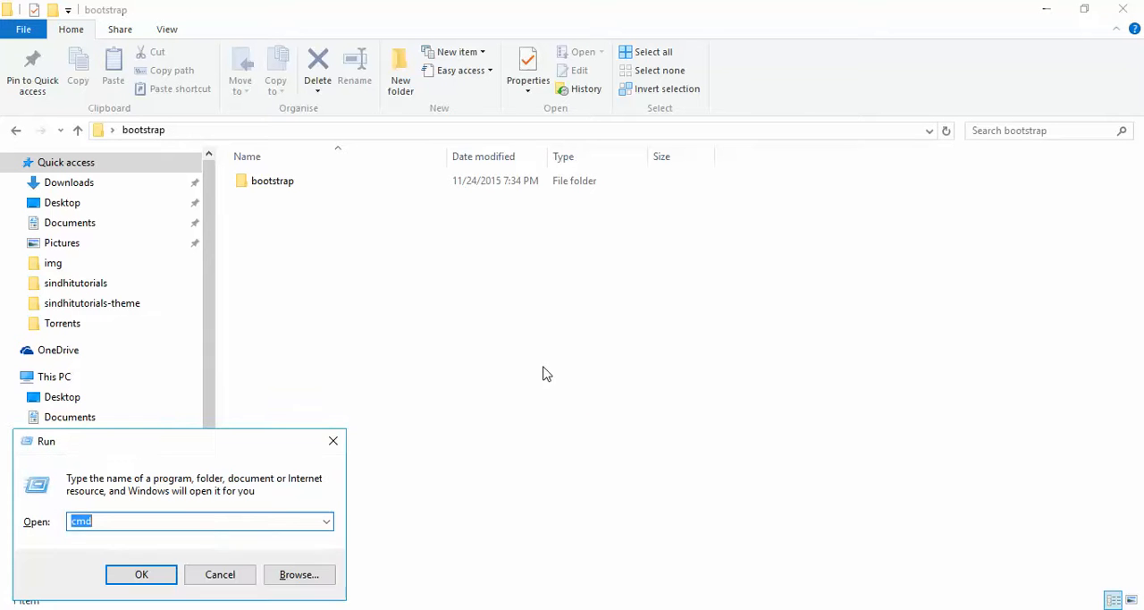
pyautogui.write('sub')
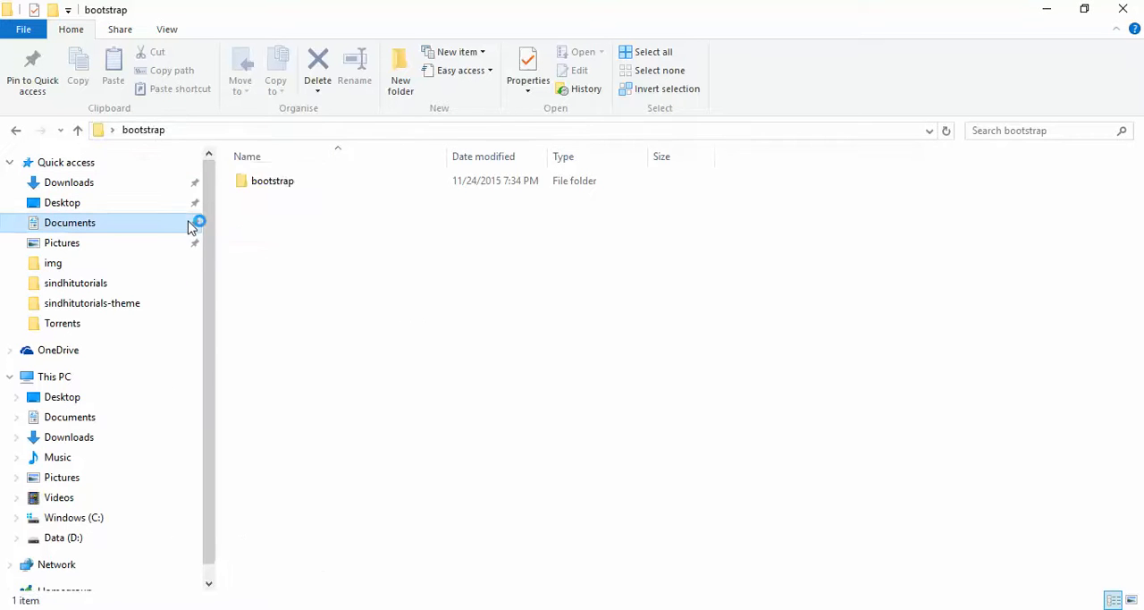
pyautogui.click(68, 221)
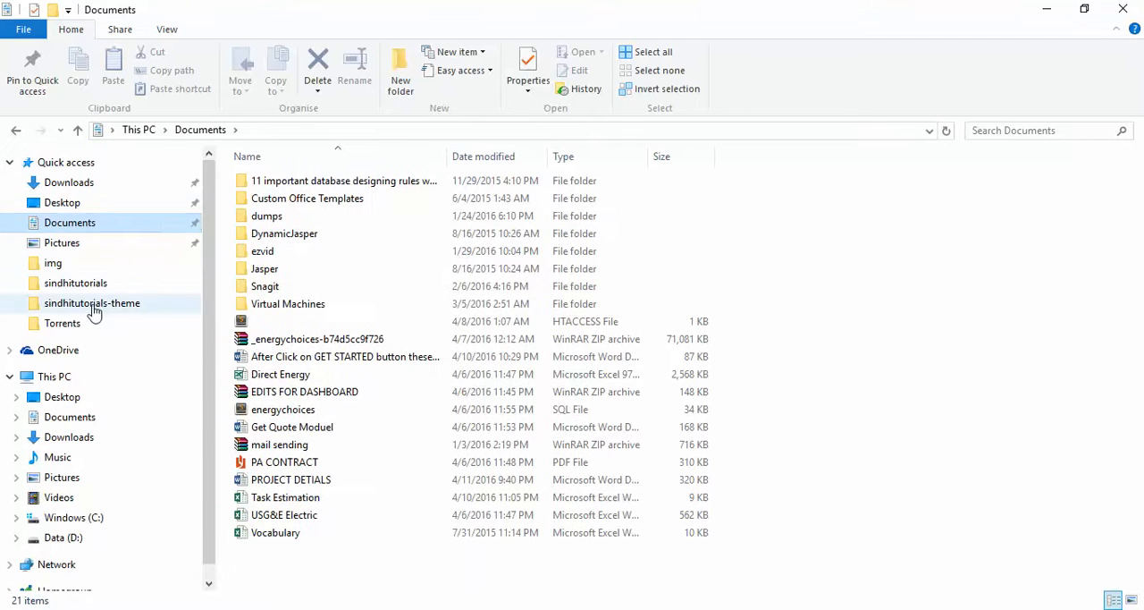
pyautogui.doubleClick(93, 302)
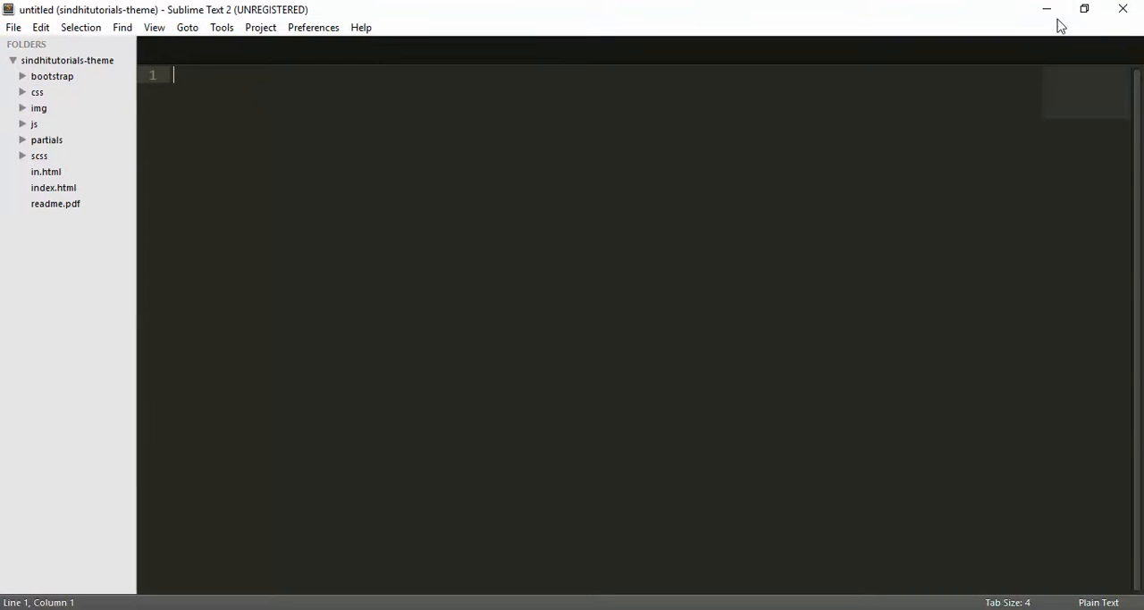
# - Add the Desktop bootstrap folder to the Sublime sidebar via Open Folder
pyautogui.click(14, 27)
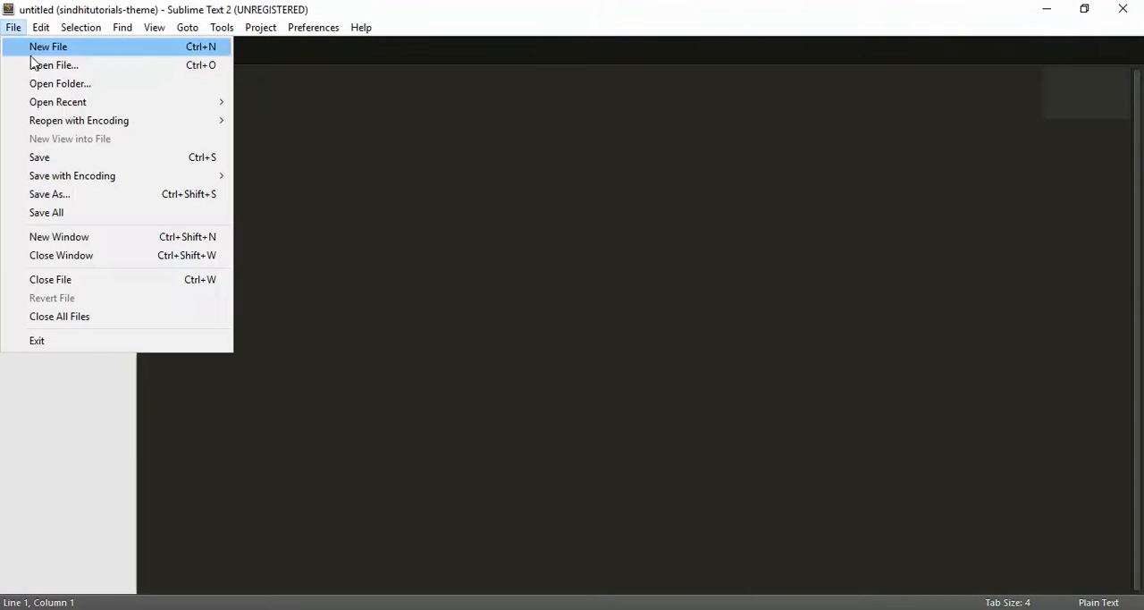
pyautogui.click(60, 83)
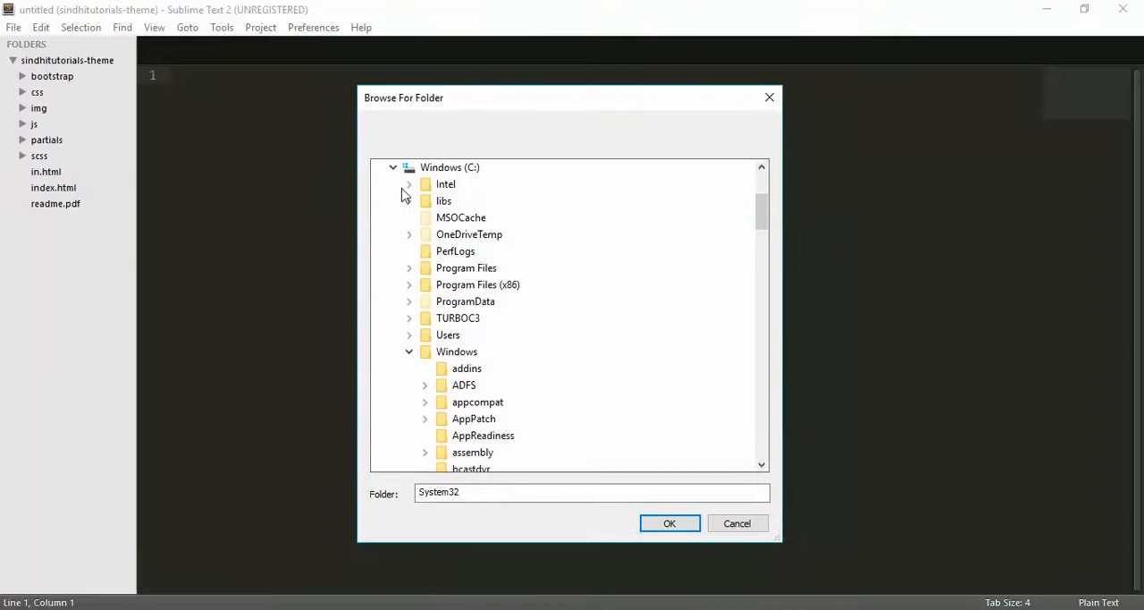
pyautogui.click(393, 167)
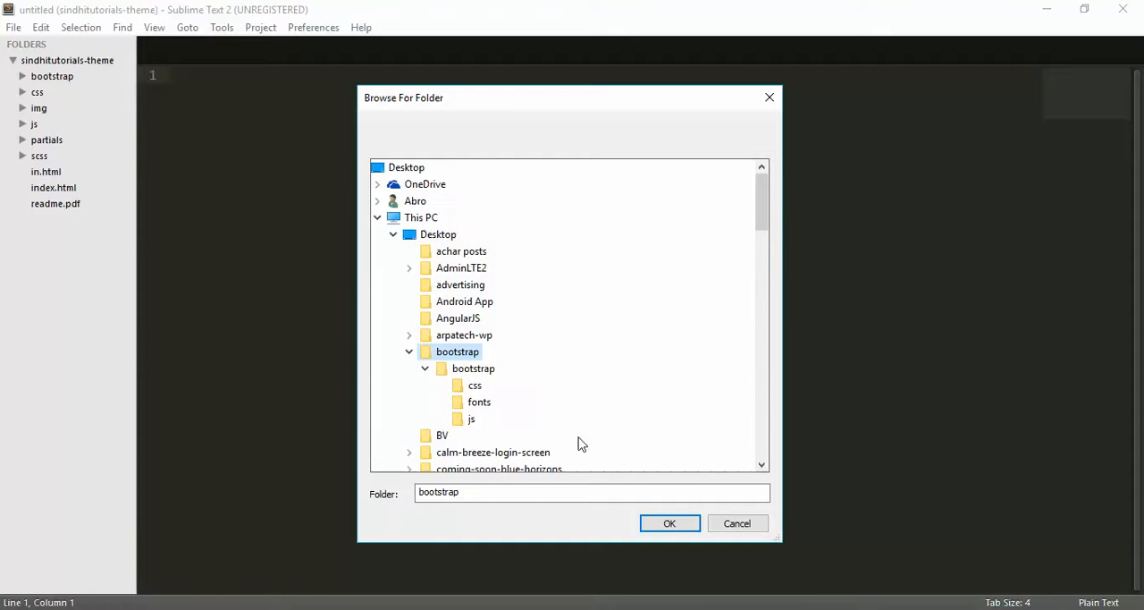
pyautogui.click(669, 522)
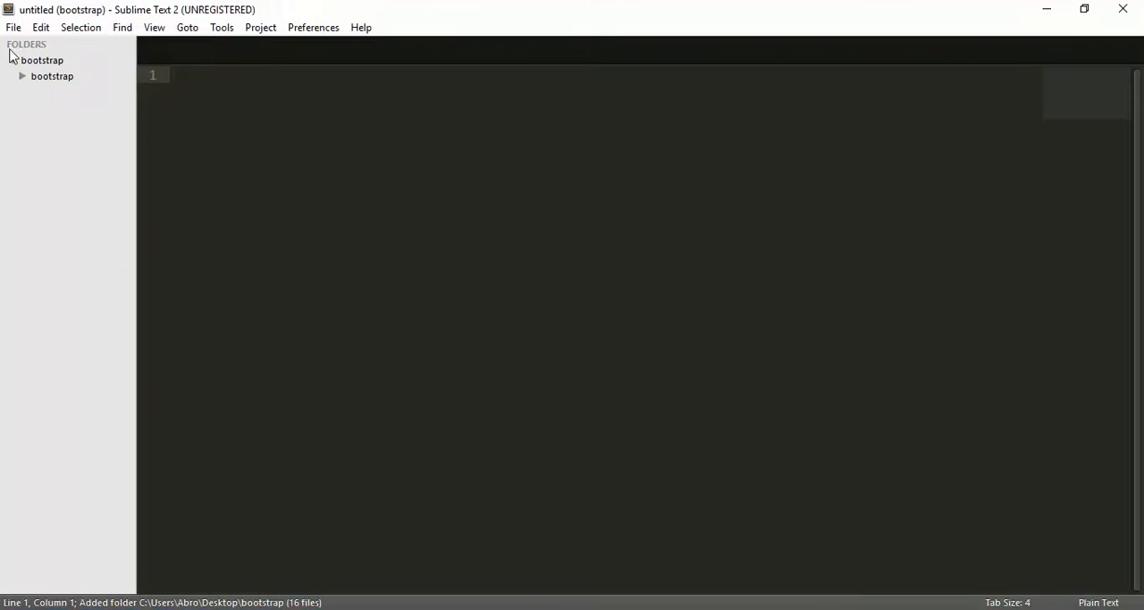
# - Expand the inner bootstrap folder and write the <!DOCTYPE html> line
pyautogui.click(21, 75)
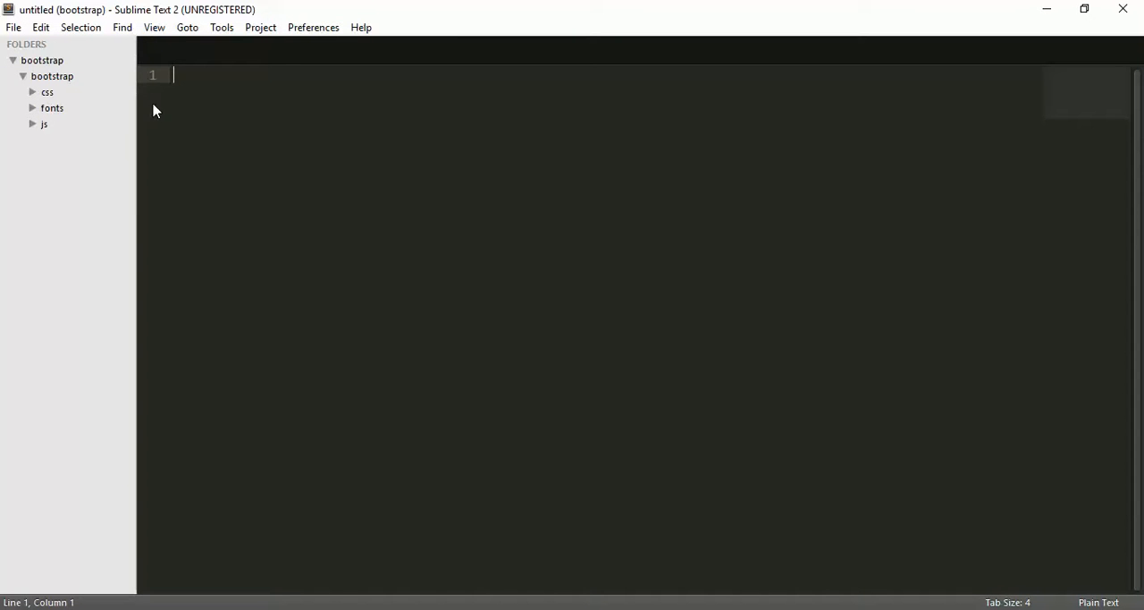
pyautogui.write('<>')
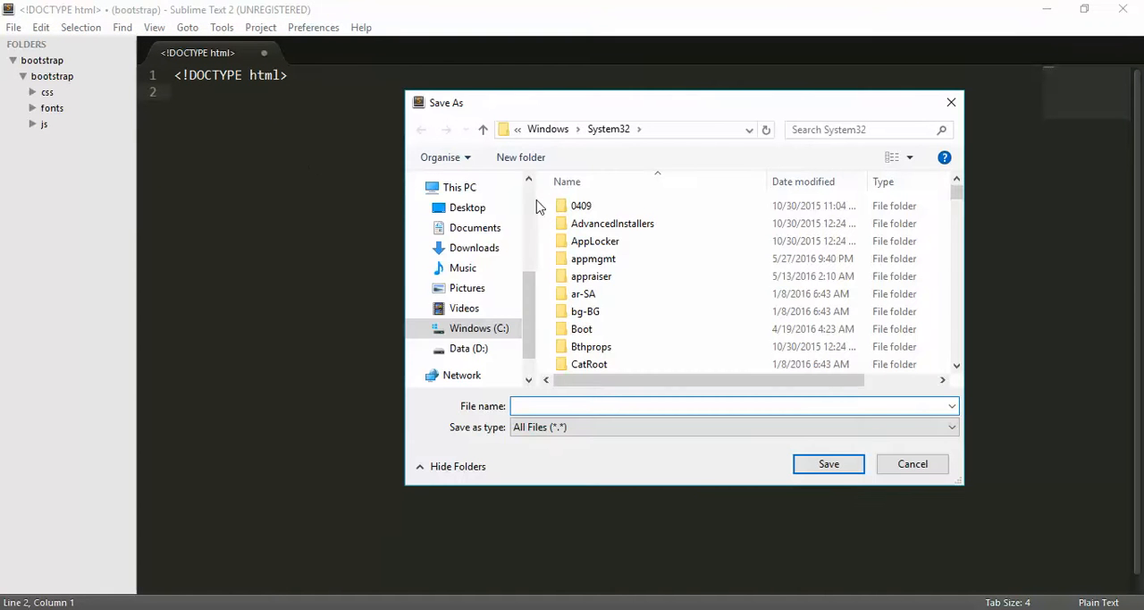
# - Save the file as index.html inside the Desktop bootstrap folder
pyautogui.click(467, 206)
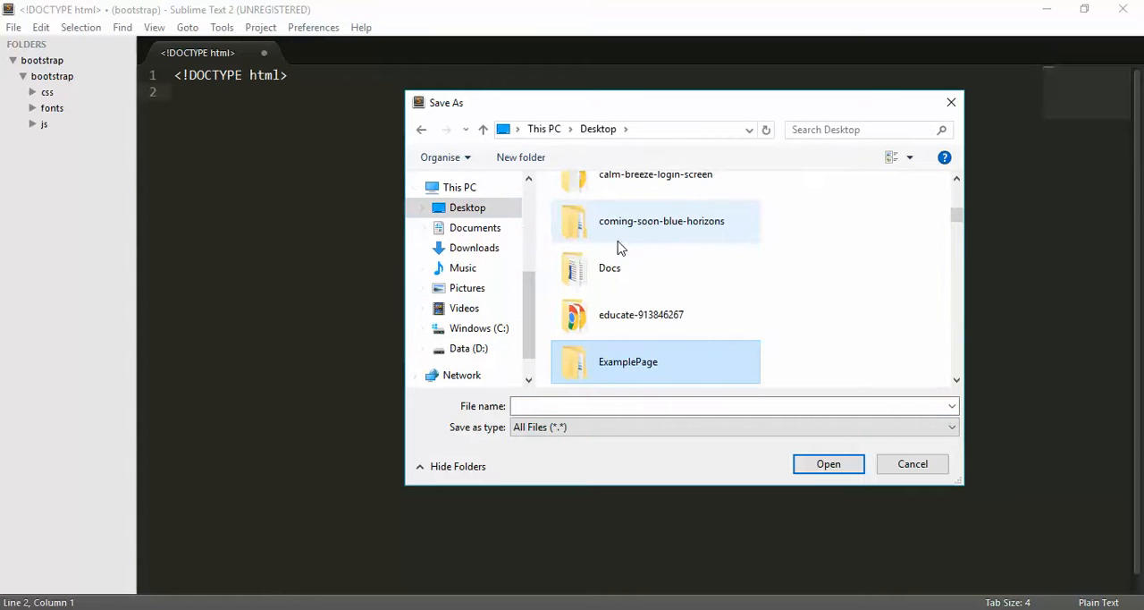
pyautogui.scroll(-3)
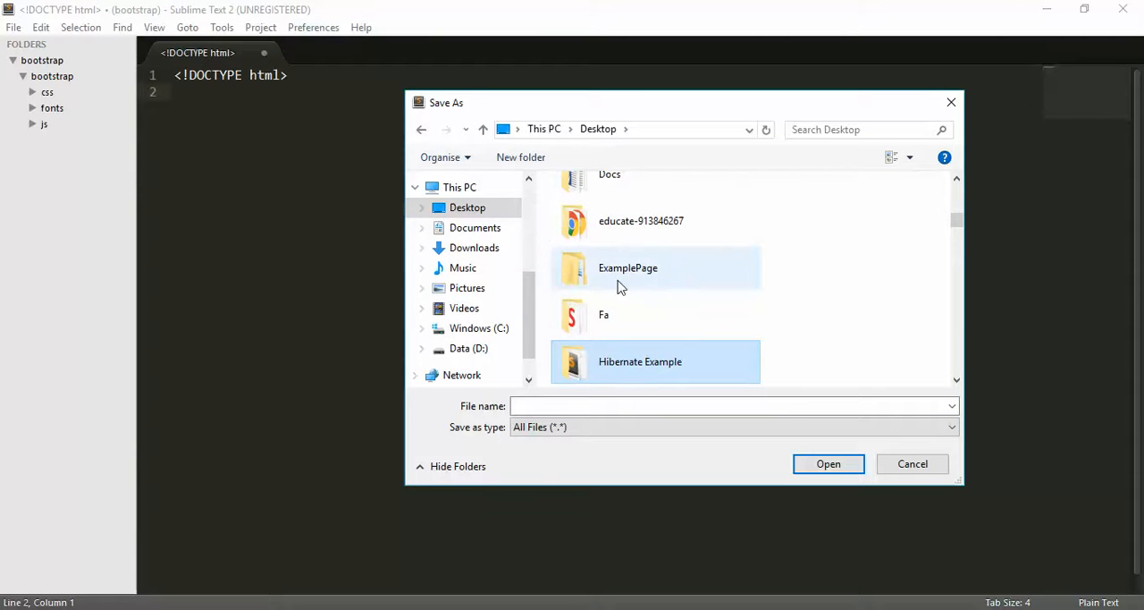
pyautogui.scroll(3)
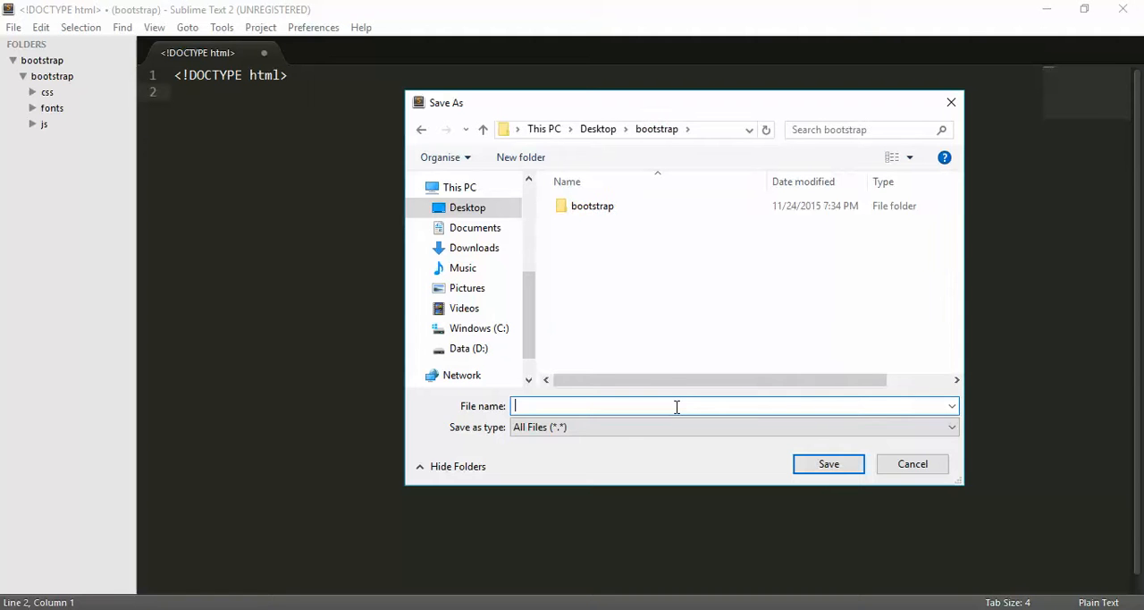
pyautogui.write('index')
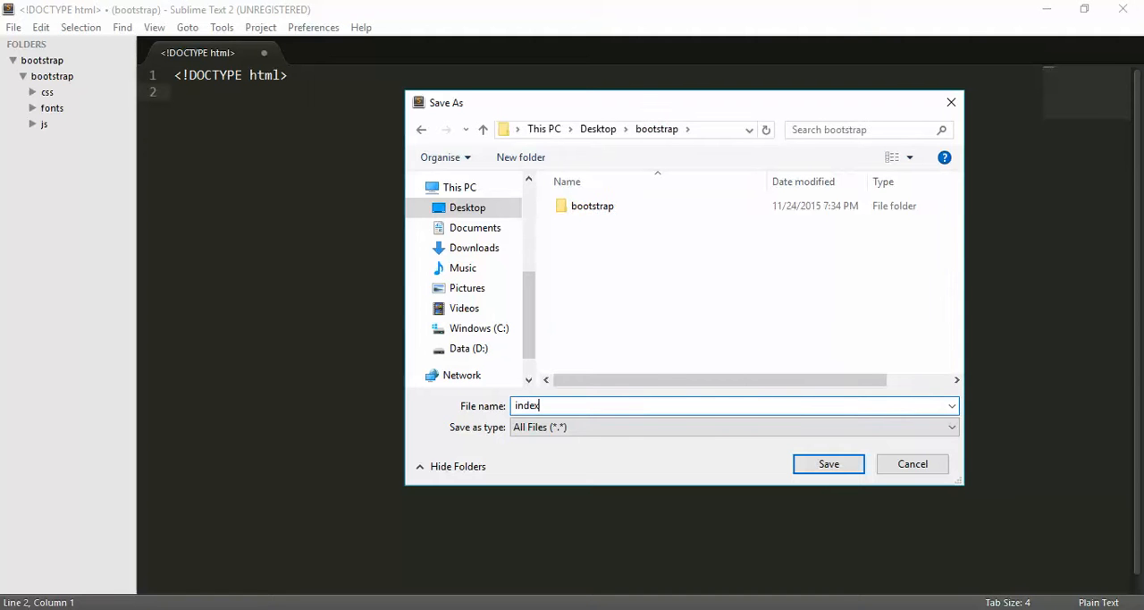
pyautogui.write('.html')
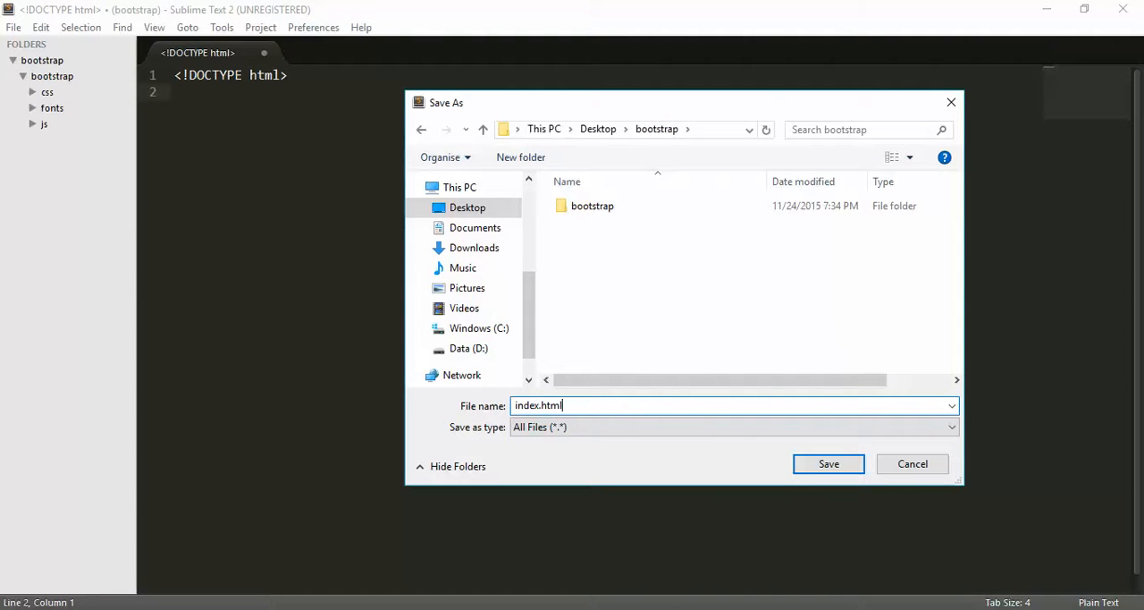
pyautogui.moveTo(830, 464)
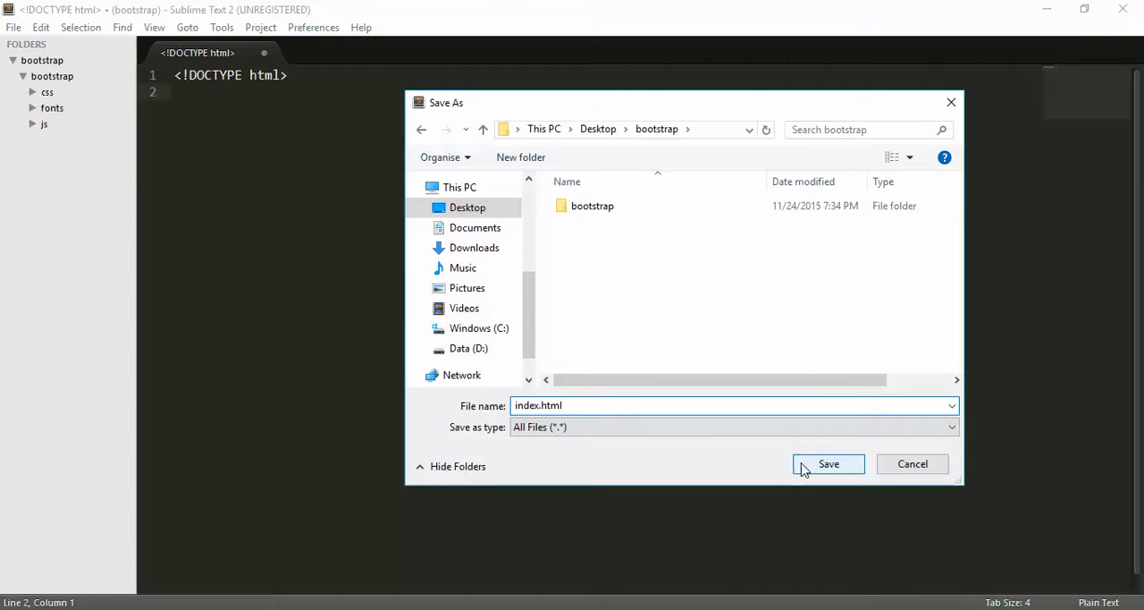
pyautogui.click(827, 463)
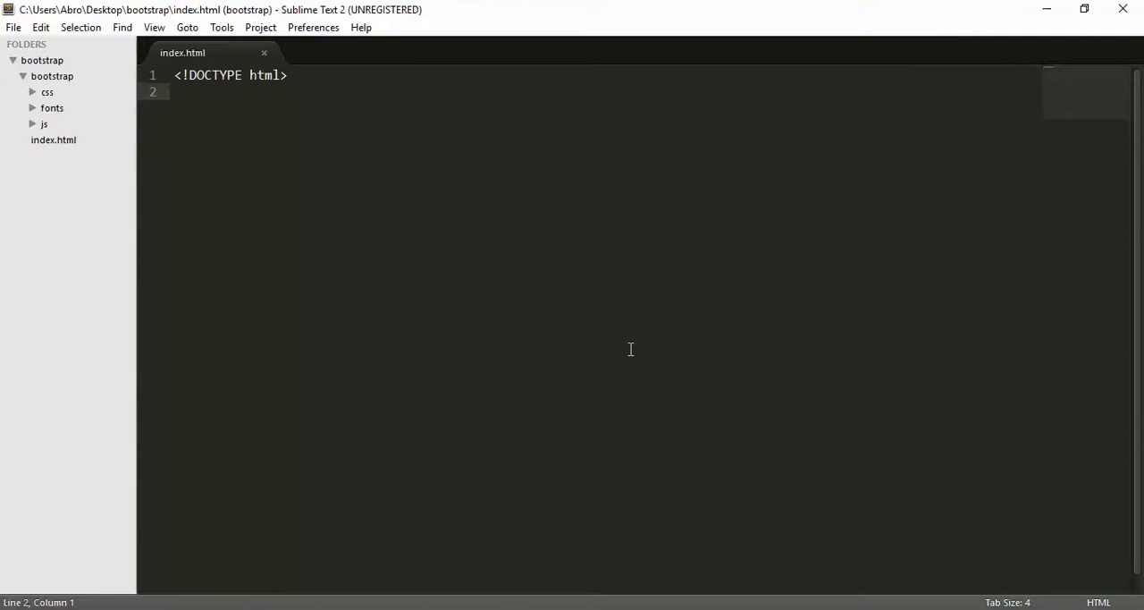
# - Write html, head with title 'Bootstrap in HTML5', and empty body tags in index.html
pyautogui.write('<html>')
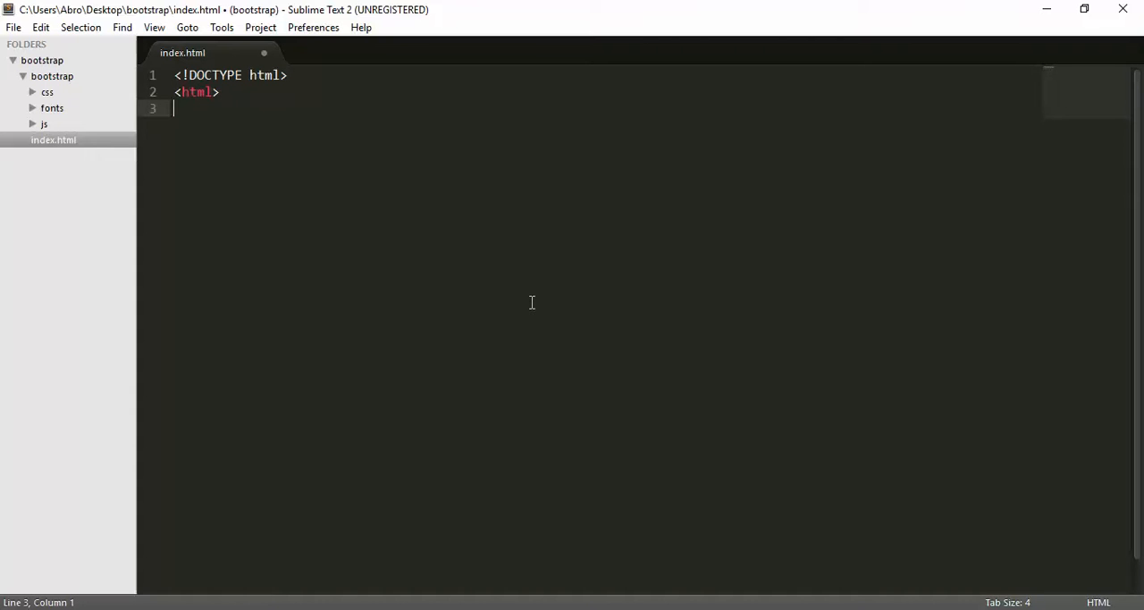
pyautogui.write('</html>')
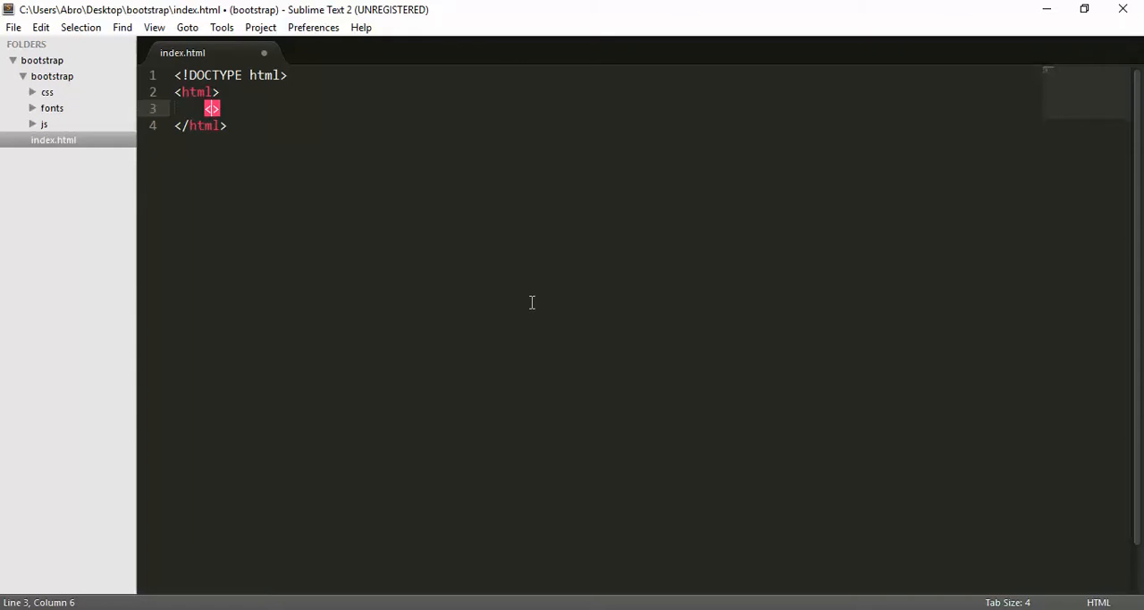
pyautogui.write('<head>')
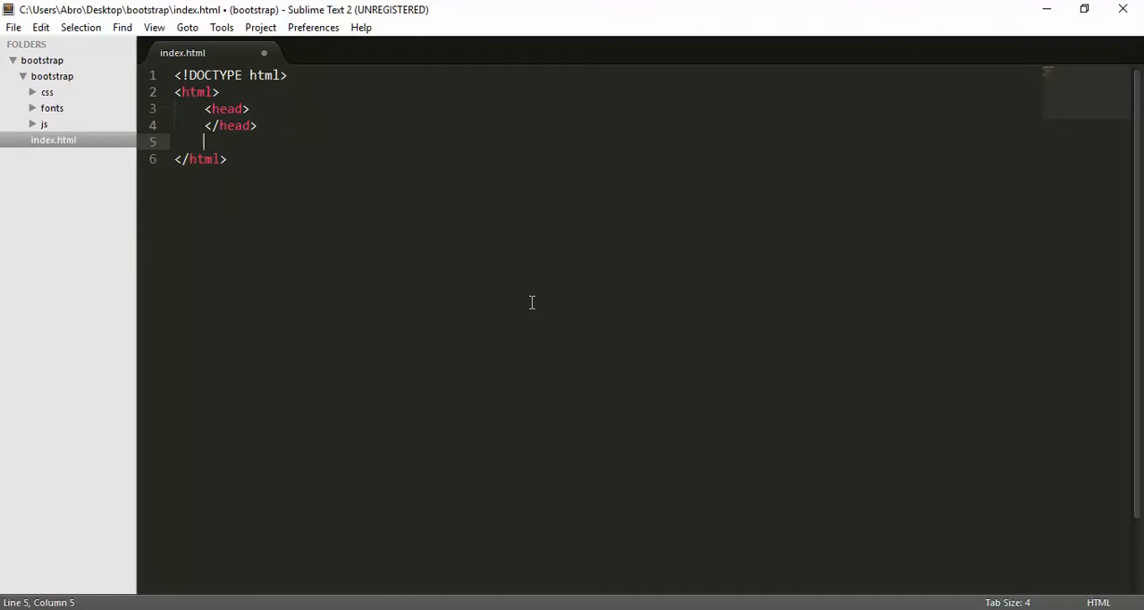
pyautogui.write('<body>')
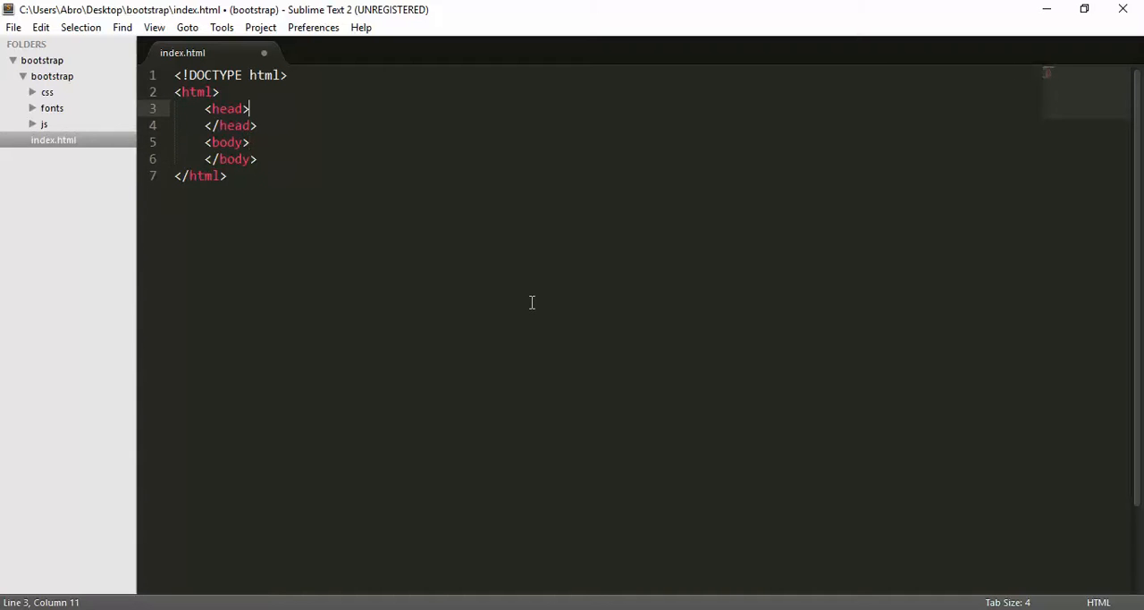
pyautogui.write('<>')
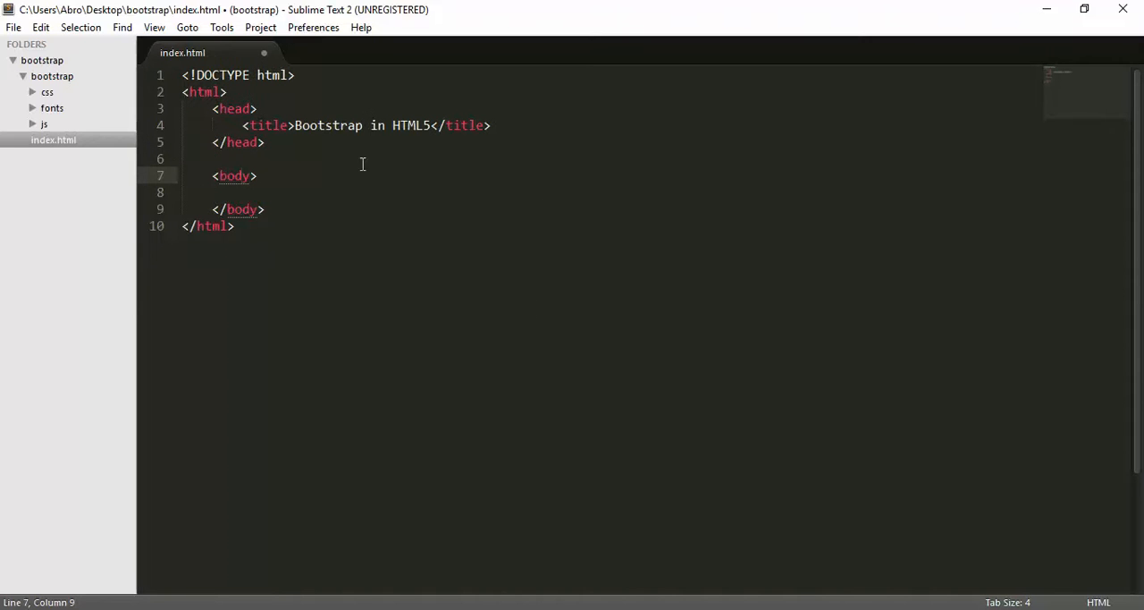
pyautogui.click(234, 108)
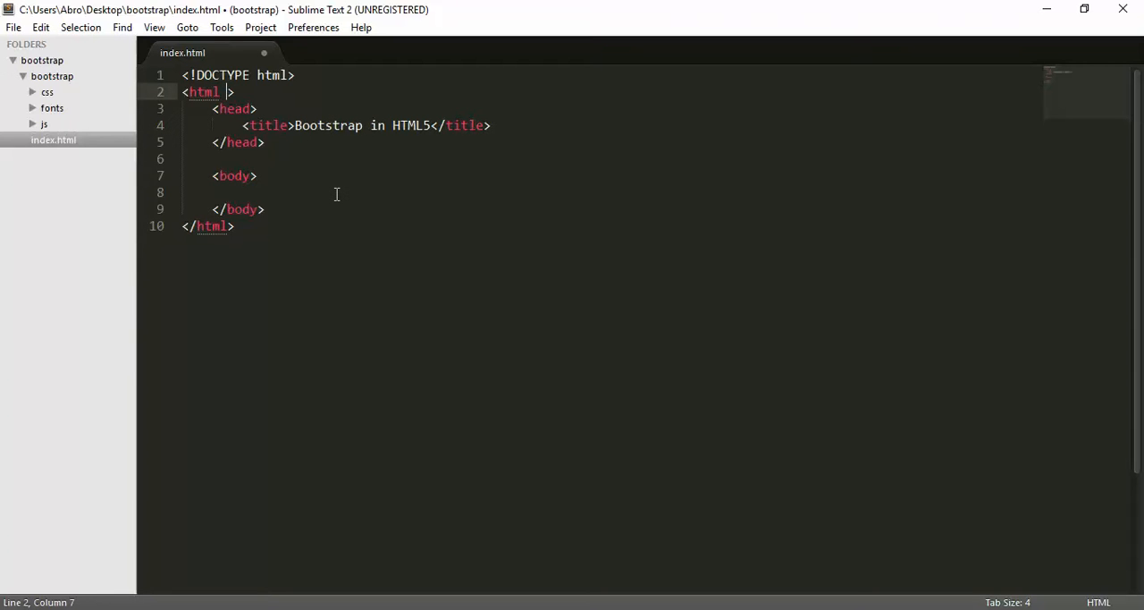
# - Add lang="en" to the html opening tag
pyautogui.write('lang')
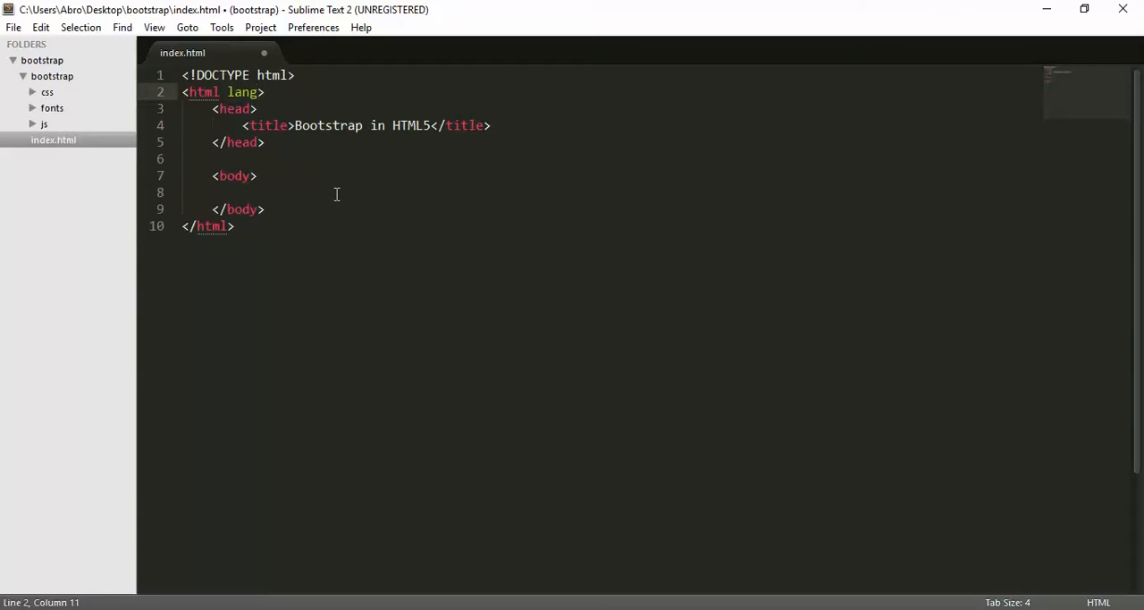
pyautogui.write('=""')
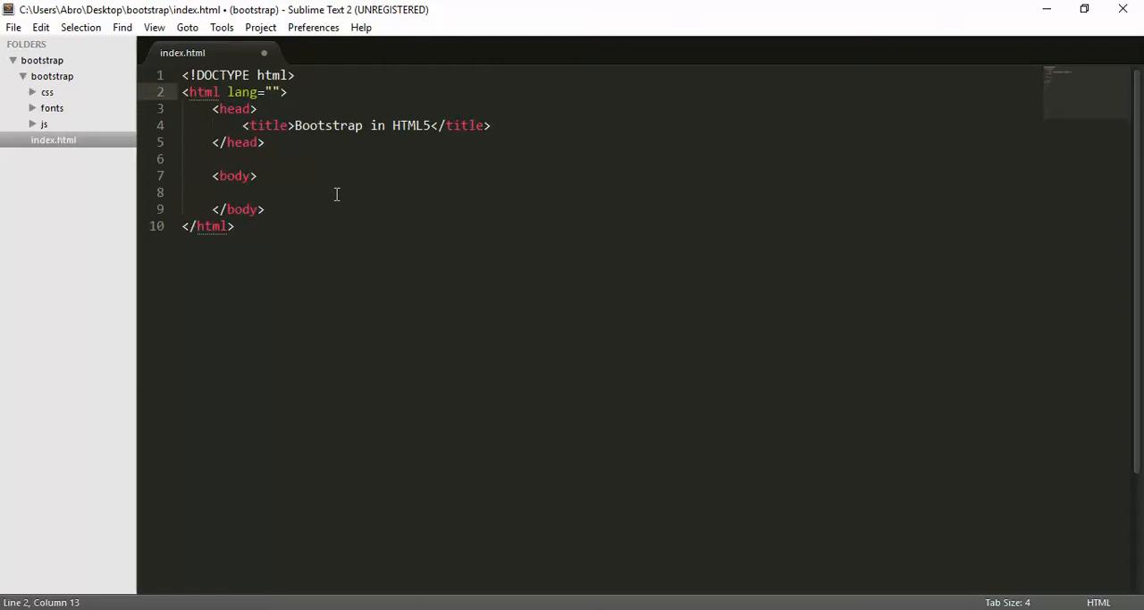
pyautogui.write('en')
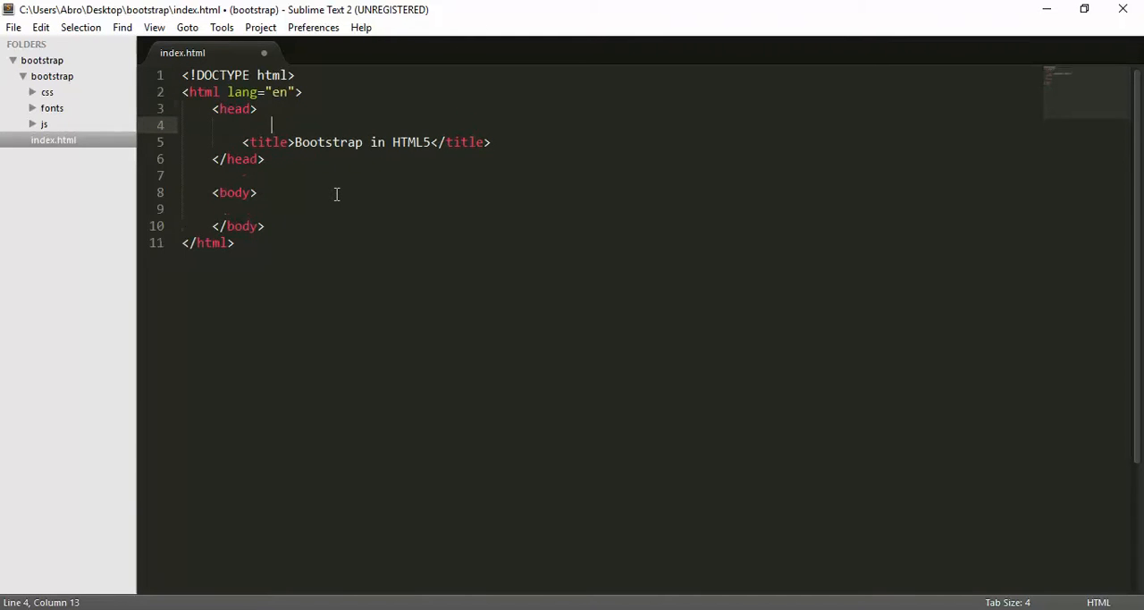
# - Insert <meta charset="utf-8"> above the title and save index.html
pyautogui.write('<meta>')
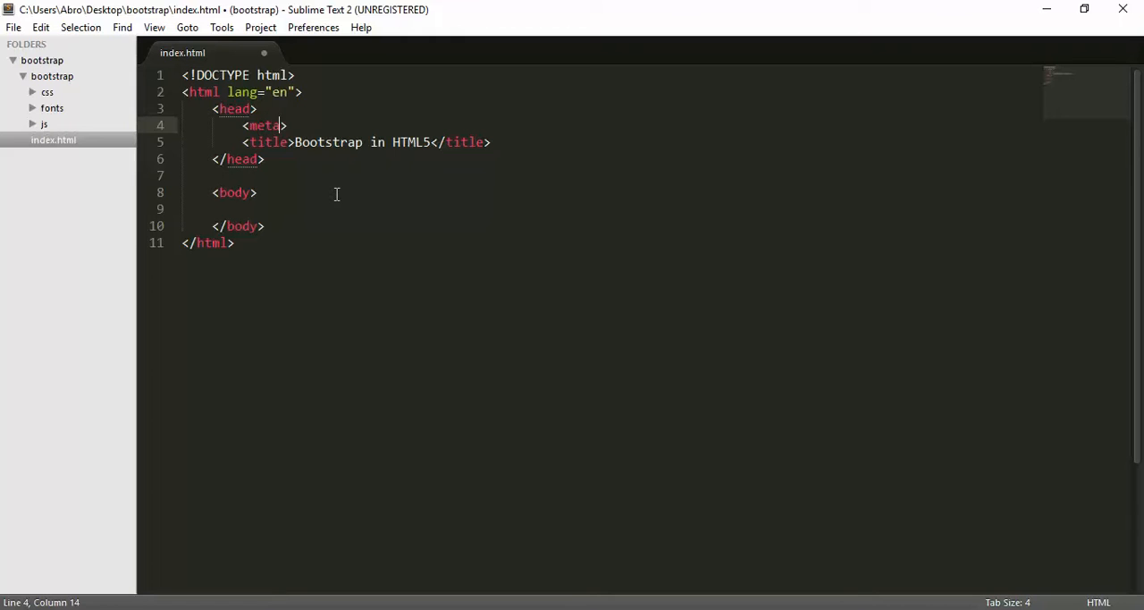
pyautogui.write('char')
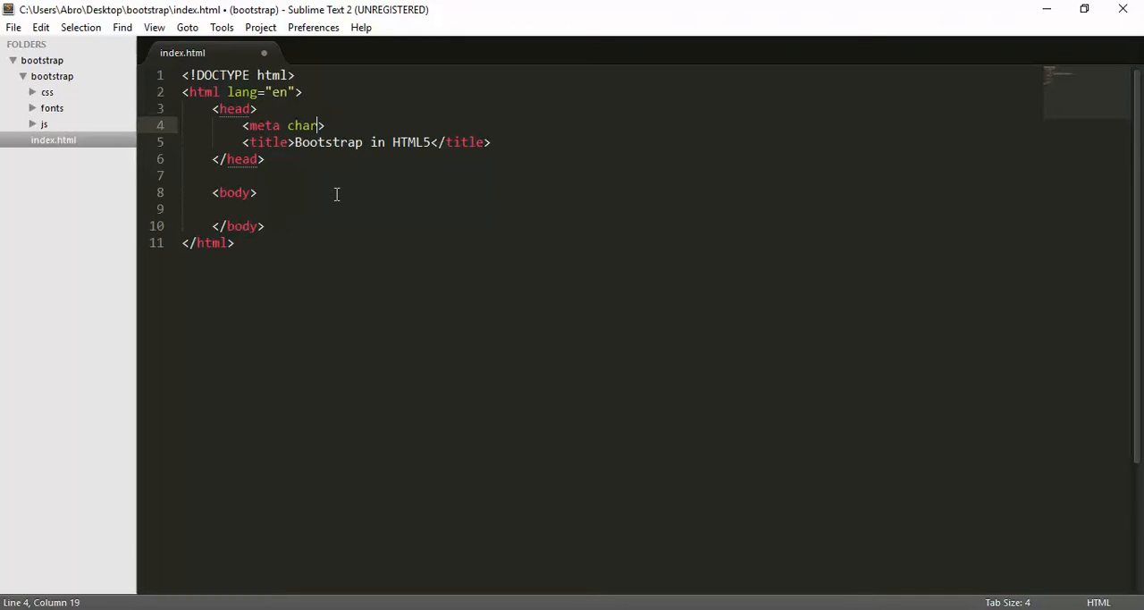
pyautogui.write('set="')
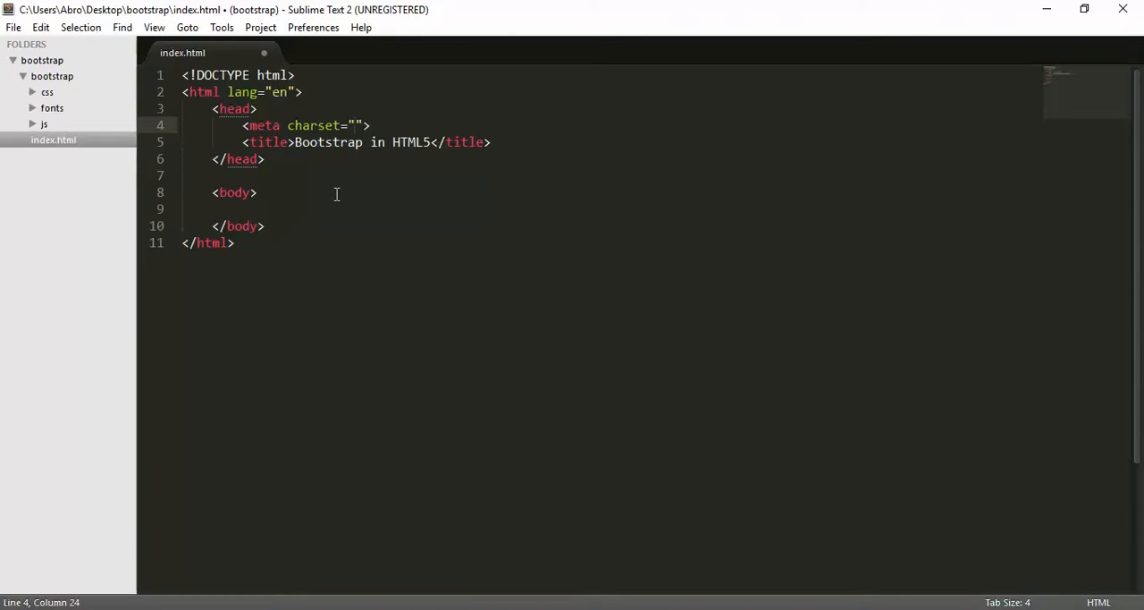
pyautogui.write('utf-')
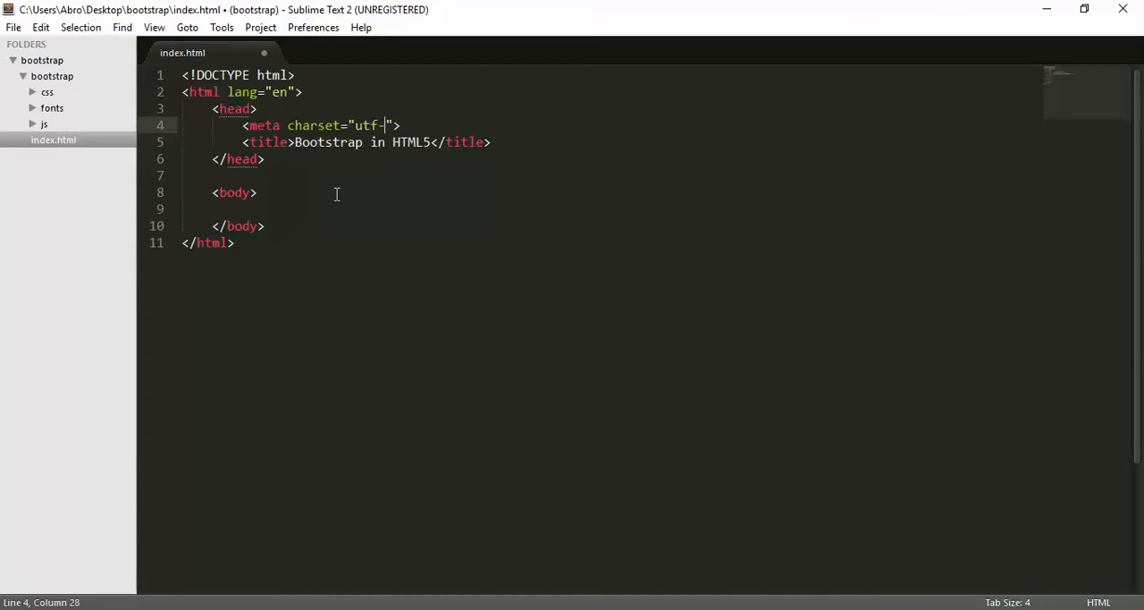
pyautogui.write('8')
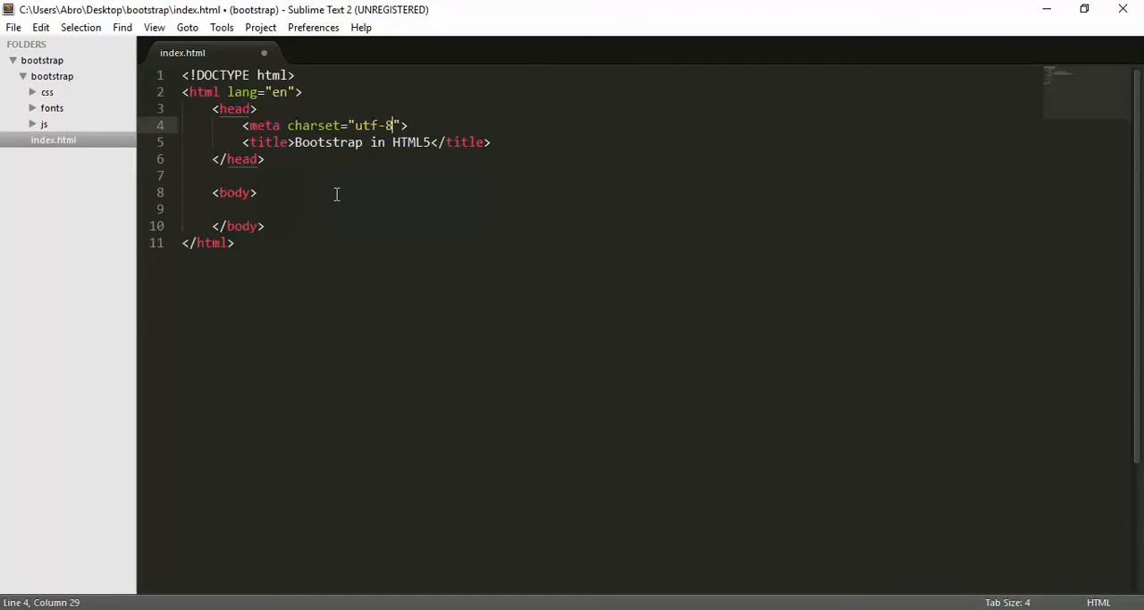
pyautogui.click(257, 194)
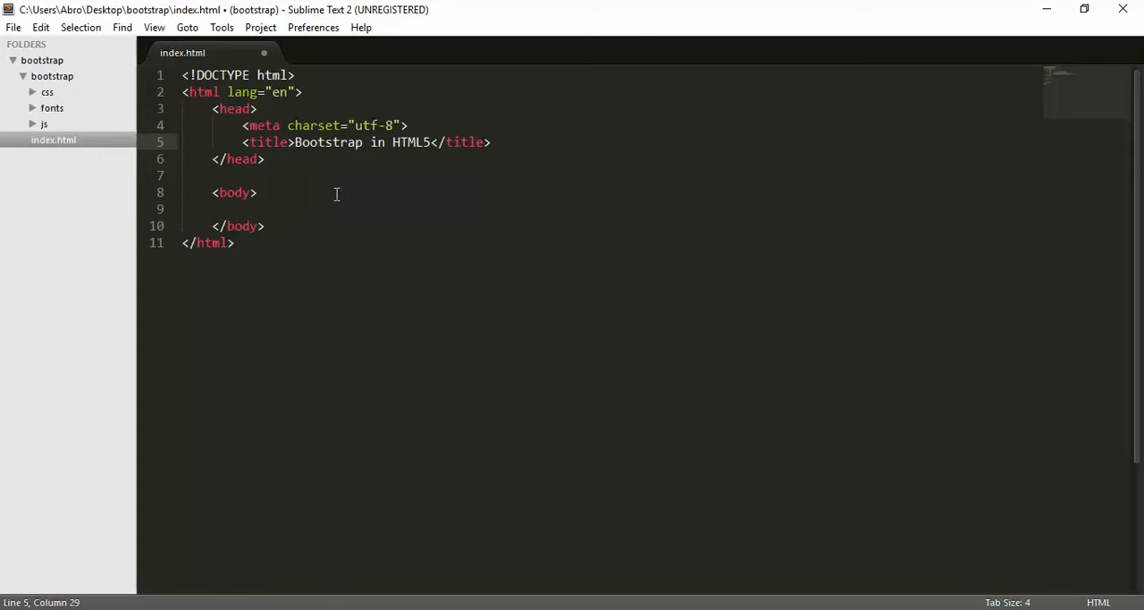
pyautogui.press('ctrl+s')
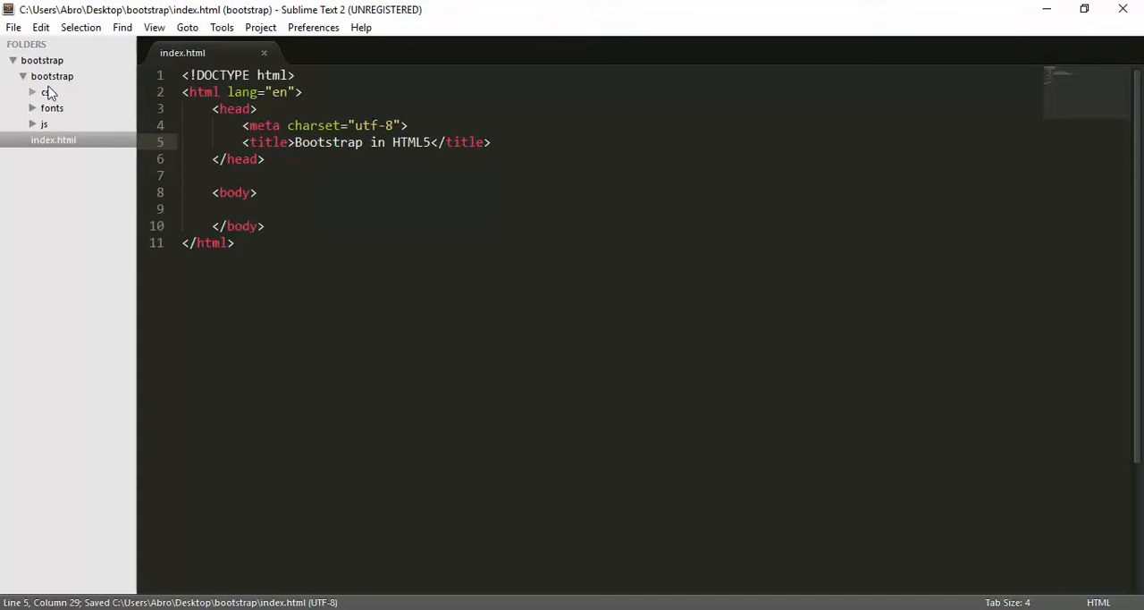
# - Browse the desktop bootstrap folder's inner bootstrap directory, checking the css and js subfolders
pyautogui.click(1046, 9)
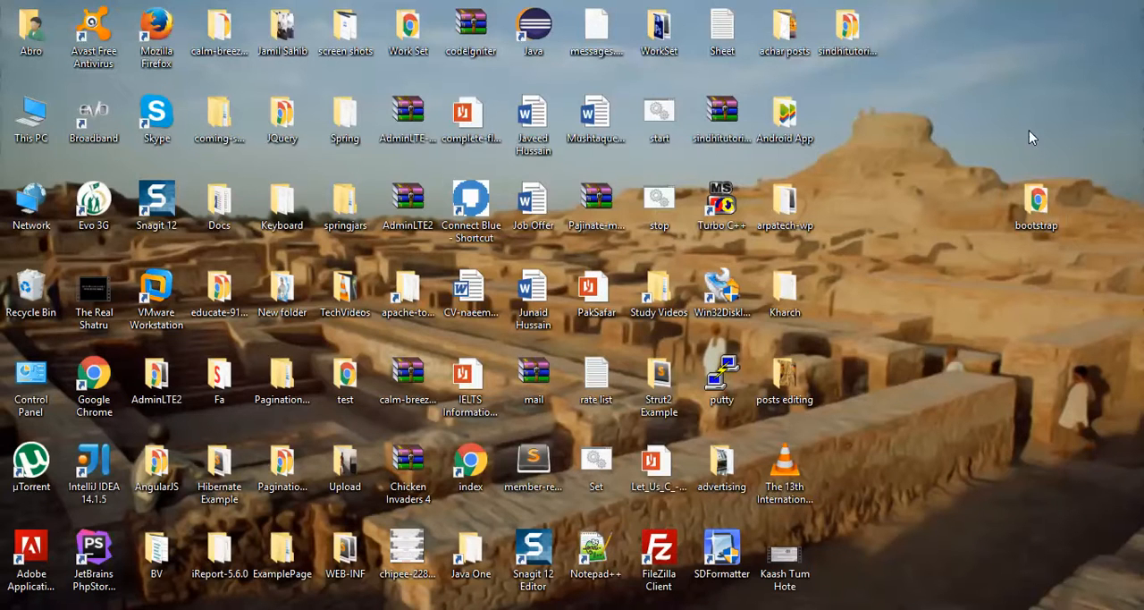
pyautogui.doubleClick(1035, 199)
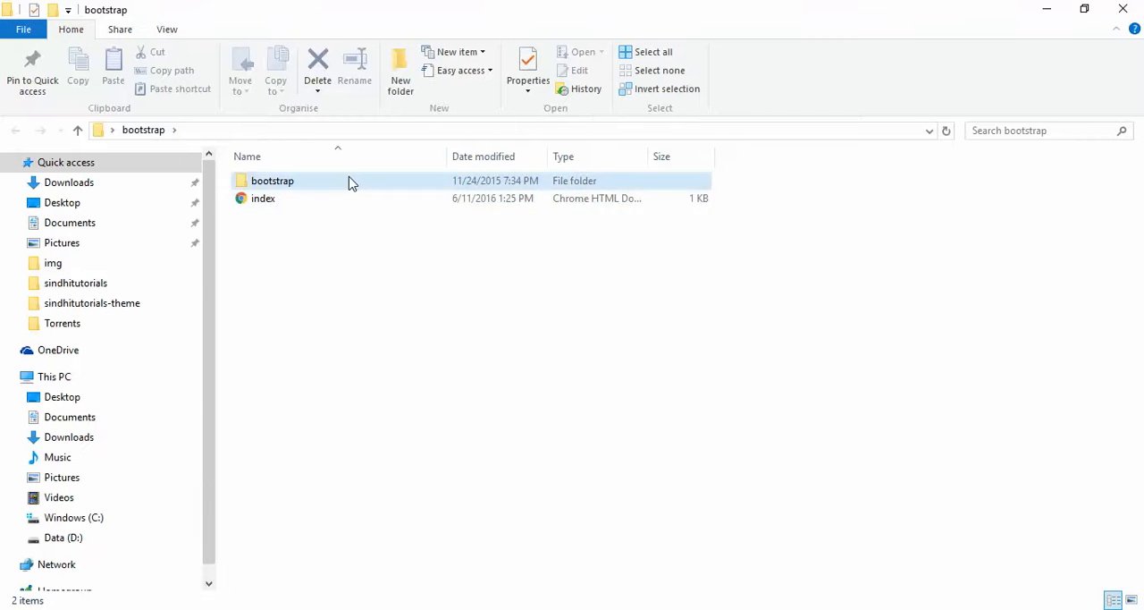
pyautogui.doubleClick(272, 180)
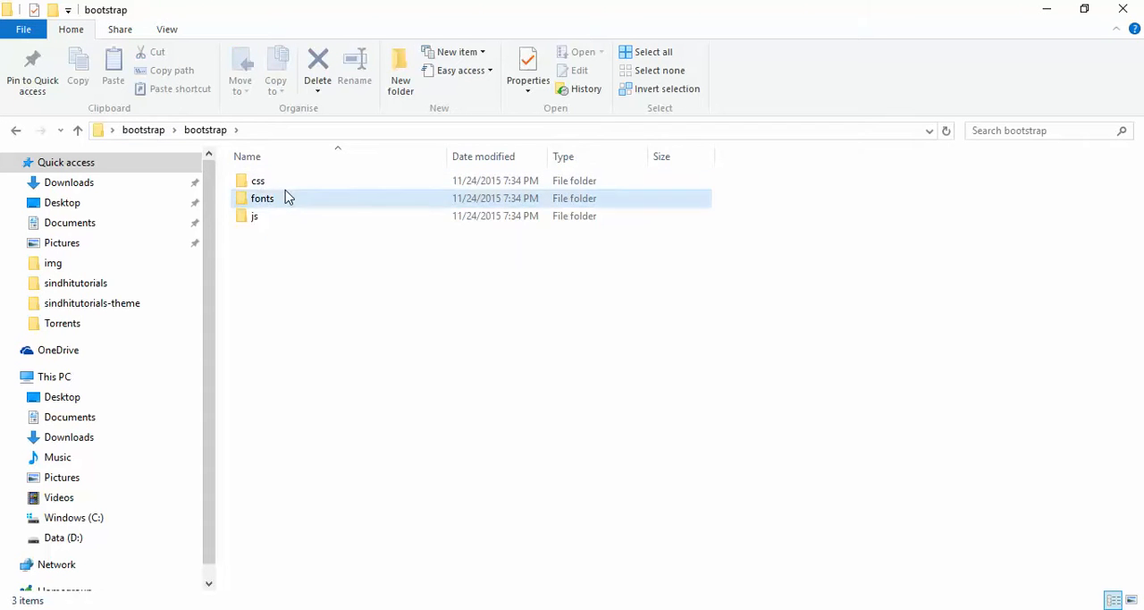
pyautogui.doubleClick(257, 179)
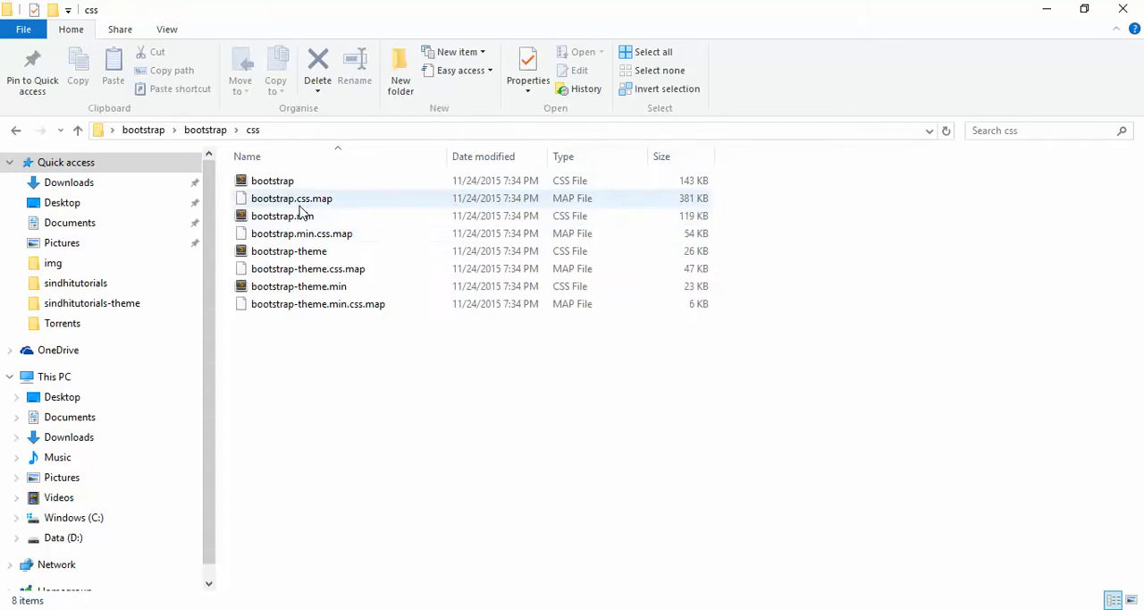
pyautogui.click(79, 128)
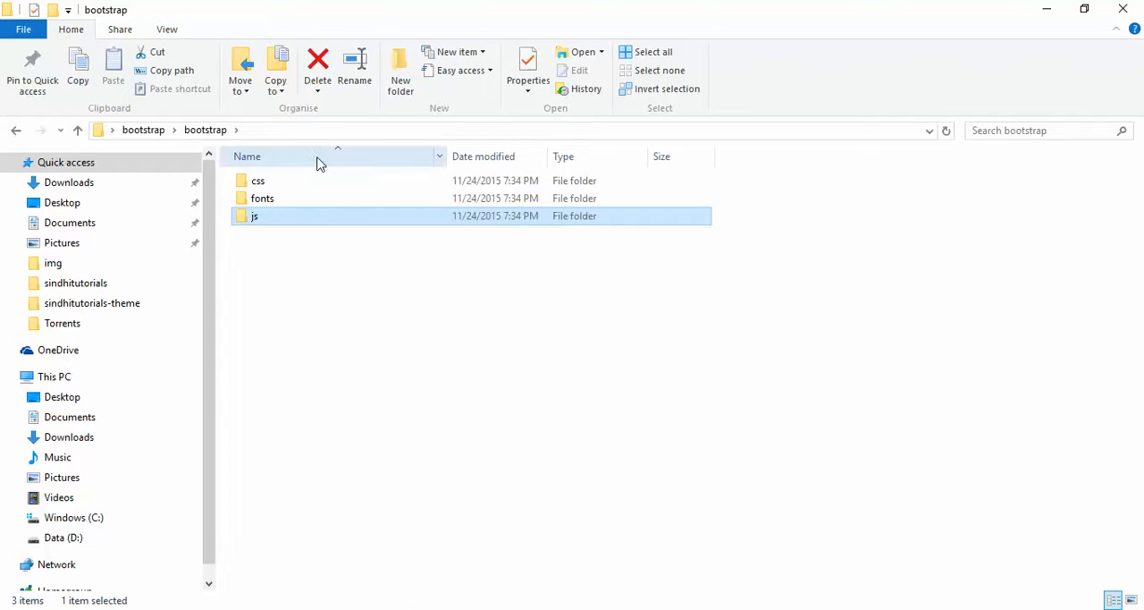
pyautogui.doubleClick(258, 180)
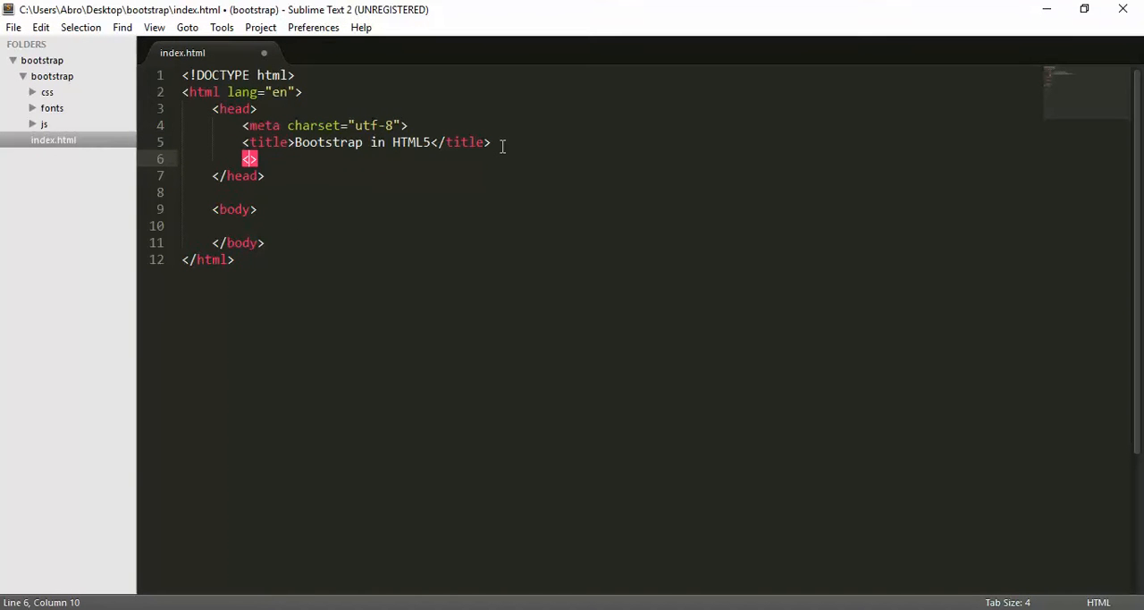
# - Add <link rel="stylesheet" href=""> below the title, save, and begin the href with 'bo'
pyautogui.write('link')
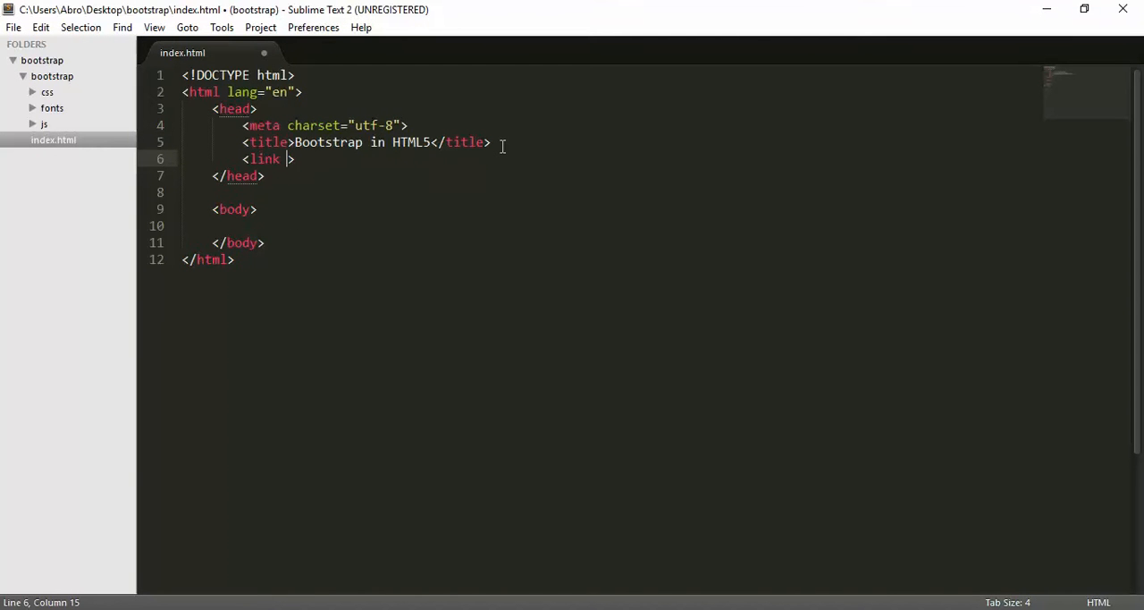
pyautogui.write('rel=""')
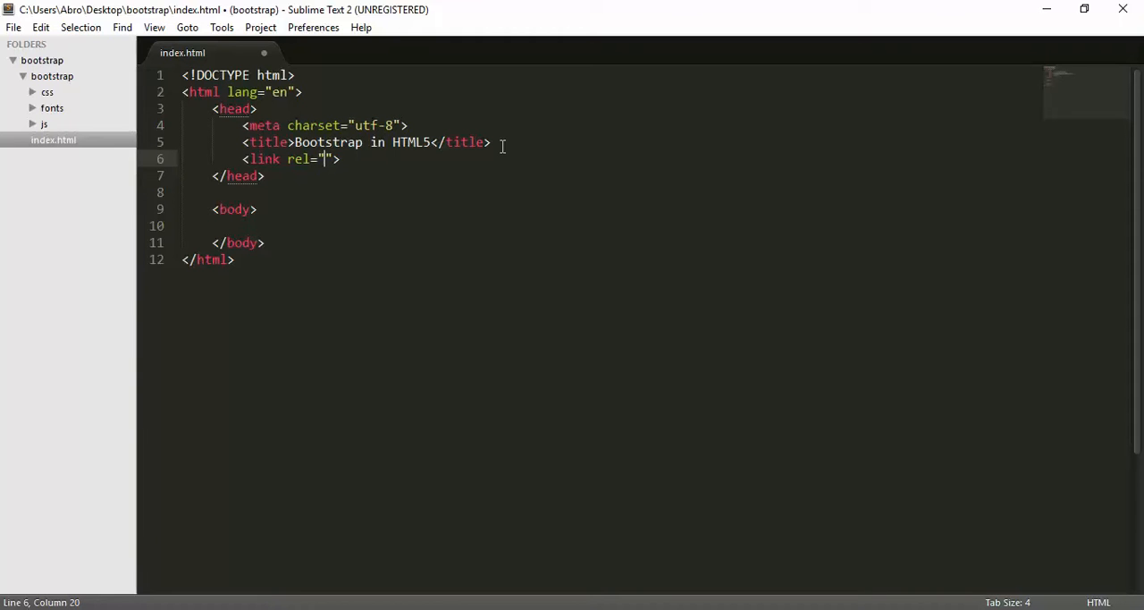
pyautogui.write('she')
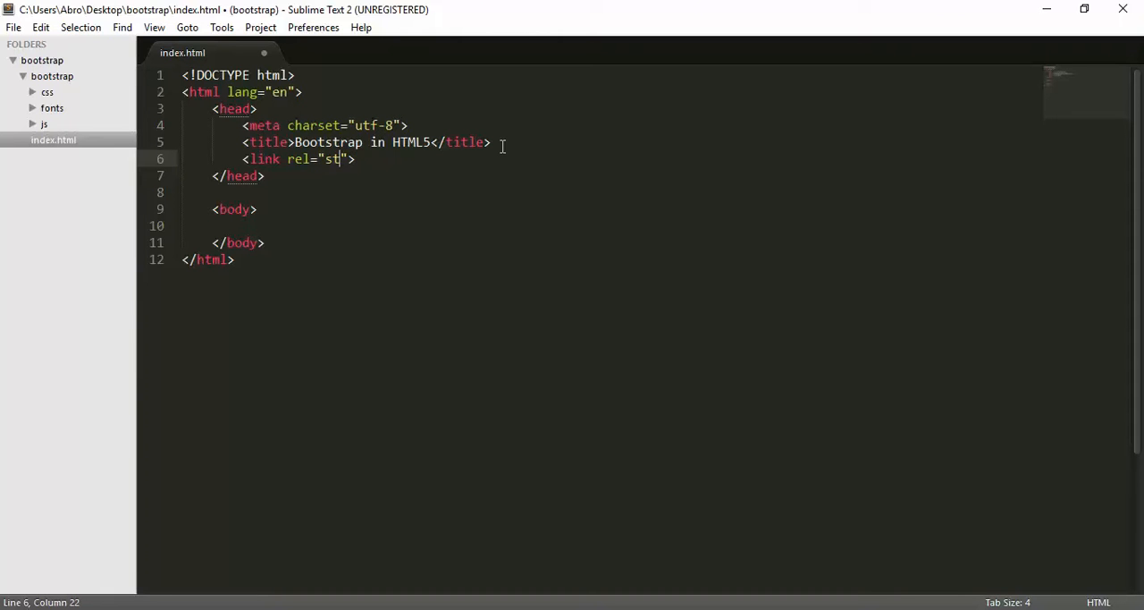
pyautogui.write('ylesheet')
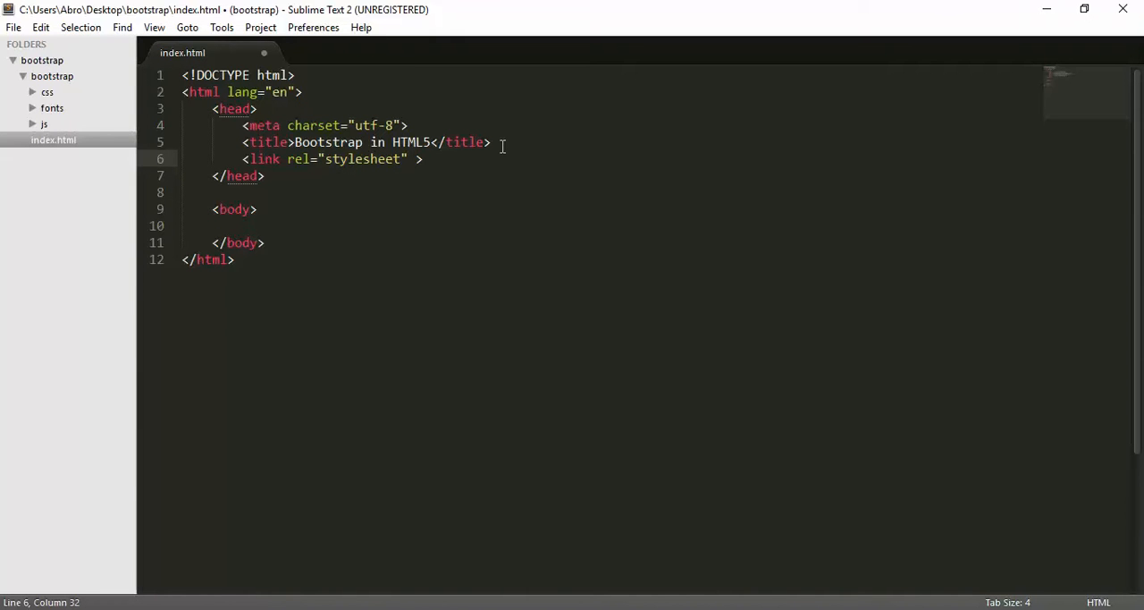
pyautogui.write('href="')
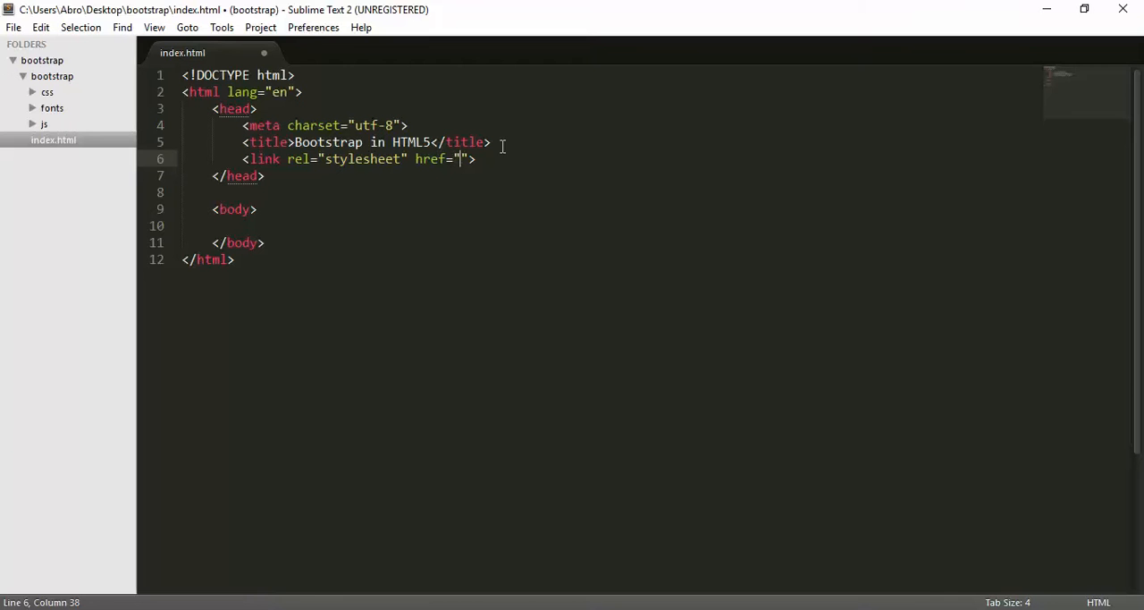
pyautogui.press('ctrl+s')
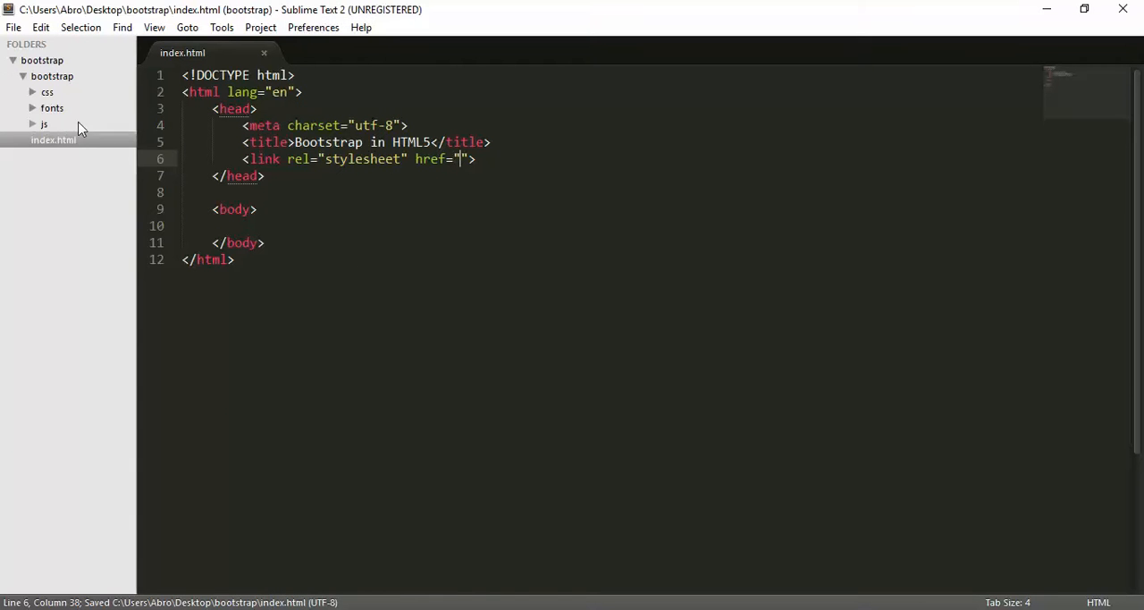
pyautogui.write('bo')
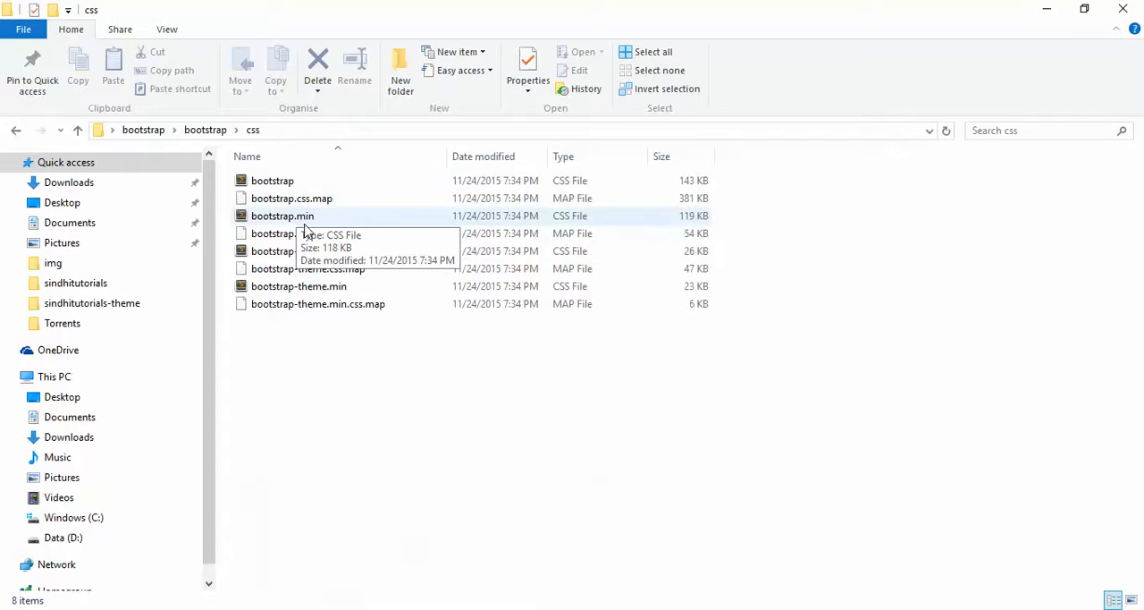
# - Check the properties of bootstrap.min.css in the css folder and close the dialog
pyautogui.click(300, 232)
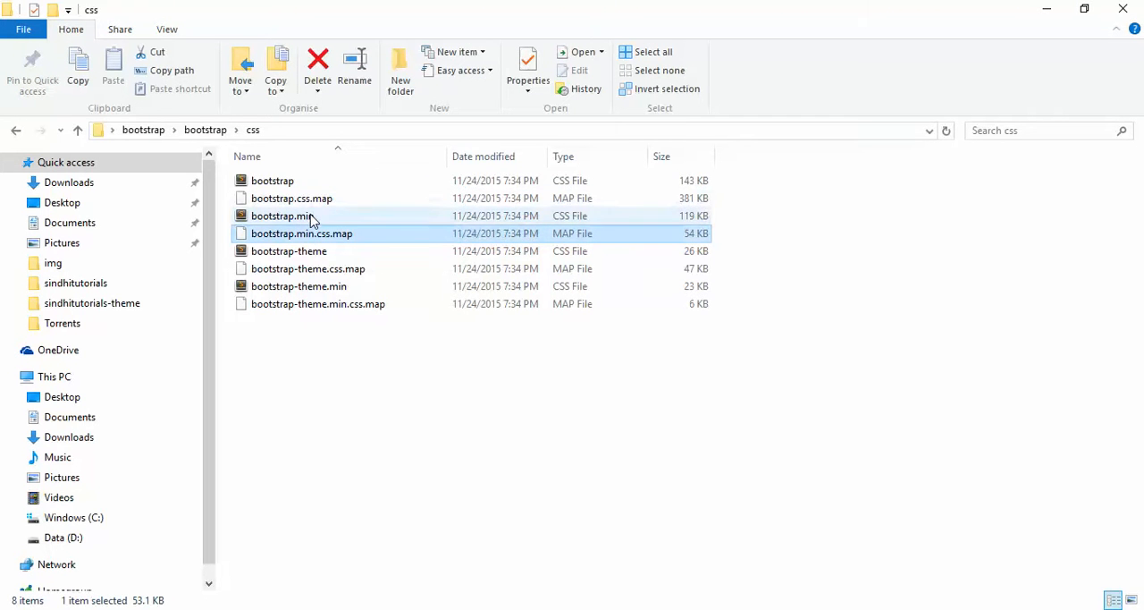
pyautogui.click(282, 215)
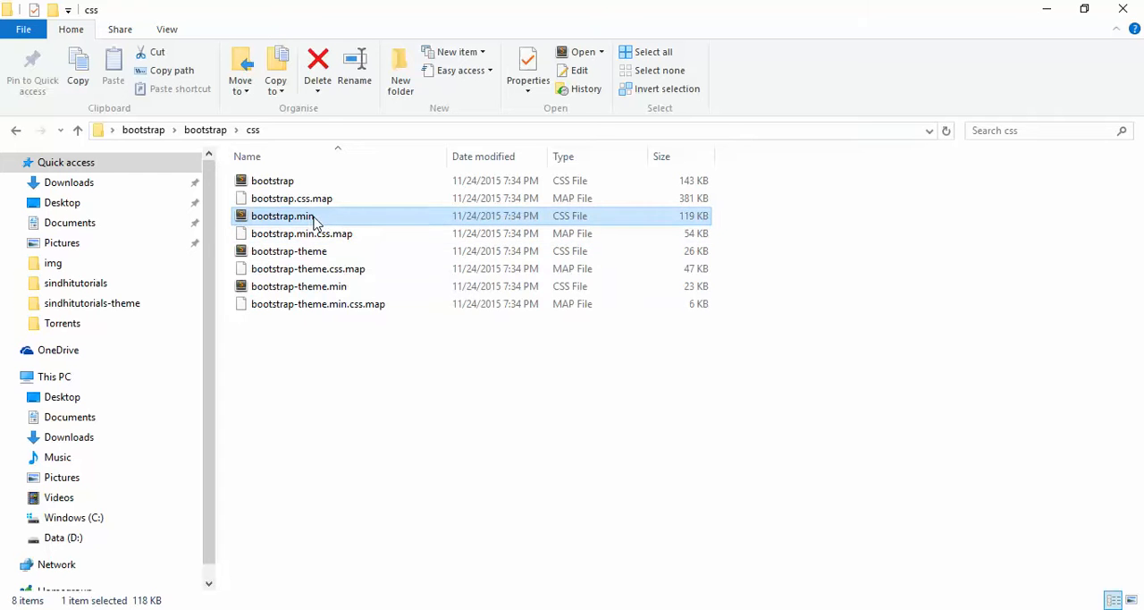
pyautogui.rightClick(282, 214)
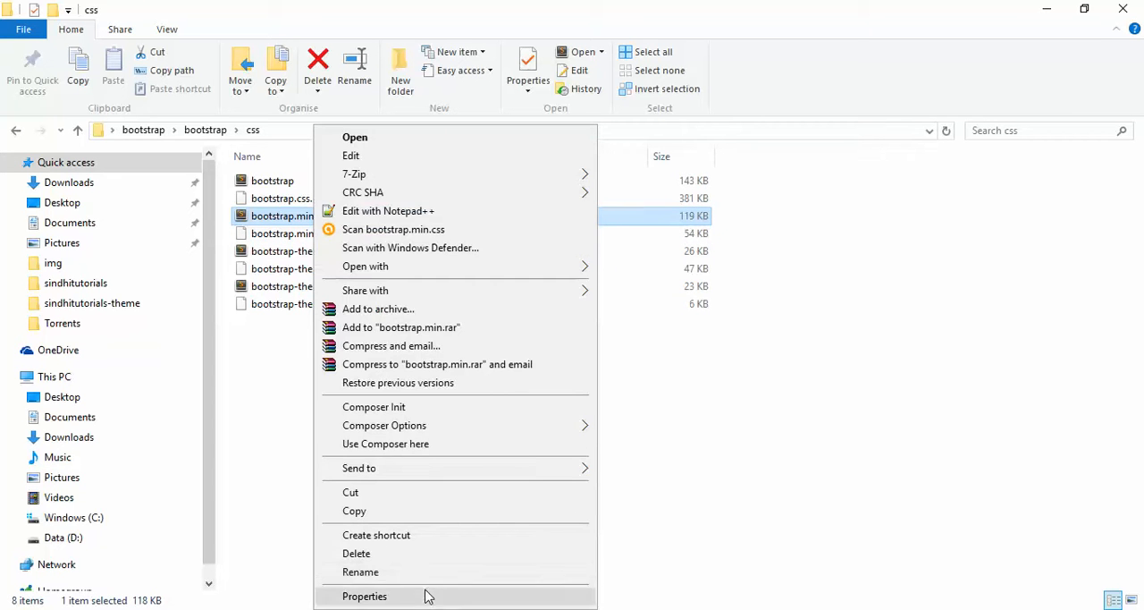
pyautogui.click(365, 597)
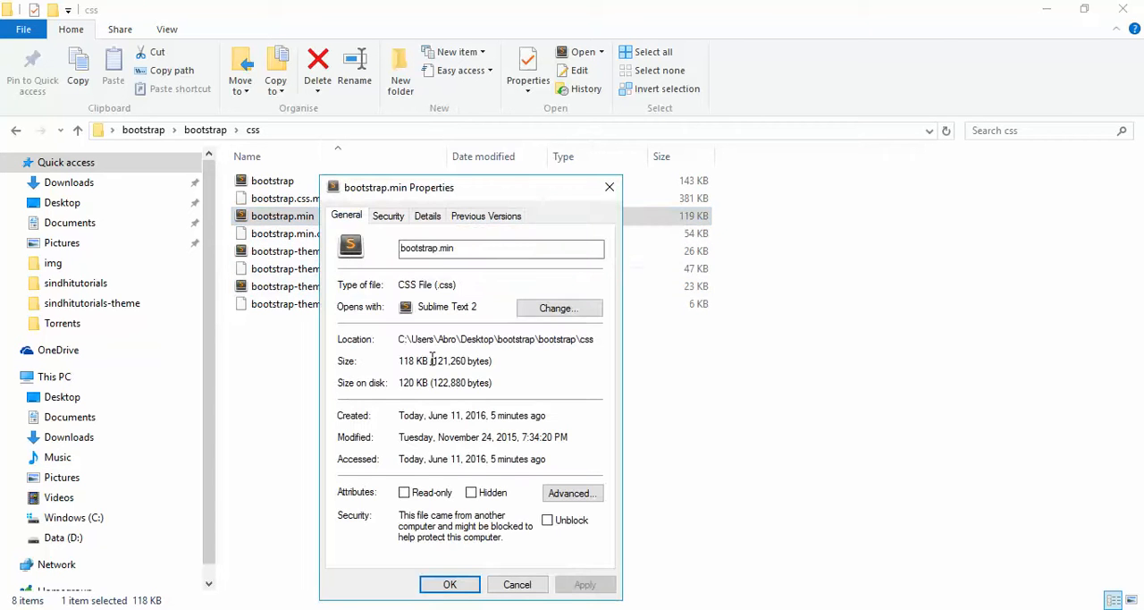
pyautogui.doubleClick(515, 337)
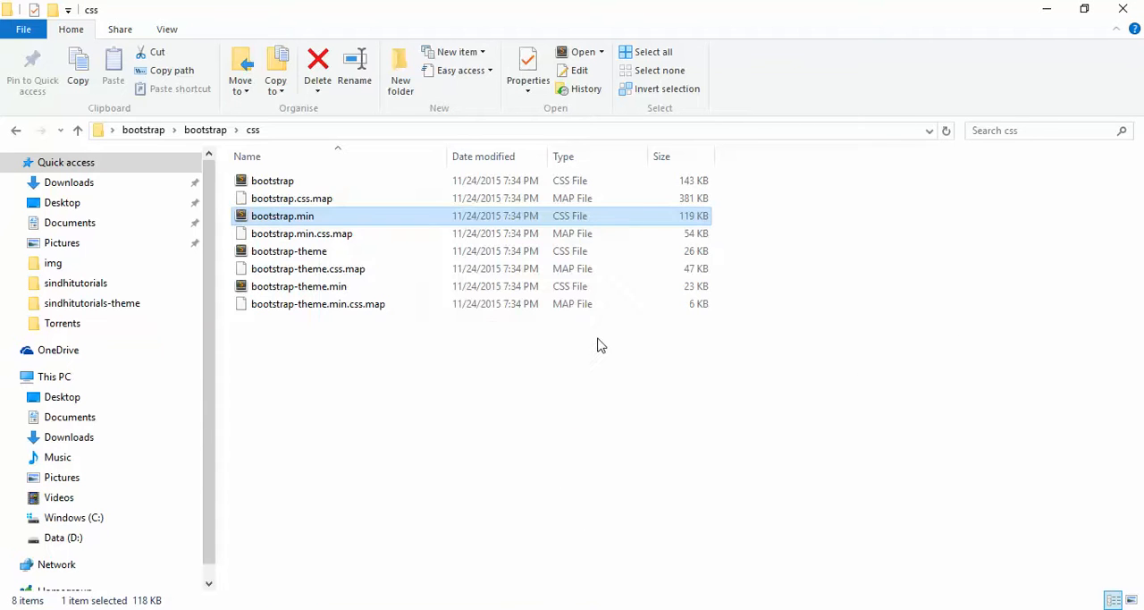
# - Return to the index.html editor window in Sublime Text
pyautogui.press('alt+tab')
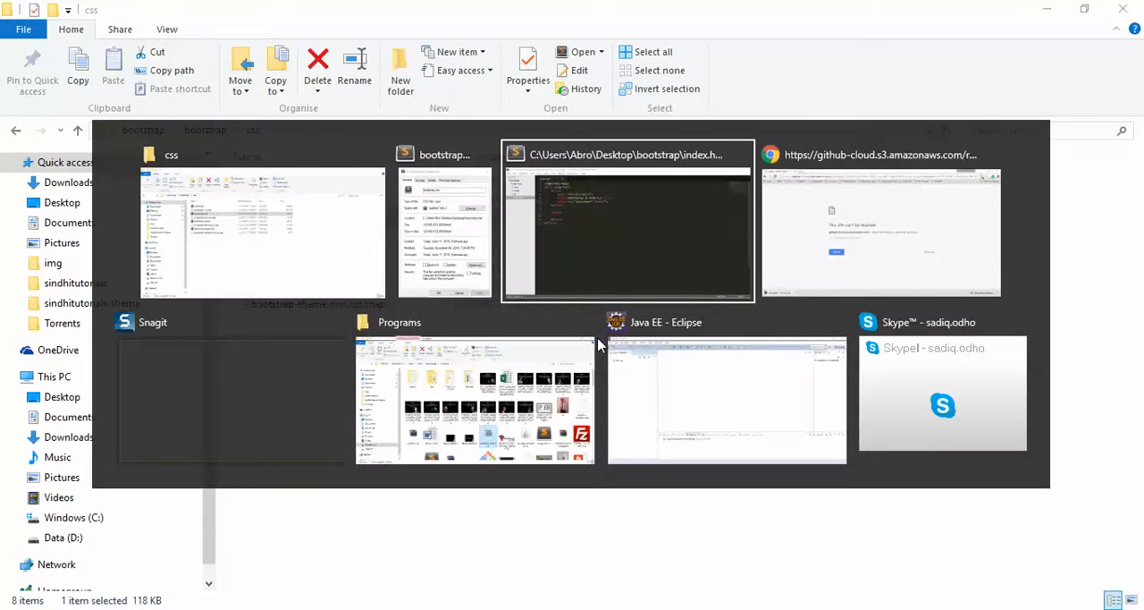
pyautogui.click(626, 221)
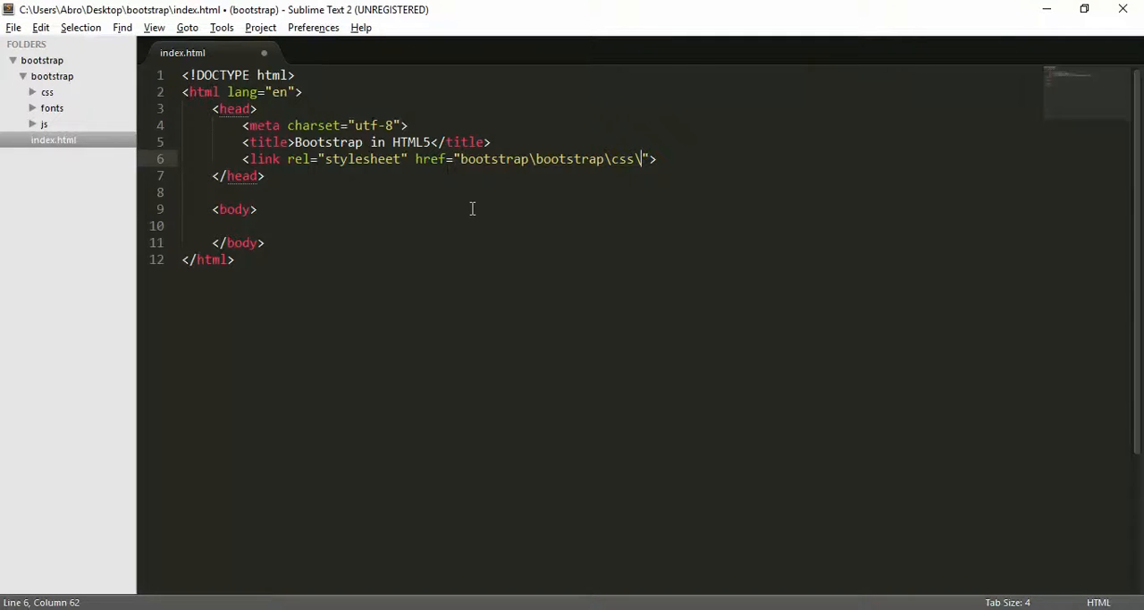
# - Complete the href as bootstrap\bootstrap\css\bootstrap.min.css and save index.html
pyautogui.write('bootstrap.min.c')
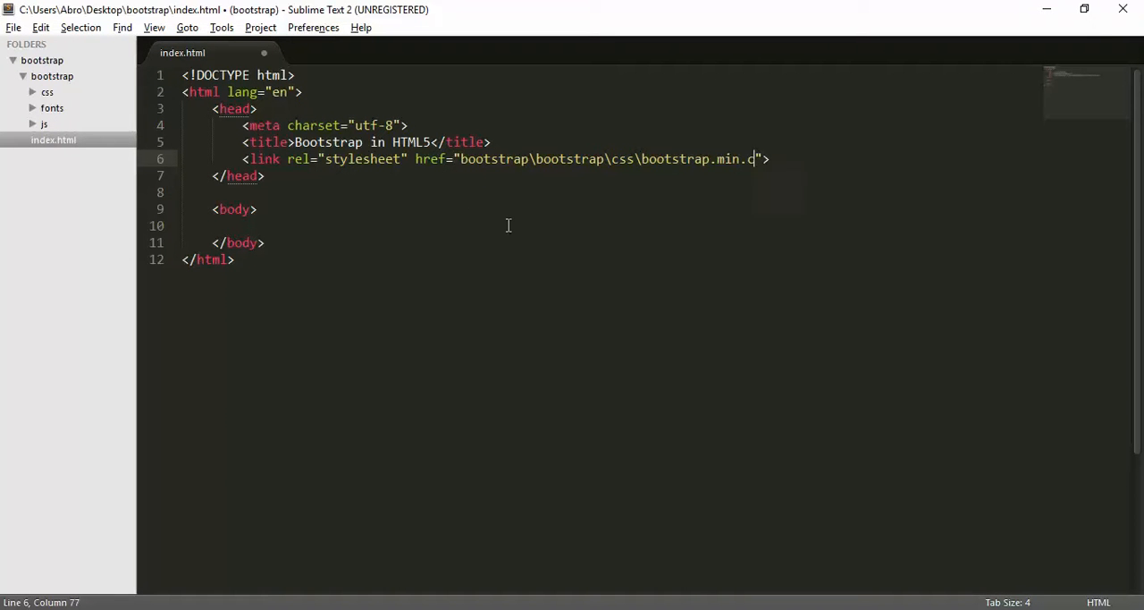
pyautogui.press('ctrl+s')
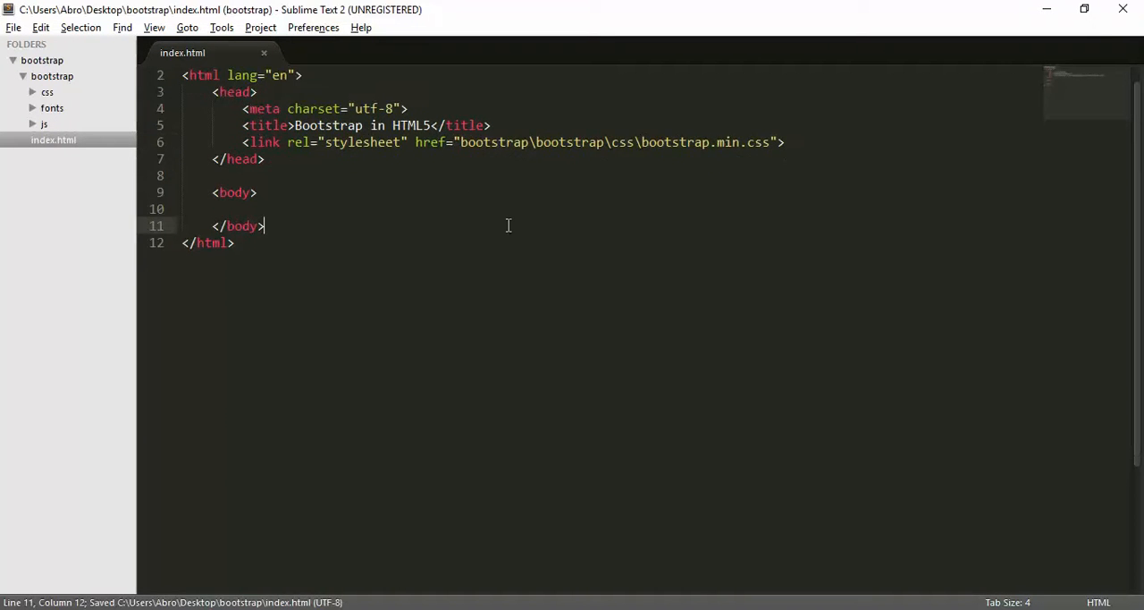
# - Start a script tag with an empty src attribute on a new line before </body>
pyautogui.press('enter')
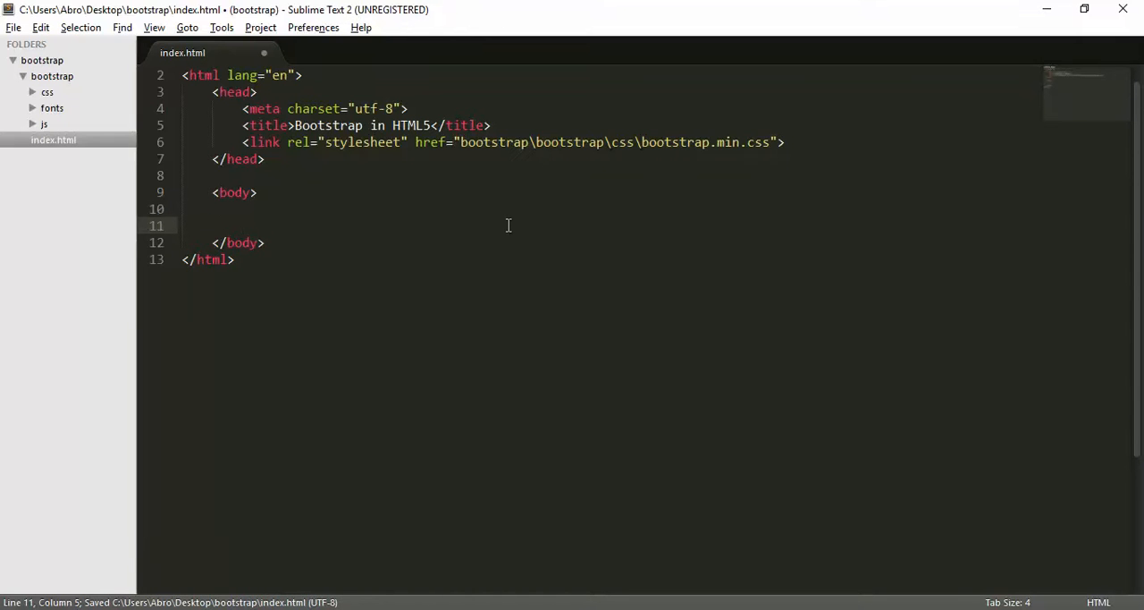
pyautogui.write('<scr>')
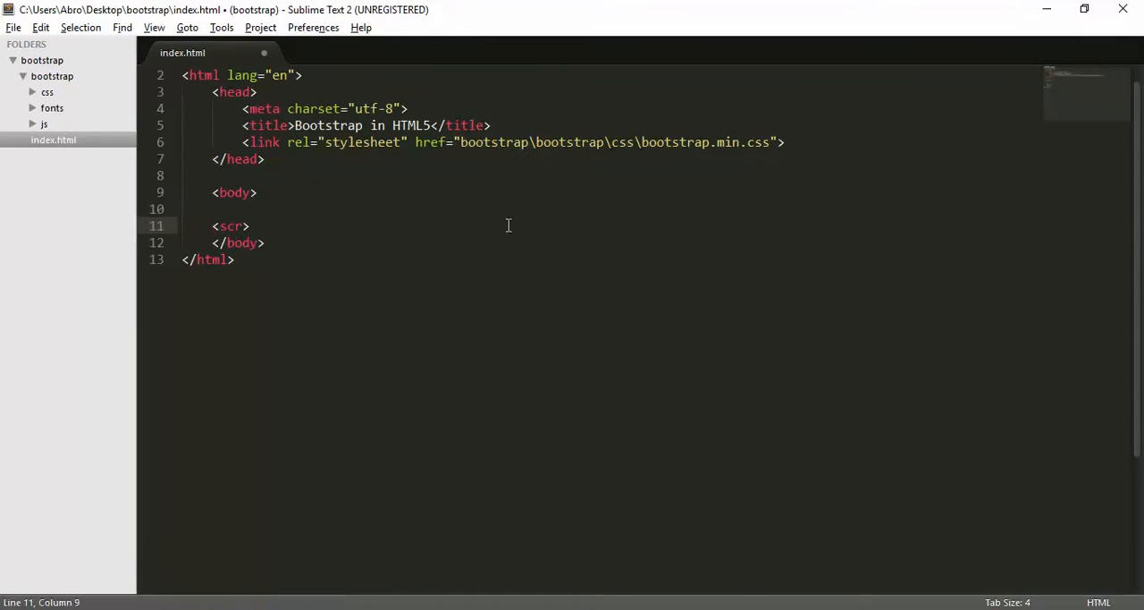
pyautogui.write('ipt s')
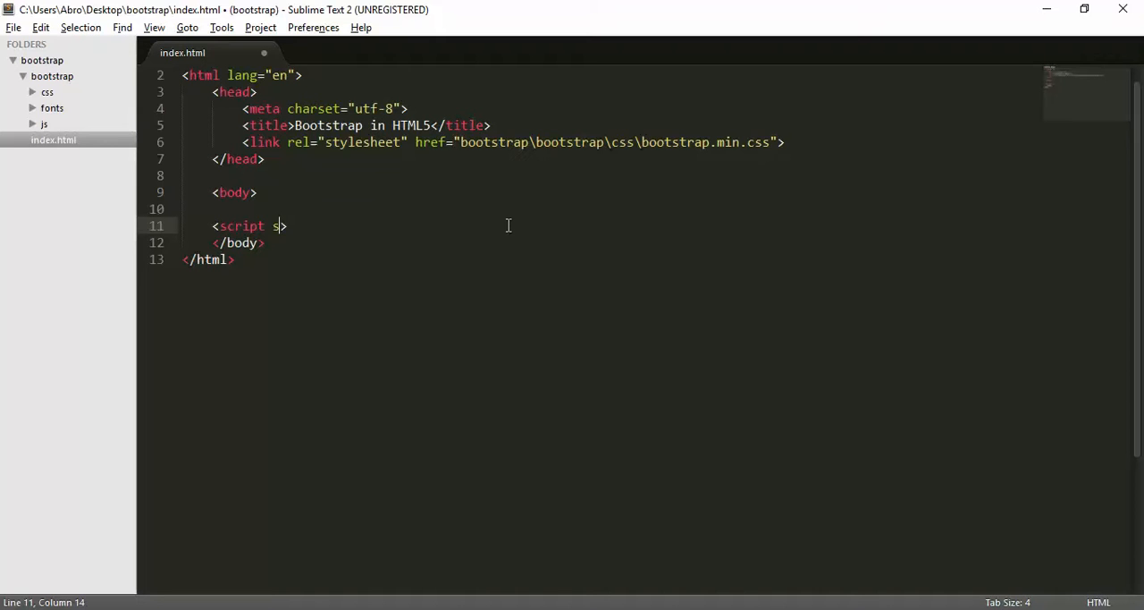
pyautogui.write('cr="')
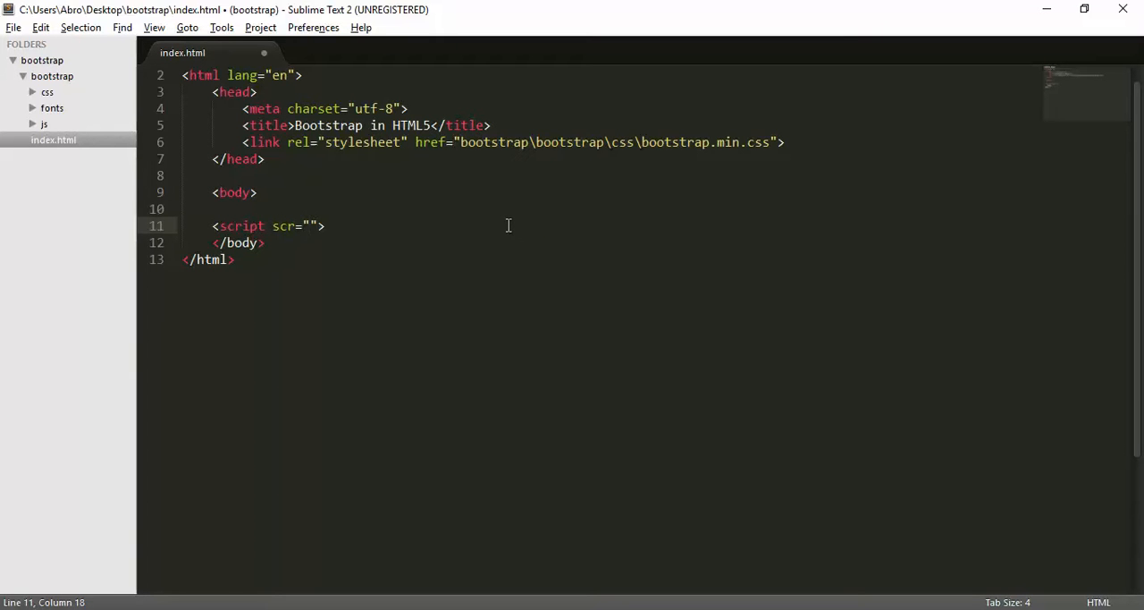
pyautogui.press('backspace')
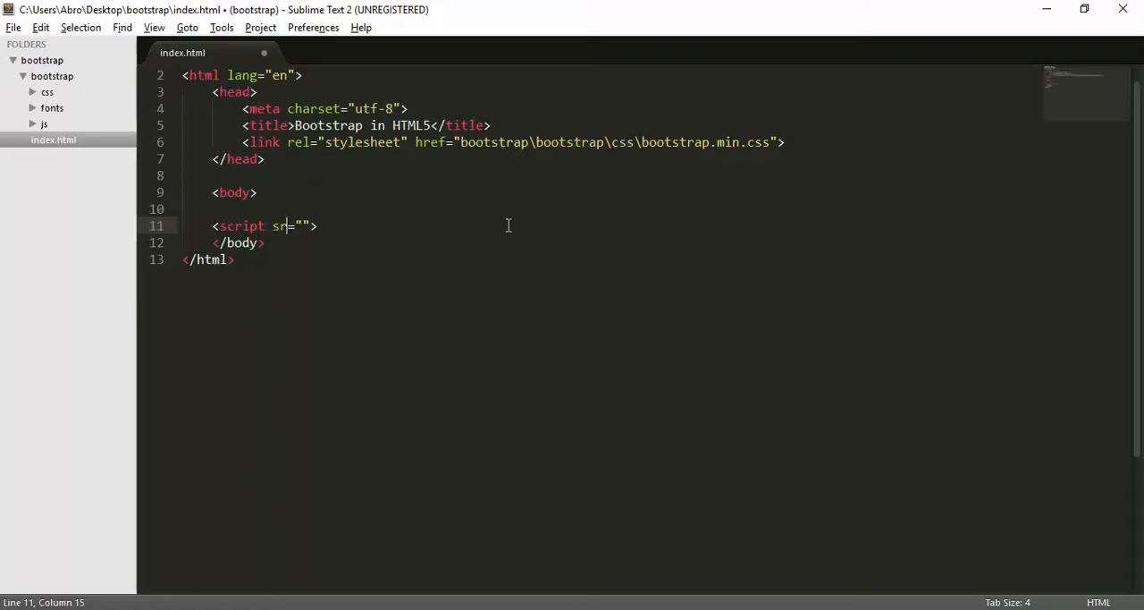
pyautogui.write('c=""')
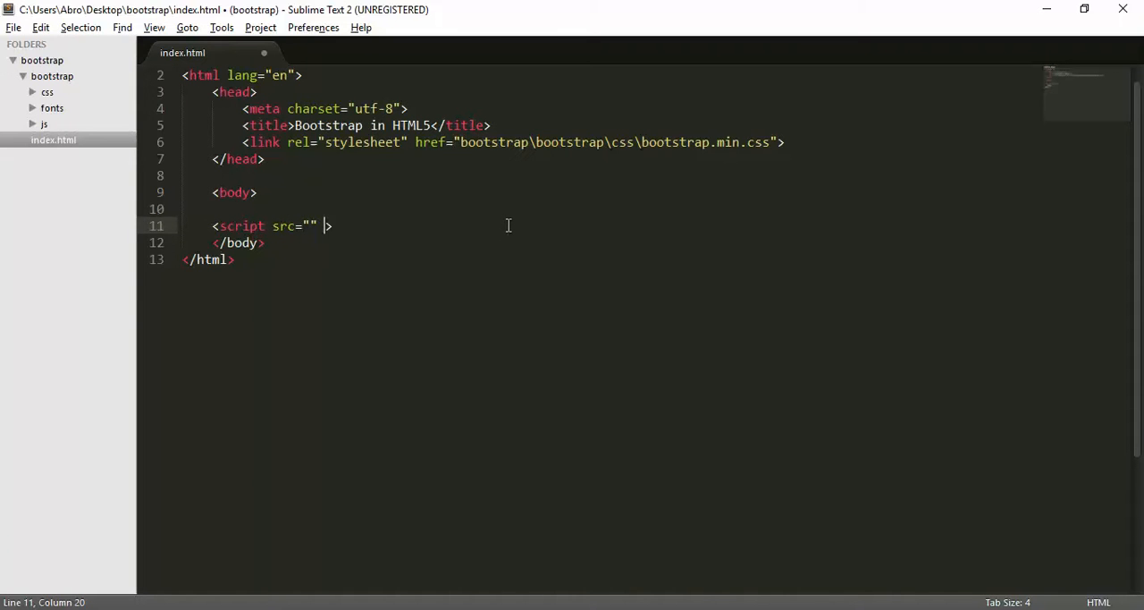
pyautogui.press('backspace')
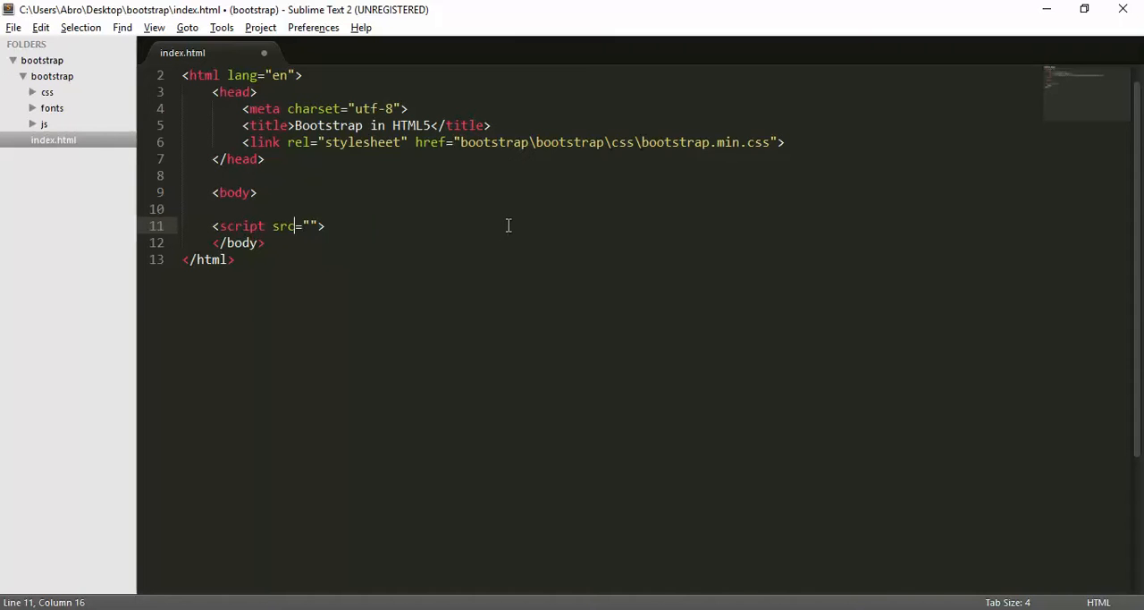
# - Add type="text/javascript" to the script tag
pyautogui.write('type')
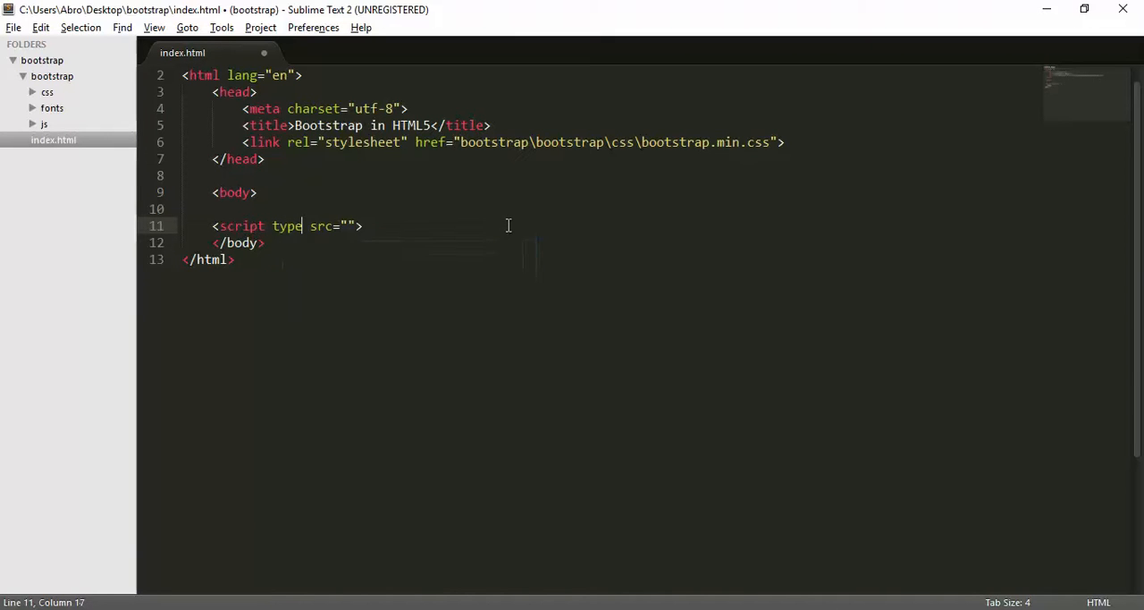
pyautogui.write('="text"')
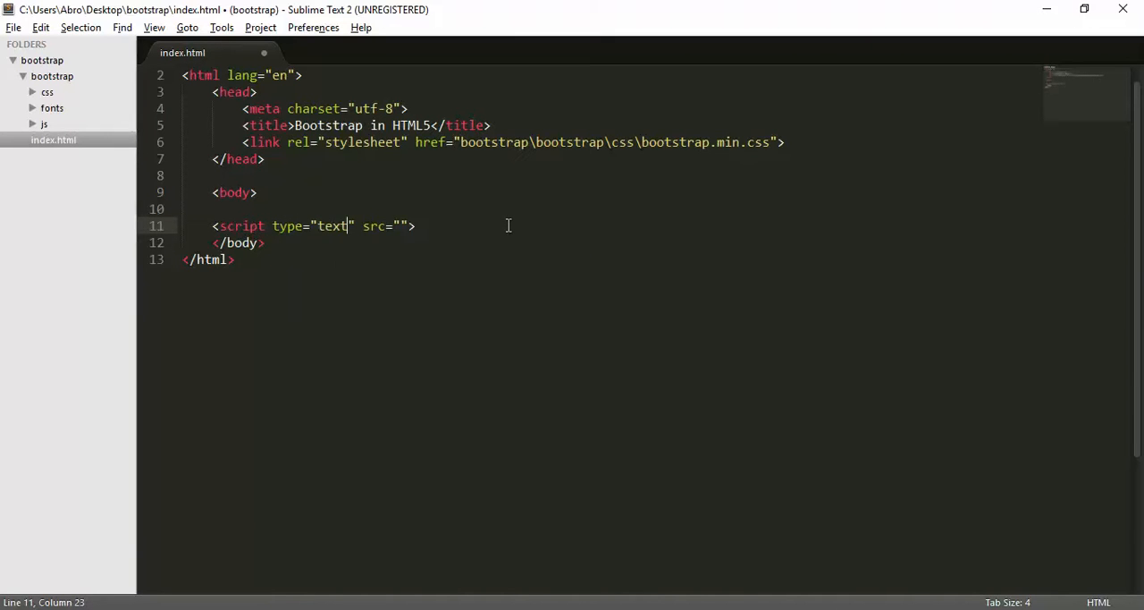
pyautogui.write('/java')
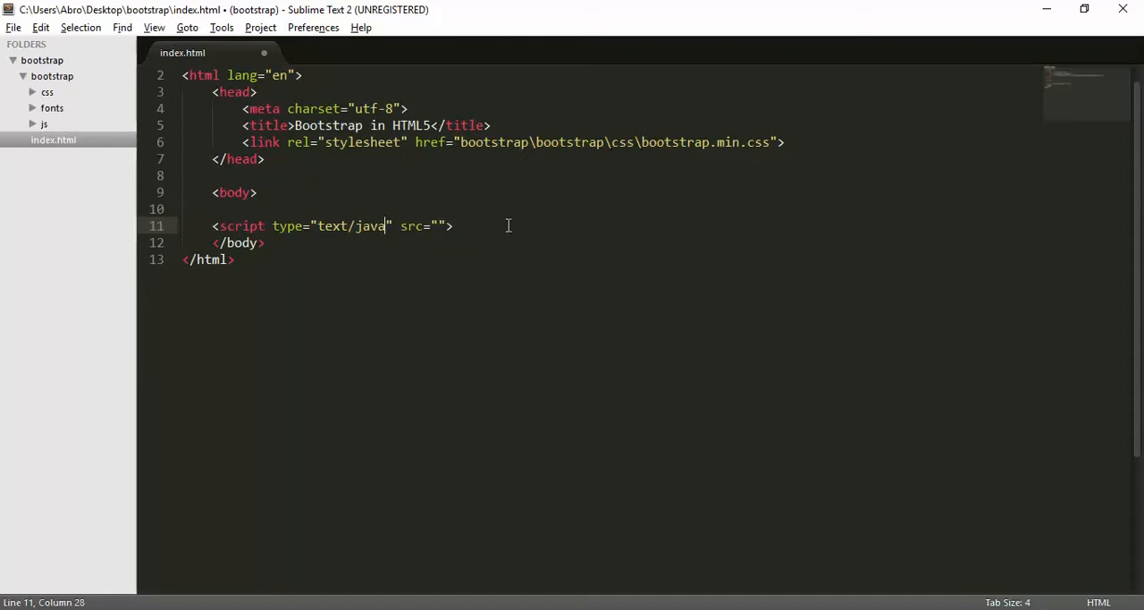
pyautogui.write('scrip')
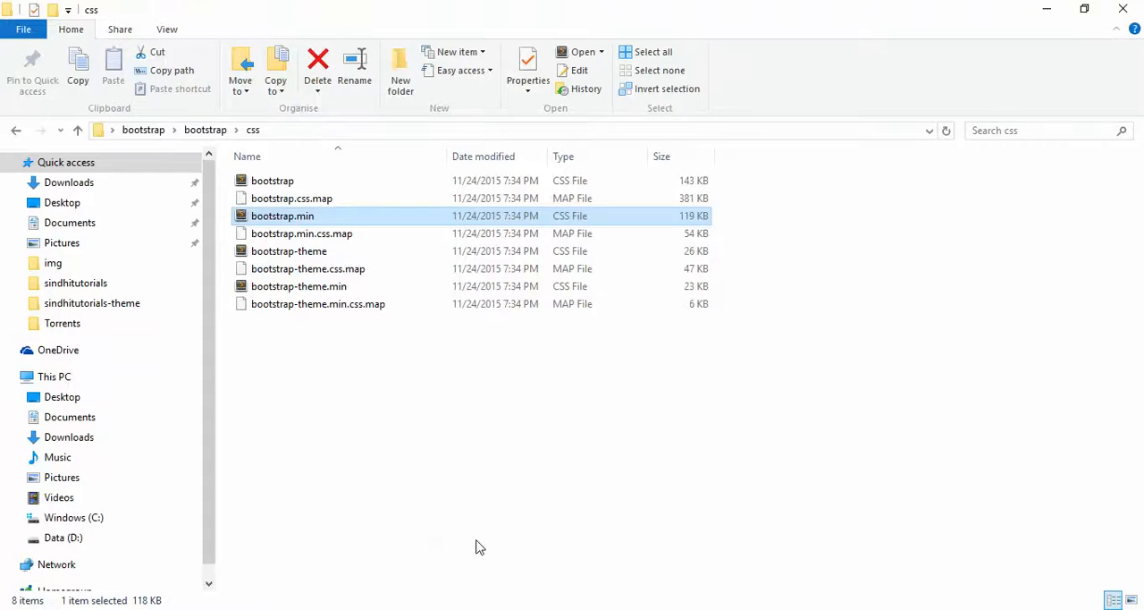
# - Go up to the js folder and check bootstrap.min.js's properties
pyautogui.click(204, 128)
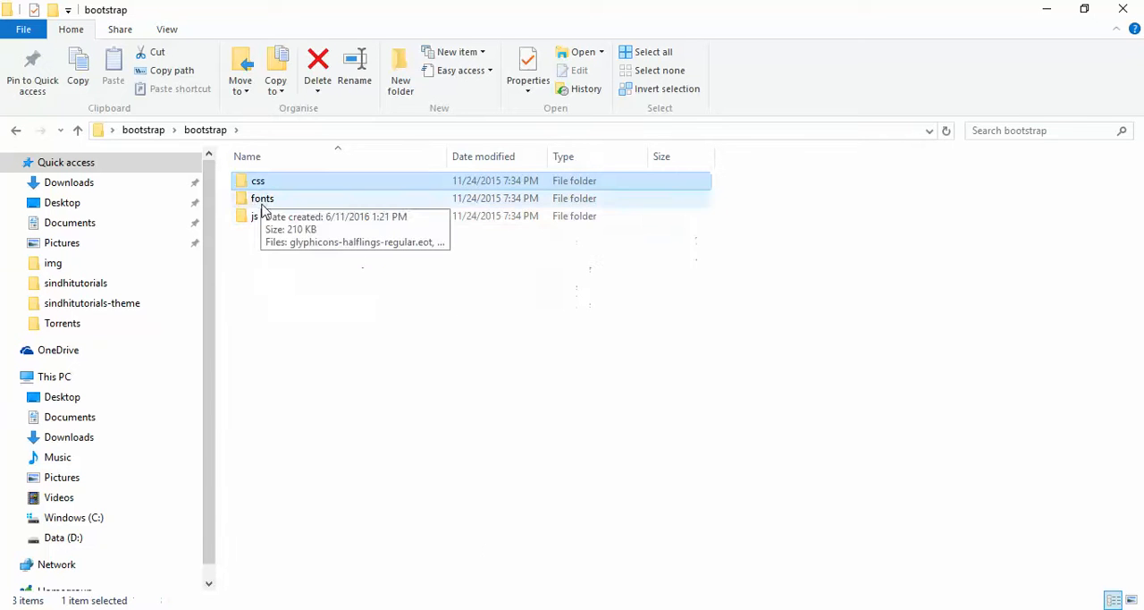
pyautogui.rightClick(283, 196)
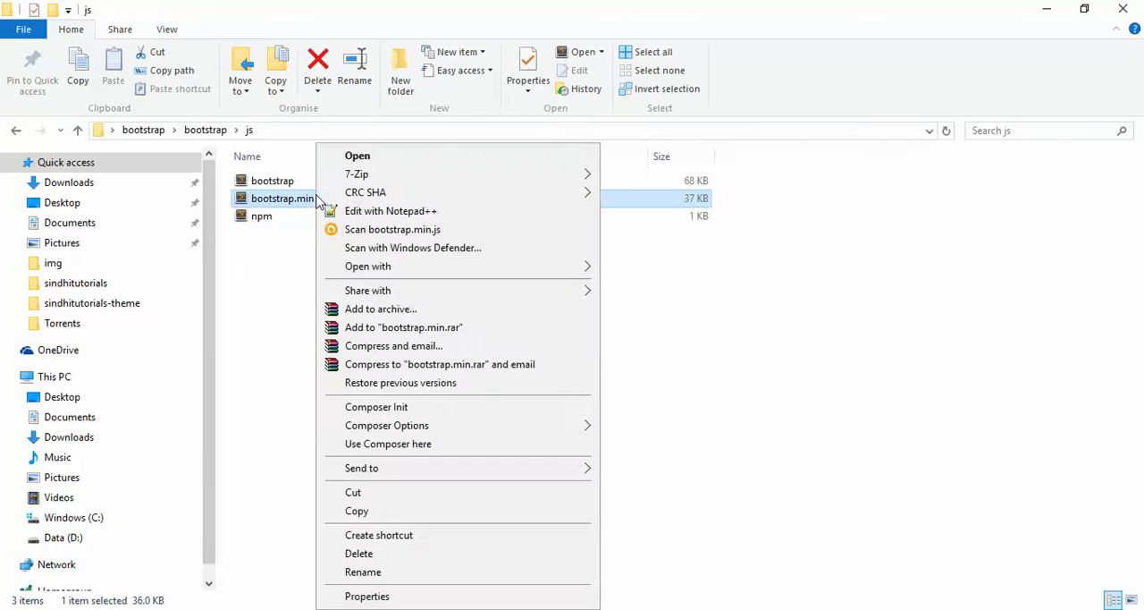
pyautogui.click(366, 595)
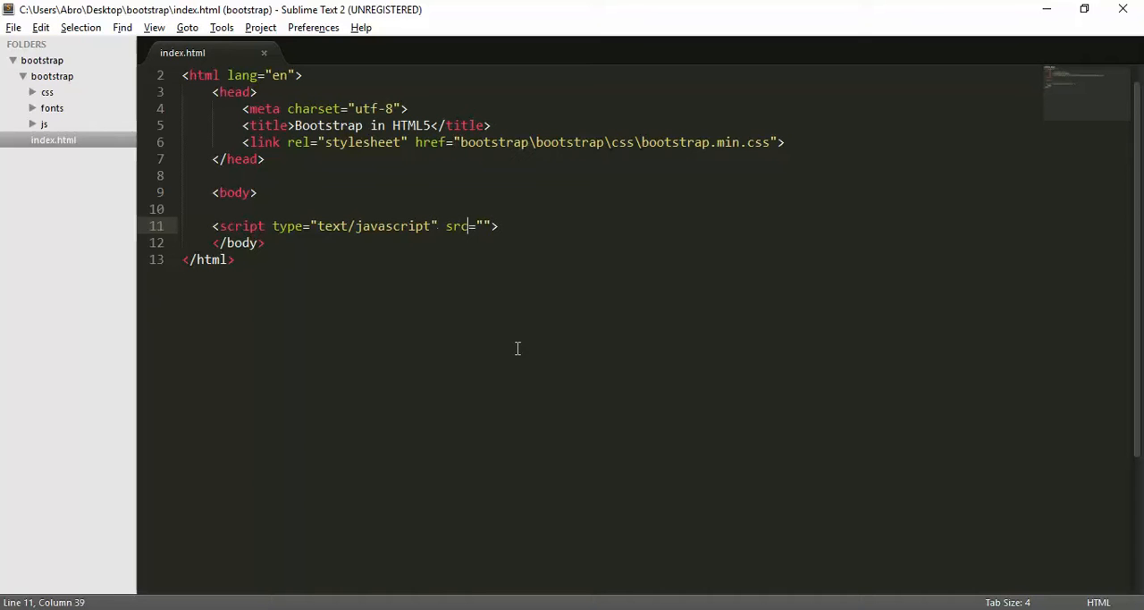
# - Set the script src to bootstrap\bootstrap\js\bootstrap.min.js, save, and dismiss the unregistered-copy prompt
pyautogui.write('bootstrap\\bootstrap\\js')
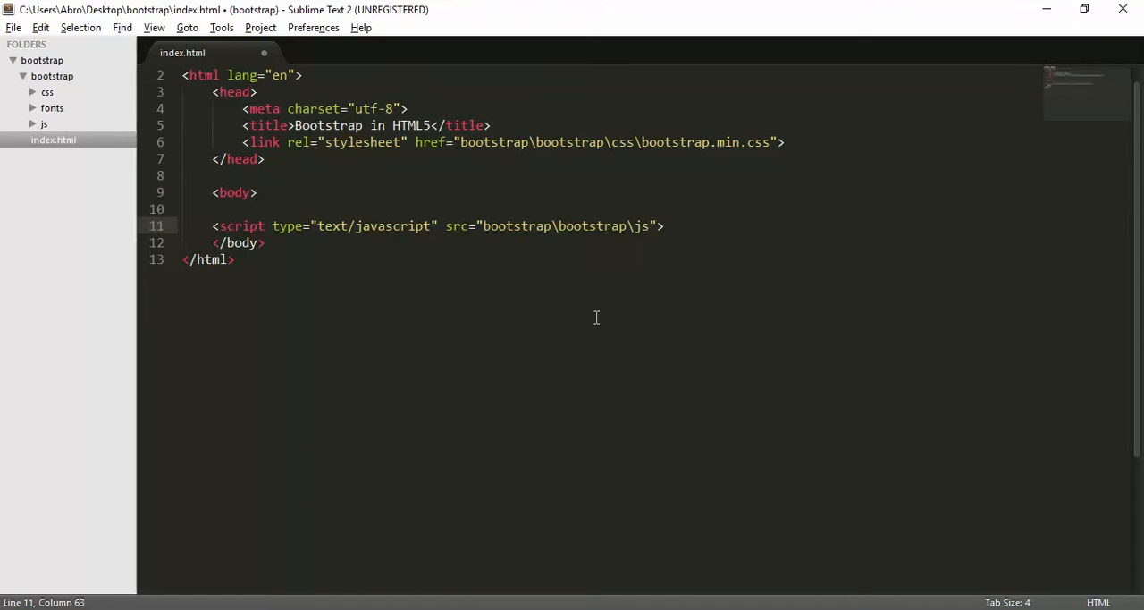
pyautogui.write('\\')
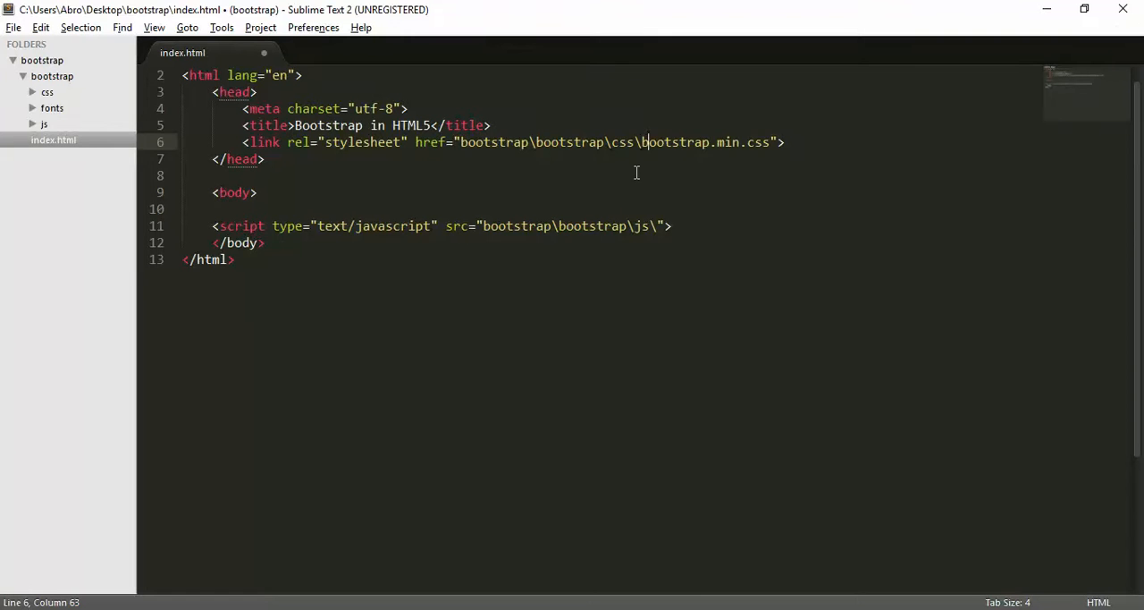
pyautogui.write('bootstrap.min')
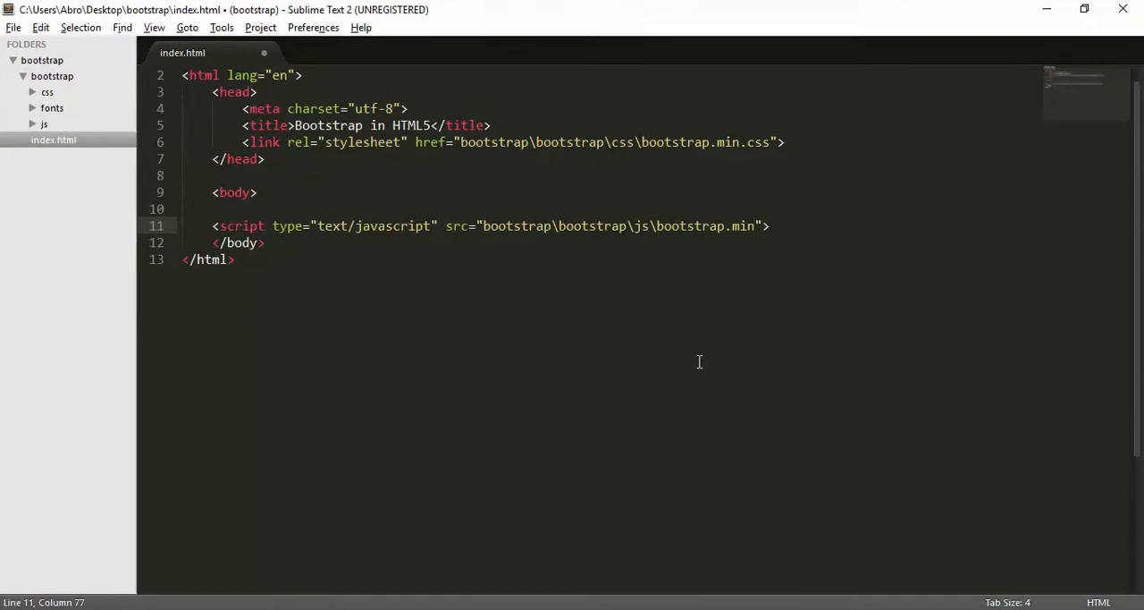
pyautogui.press('ctrl+s')
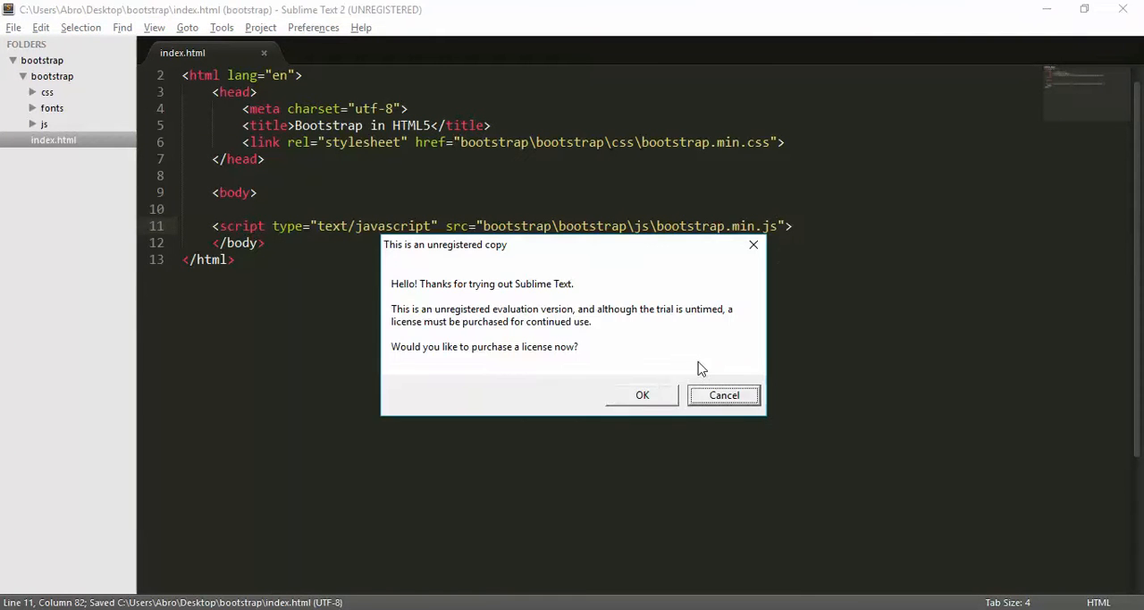
pyautogui.click(722, 395)
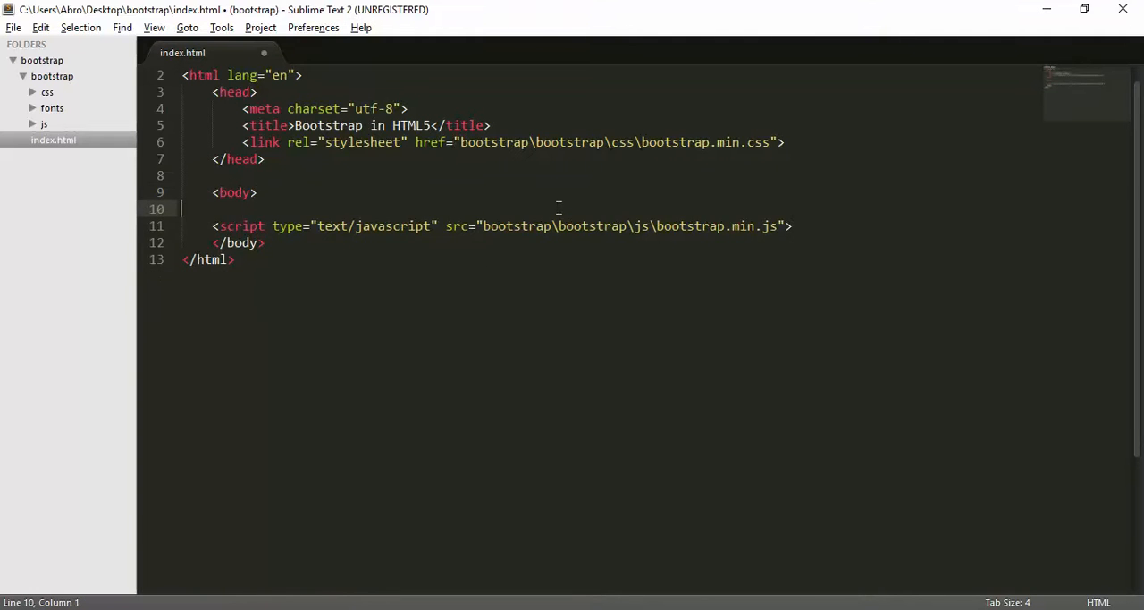
# - Add a div with class "container" inside the body above the script tag
pyautogui.press('enter')
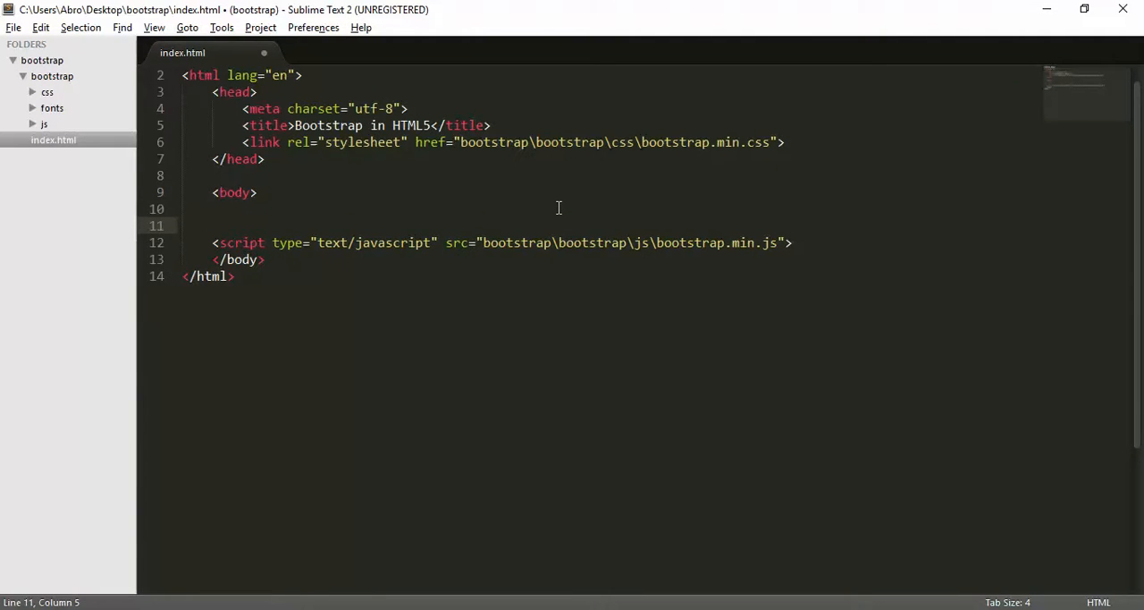
pyautogui.write('<d>')
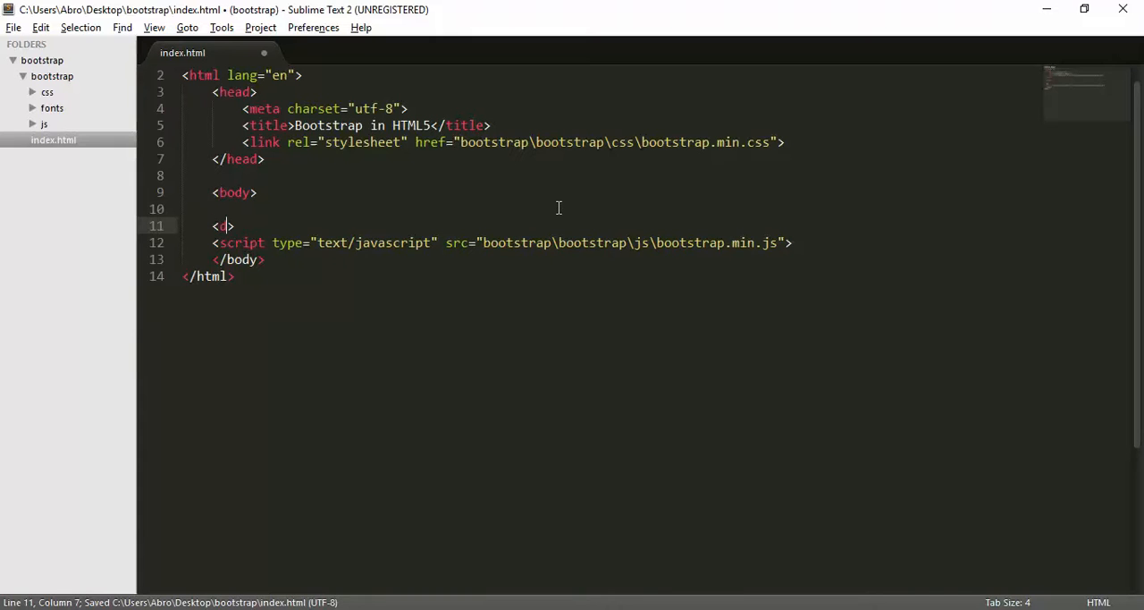
pyautogui.write('iv')
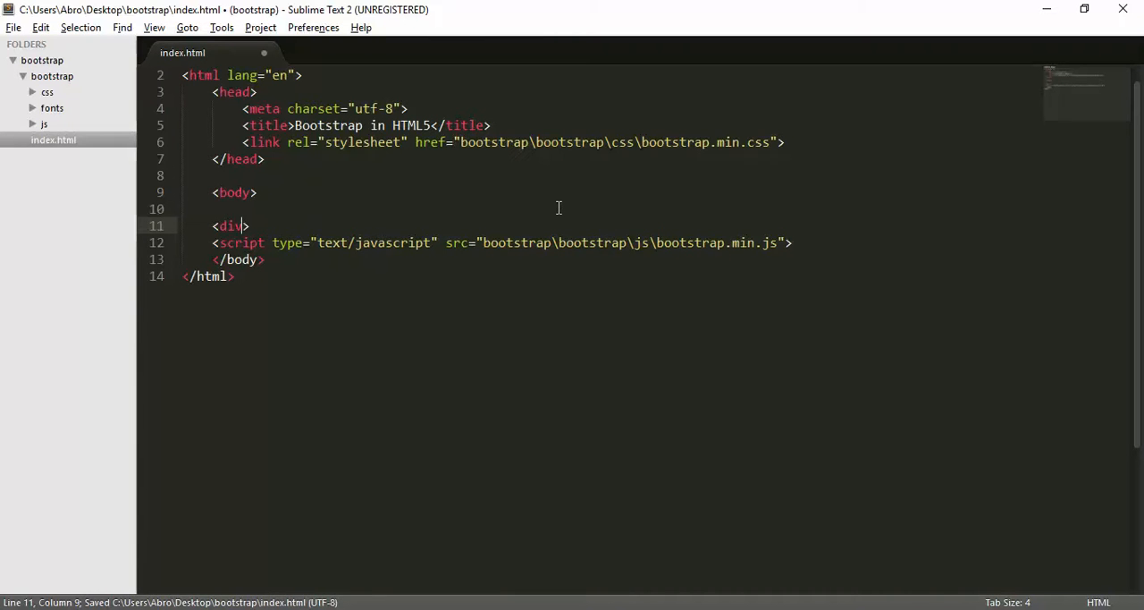
pyautogui.press('Enter')
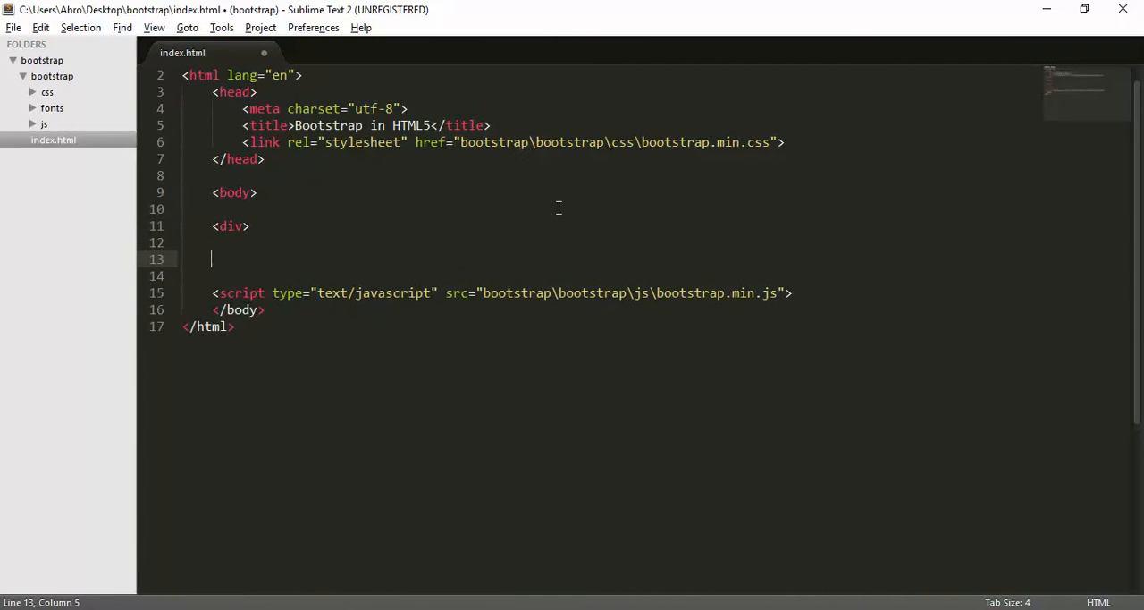
pyautogui.write('</>')
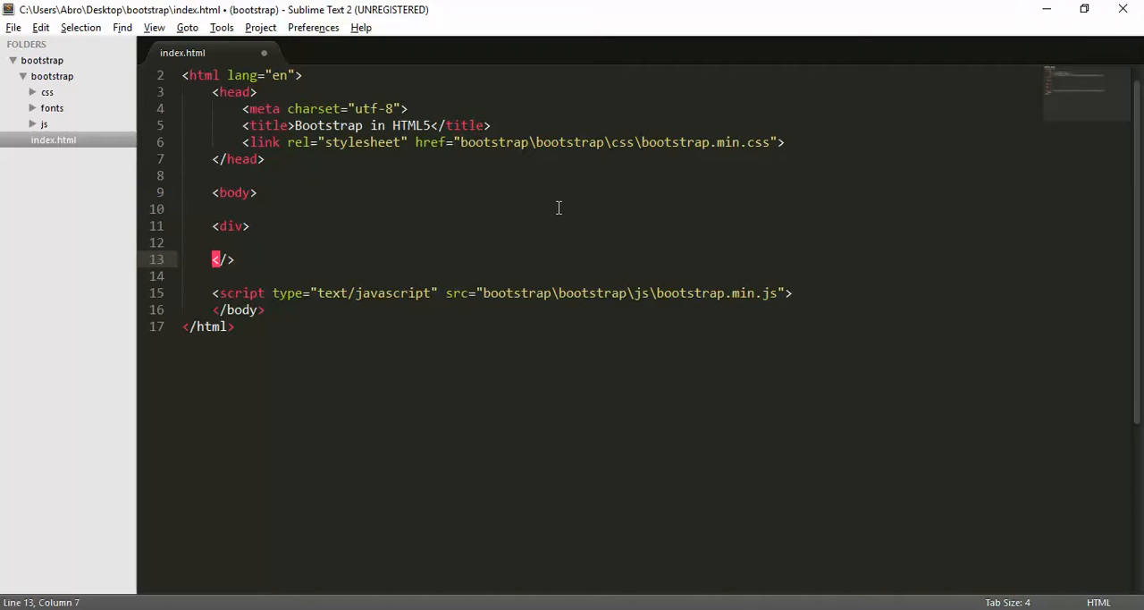
pyautogui.write('div')
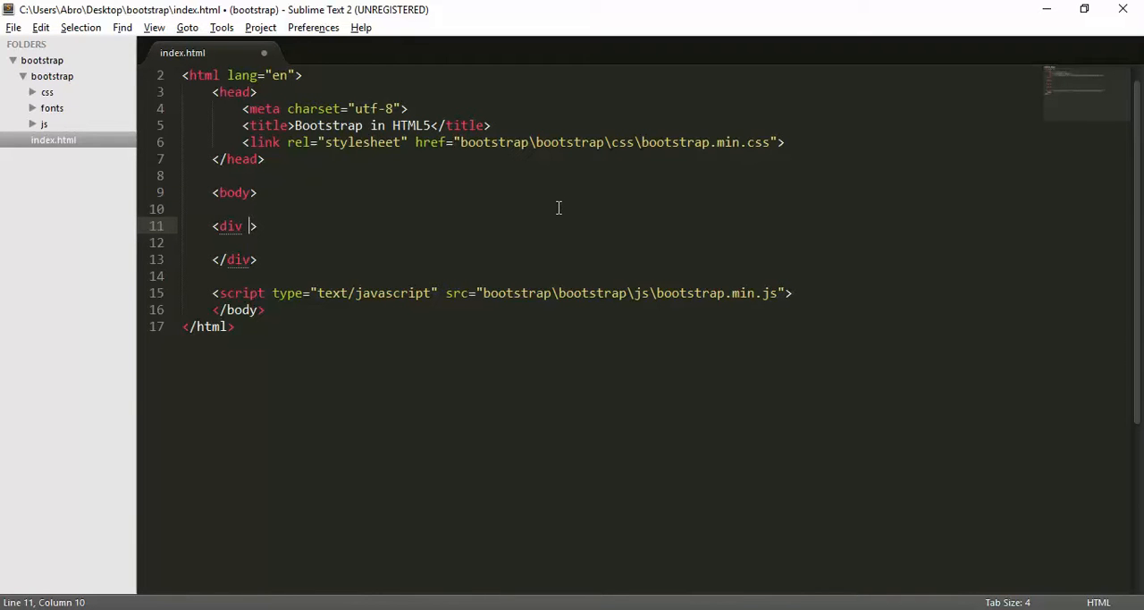
pyautogui.write('class')
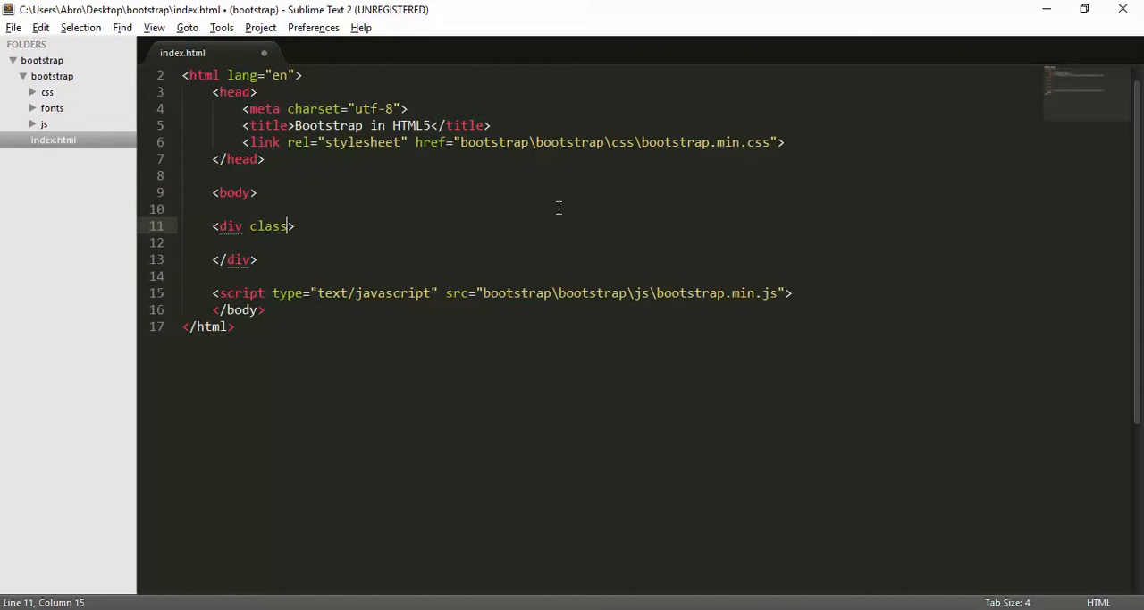
pyautogui.write('="con')
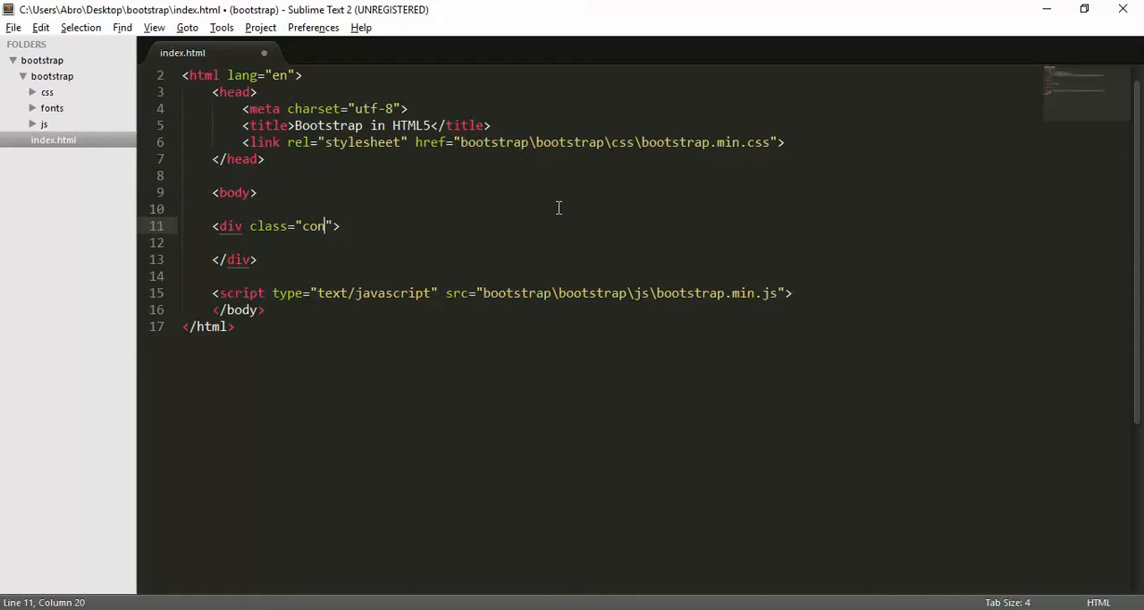
pyautogui.write('tainer')
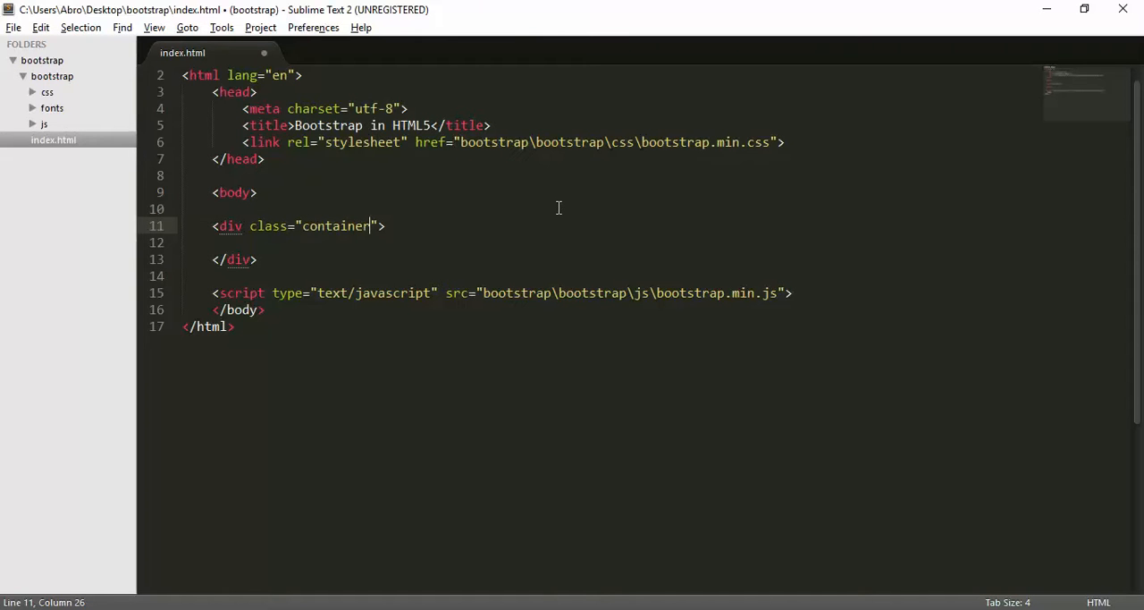
pyautogui.press('enter')
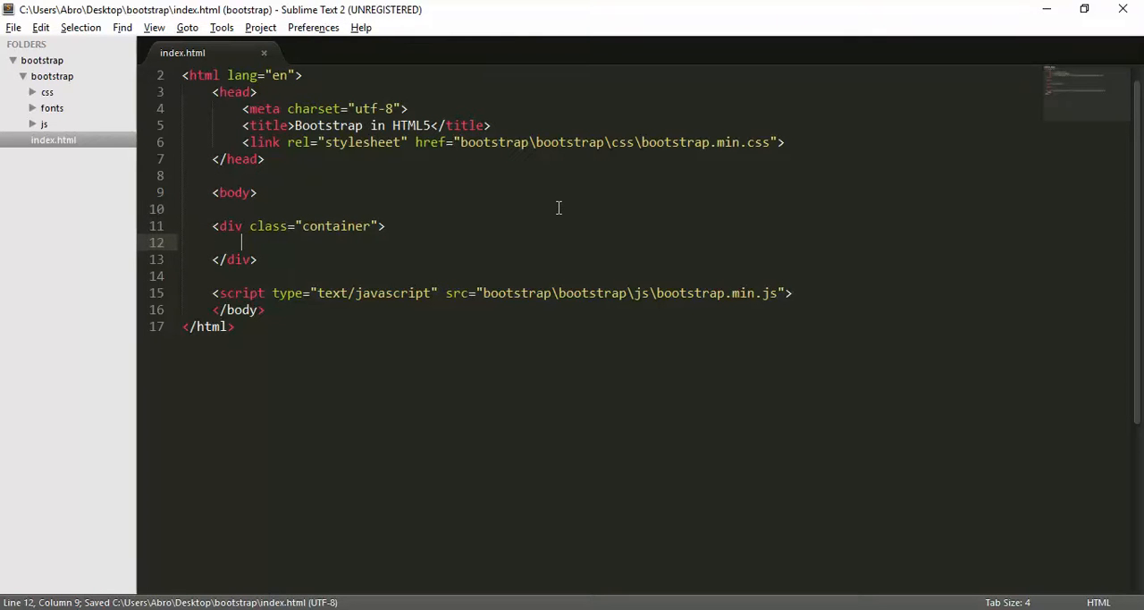
# - Nest a row div holding a col-lg-6 column div inside the container and save
pyautogui.write('<>')
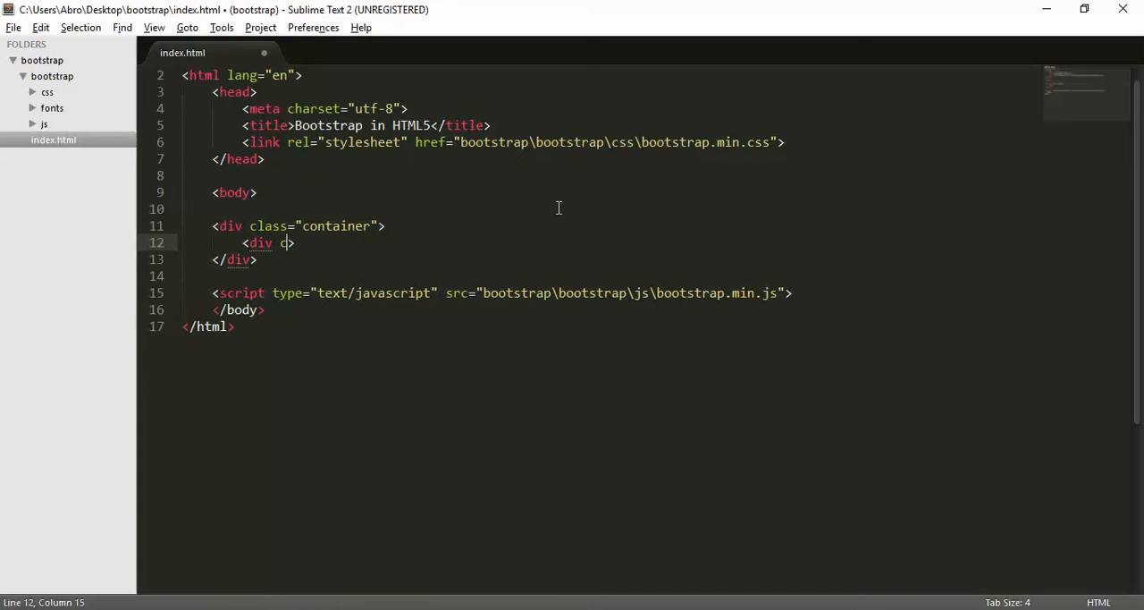
pyautogui.write('class="r"')
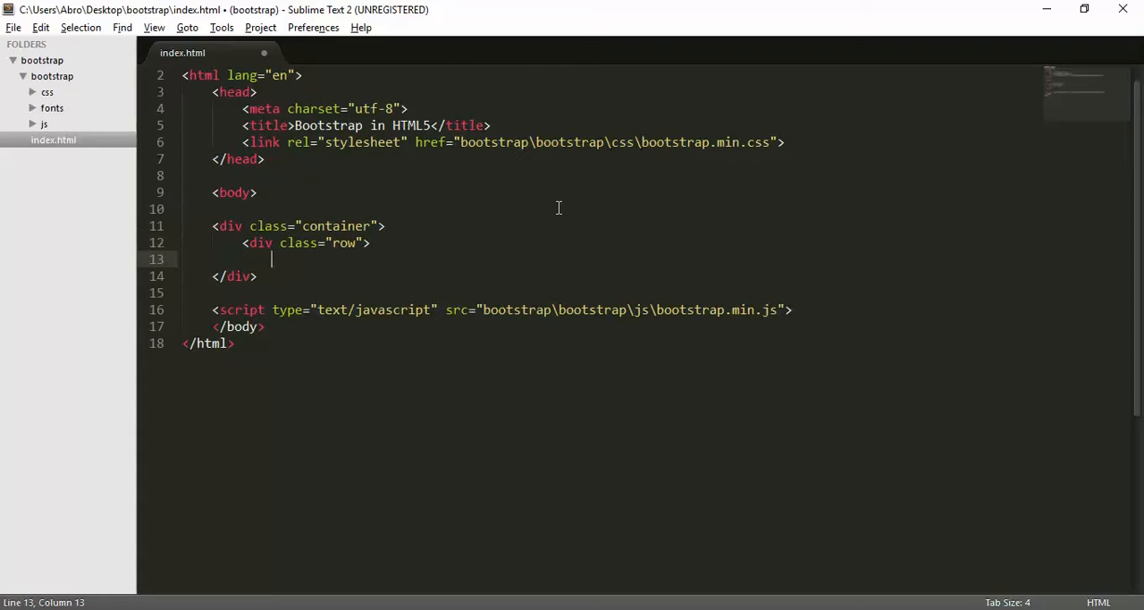
pyautogui.write('</div>')
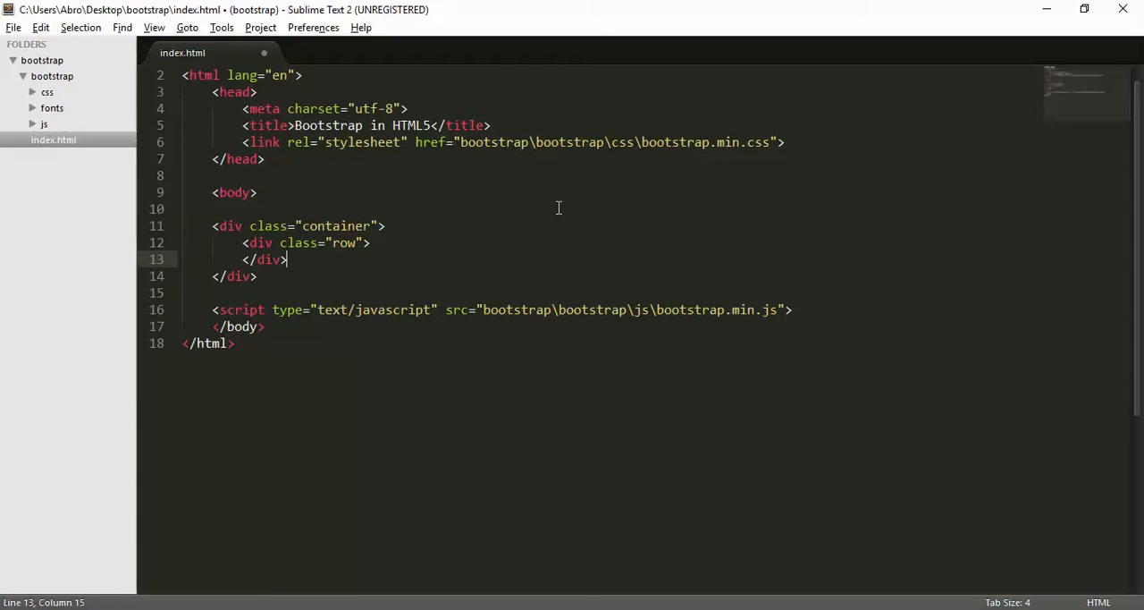
pyautogui.press('enter')
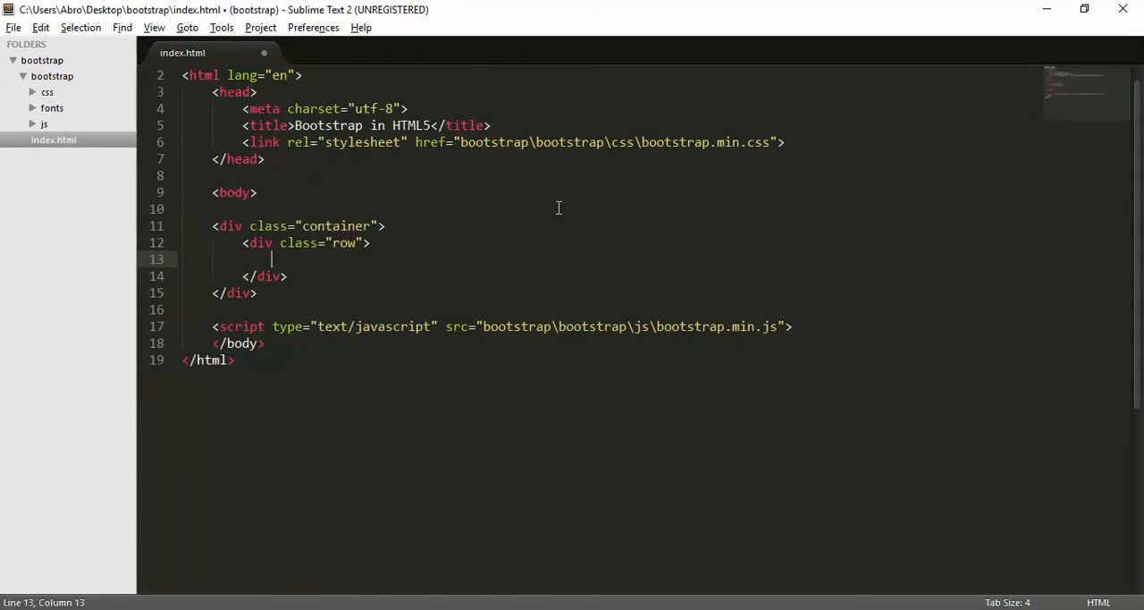
pyautogui.write('<div>')
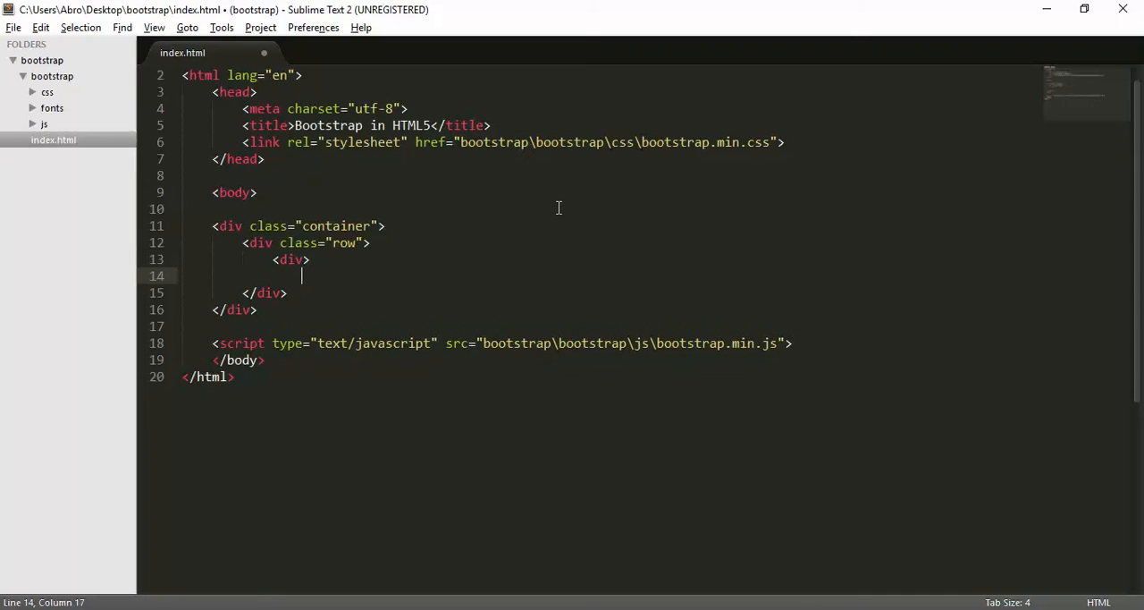
pyautogui.write('</div>')
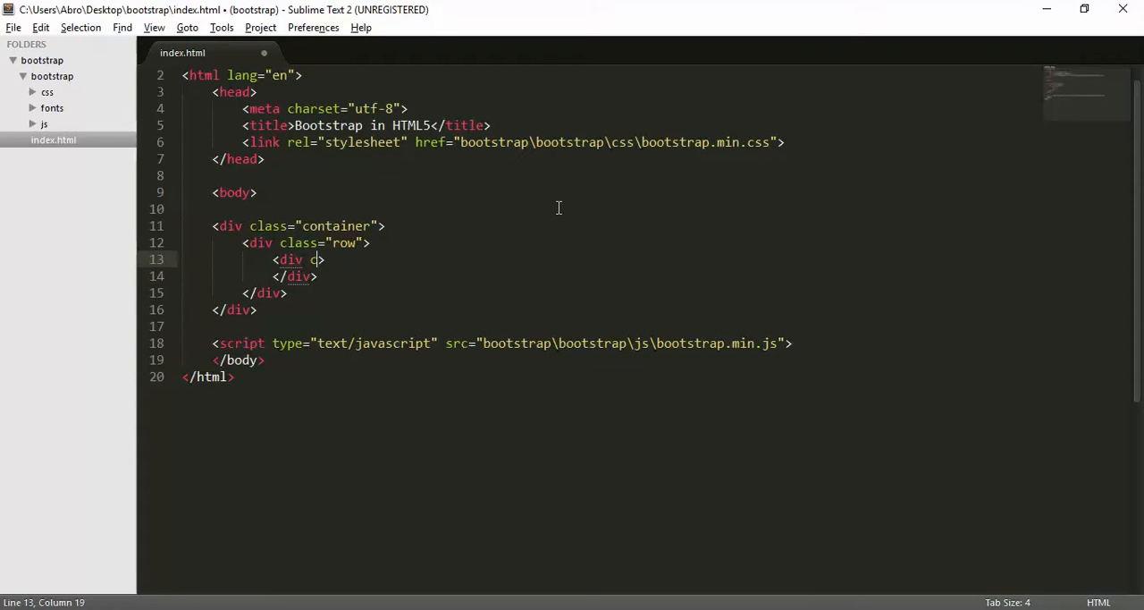
pyautogui.write('class')
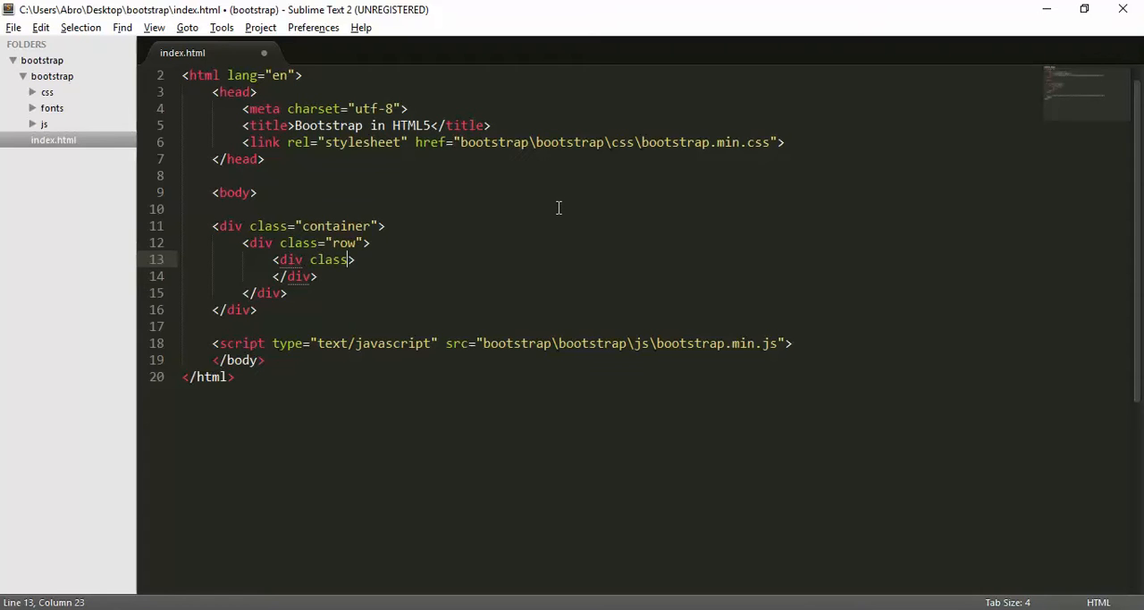
pyautogui.write('="c"')
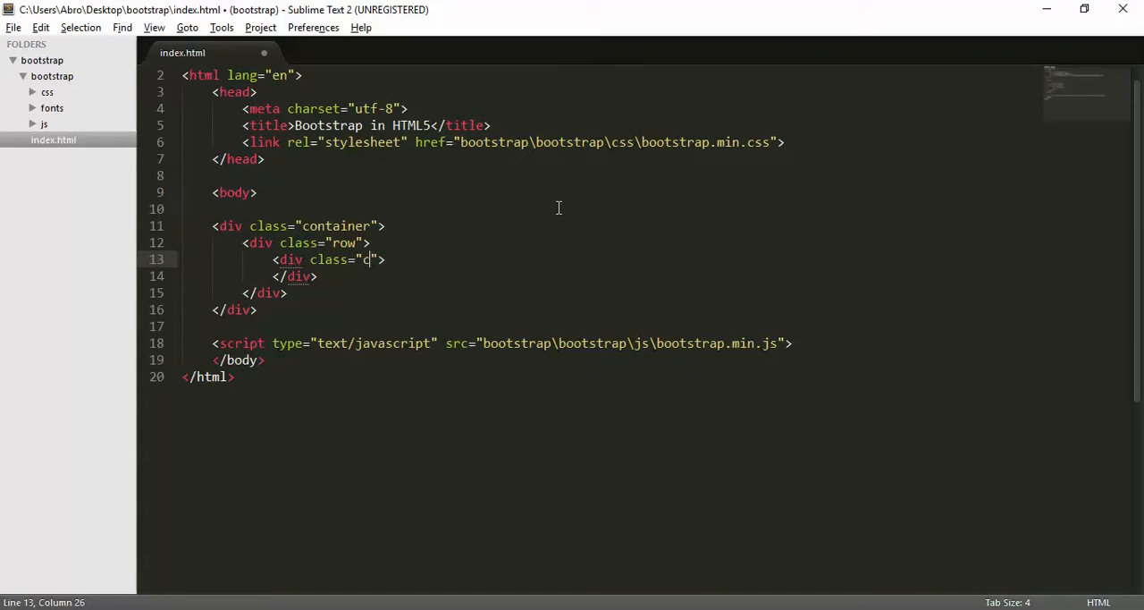
pyautogui.write('ol')
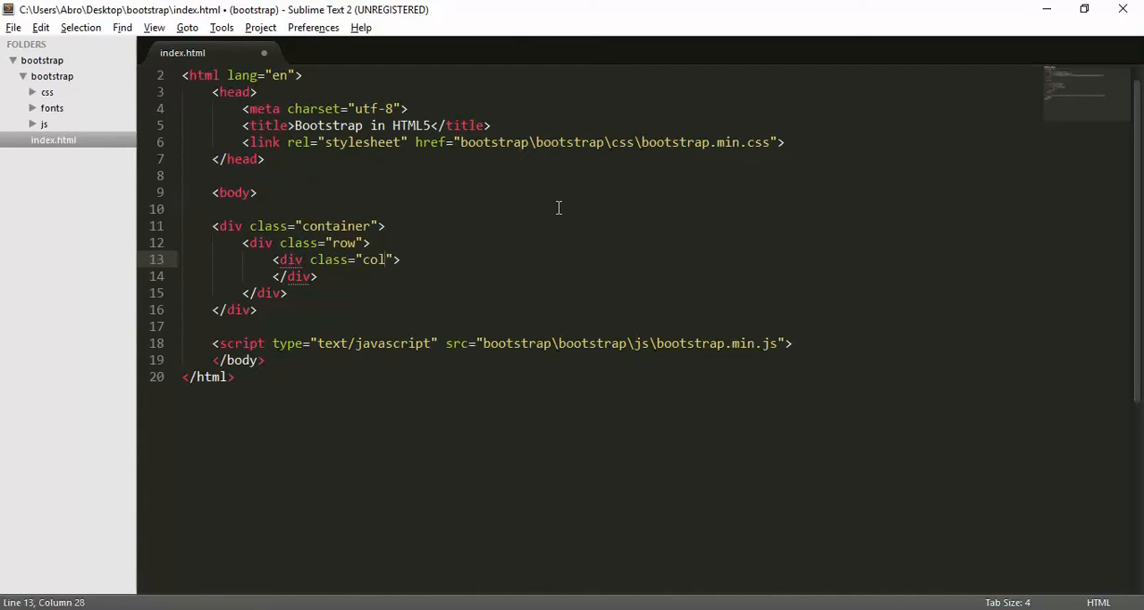
pyautogui.write('-lg-')
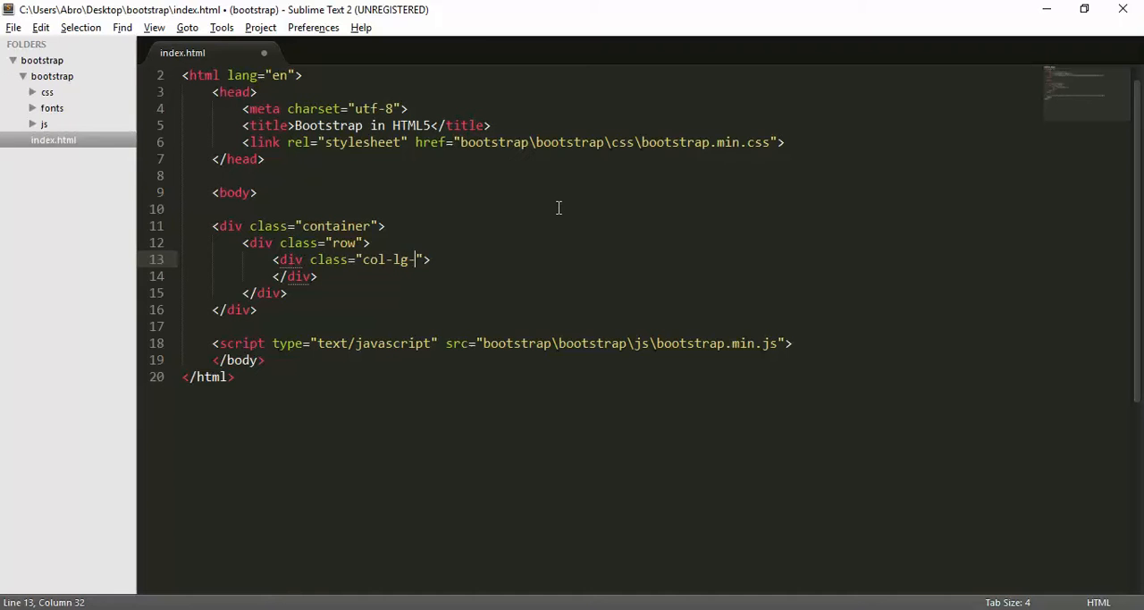
pyautogui.write('6')
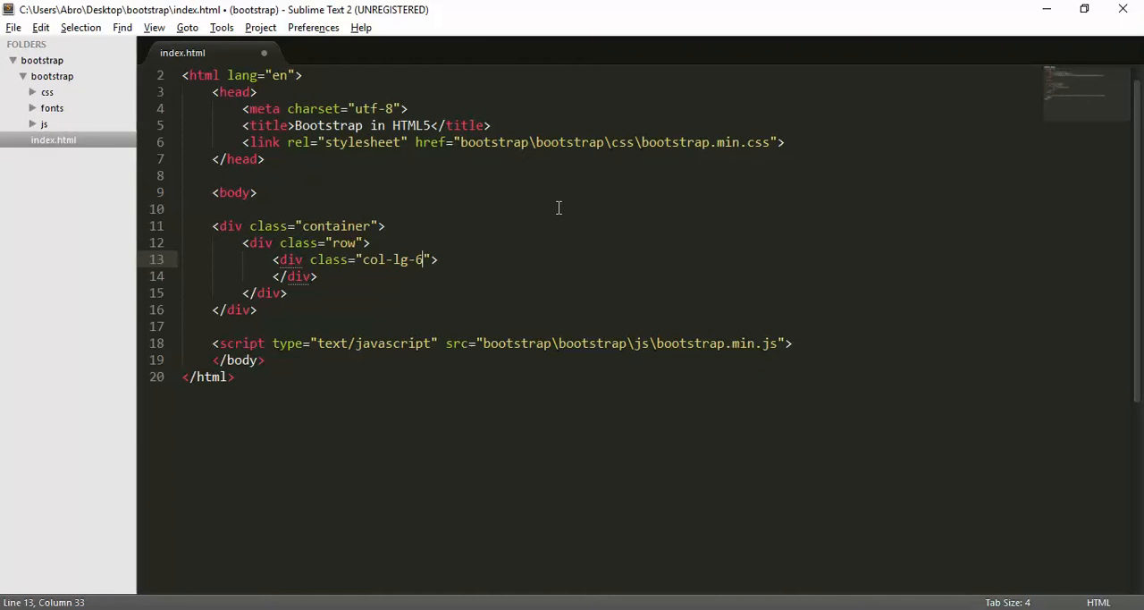
pyautogui.press('ctrl+s')
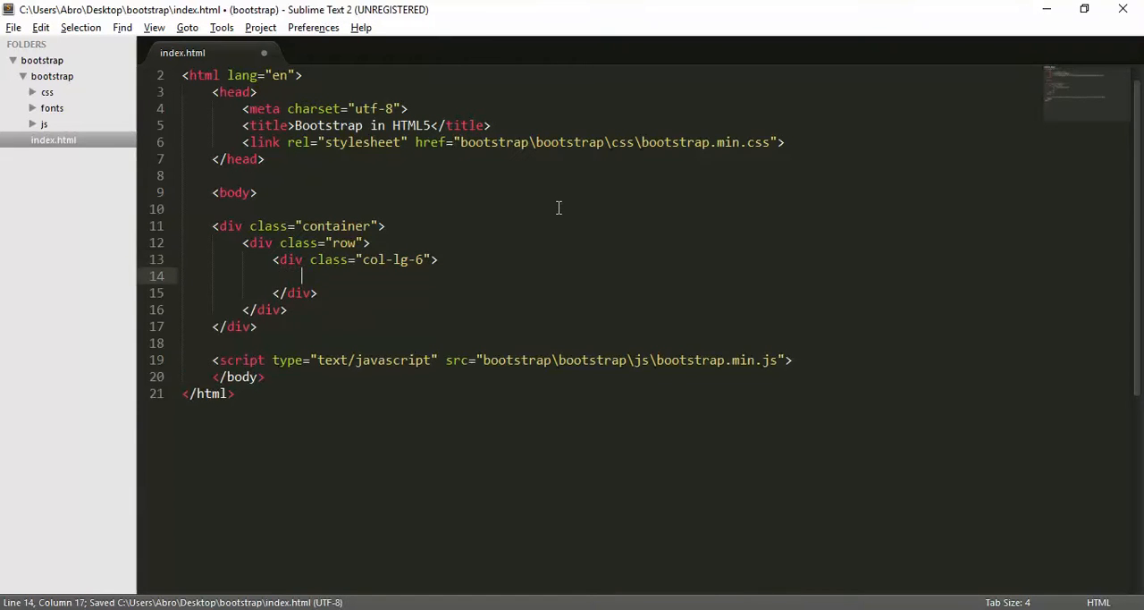
# - Add <button class="btn btn-success">Okay</button> inside the col-lg-6 column
pyautogui.write('<t')
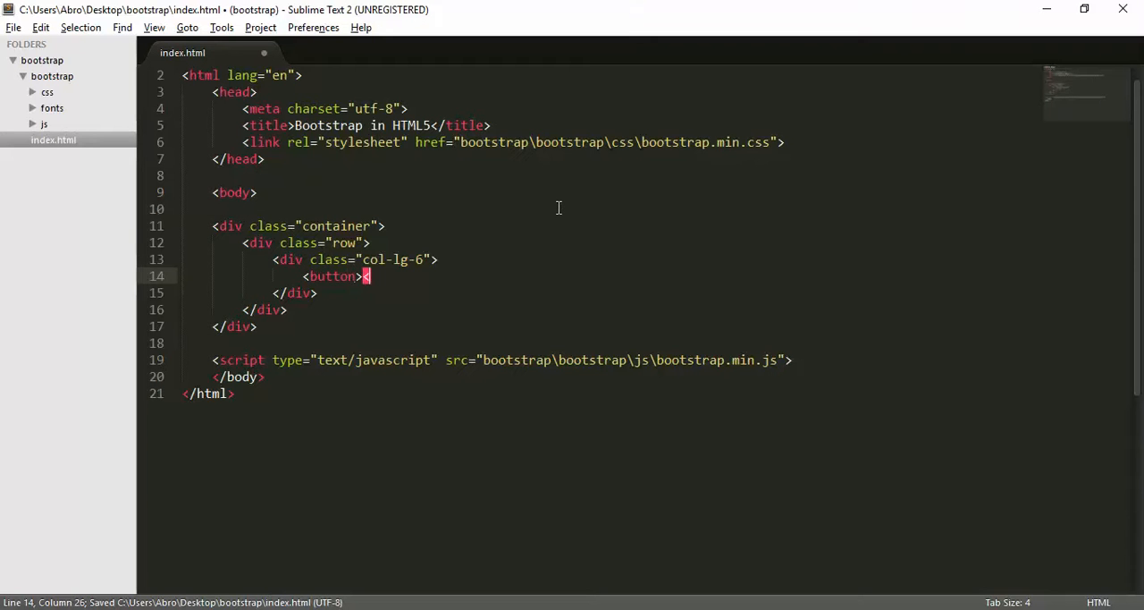
pyautogui.write('</button>')
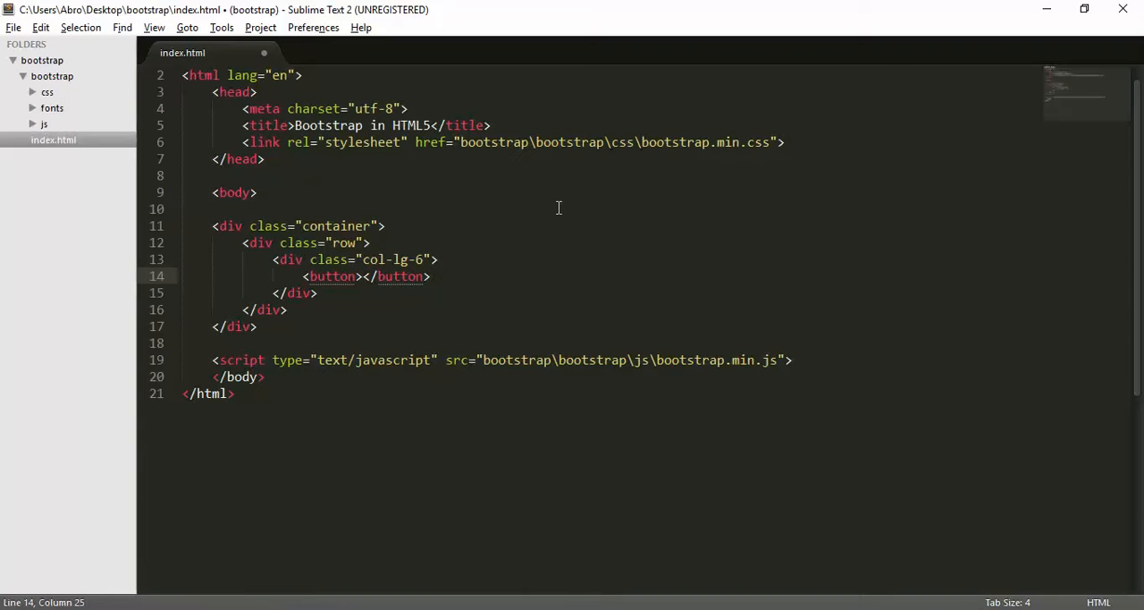
pyautogui.write('Okay')
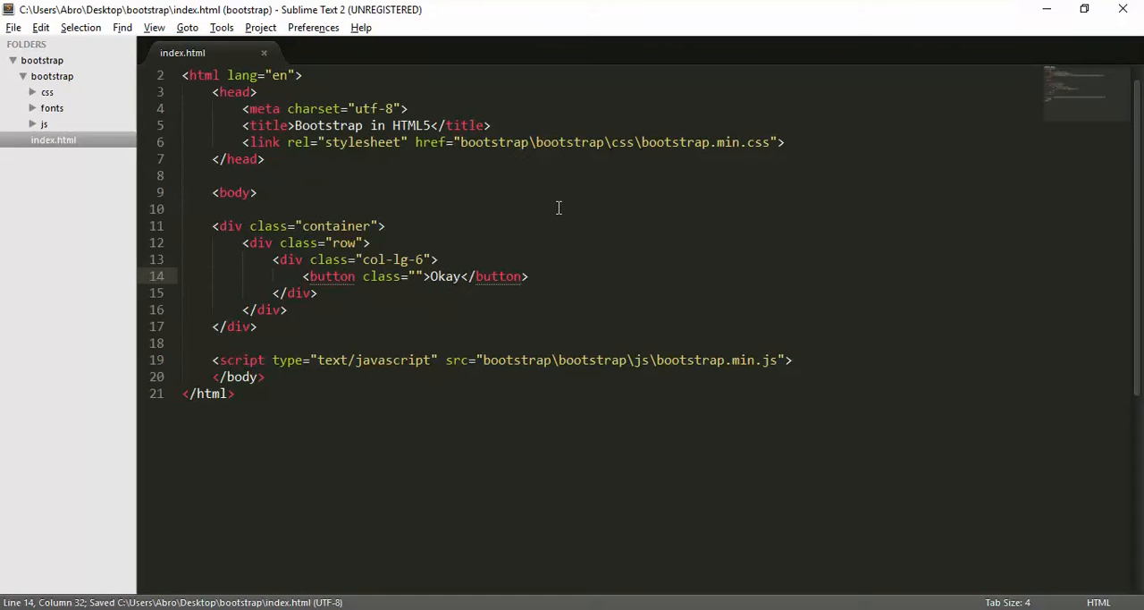
pyautogui.write('btn')
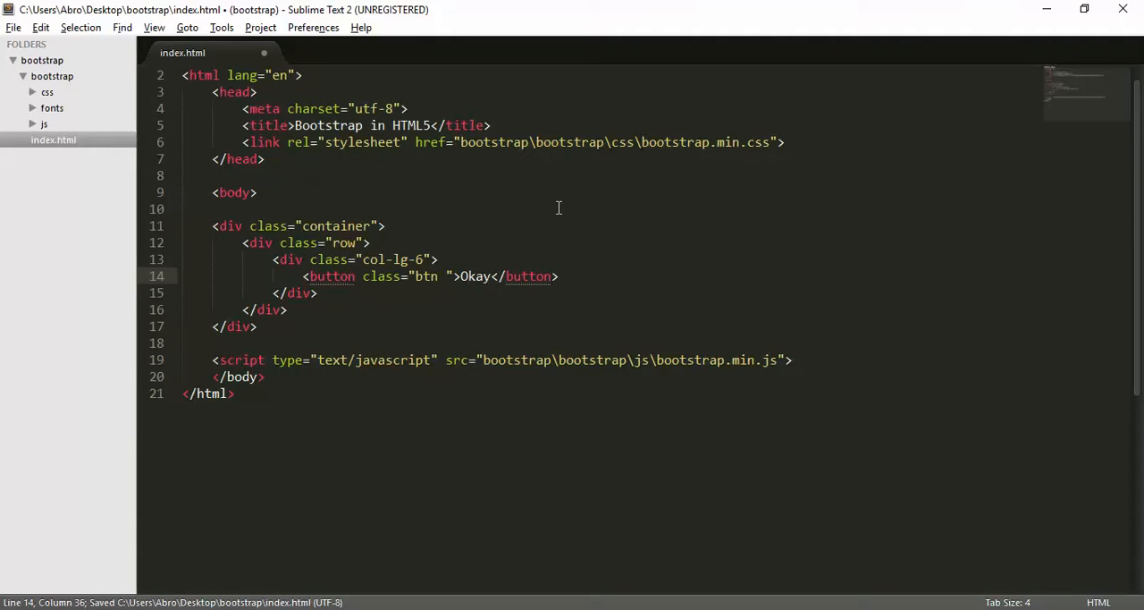
pyautogui.write('btn')
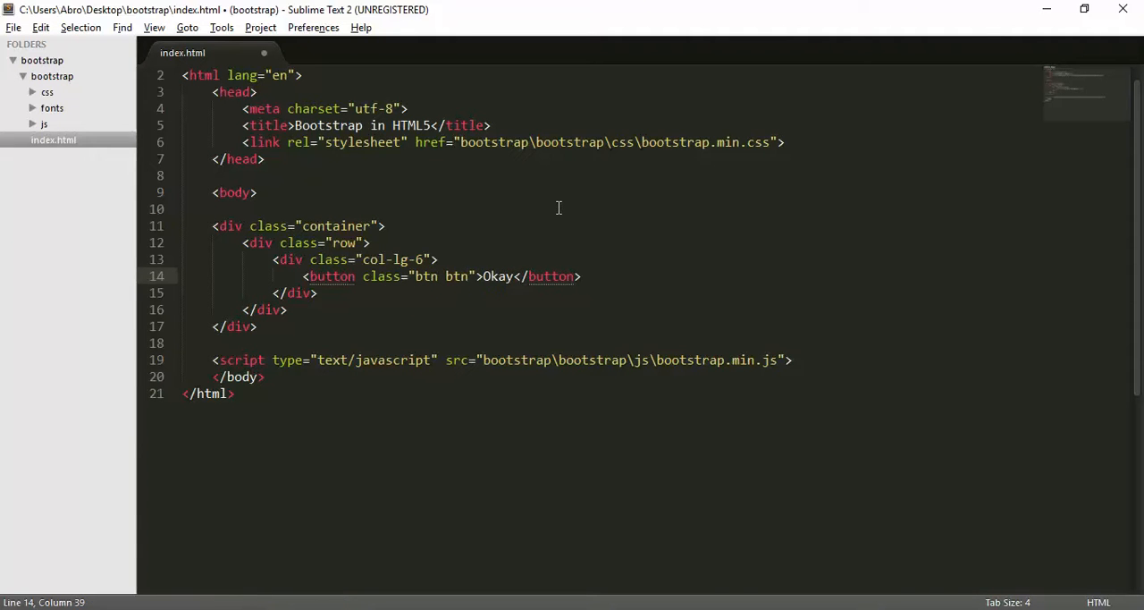
pyautogui.write('-succ')
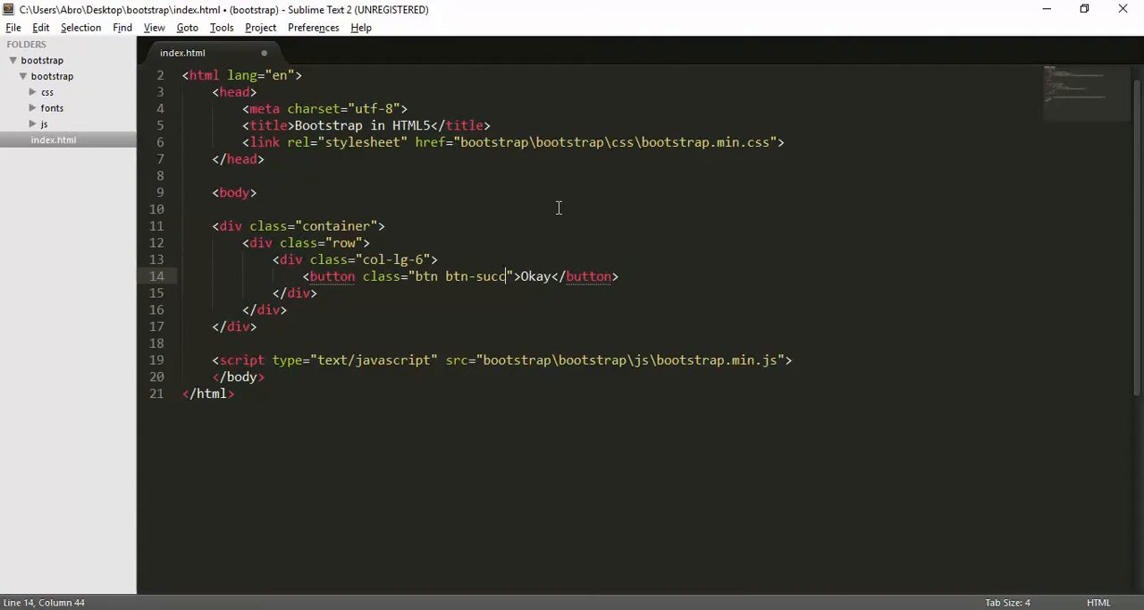
pyautogui.write('ess')
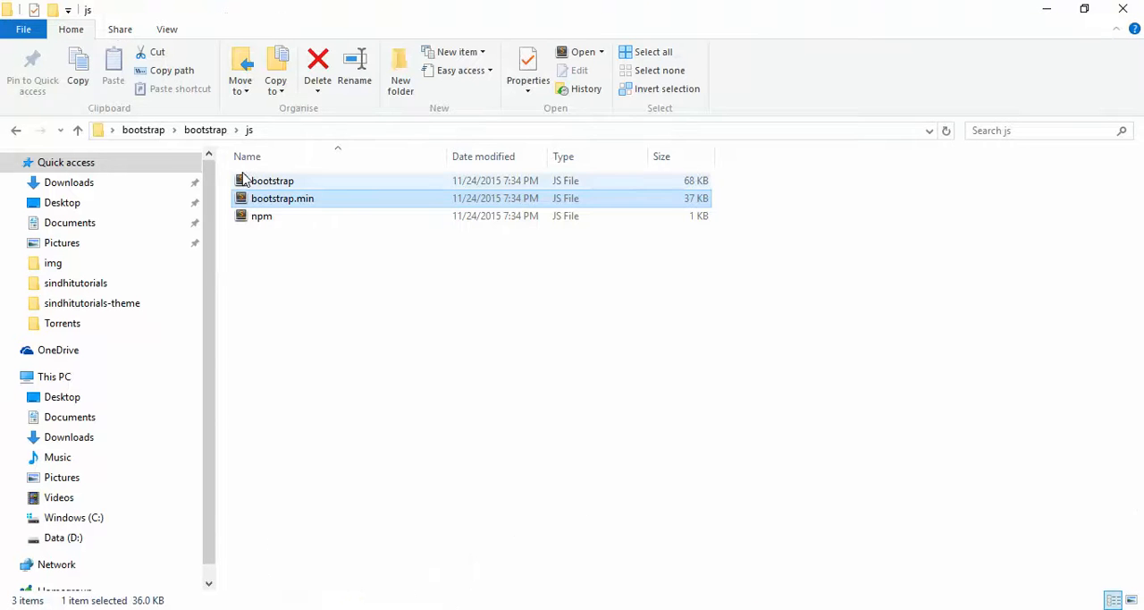
# - Open index.html from the bootstrap project folder with Google Chrome
pyautogui.click(143, 129)
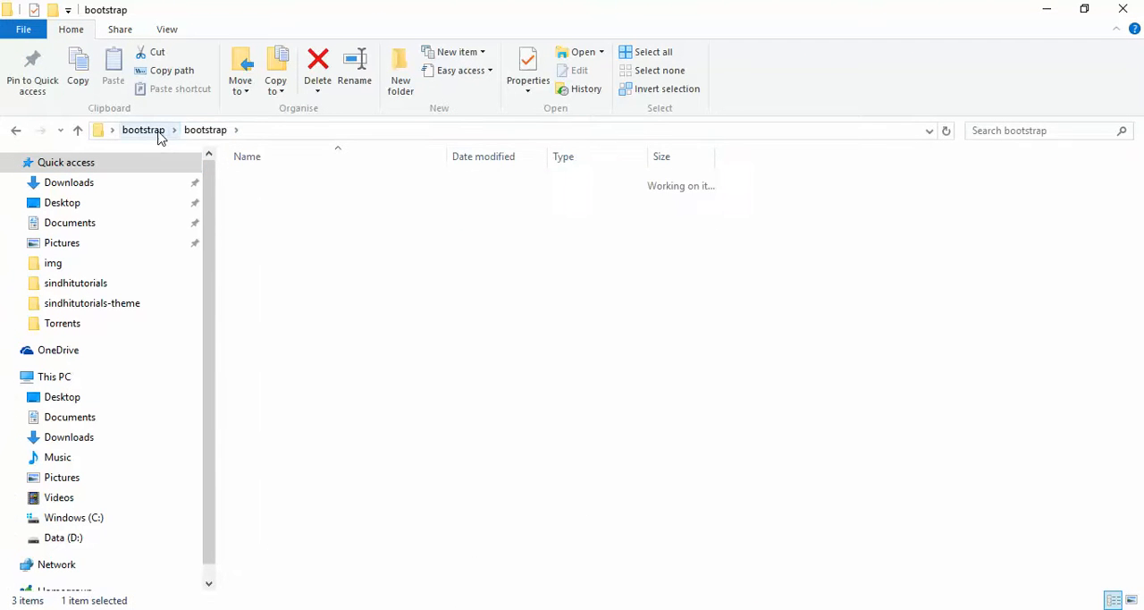
pyautogui.rightClick(261, 197)
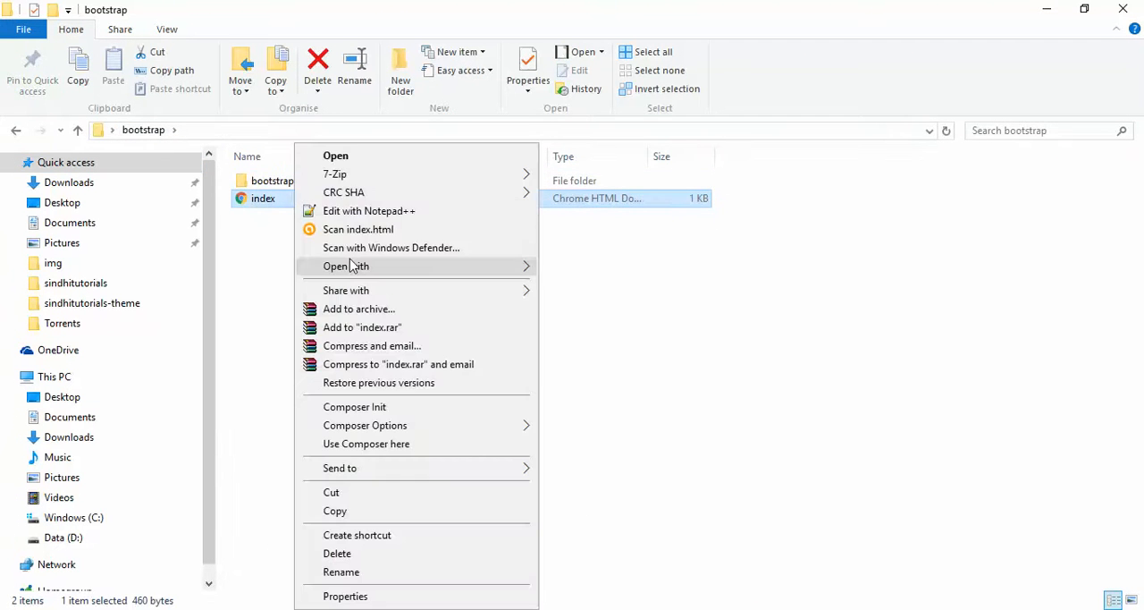
pyautogui.click(336, 154)
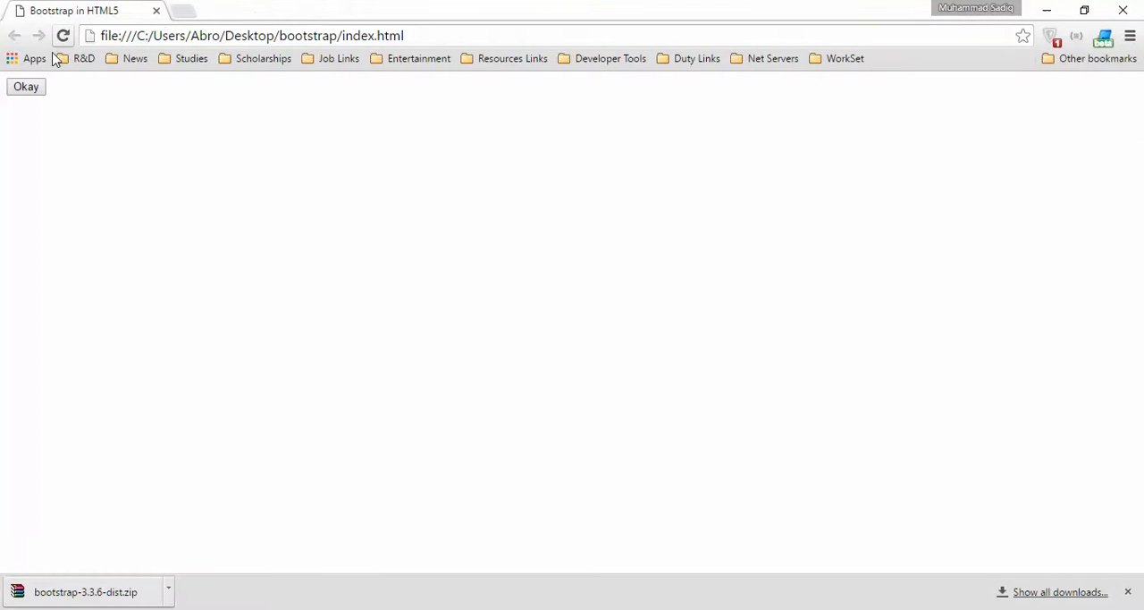
# - Inspect the unstyled page in Chrome DevTools and check the Console for loading errors
pyautogui.press('F12')
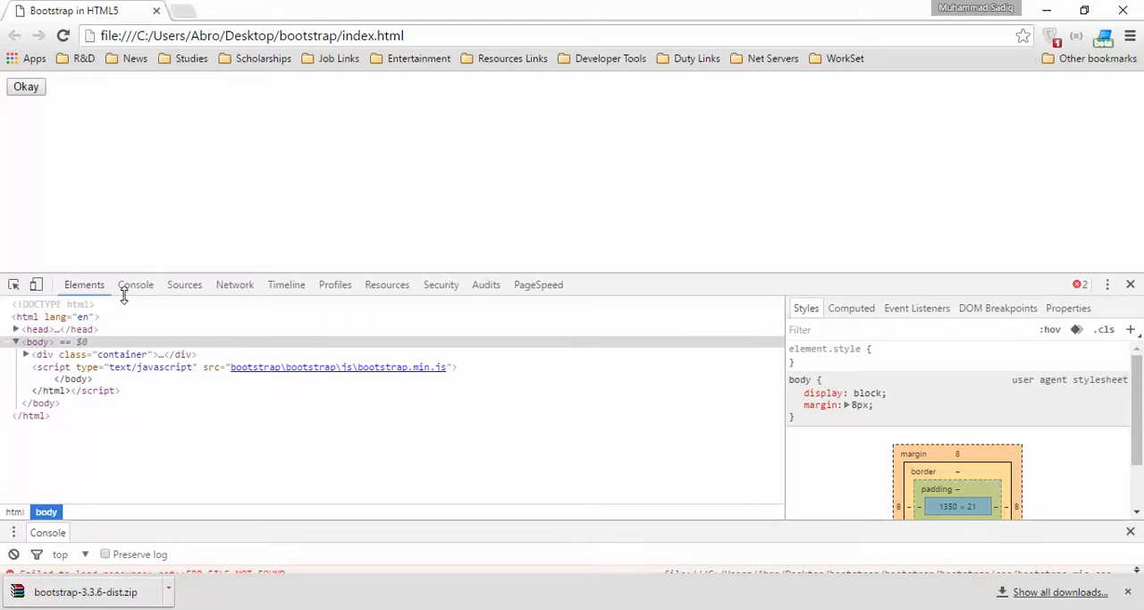
pyautogui.click(135, 284)
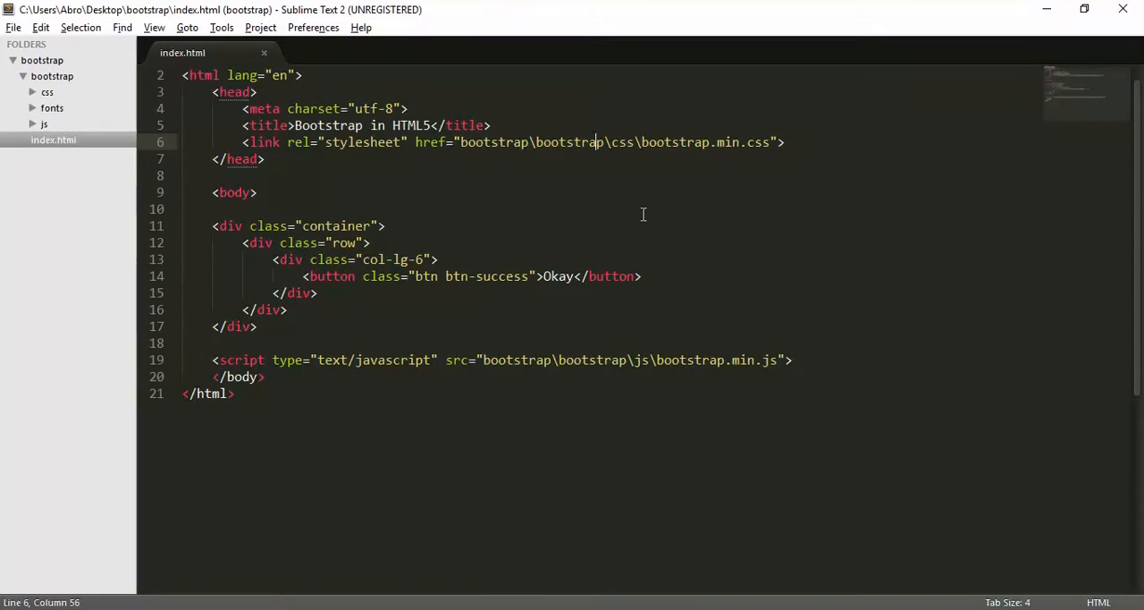
# - Fix both asset paths to bootstrap\css\bootstrap.min.css and bootstrap\js\bootstrap.min.js and save index.html
pyautogui.click(536, 143)
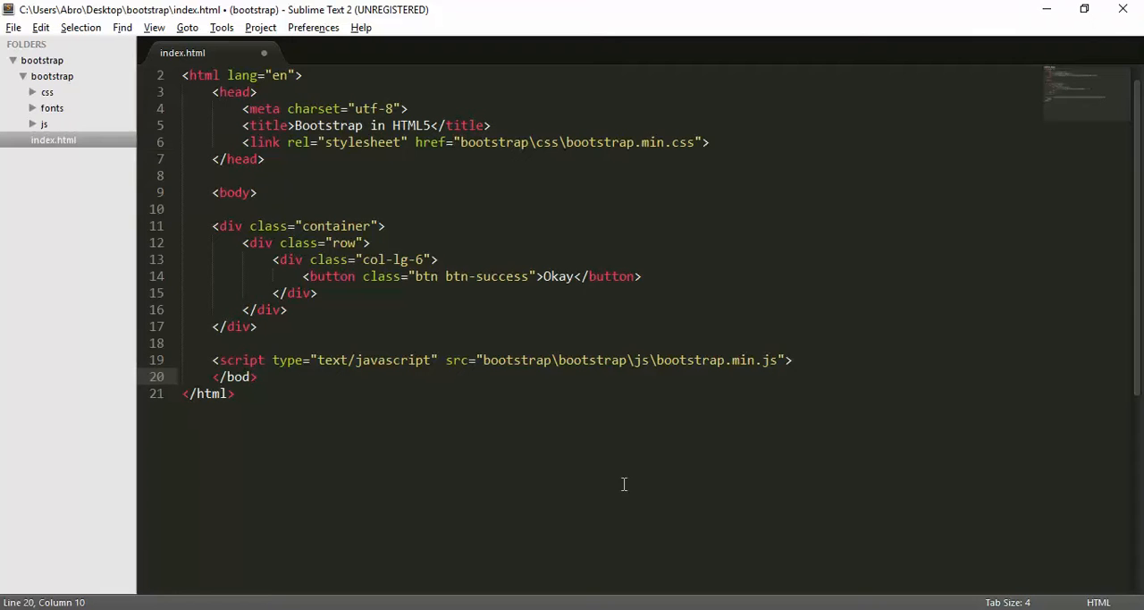
pyautogui.write('y')
pyautogui.click(449, 141)
pyautogui.write('bootstrap\\')
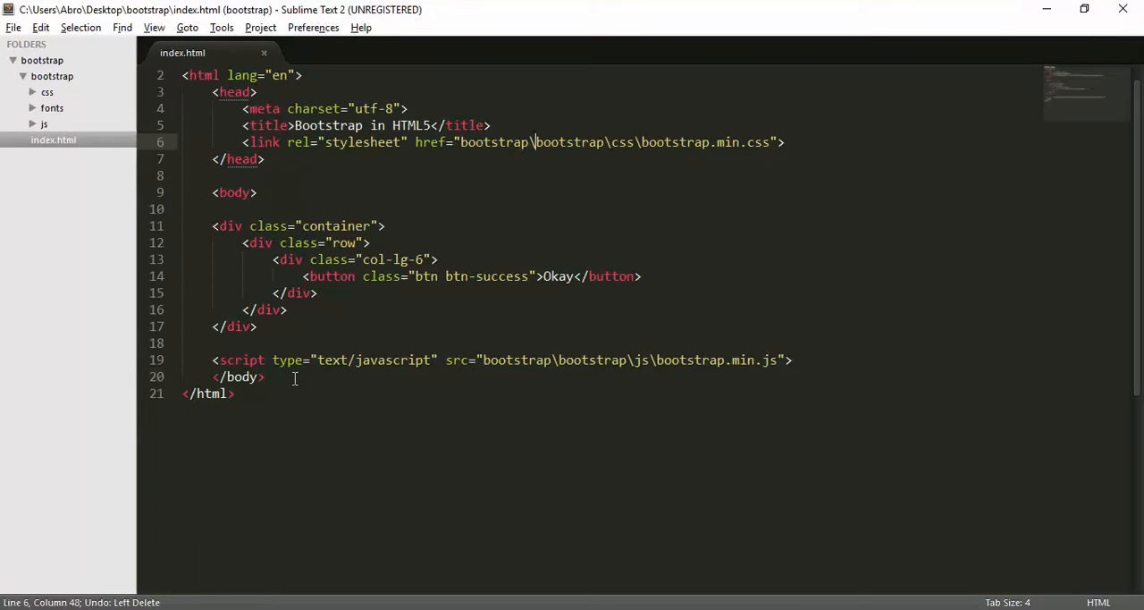
pyautogui.press('Backspace')
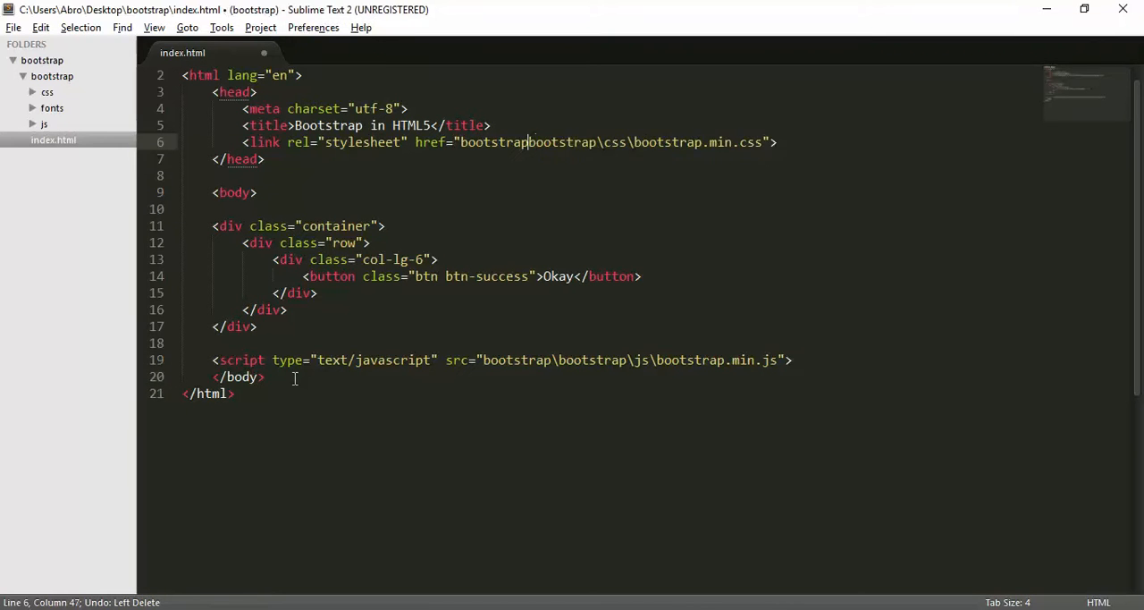
pyautogui.press('BackSpace')
pyautogui.write('/')
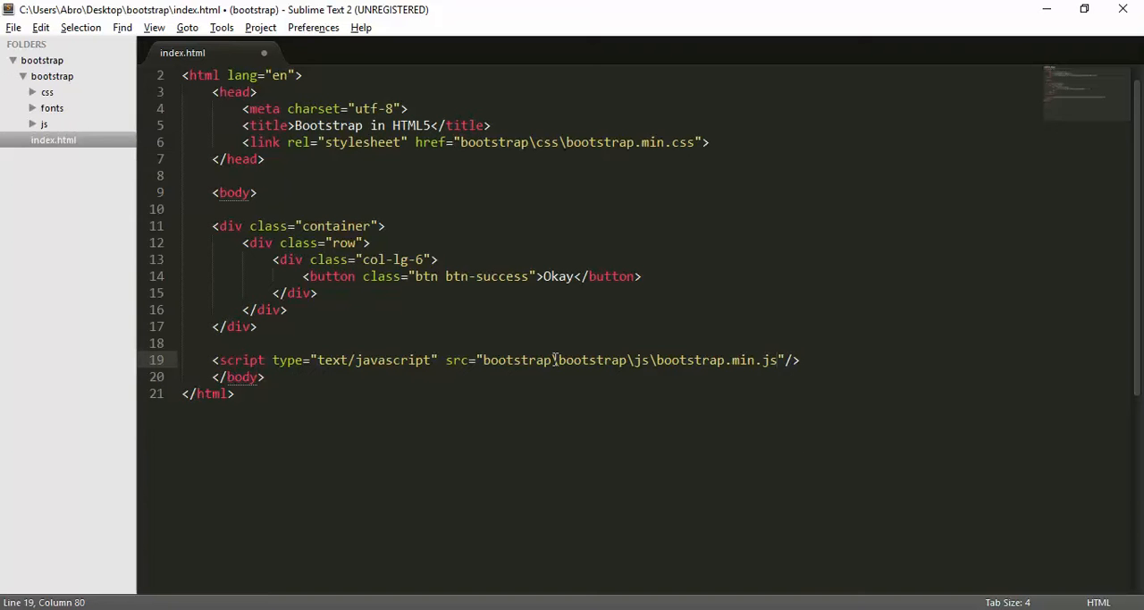
pyautogui.click(482, 360)
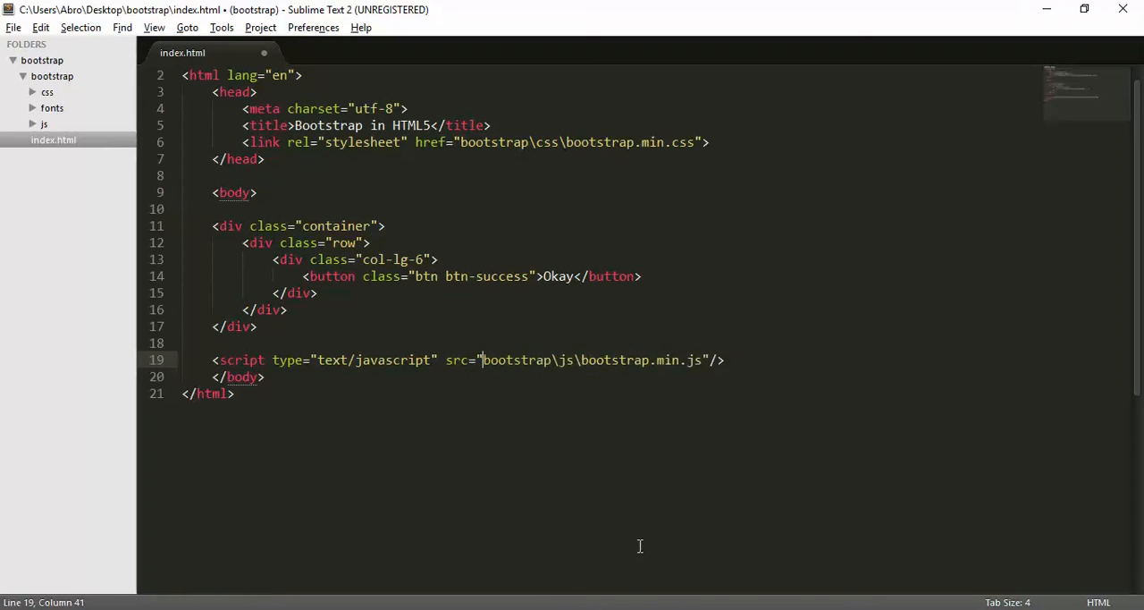
pyautogui.press('ctrl+s')
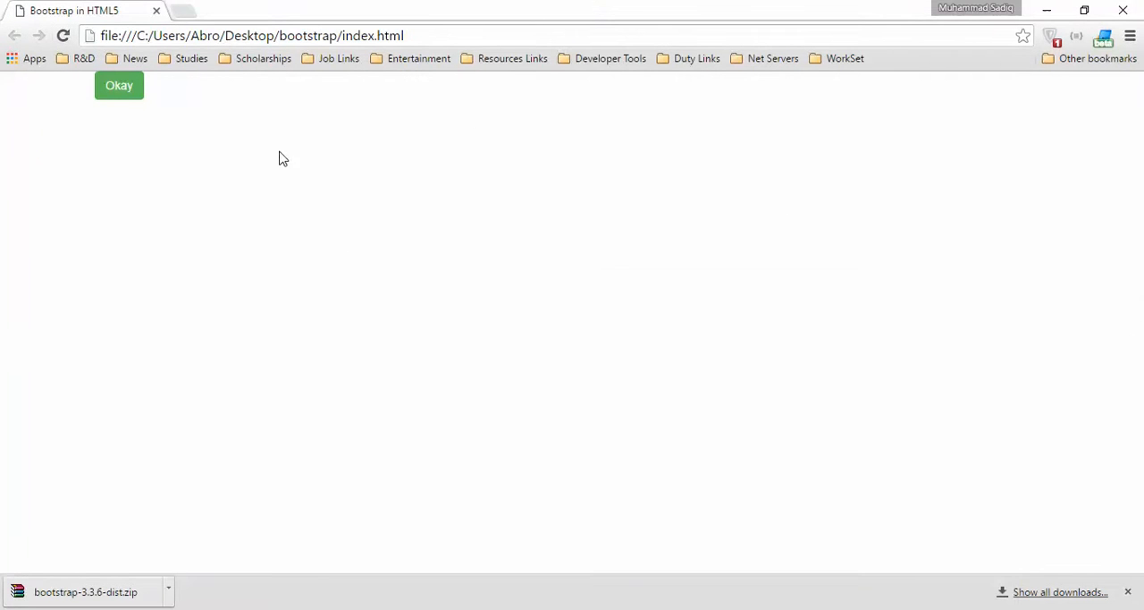
pyautogui.moveTo(118, 84)
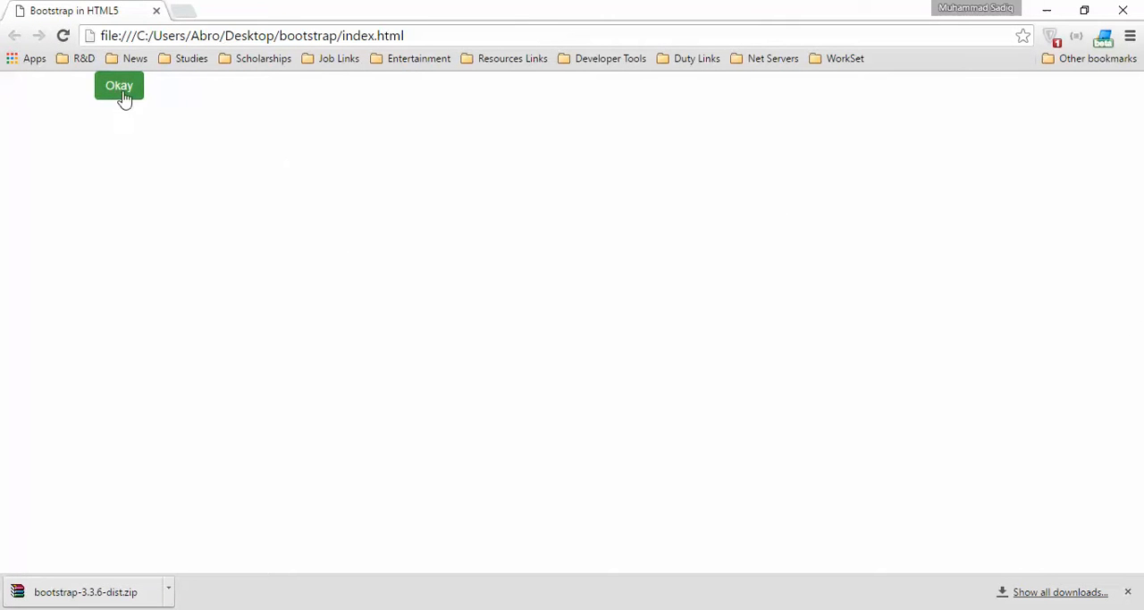
pyautogui.moveTo(147, 161)
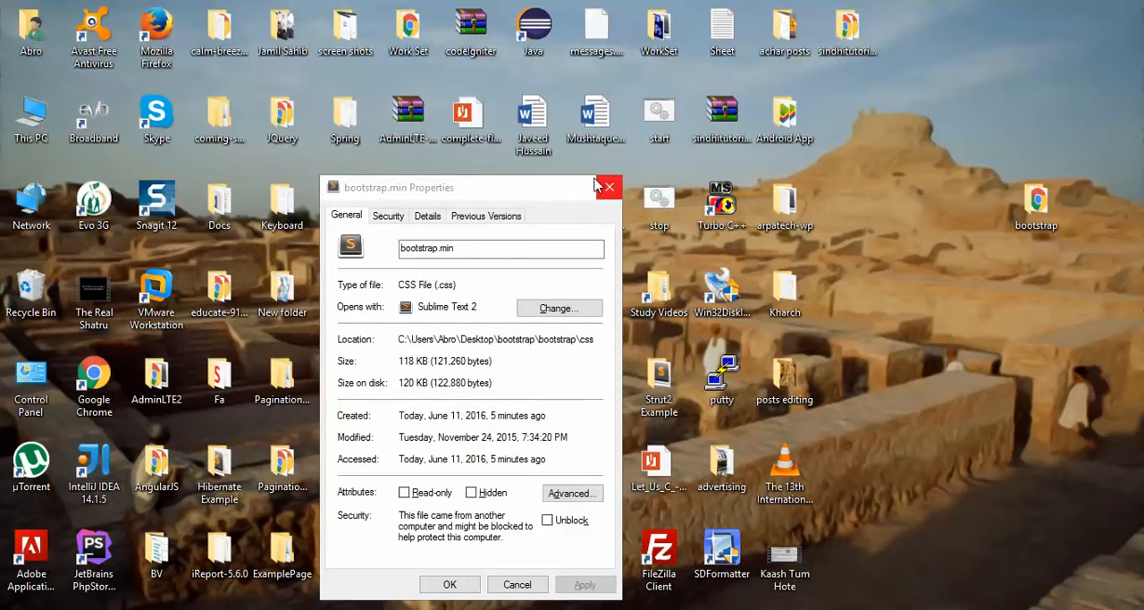
# - Navigate File Explorer to C:\xampp\htdocs after closing the bootstrap.min properties window
pyautogui.click(608, 186)
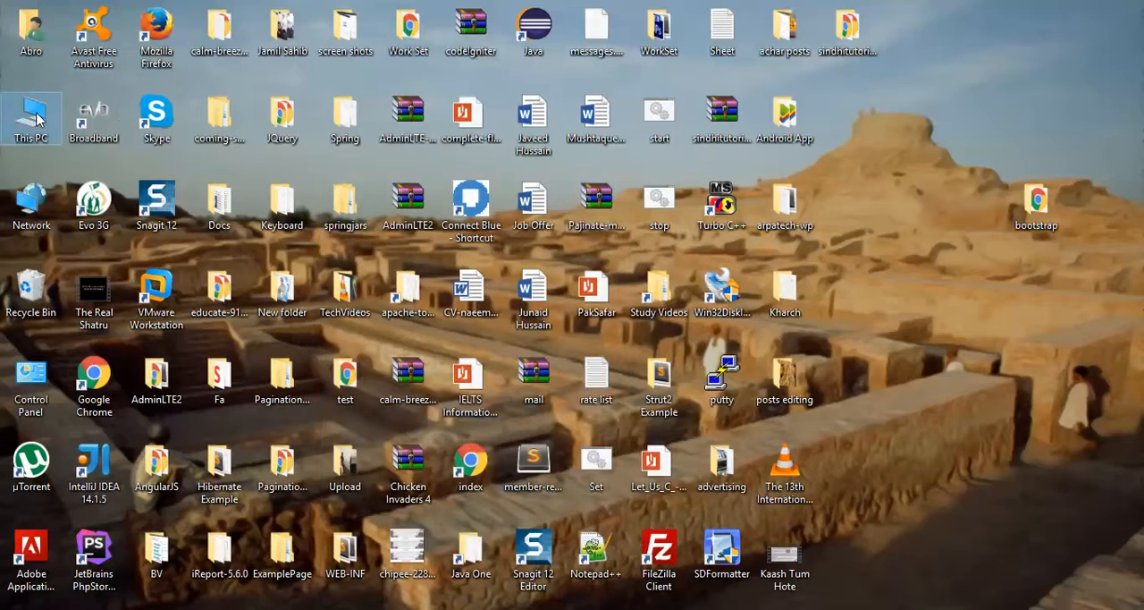
pyautogui.doubleClick(32, 111)
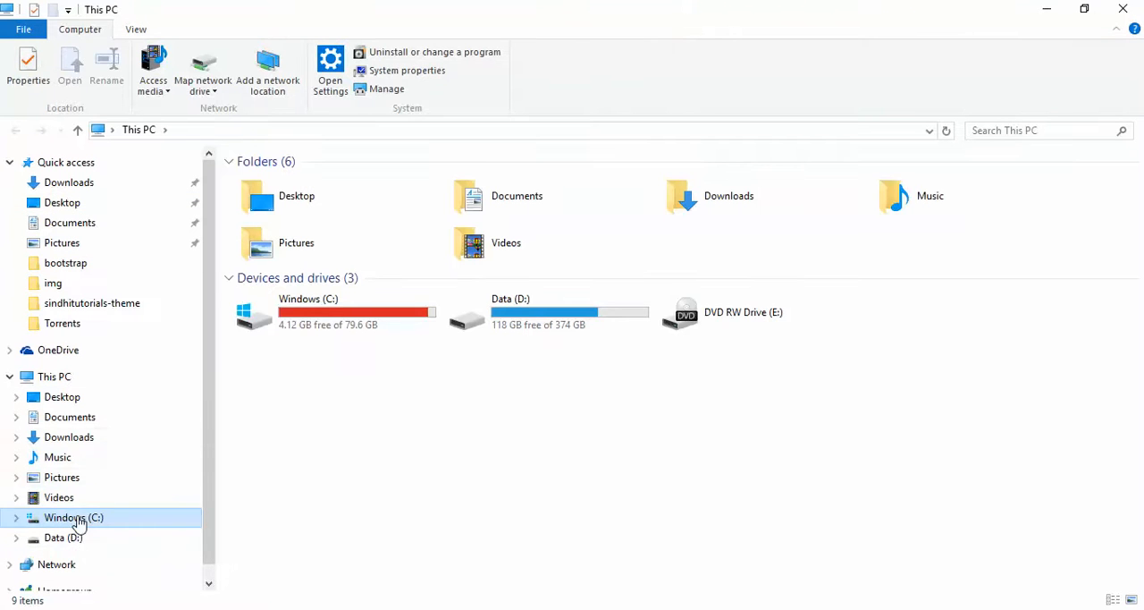
pyautogui.doubleClick(73, 517)
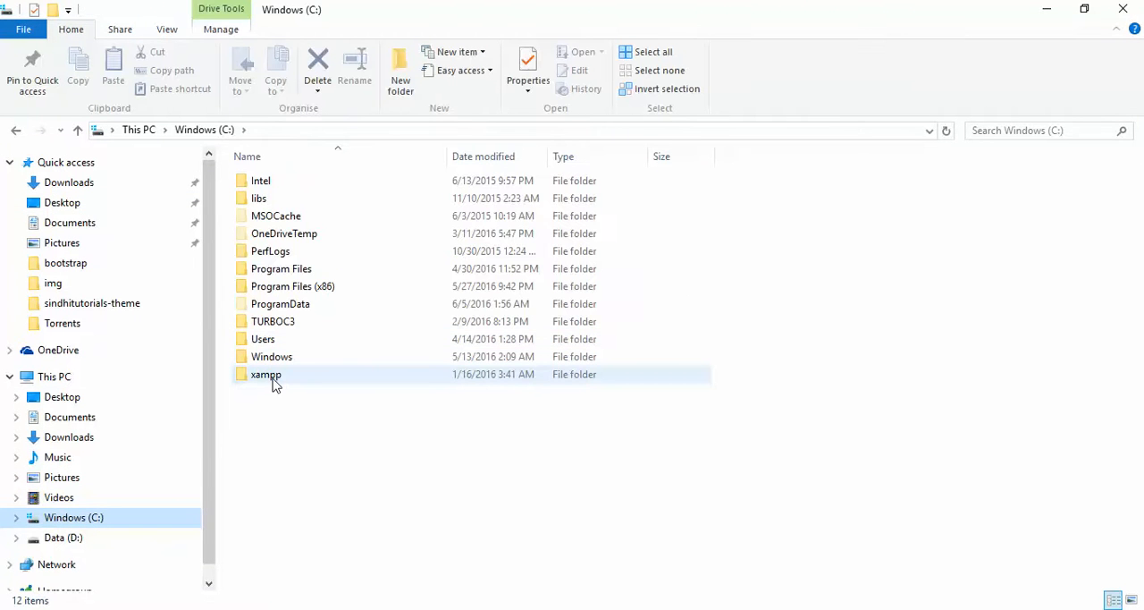
pyautogui.doubleClick(265, 373)
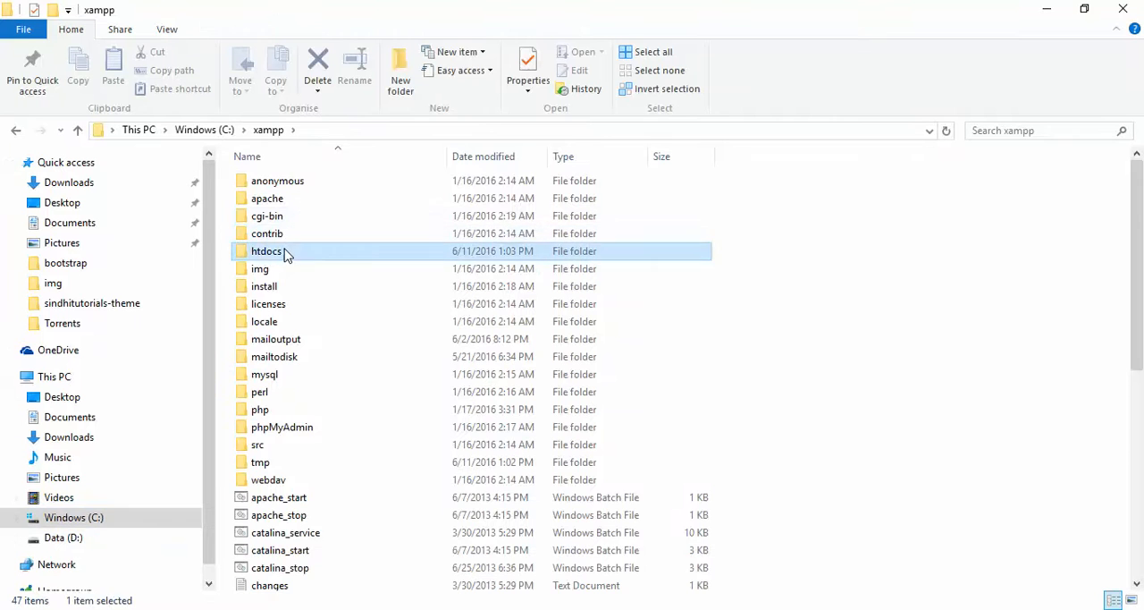
pyautogui.doubleClick(264, 250)
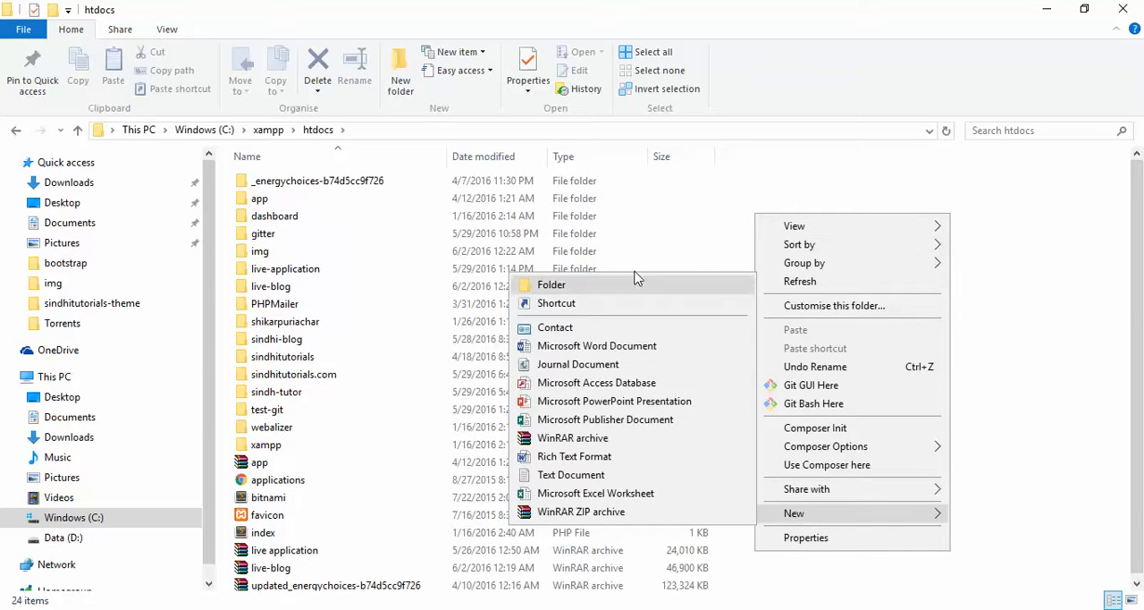
# - Create a new folder named bootstrap inside htdocs
pyautogui.click(550, 284)
pyautogui.write('boots')
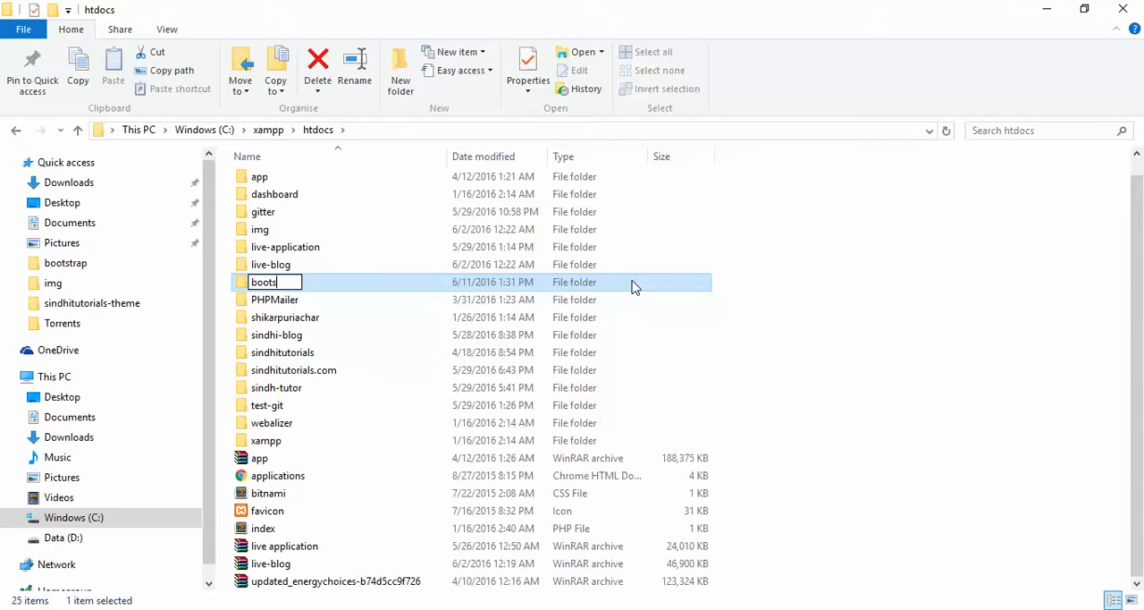
pyautogui.press('Return')
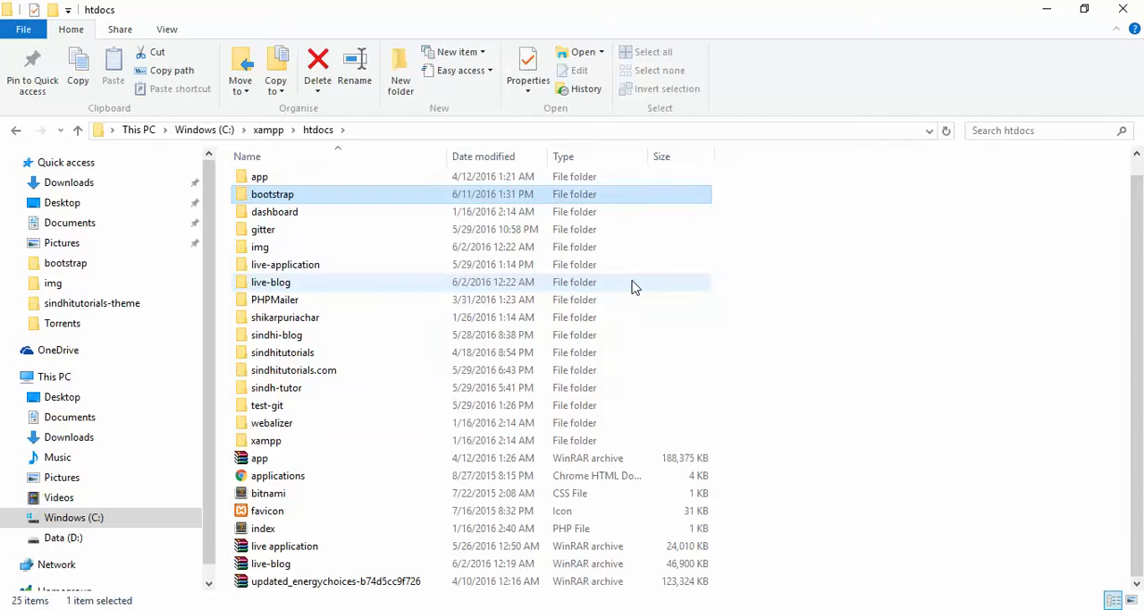
# - Copy all of index.html's code into a new blank Sublime document
pyautogui.doubleClick(272, 193)
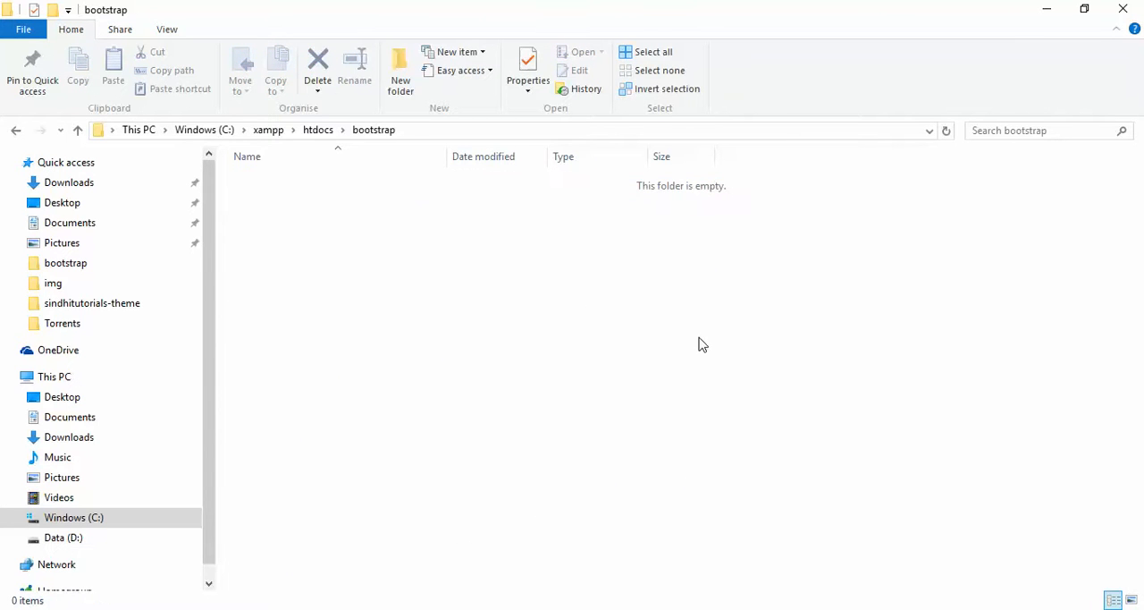
pyautogui.moveTo(730, 486)
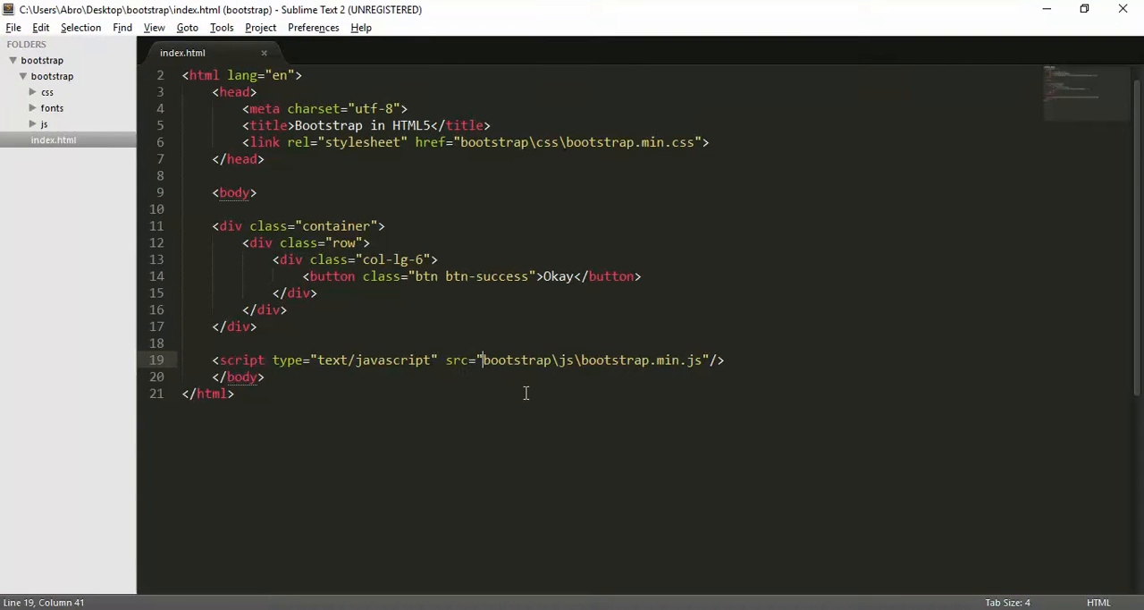
pyautogui.press('ctrl+n')
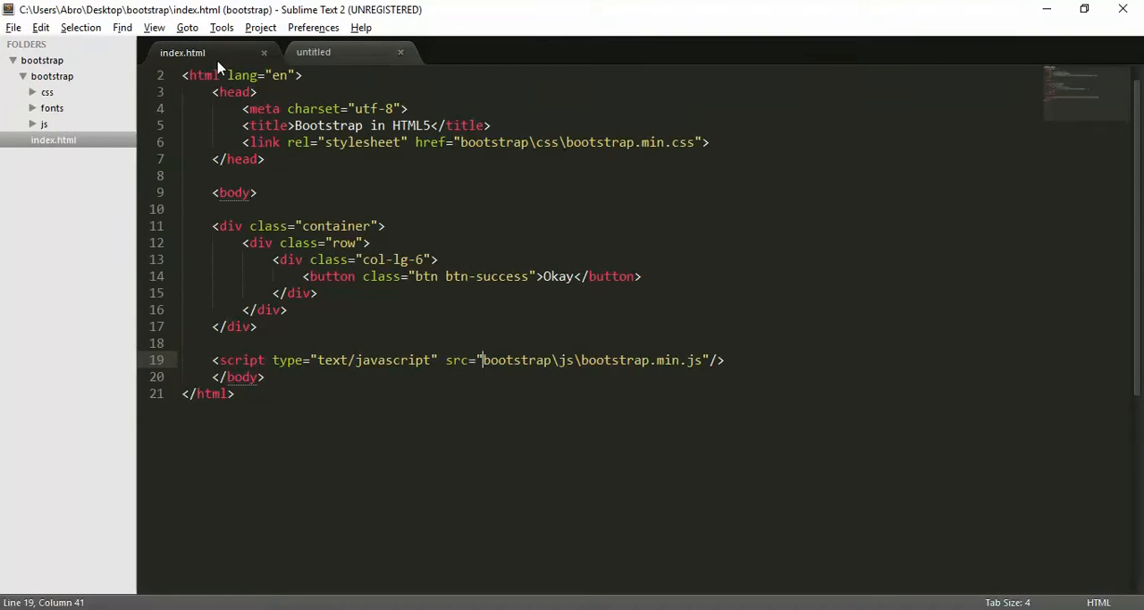
pyautogui.press('ctrl+a')
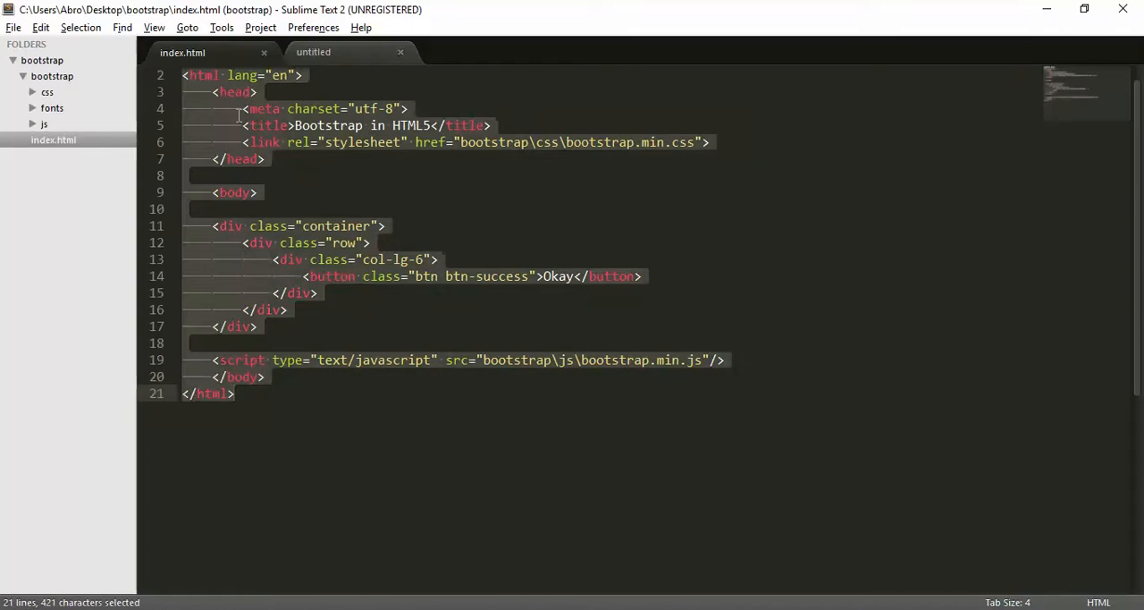
pyautogui.click(315, 52)
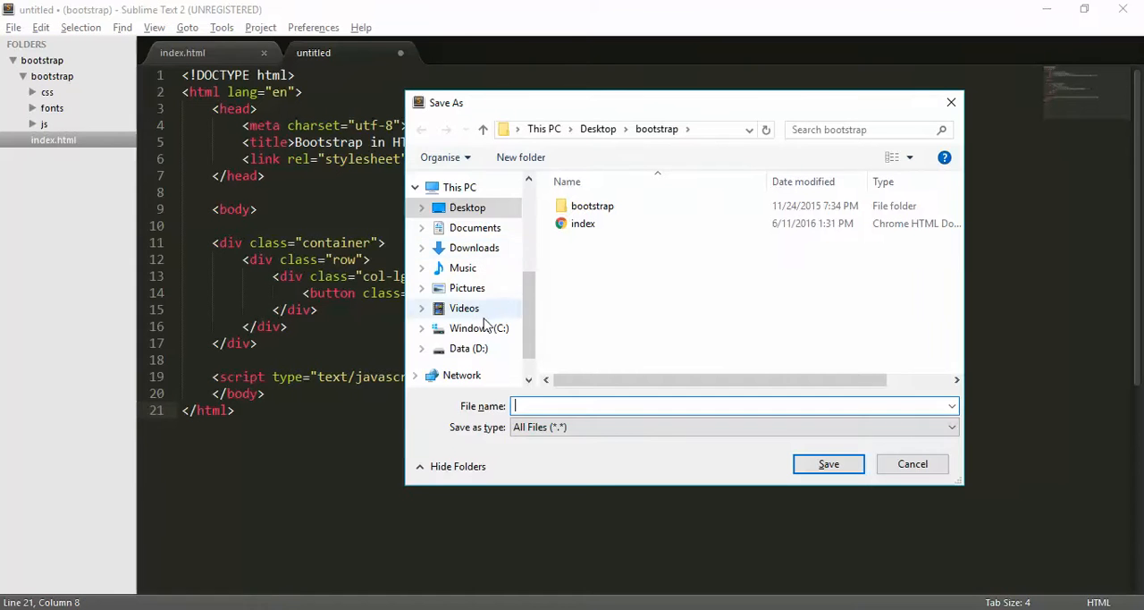
# - Save the new document as index.php in C:\xampp\htdocs\bootstrap
pyautogui.click(479, 329)
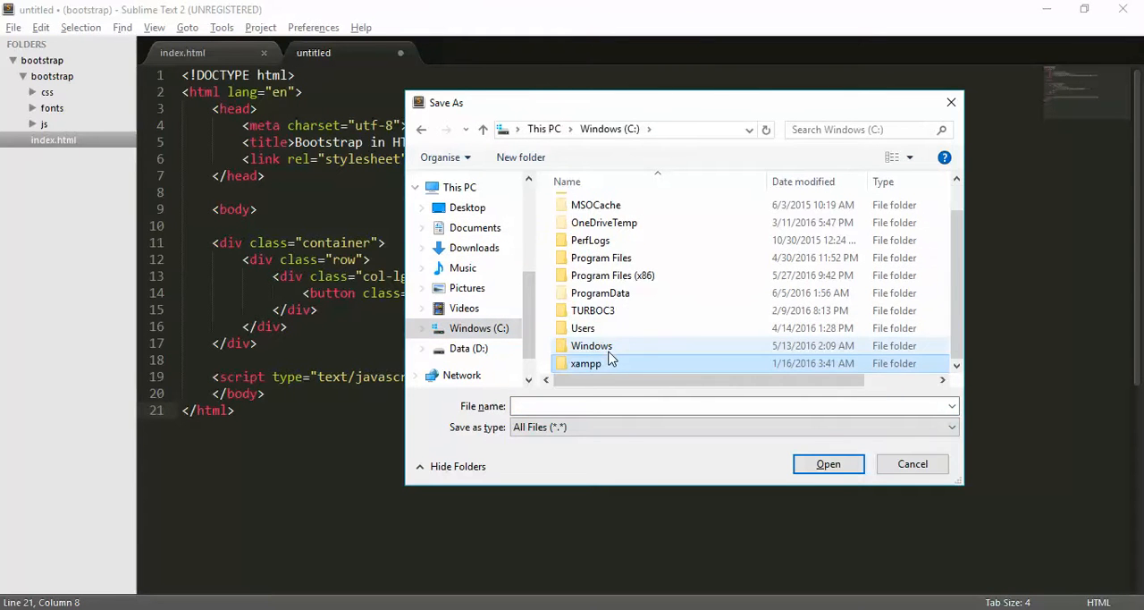
pyautogui.doubleClick(586, 363)
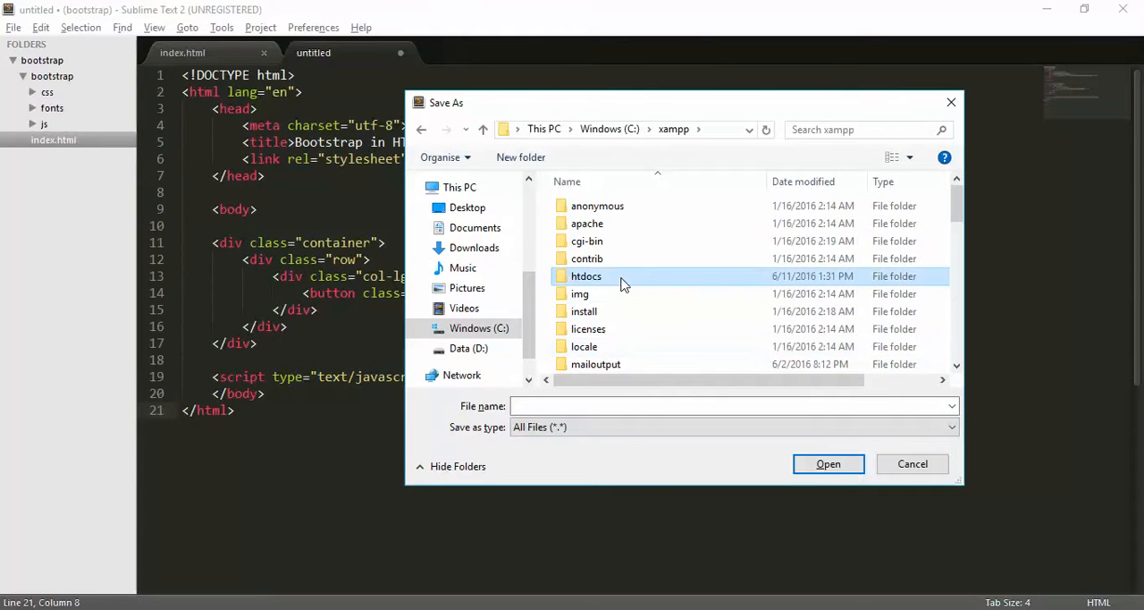
pyautogui.doubleClick(586, 276)
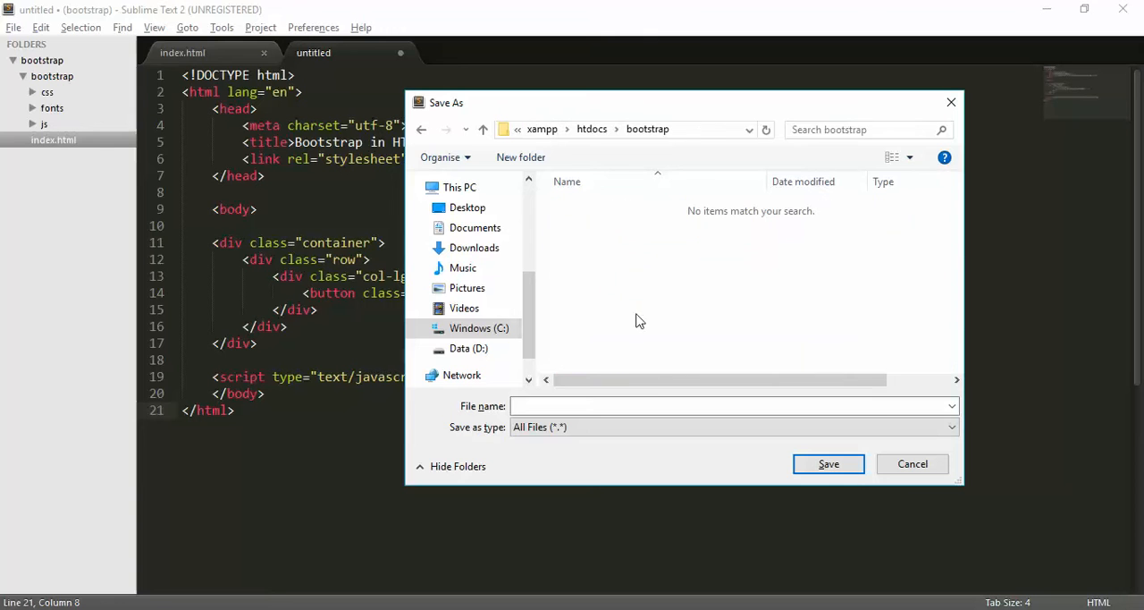
pyautogui.write('inde')
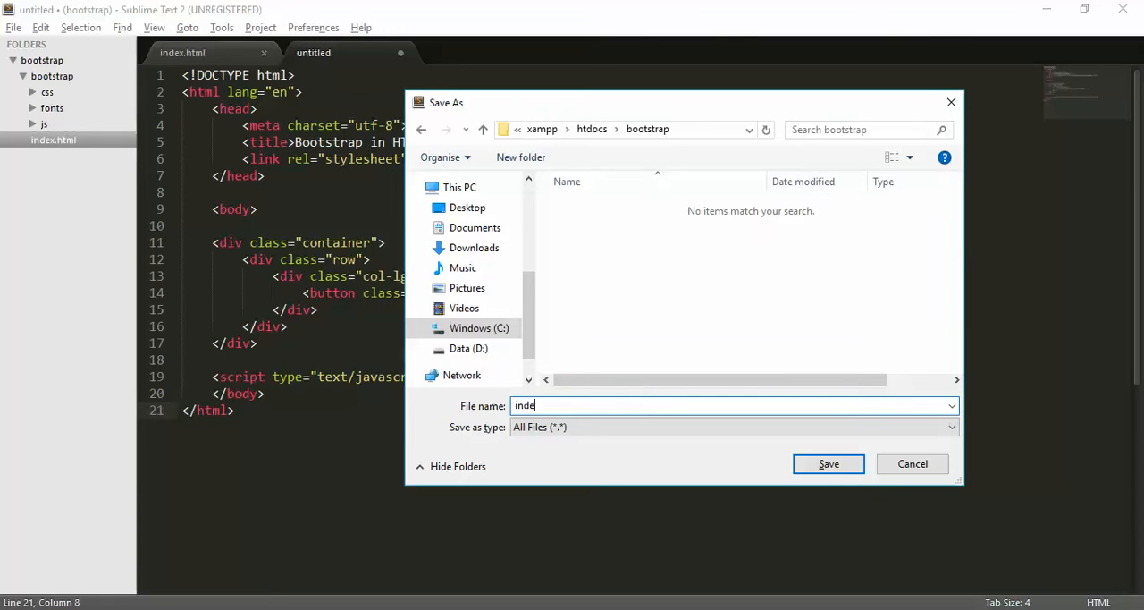
pyautogui.write('x.ph')
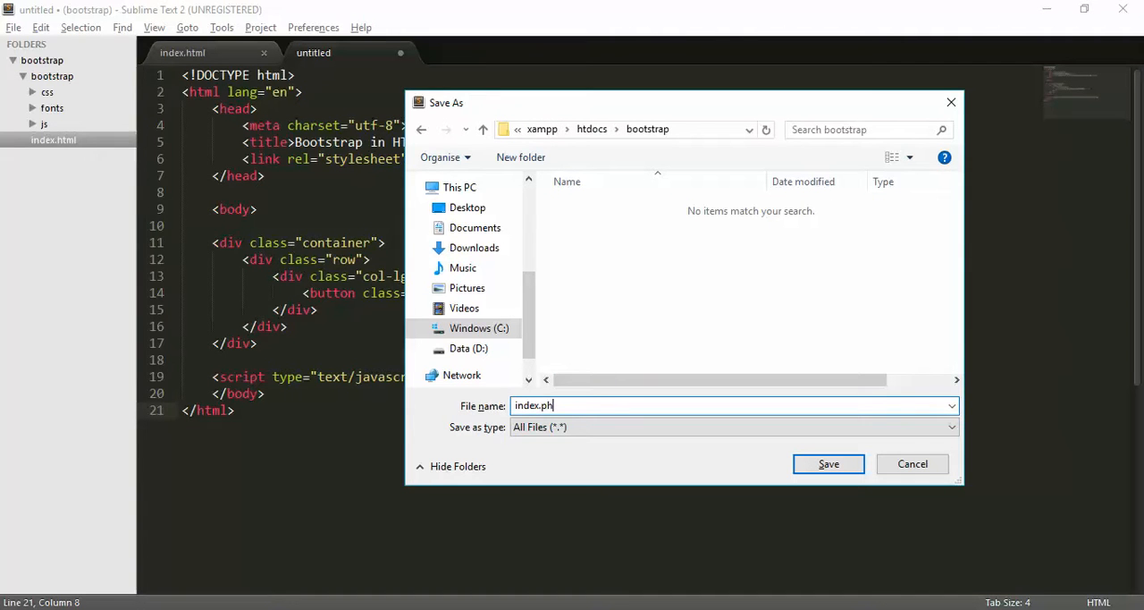
pyautogui.write('p')
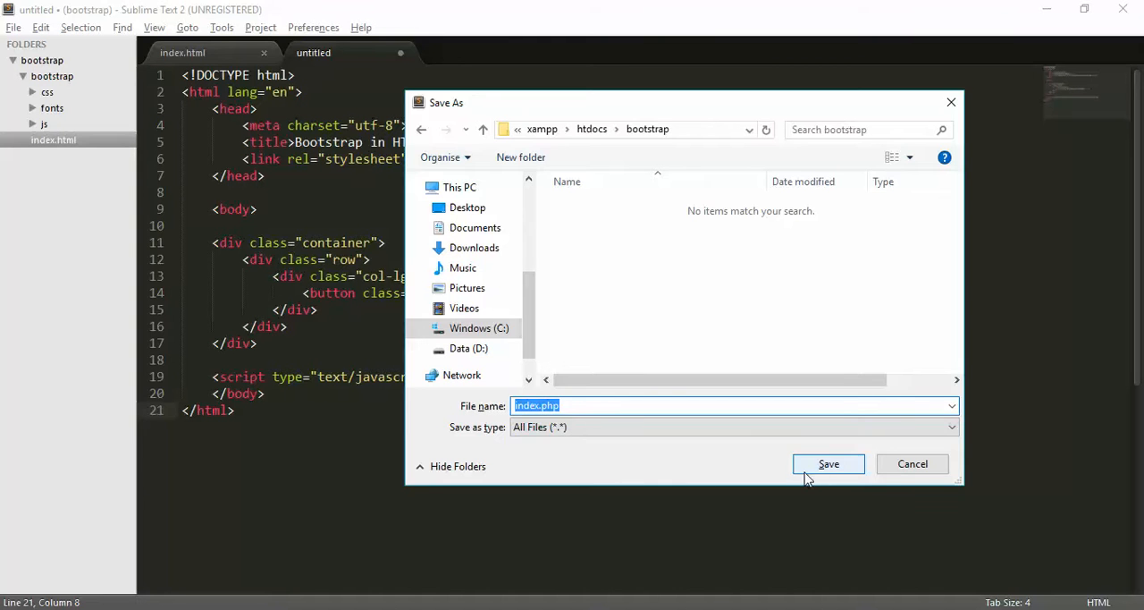
pyautogui.click(828, 463)
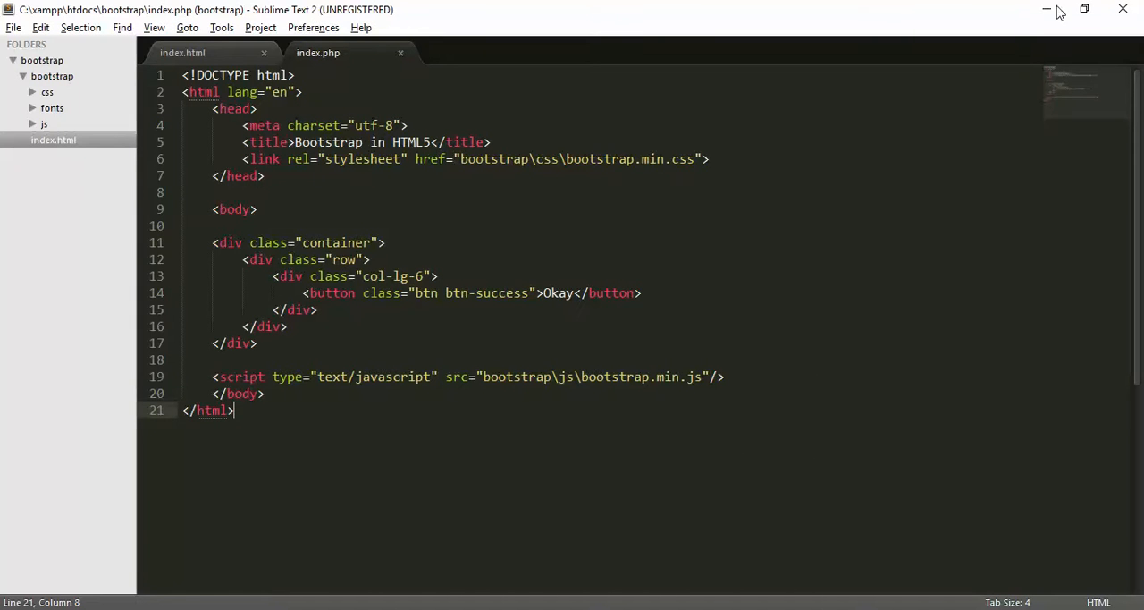
# - Copy the bootstrap assets folder from Desktop\bootstrap into C:\xampp\htdocs\bootstrap beside index.php
pyautogui.click(214, 225)
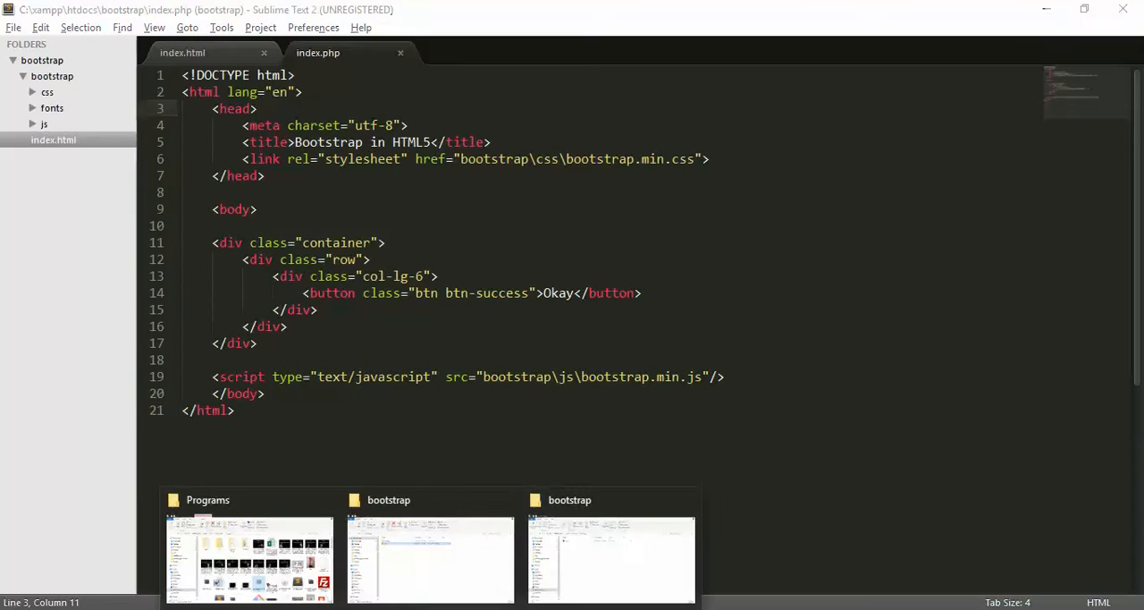
pyautogui.click(611, 557)
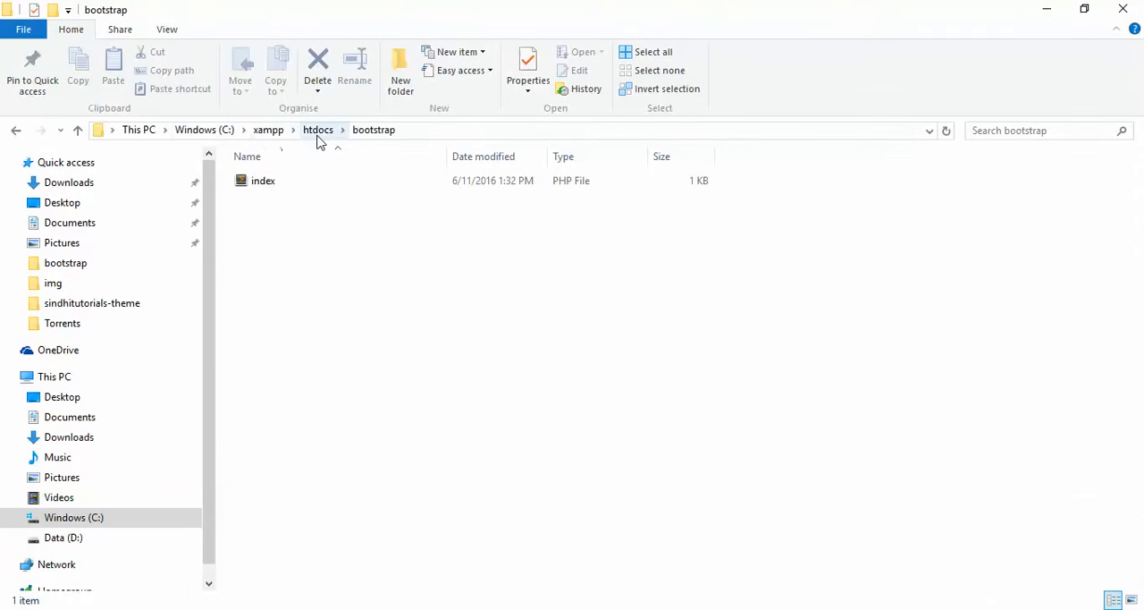
pyautogui.moveTo(322, 250)
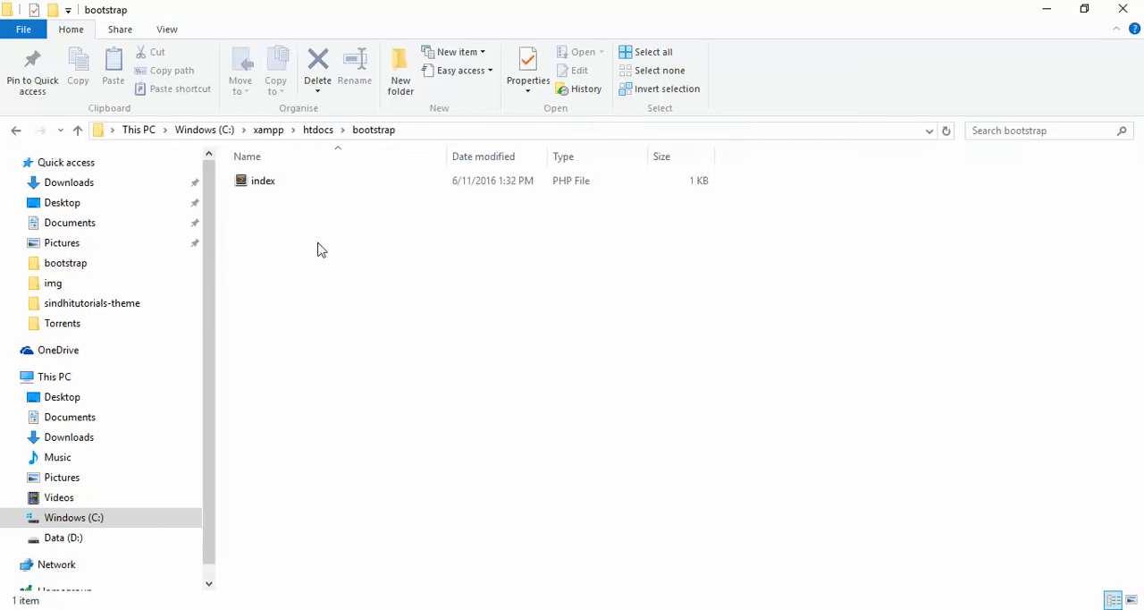
pyautogui.moveTo(218, 268)
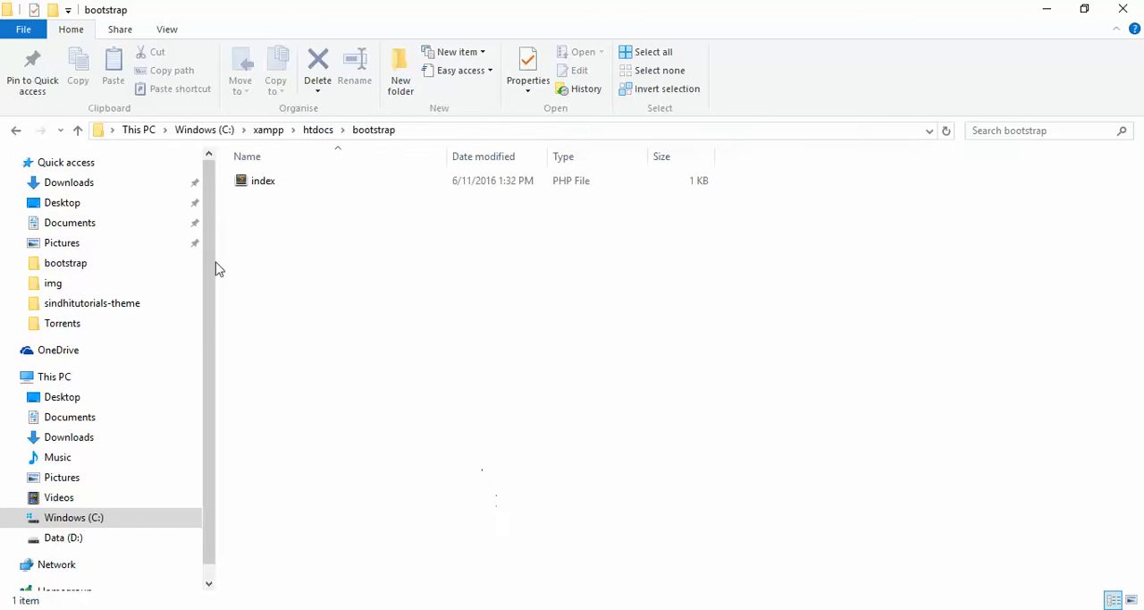
pyautogui.moveTo(323, 284)
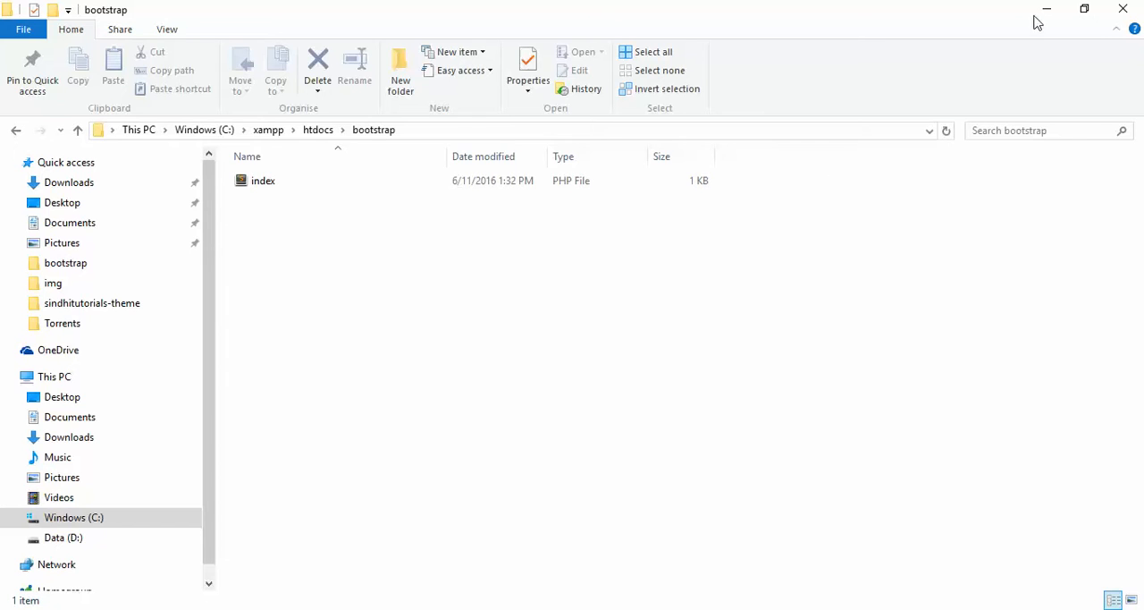
pyautogui.click(1083, 9)
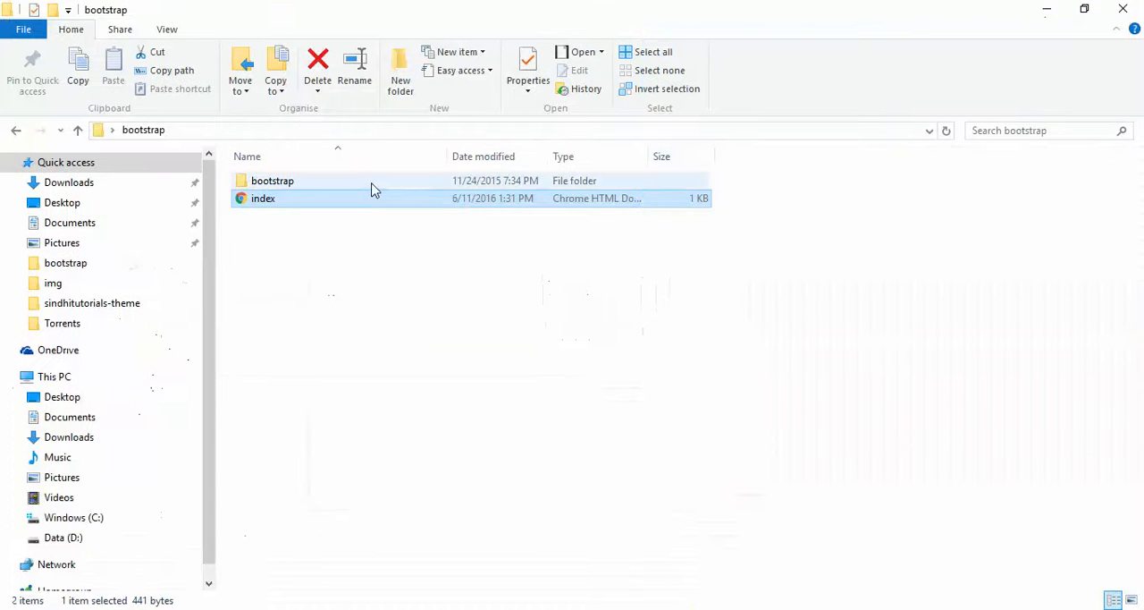
pyautogui.click(271, 179)
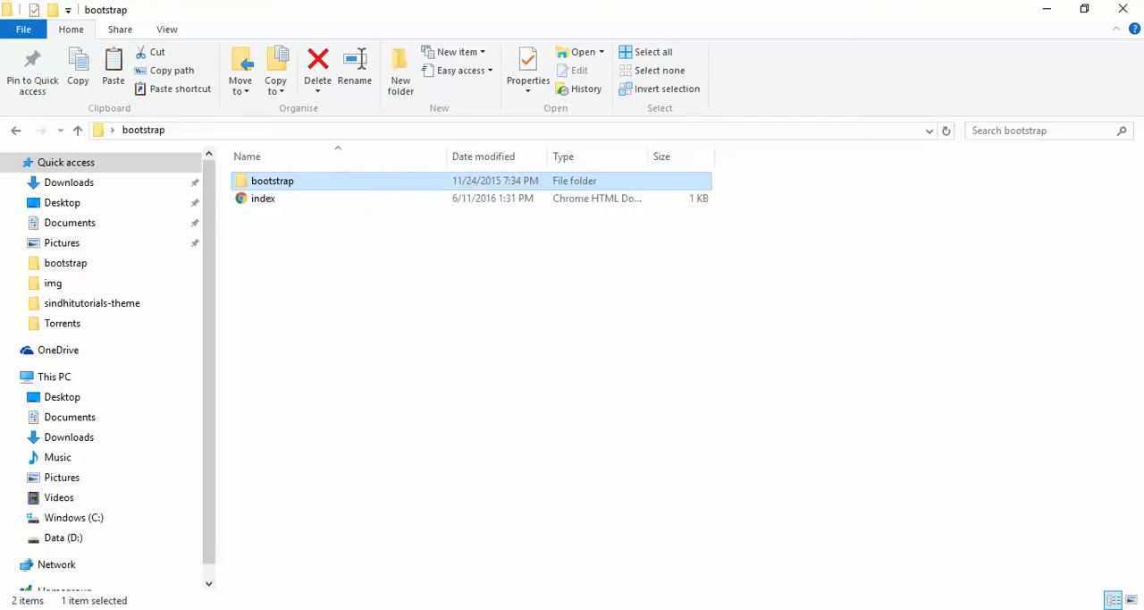
pyautogui.click(376, 402)
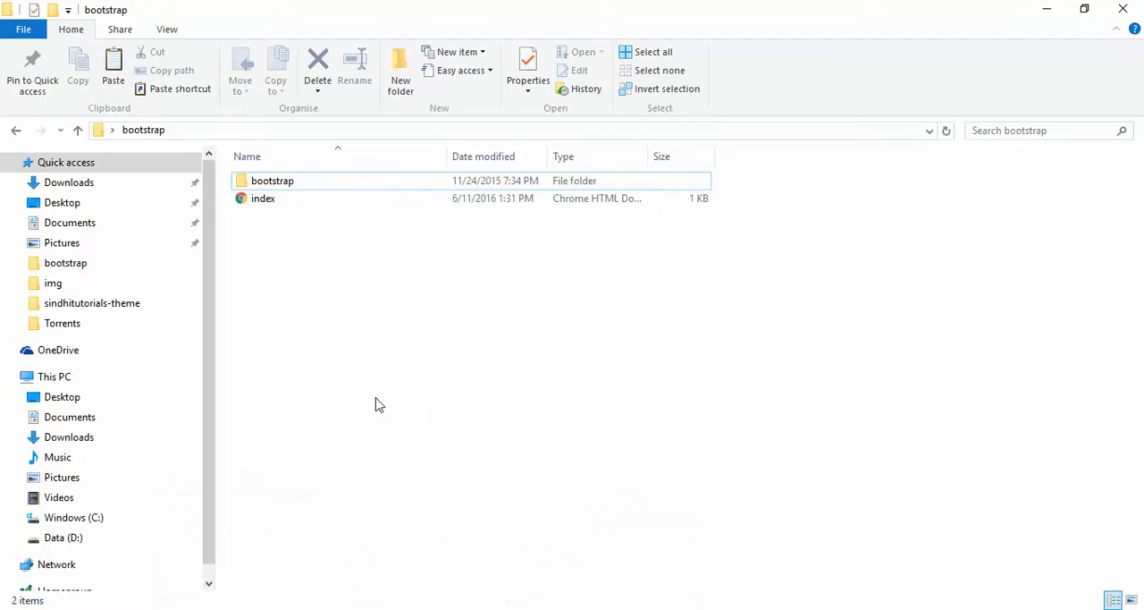
pyautogui.doubleClick(272, 179)
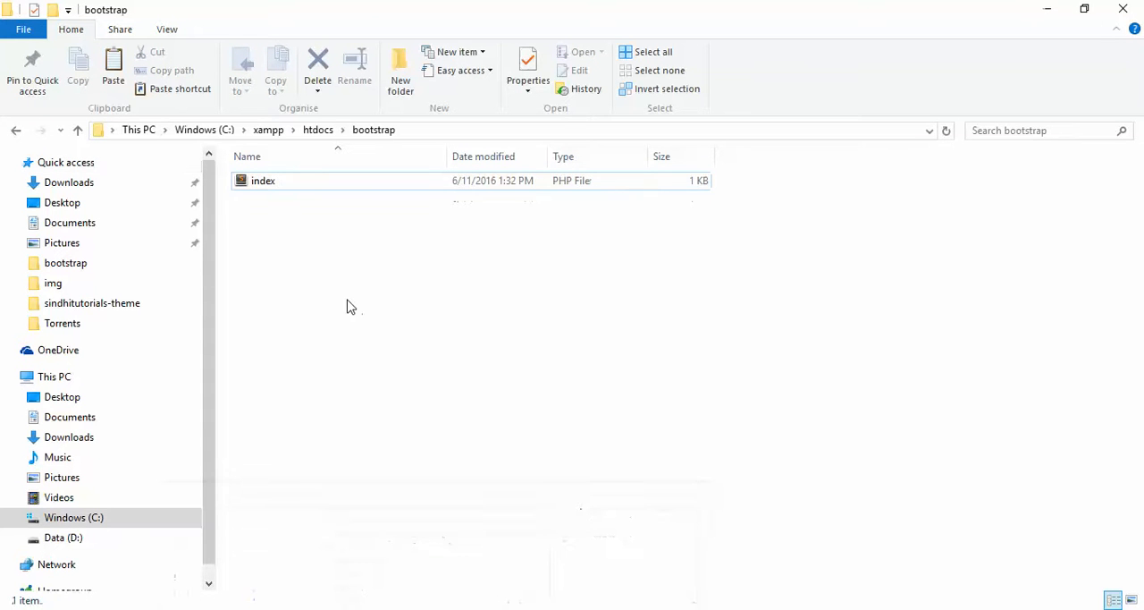
pyautogui.click(401, 68)
pyautogui.write('bootstrap')
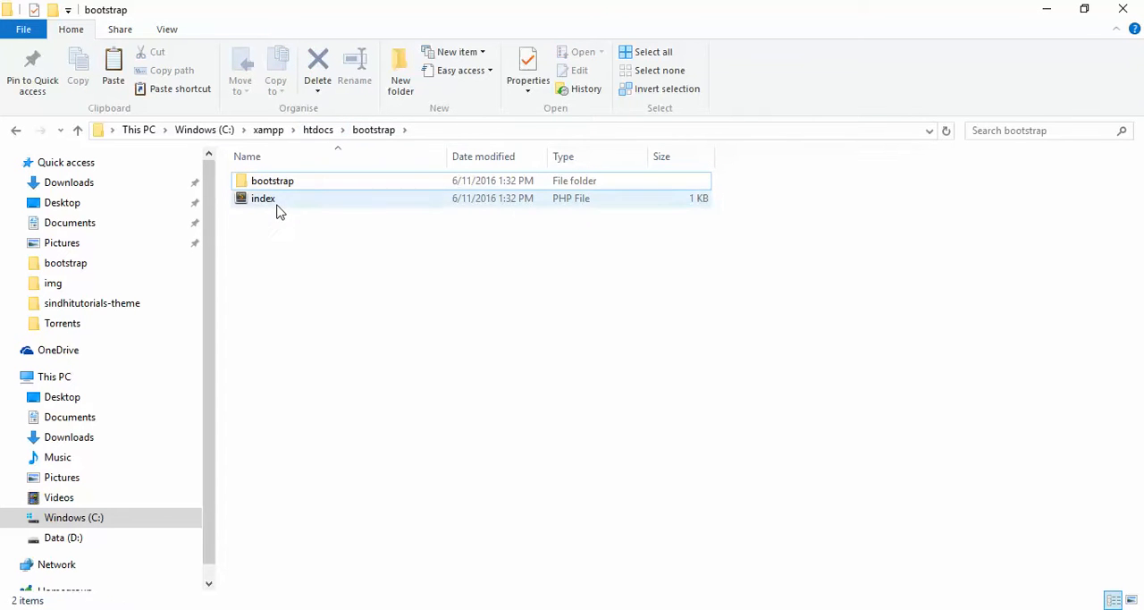
# - Leave only index.php open and add an empty h1 heading on a new line above the Okay button
pyautogui.doubleClick(263, 197)
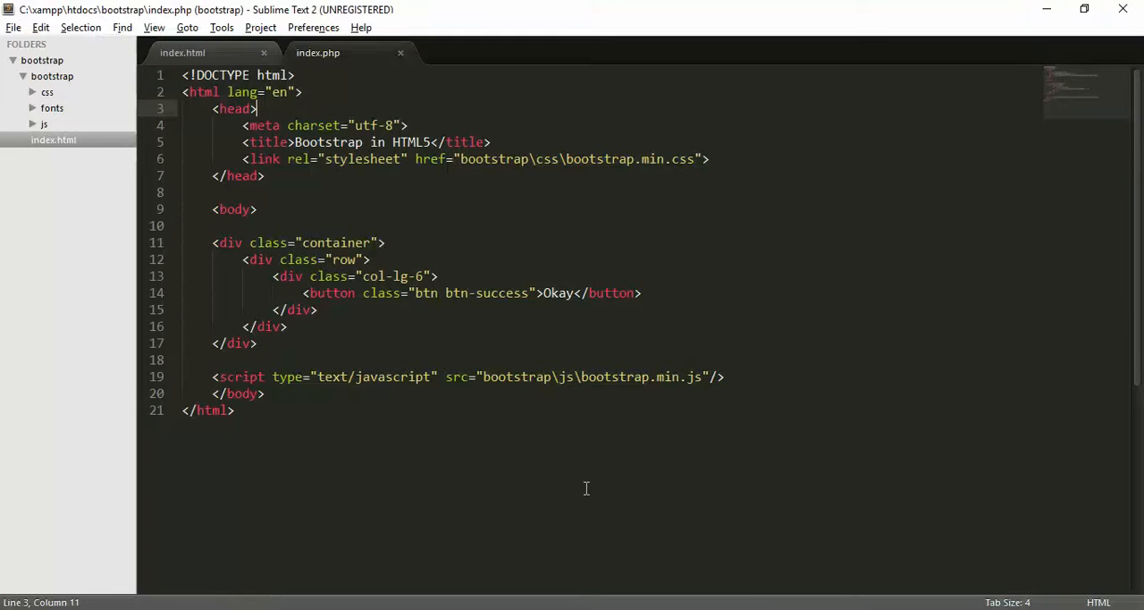
pyautogui.moveTo(264, 54)
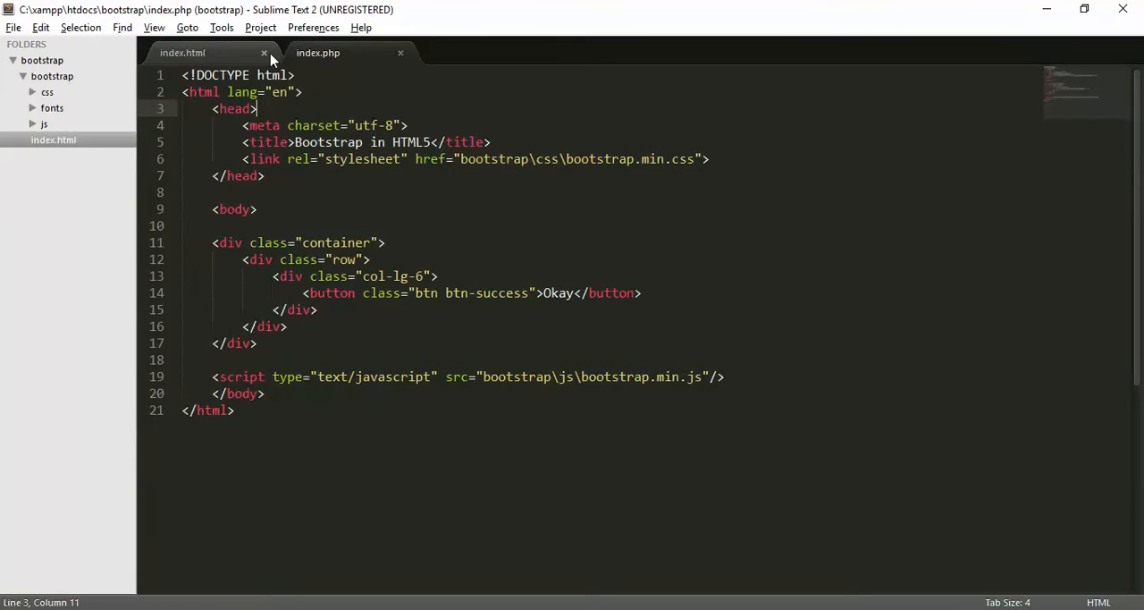
pyautogui.click(265, 54)
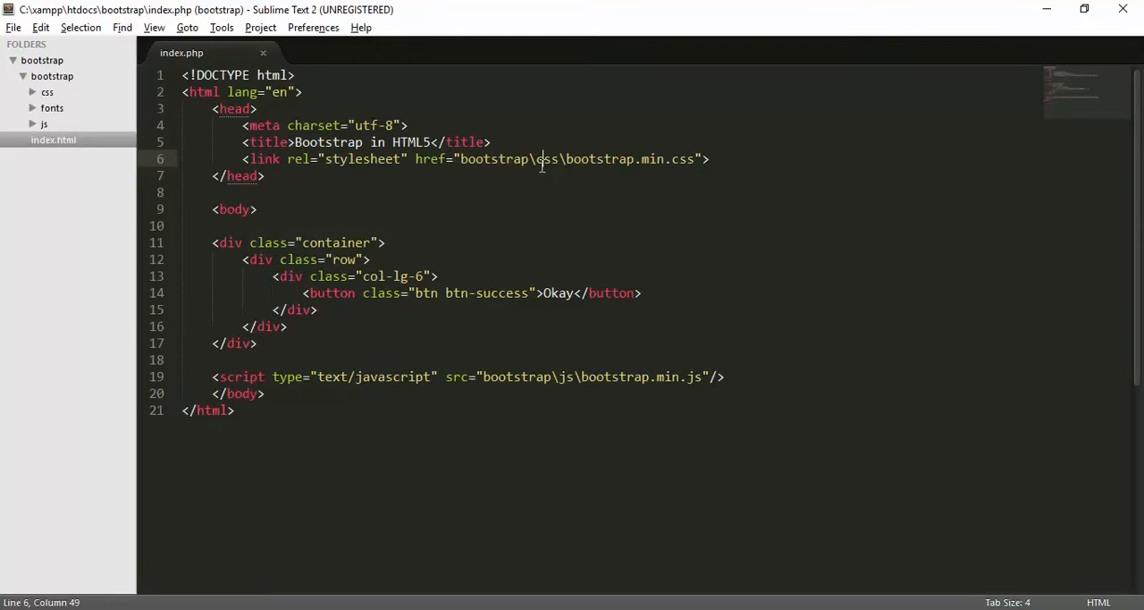
pyautogui.click(286, 325)
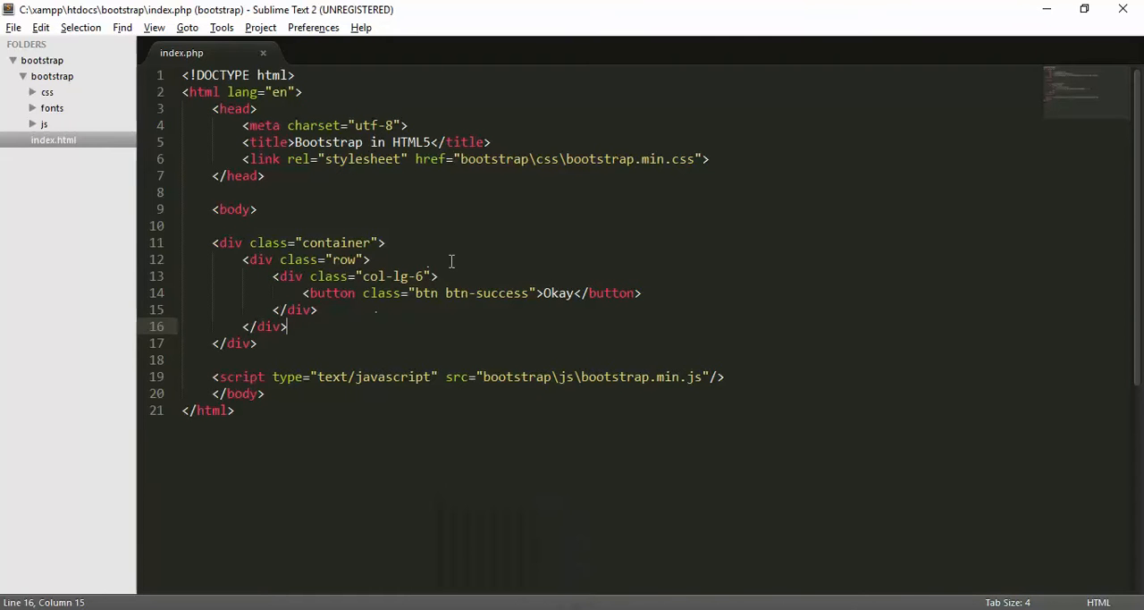
pyautogui.press('enter')
pyautogui.write('<>')
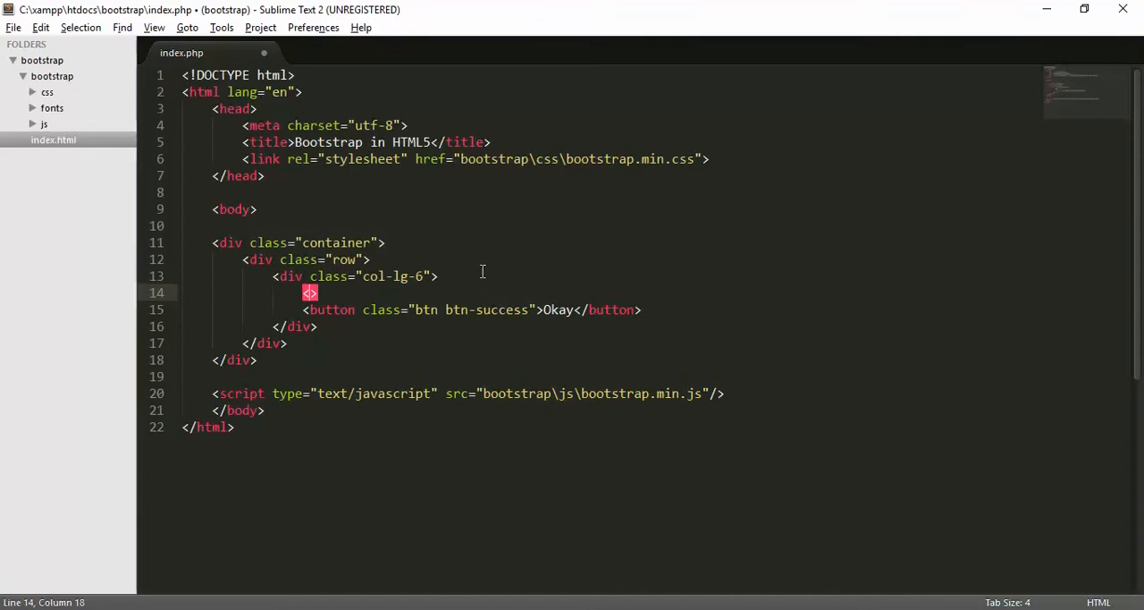
pyautogui.write('h1>')
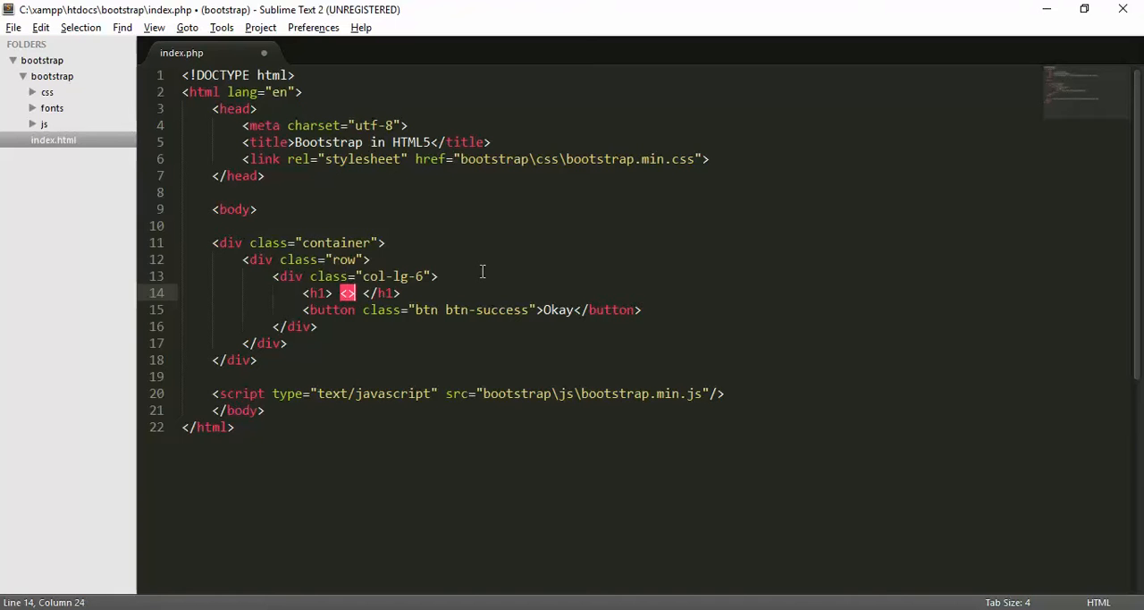
pyautogui.press('Left')
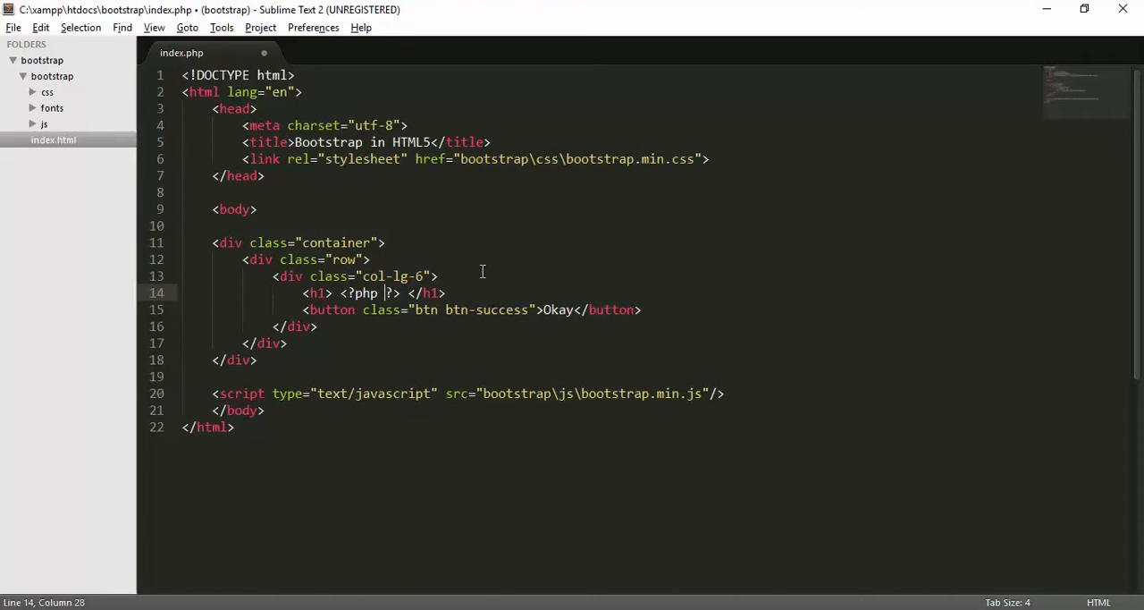
# - Fill the heading with <?php echo date("D-m-Y"); ?>
pyautogui.write('echo')
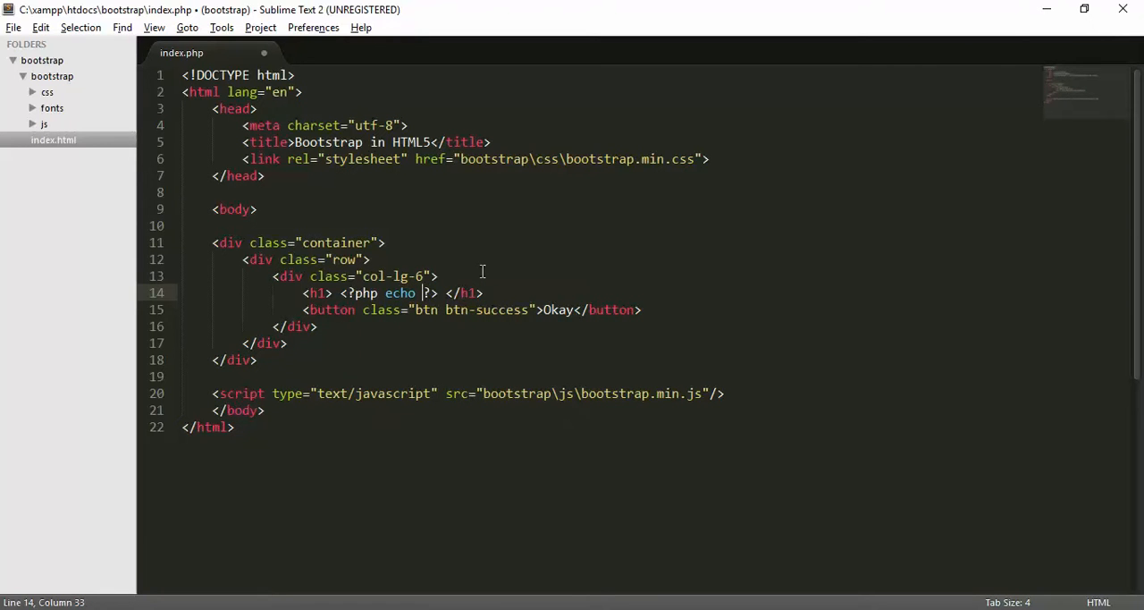
pyautogui.write('date()')
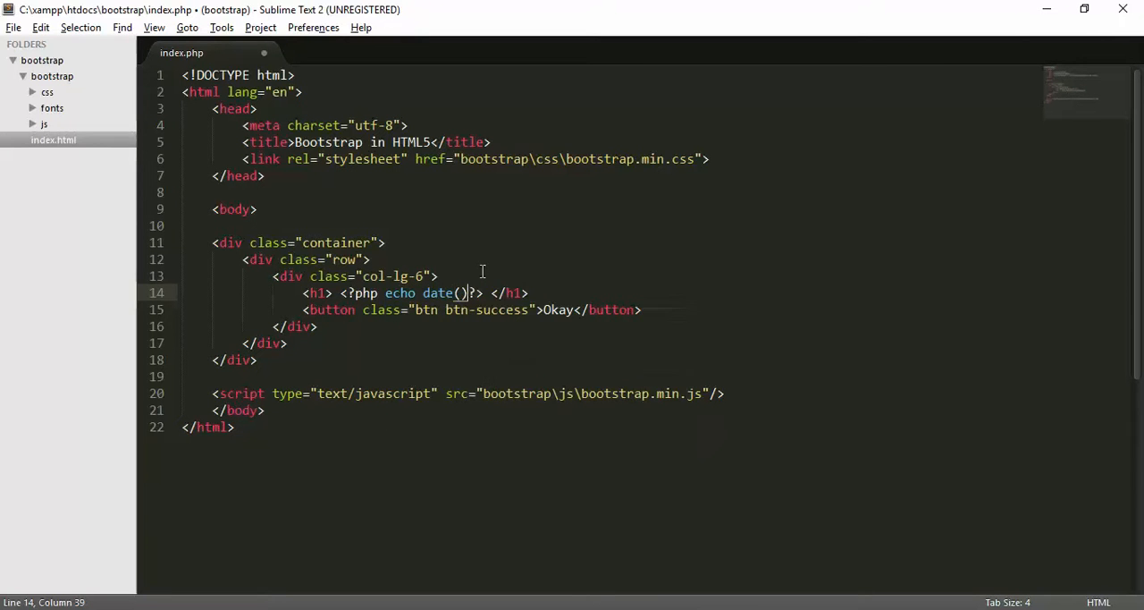
pyautogui.write('""')
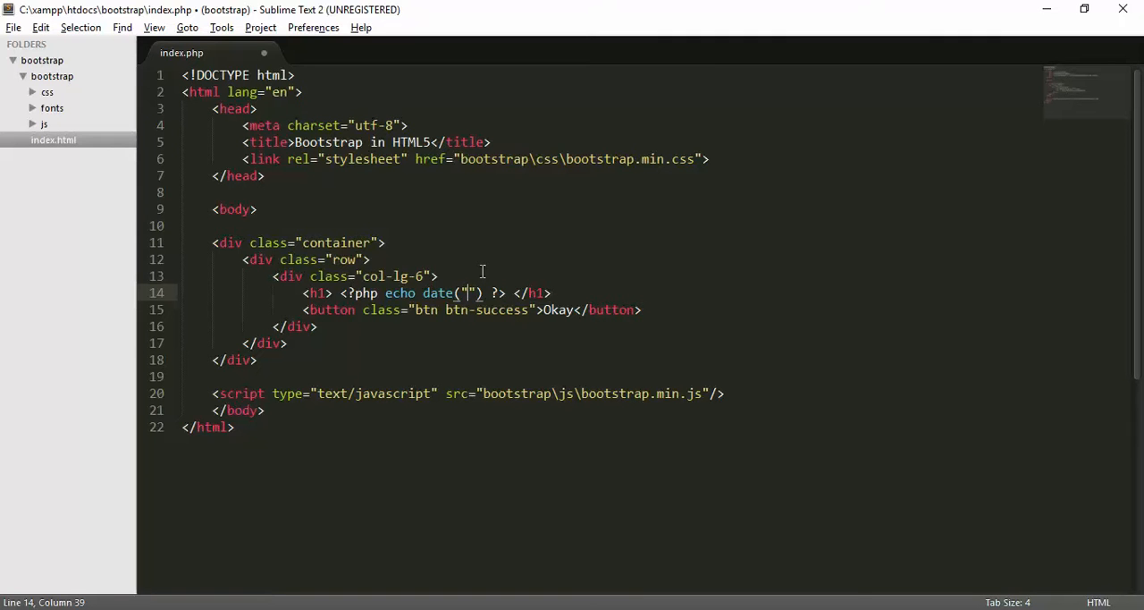
pyautogui.write('D-')
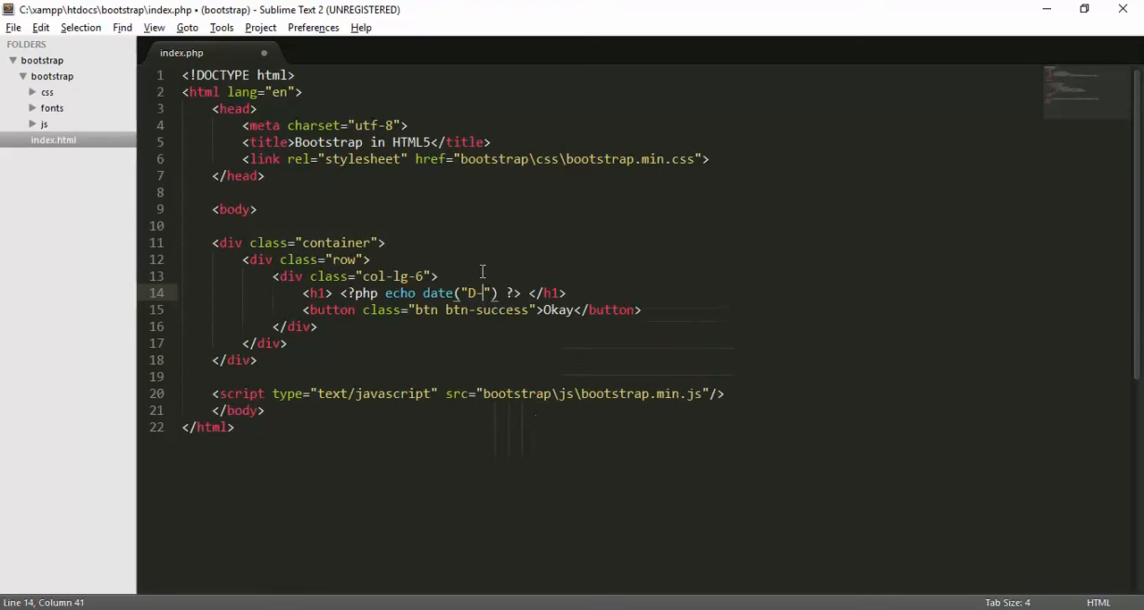
pyautogui.write('d-')
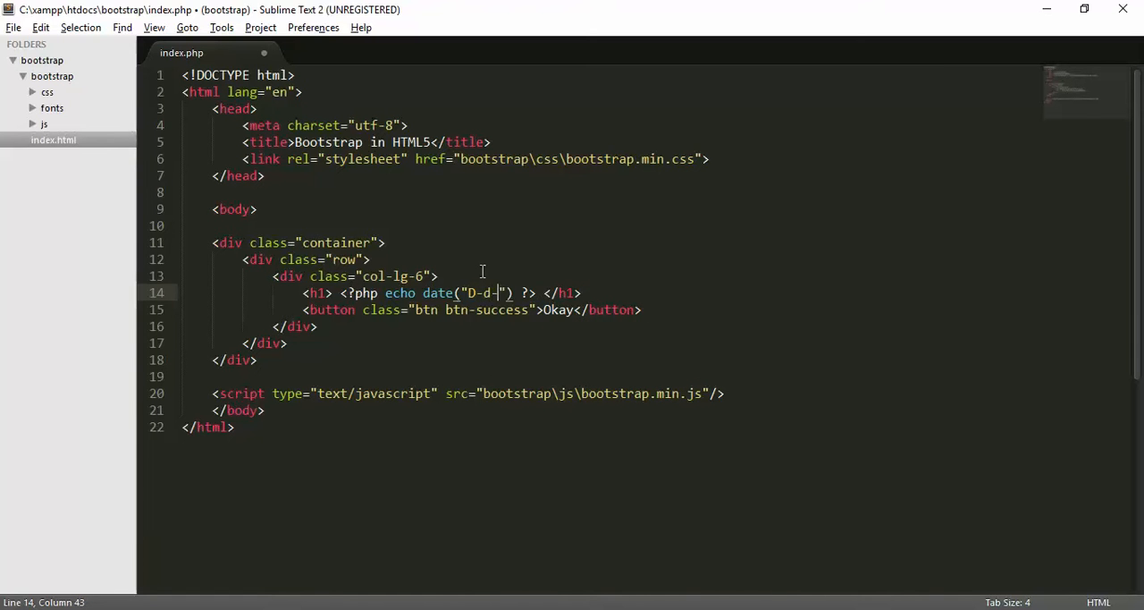
pyautogui.write('m')
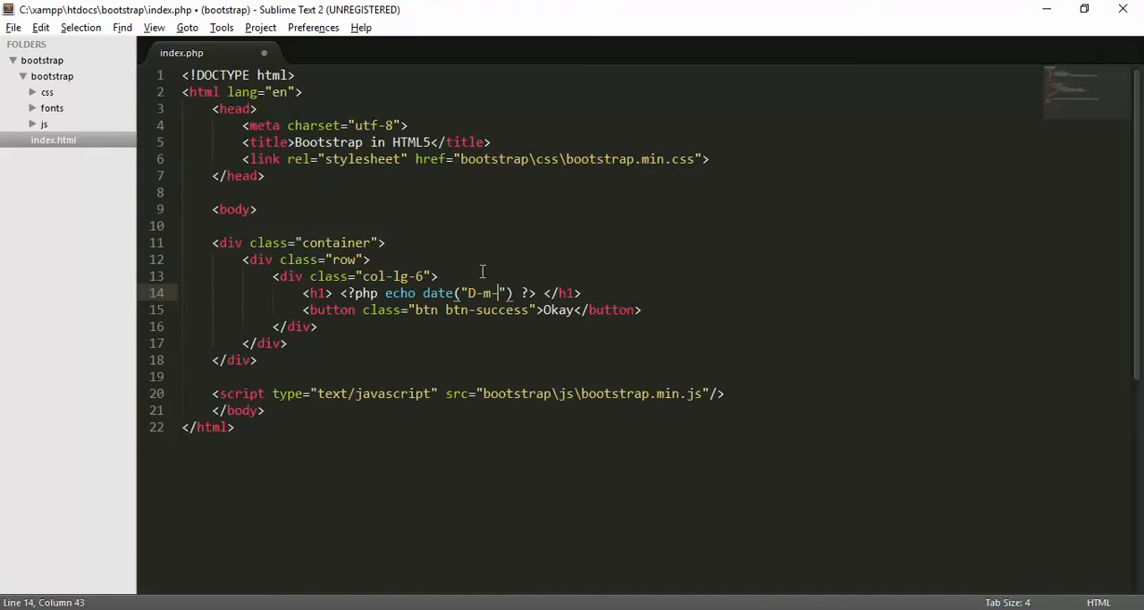
pyautogui.write('Y')
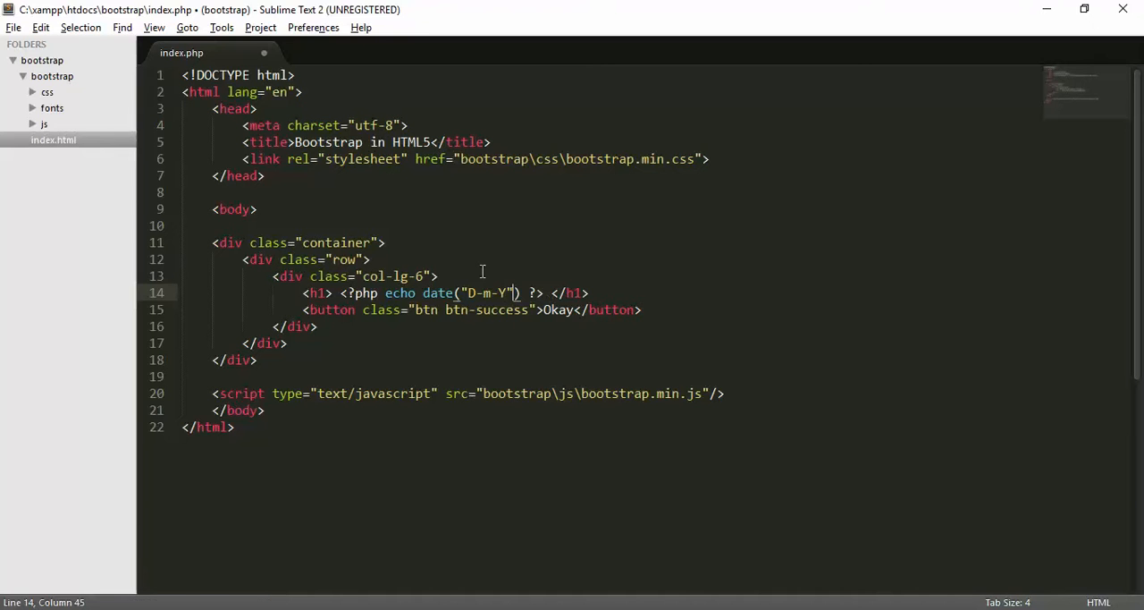
pyautogui.write(';')
pyautogui.write('localhost/')
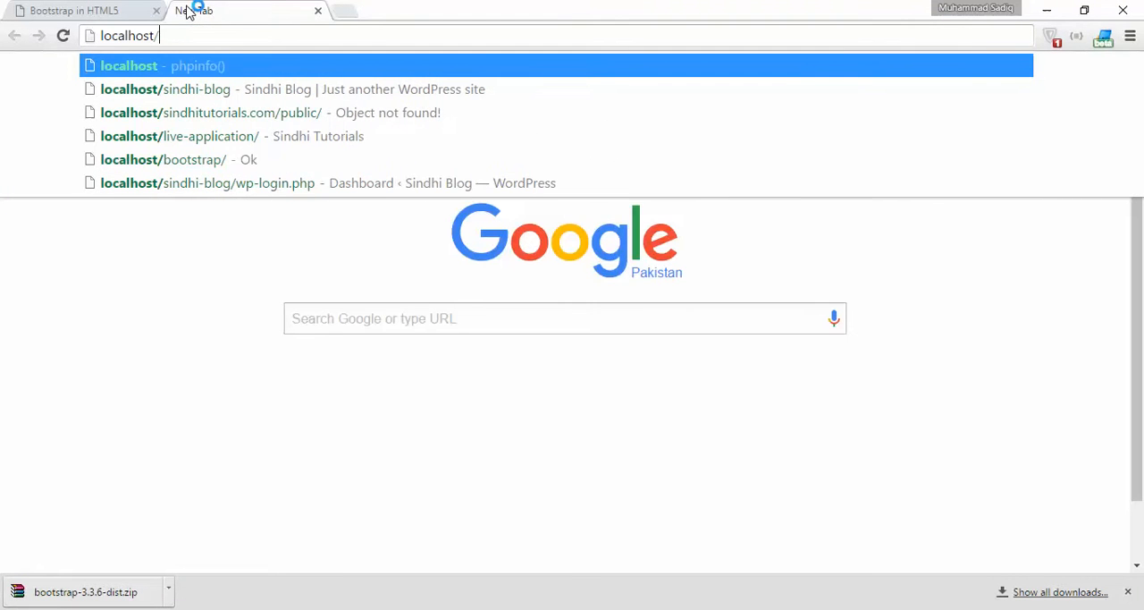
# - Load localhost/bootstrap in Chrome, showing Sat-06-2016 above the green Okay button, and try the button
pyautogui.write('bootstrap/')
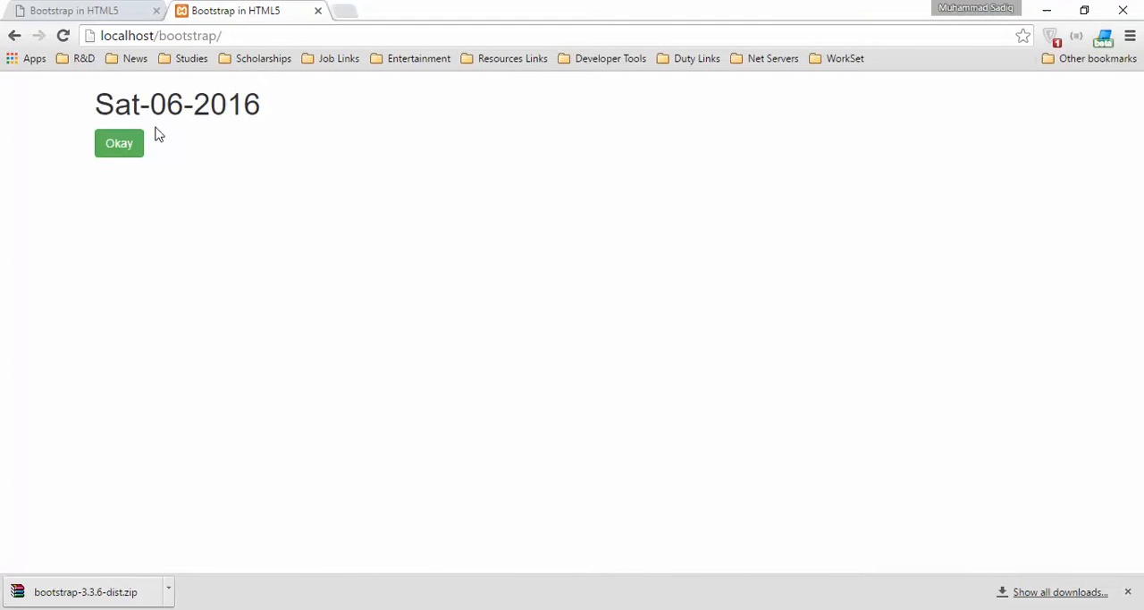
pyautogui.doubleClick(116, 104)
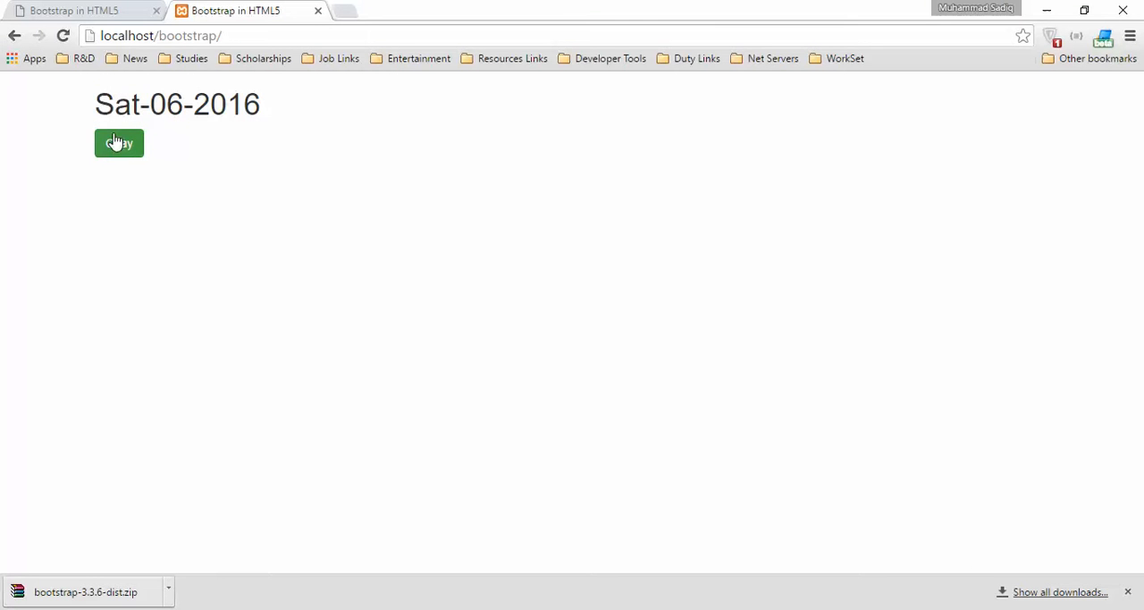
pyautogui.moveTo(132, 172)
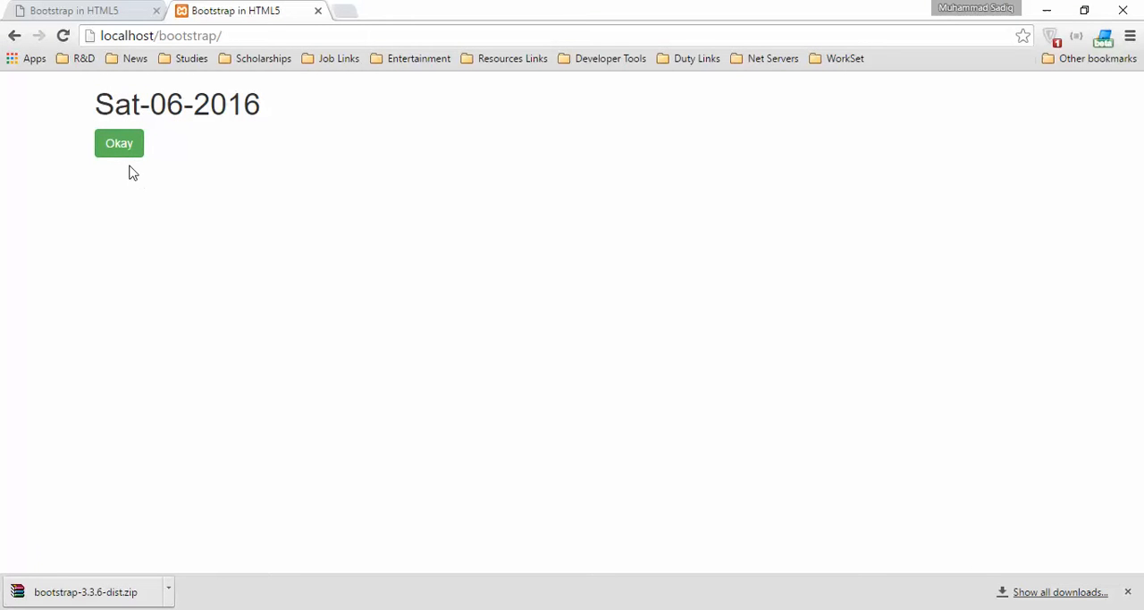
pyautogui.moveTo(422, 427)
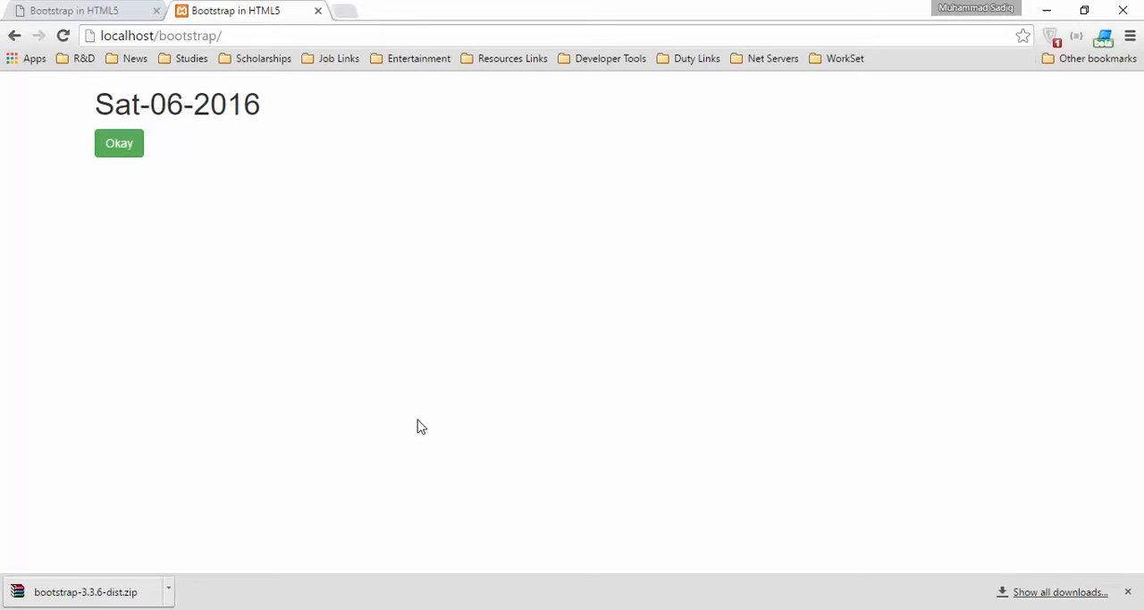
pyautogui.moveTo(577, 526)
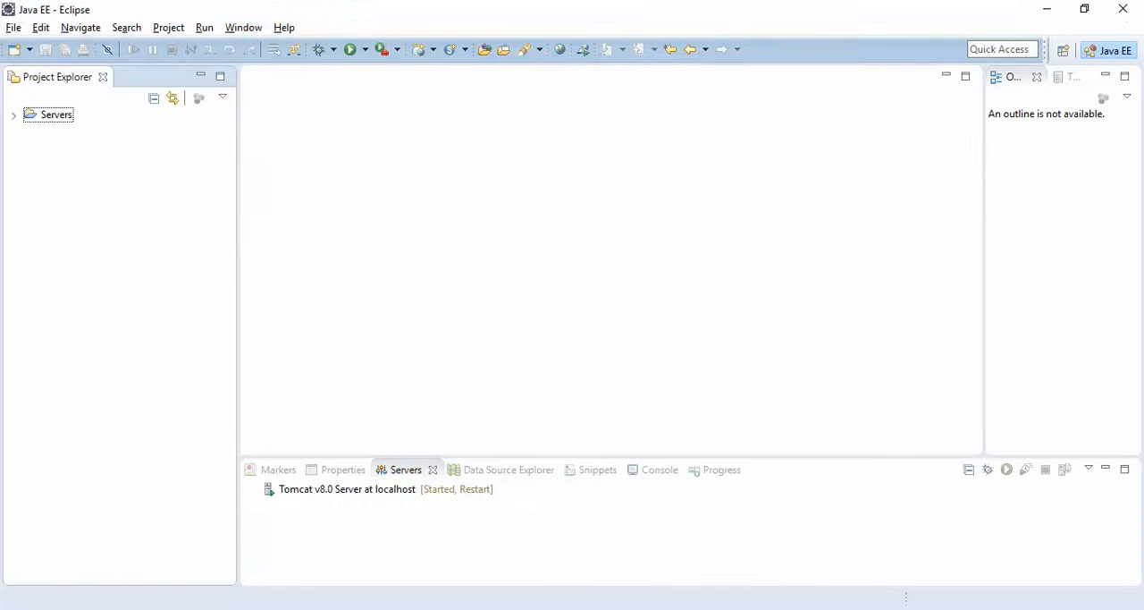
pyautogui.moveTo(147, 236)
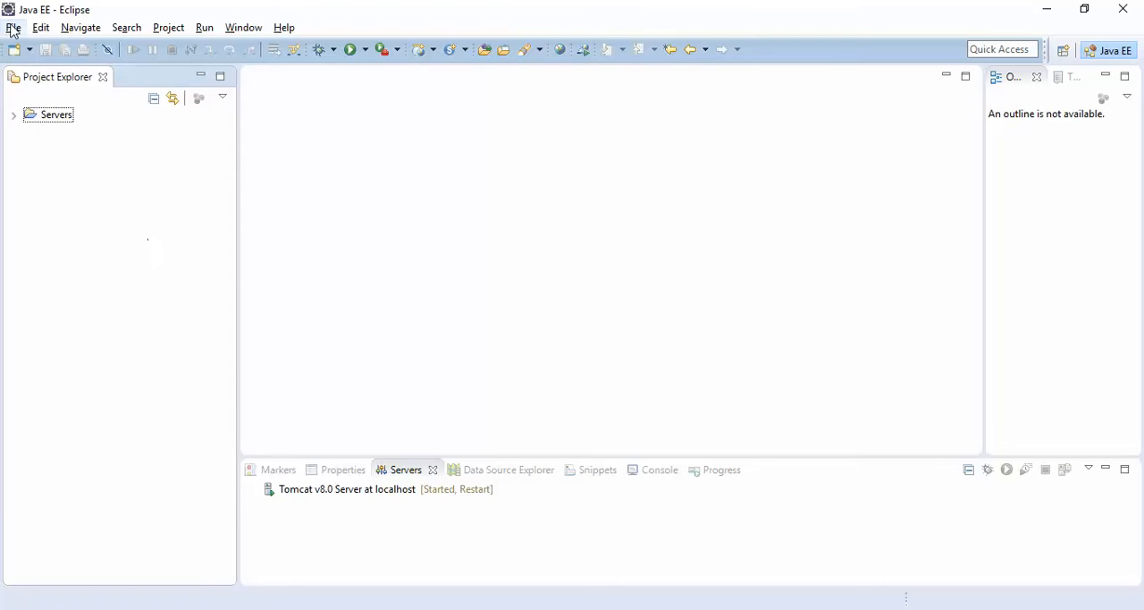
# - Create a new Dynamic Web Project named Bootstrap targeting Apache Tomcat v8.0
pyautogui.click(14, 26)
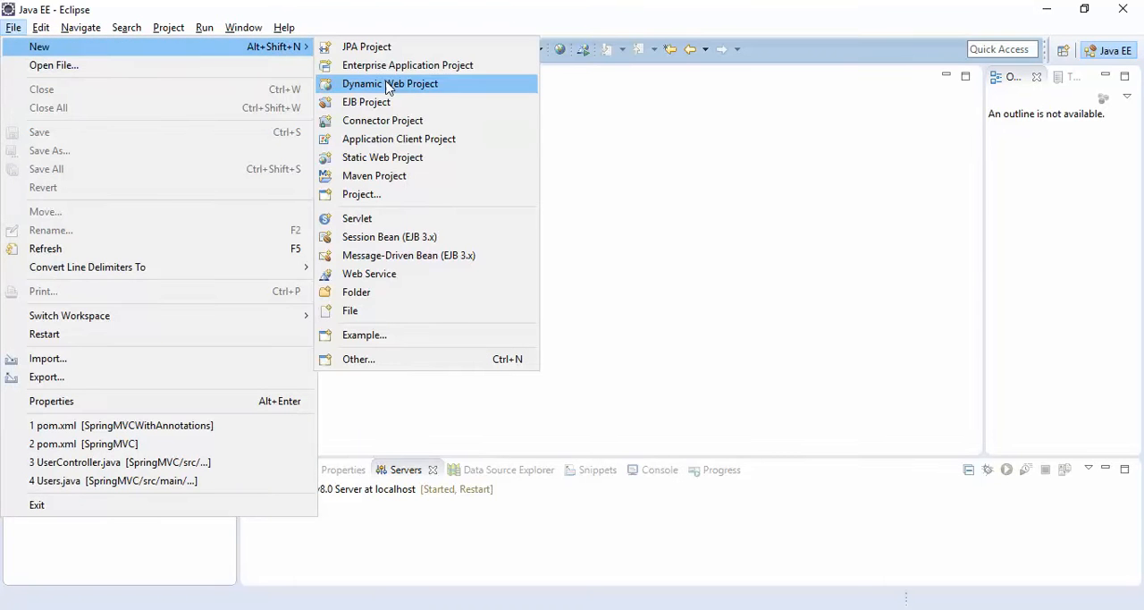
pyautogui.click(389, 82)
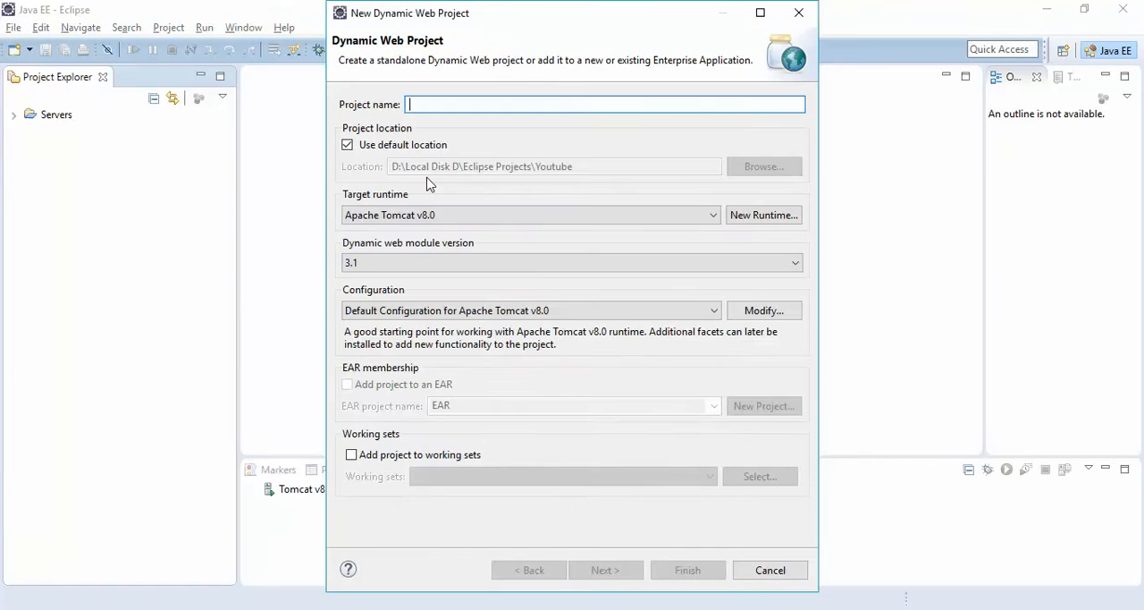
pyautogui.write('Bo')
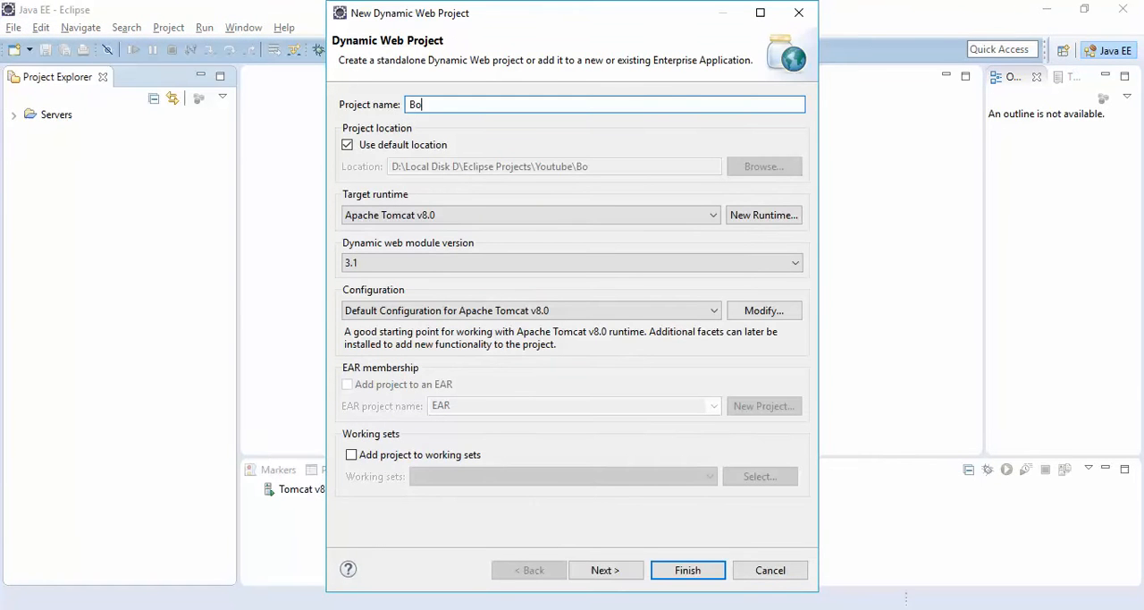
pyautogui.write('otsta')
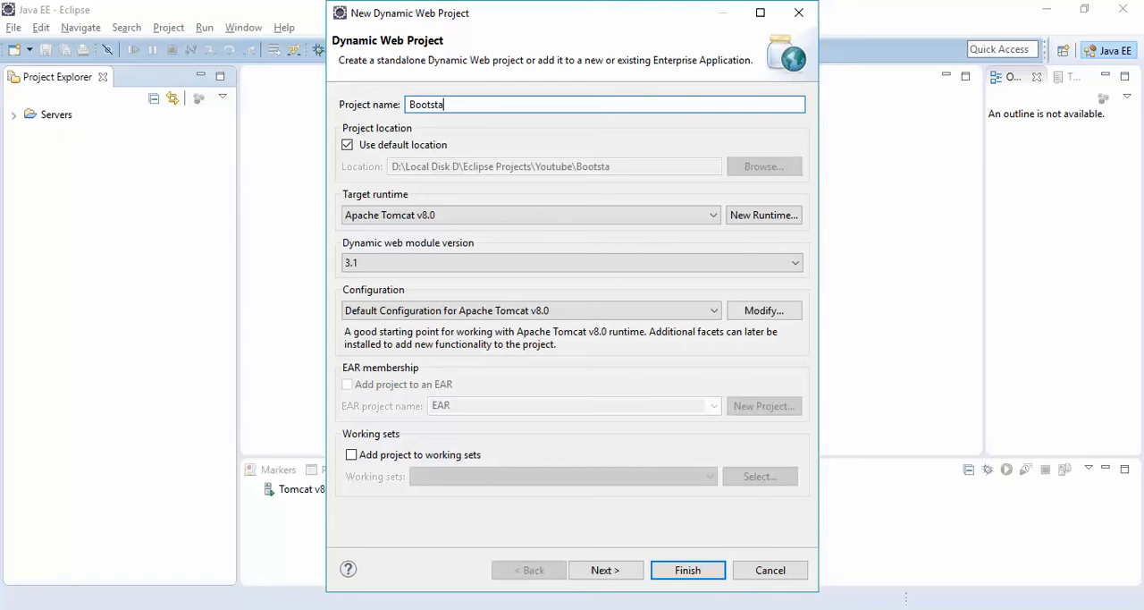
pyautogui.write('rap')
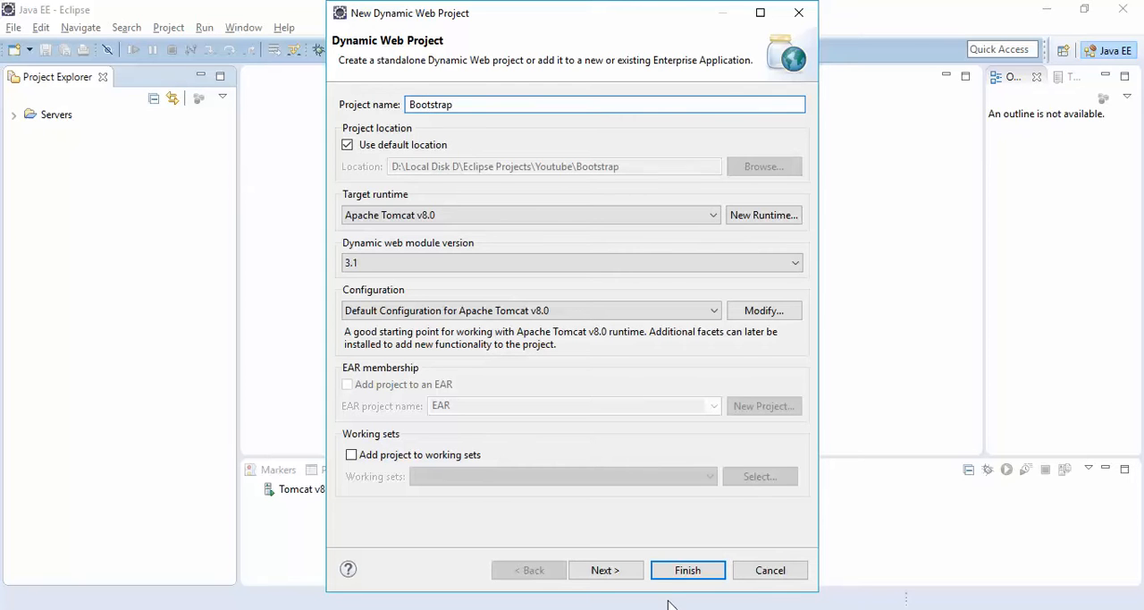
pyautogui.click(605, 569)
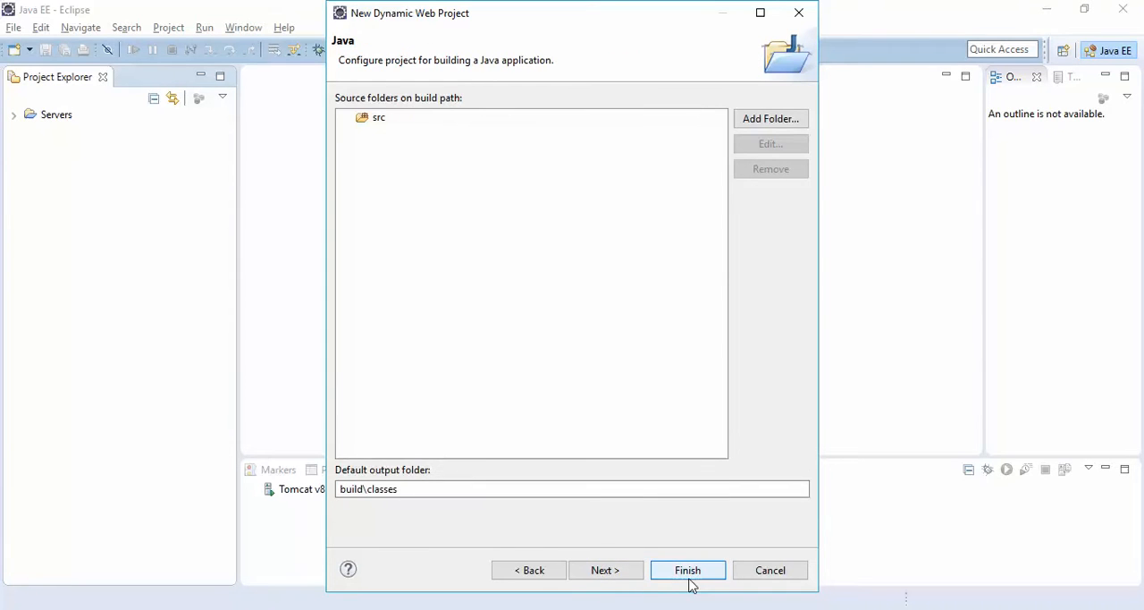
pyautogui.click(686, 568)
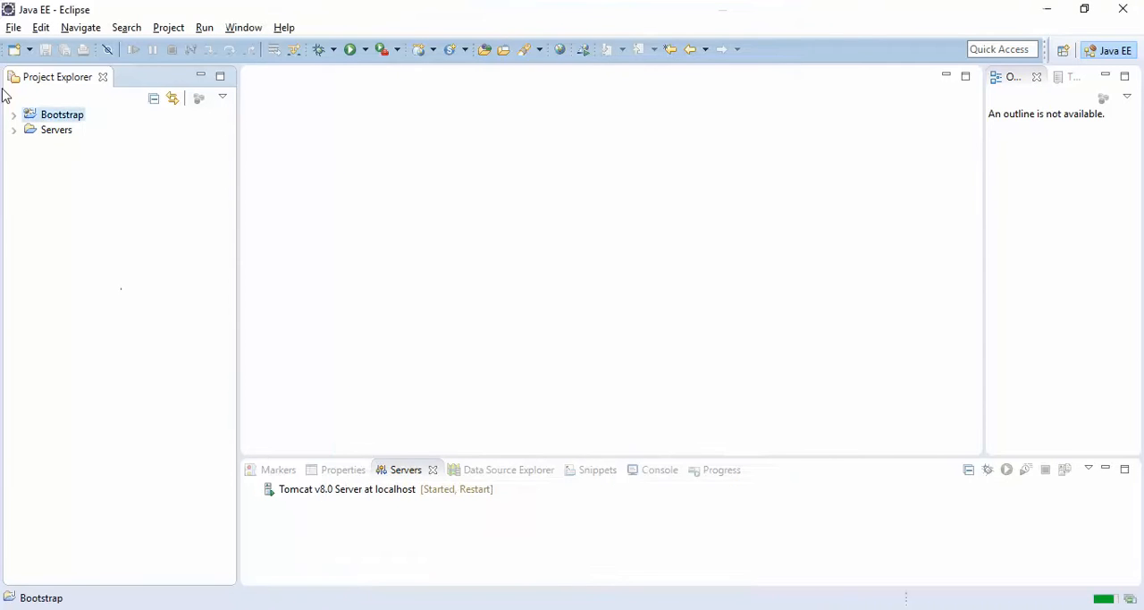
# - Add a new index.jsp file to the Bootstrap project's WebContent
pyautogui.click(15, 115)
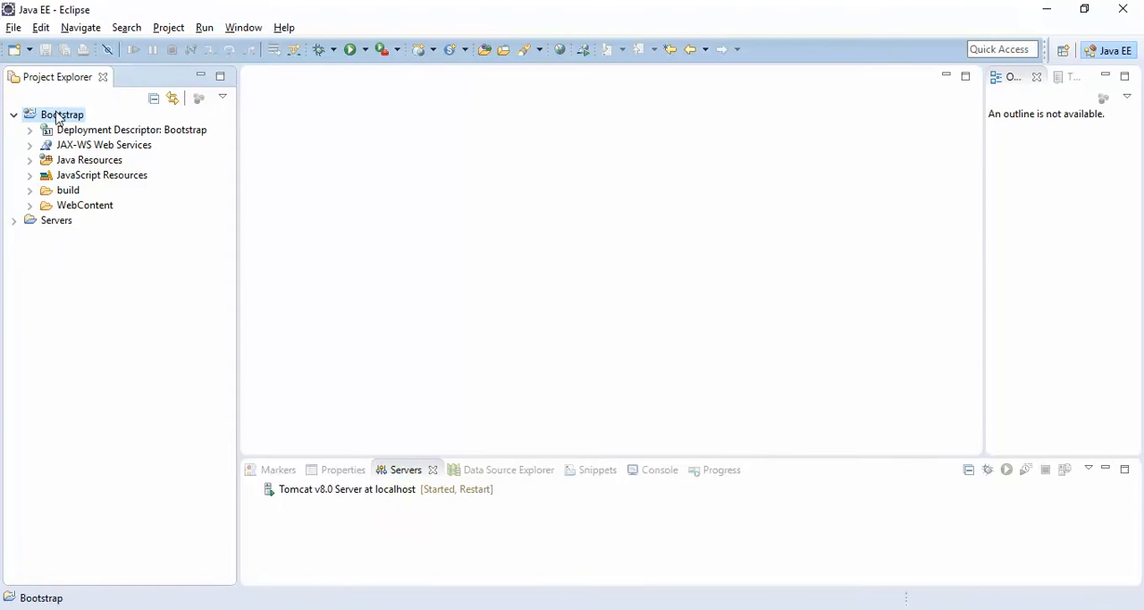
pyautogui.rightClick(60, 115)
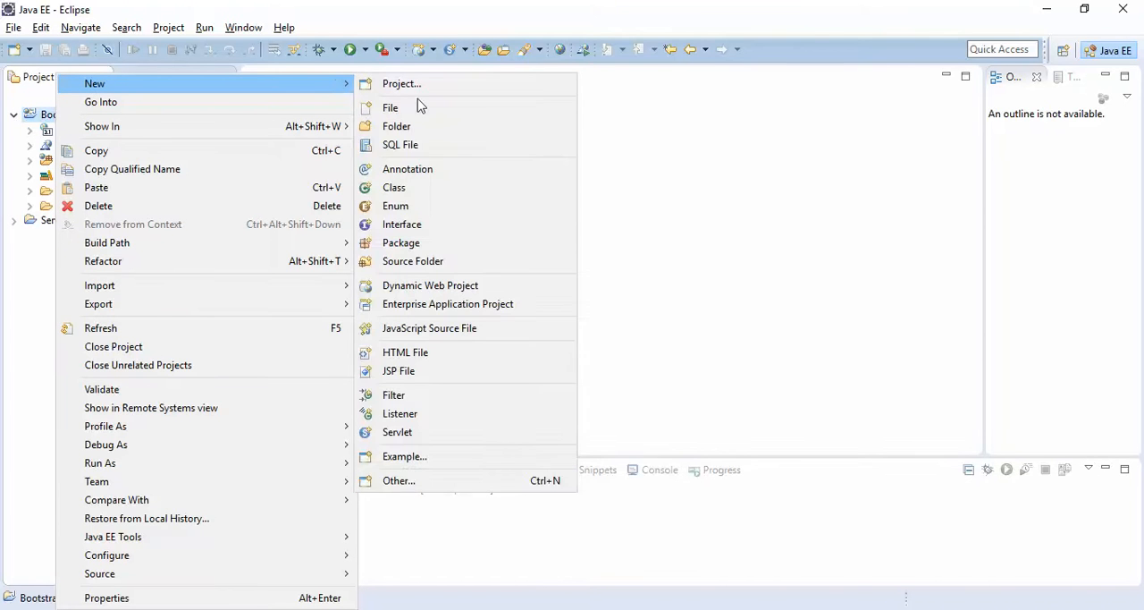
pyautogui.click(399, 371)
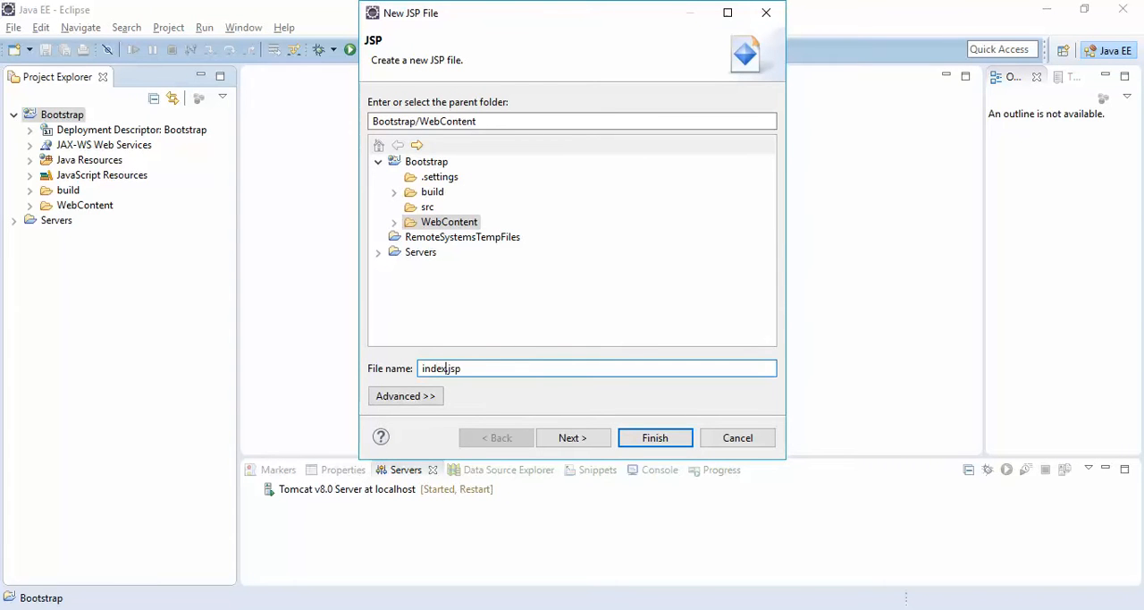
pyautogui.click(654, 436)
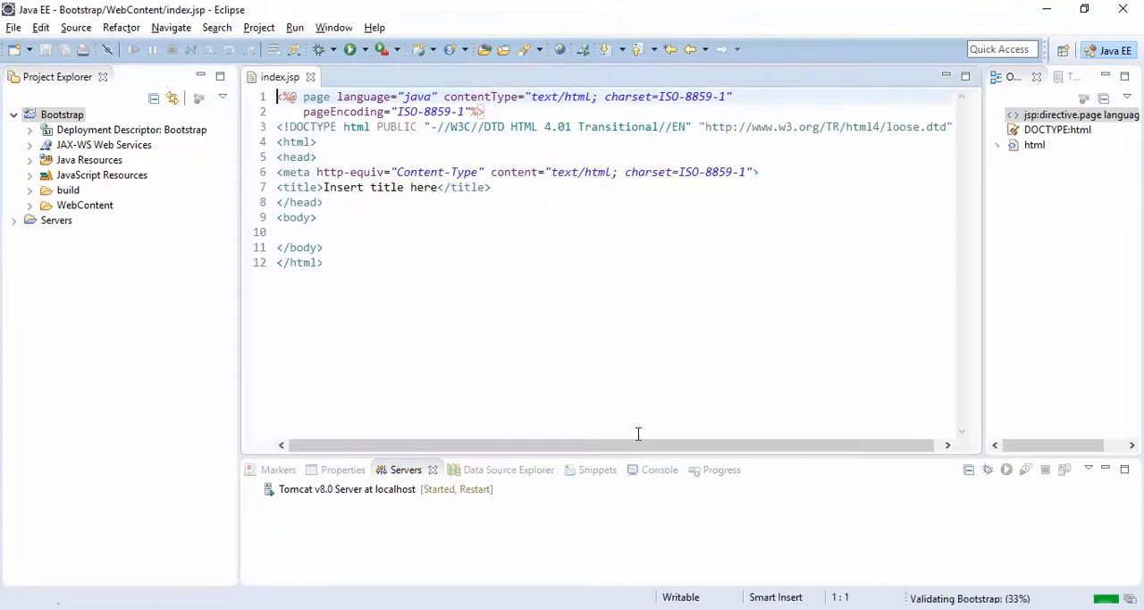
# - Replace the placeholder page title with JSP file
pyautogui.doubleClick(386, 186)
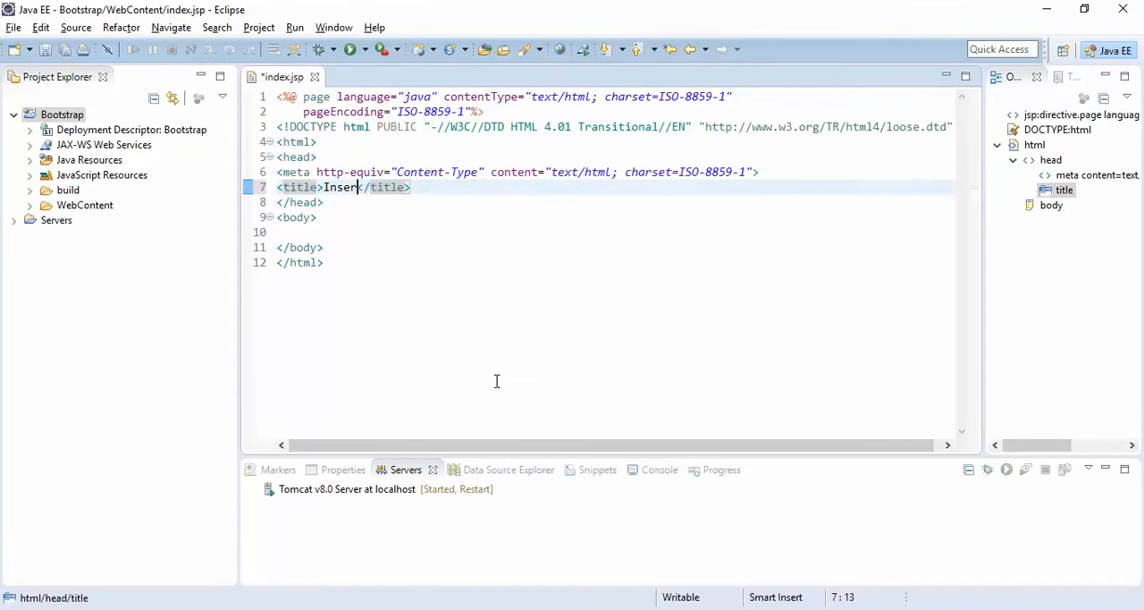
pyautogui.write('JSP')
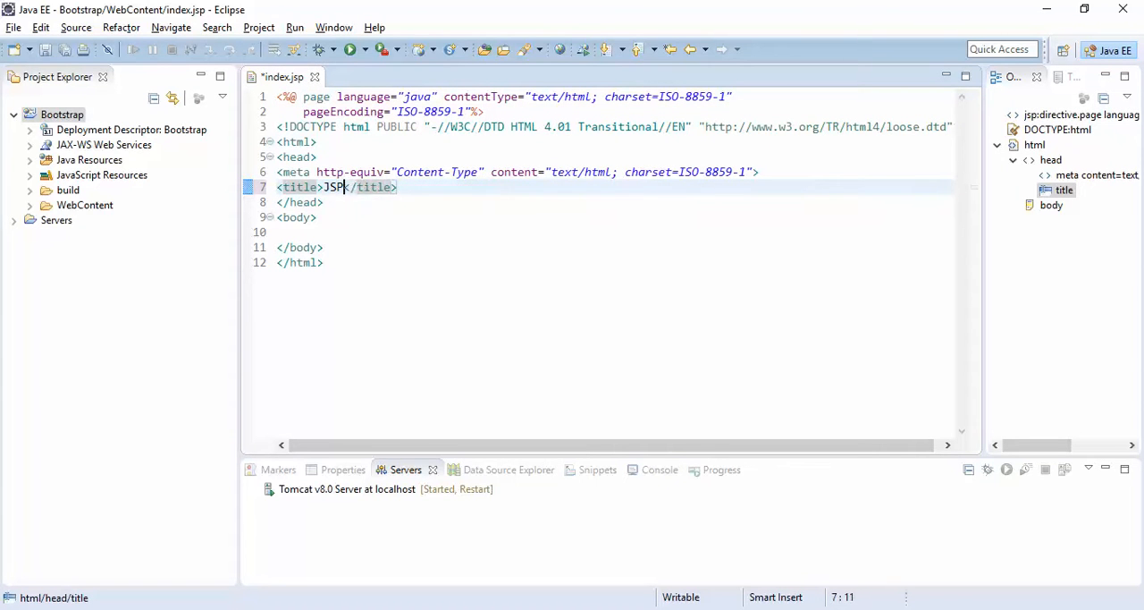
pyautogui.write('file')
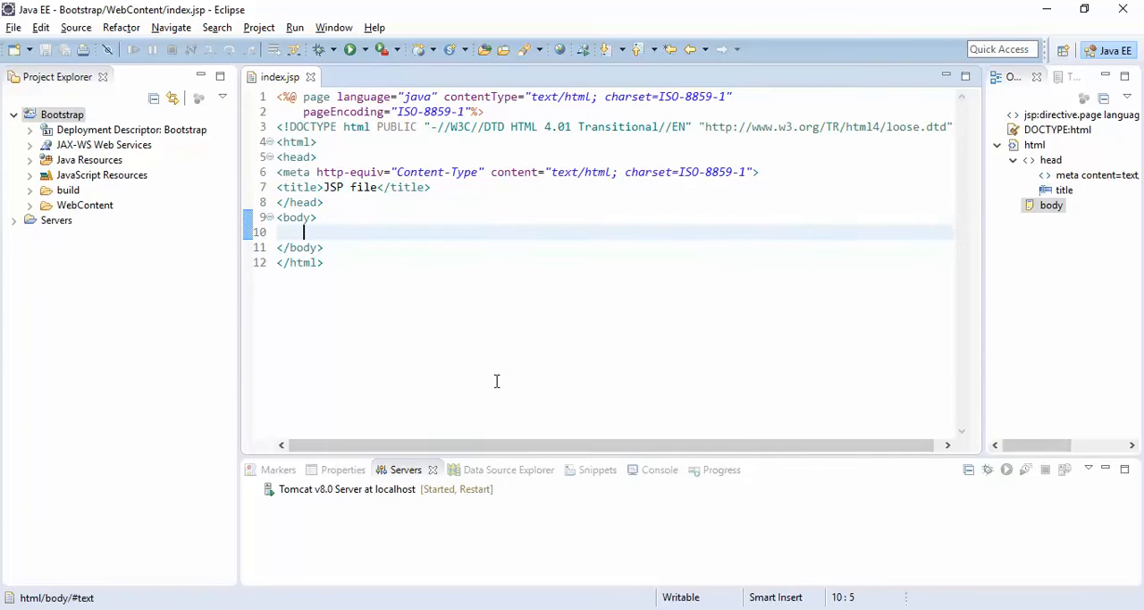
pyautogui.moveTo(361, 385)
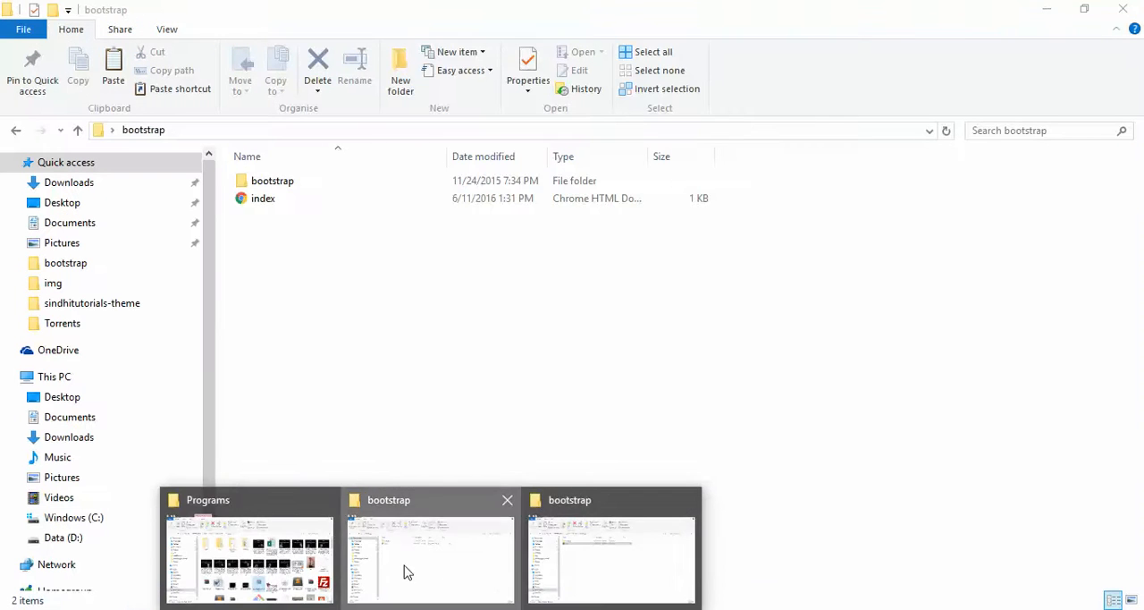
# - Switch to the bootstrap folder window to copy its assets into the project's WebContent
pyautogui.click(272, 179)
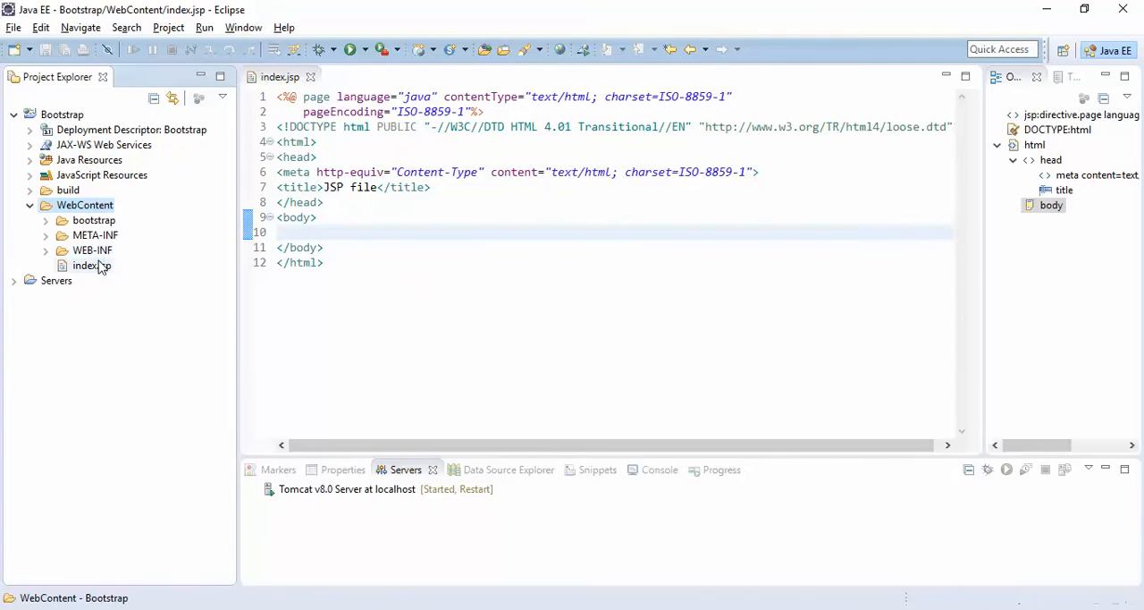
# - Replace the existing index.jsp markup with the Bootstrap page HTML
pyautogui.click(338, 125)
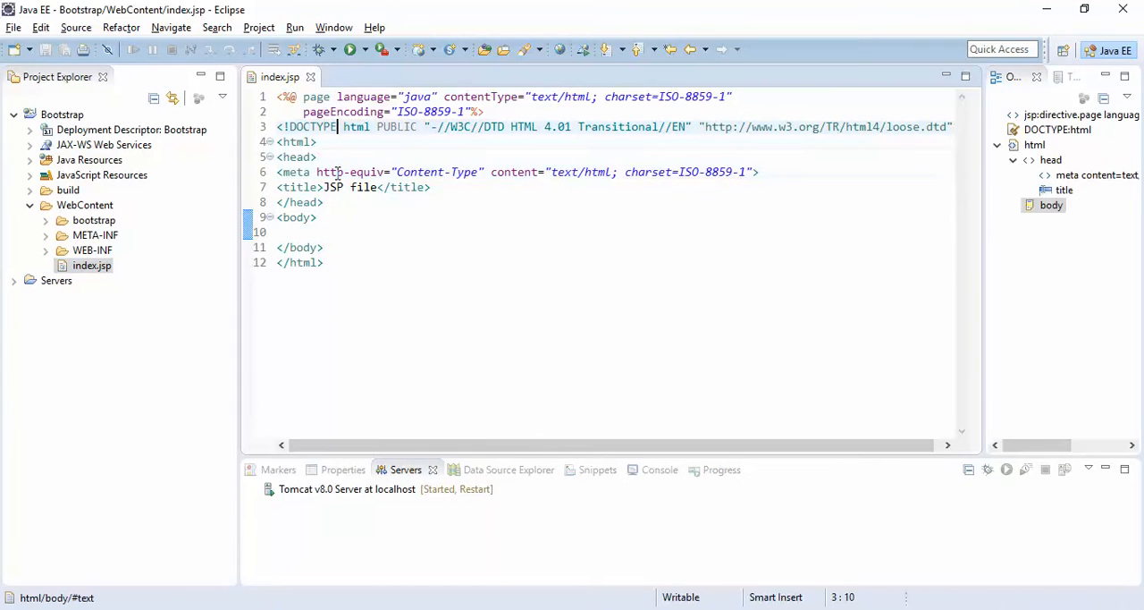
pyautogui.click(297, 125)
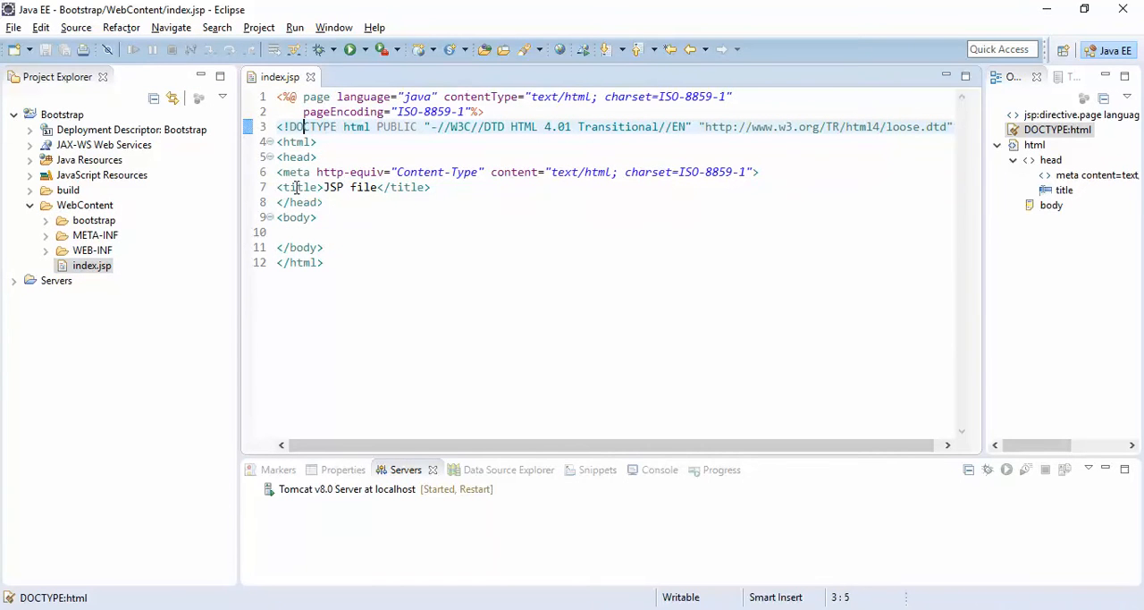
pyautogui.moveTo(304, 202)
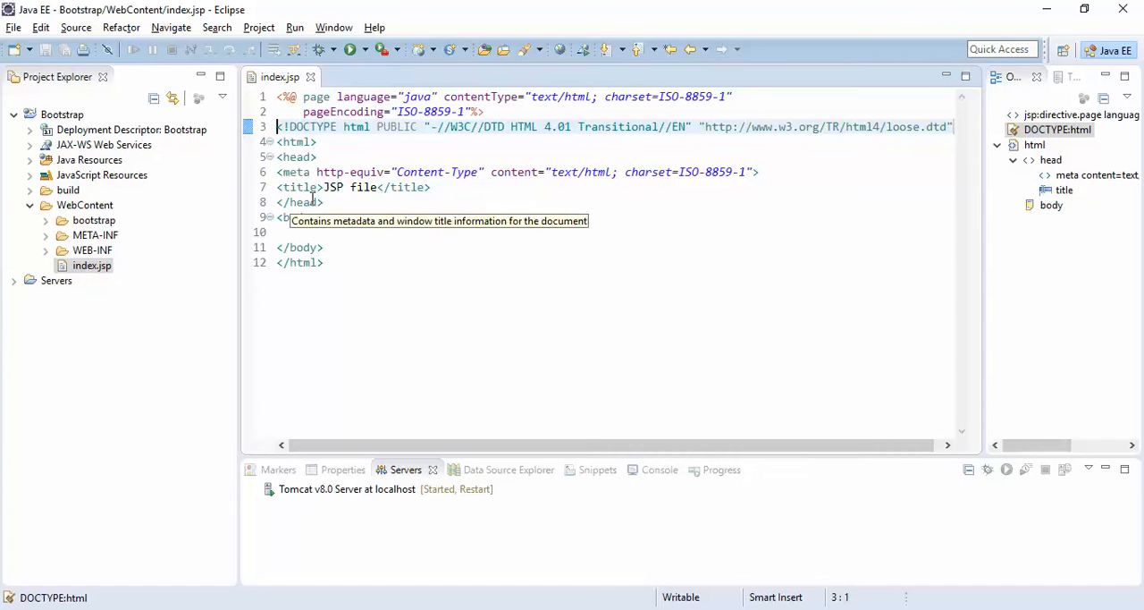
pyautogui.press('Return')
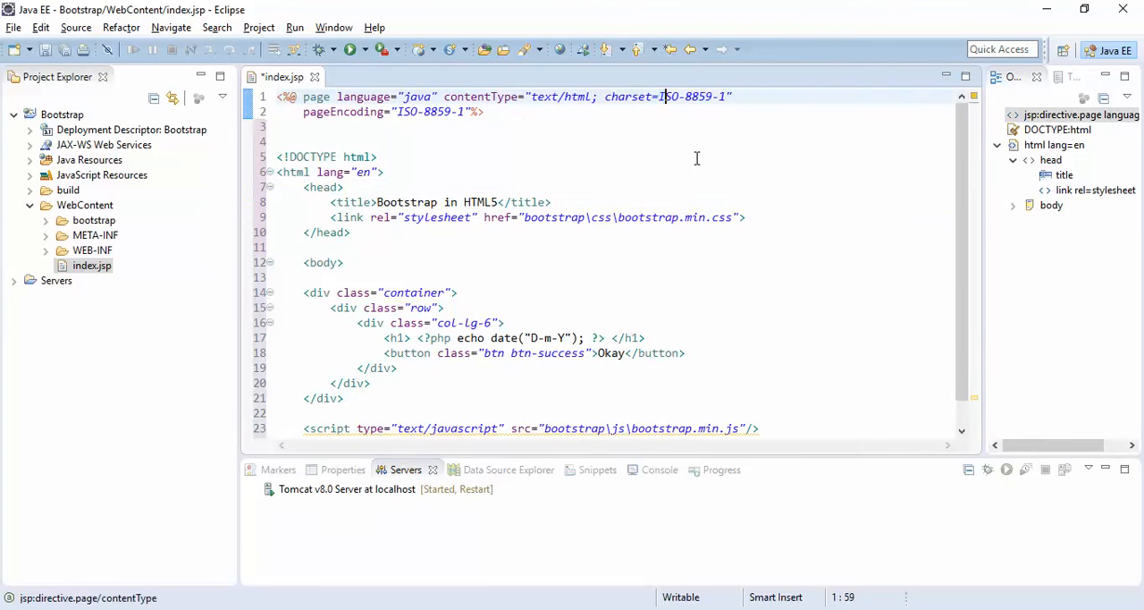
# - Change the page charset from ISO-8859-1 to utf-8
pyautogui.doubleClick(690, 97)
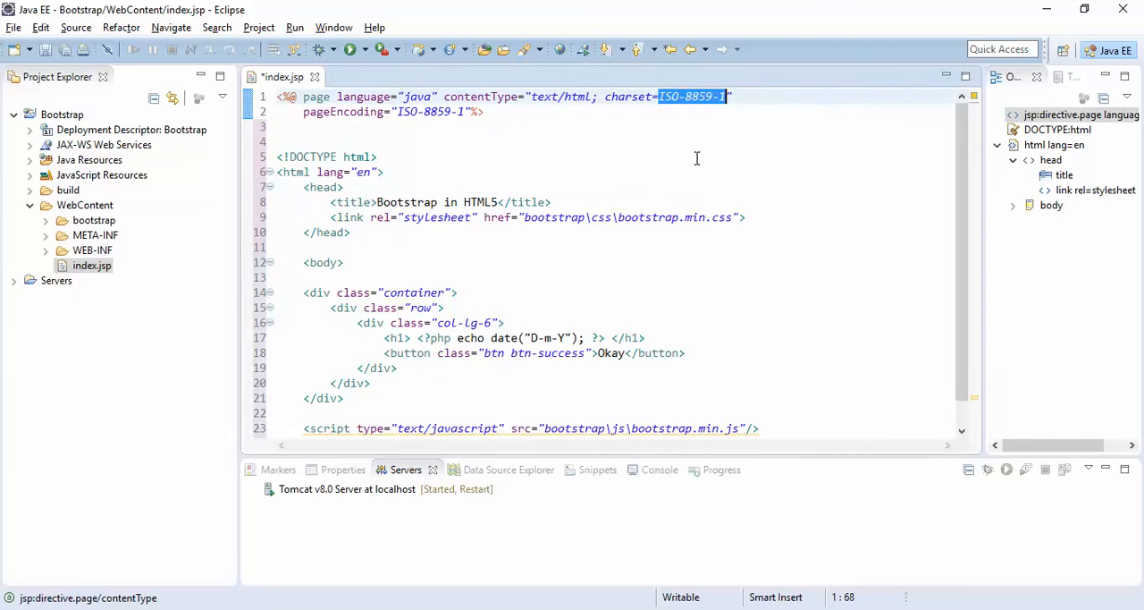
pyautogui.write('utf')
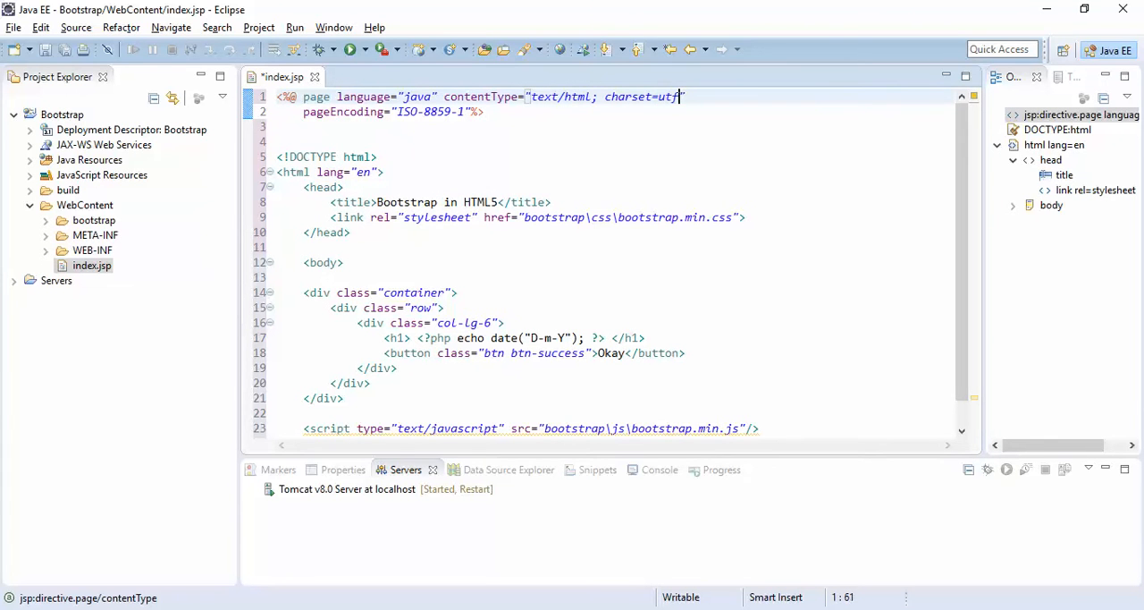
pyautogui.write('-8')
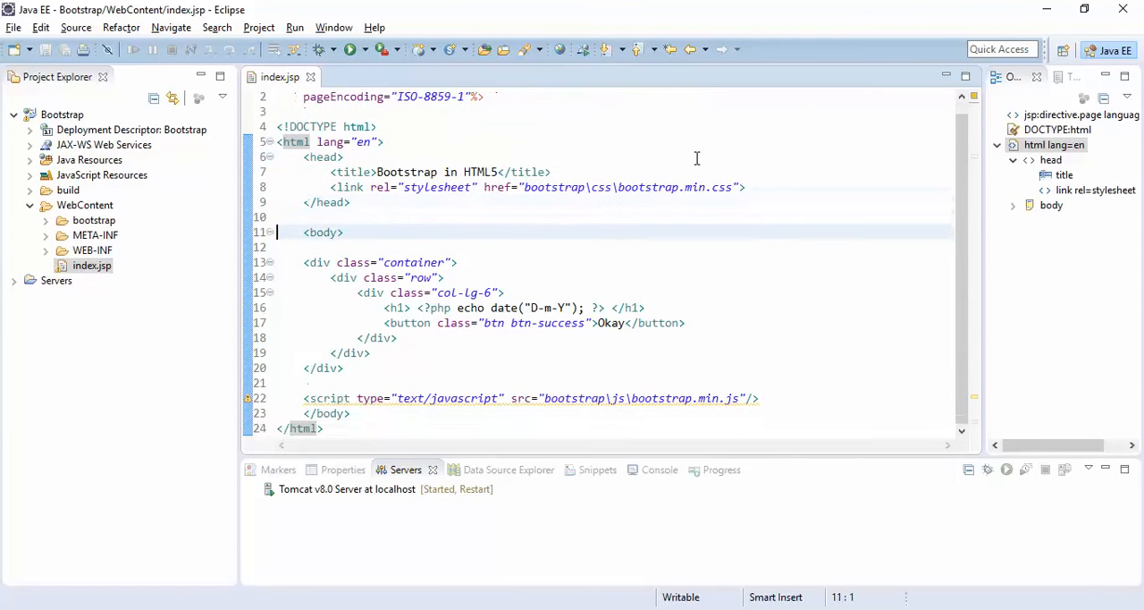
# - Replace the h1's PHP date echo with the JSP expression <%= new java.util.Date() %> and save
pyautogui.click(576, 247)
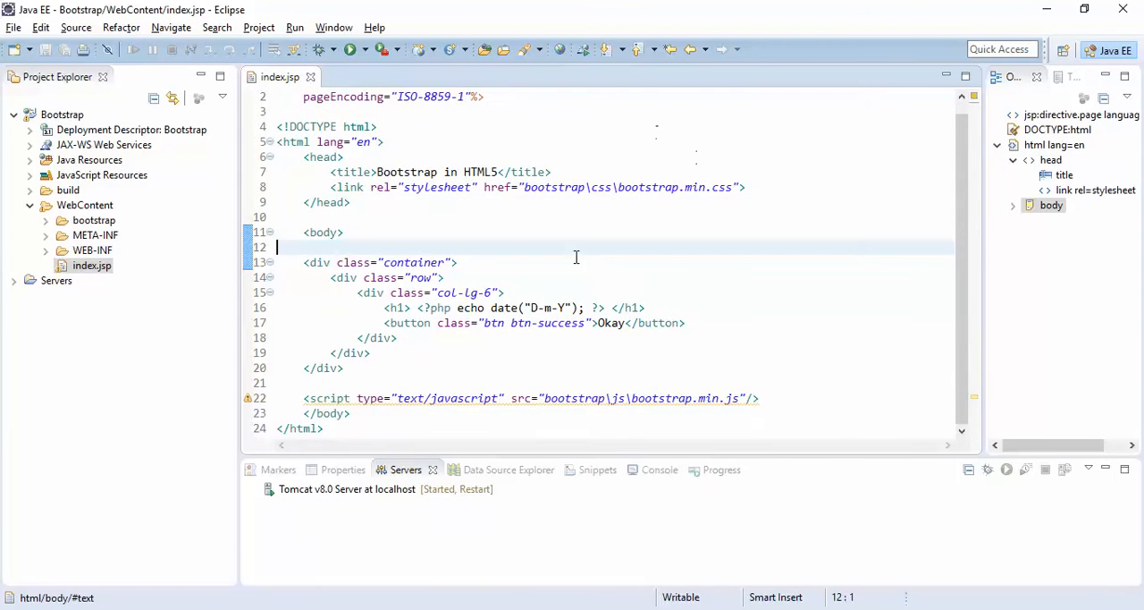
pyautogui.click(600, 308)
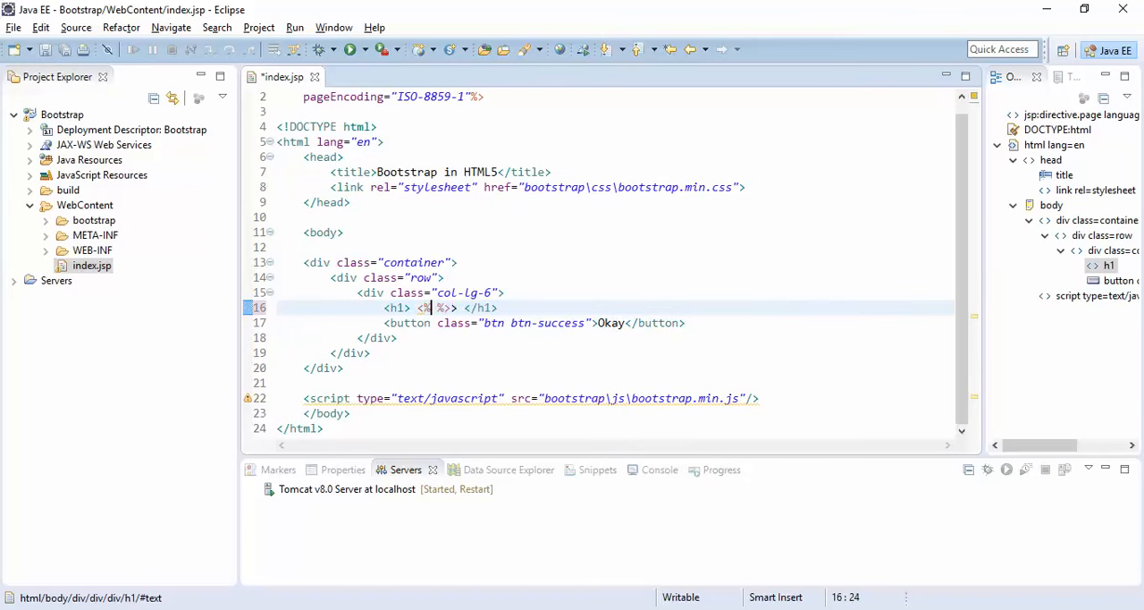
pyautogui.write('=')
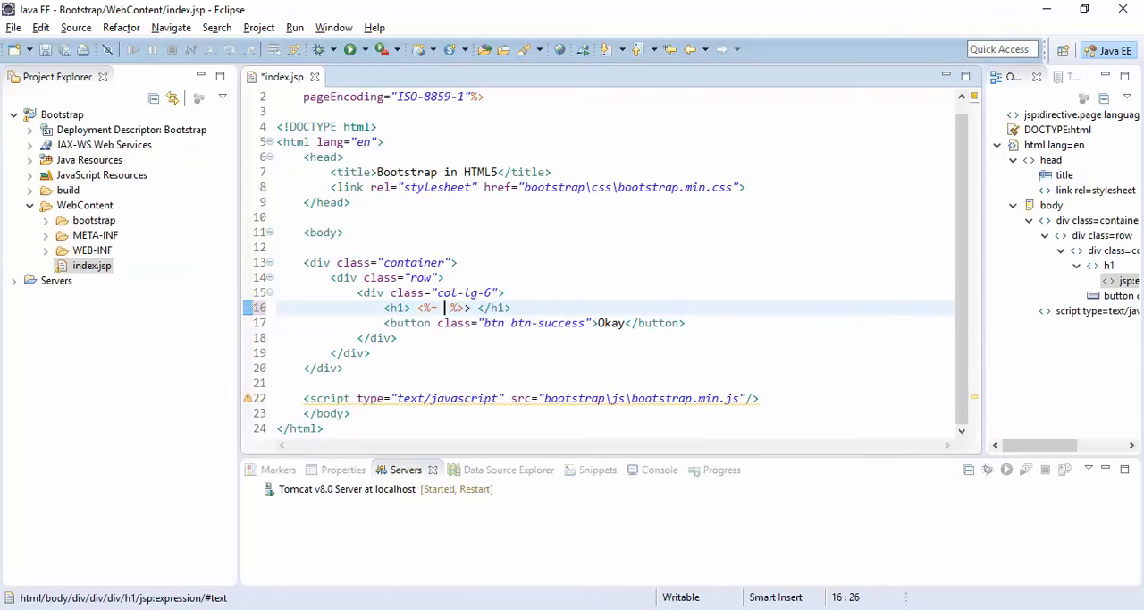
pyautogui.write('new Date(')
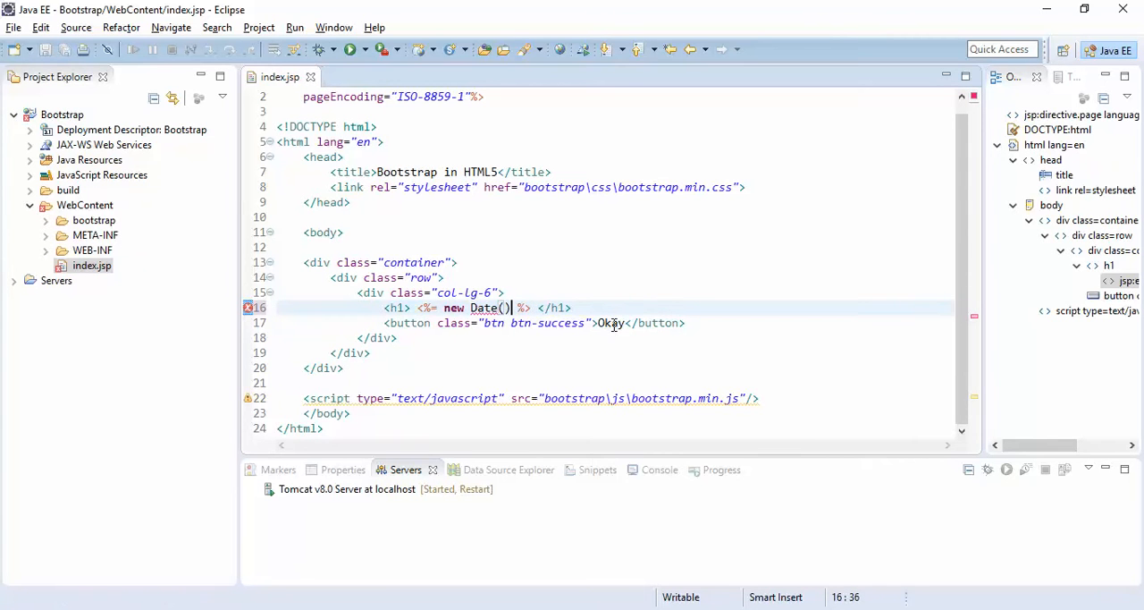
pyautogui.click(443, 308)
pyautogui.write('java.util.')
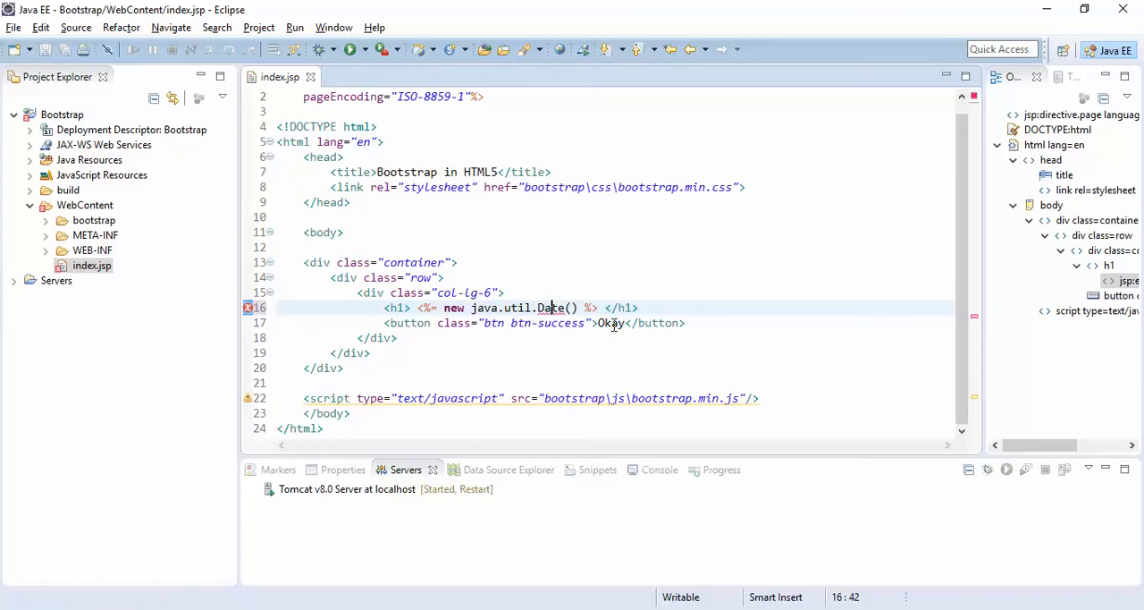
pyautogui.click(555, 321)
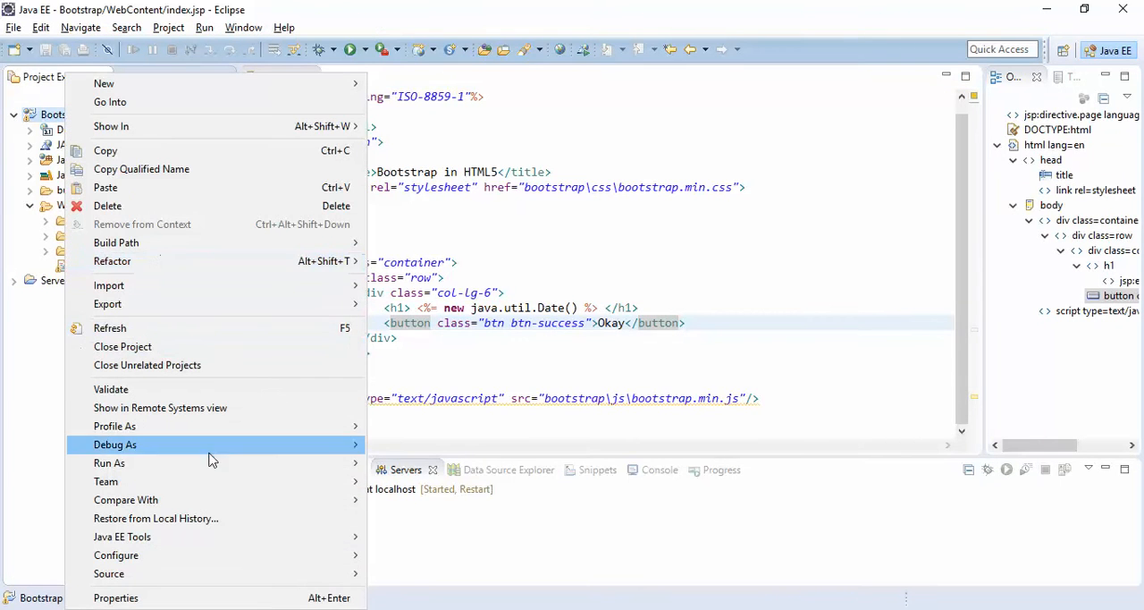
# - Run the Bootstrap project on the Tomcat v8.0 server, restarting it
pyautogui.click(109, 462)
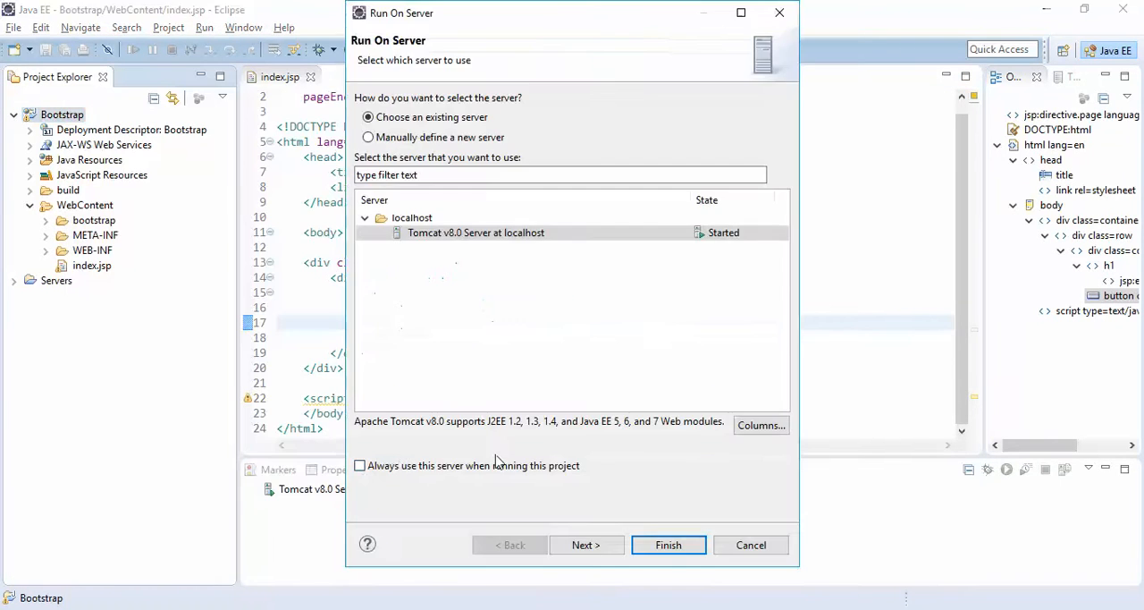
pyautogui.click(668, 543)
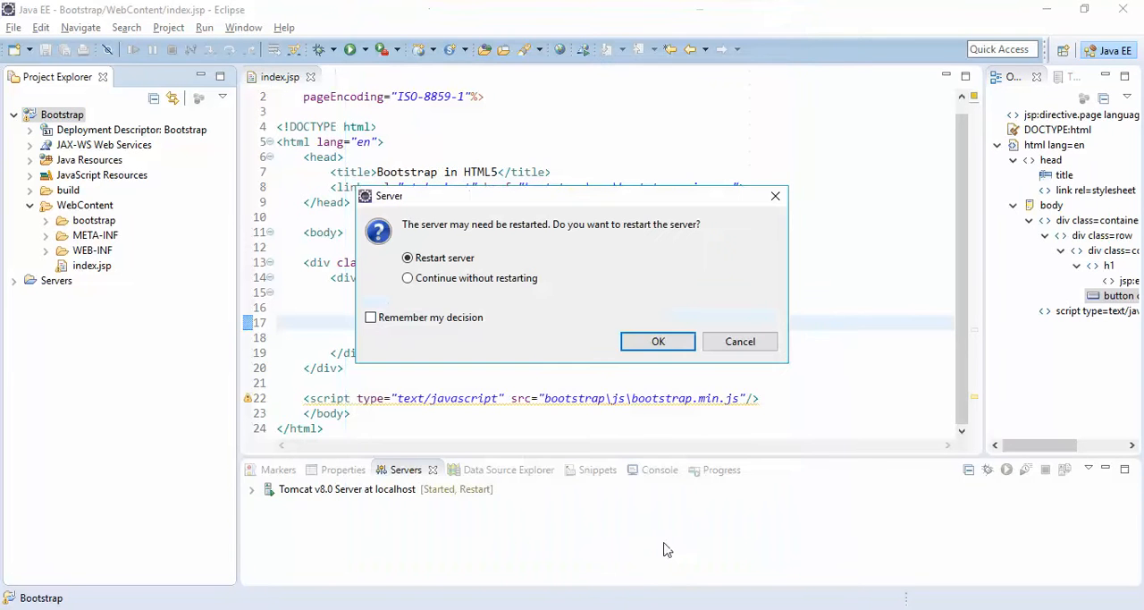
pyautogui.click(658, 340)
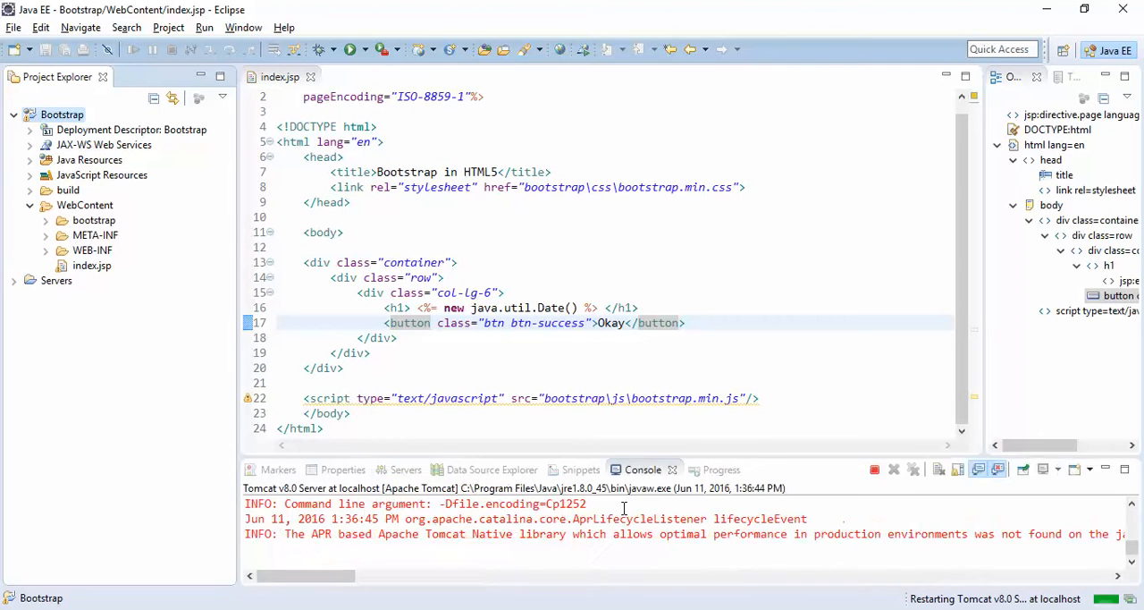
pyautogui.click(406, 469)
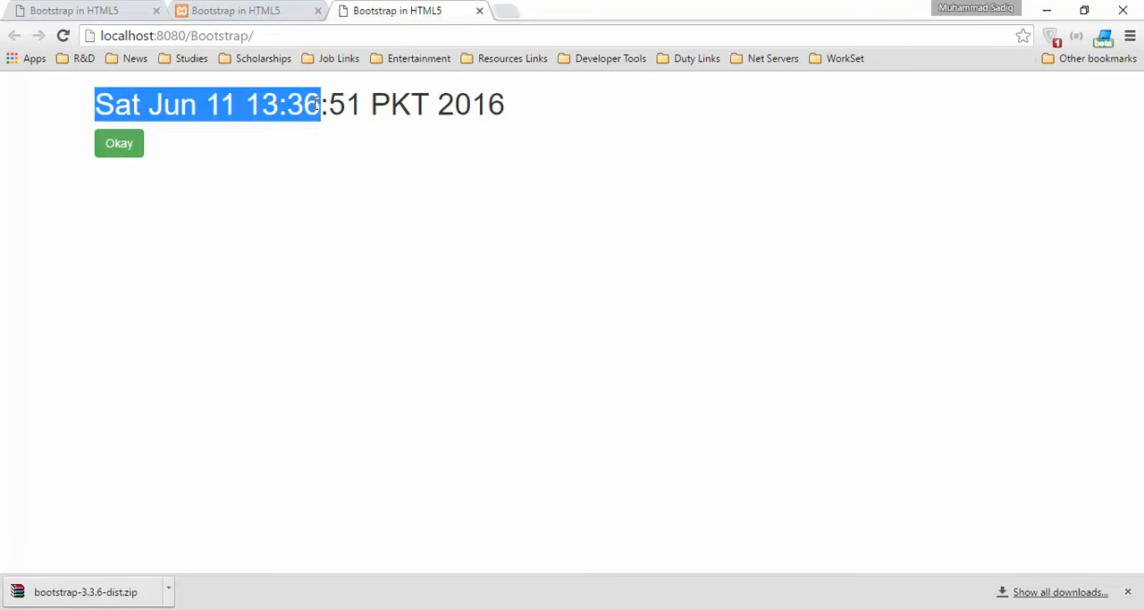
# - Highlight the generated date heading Sat Jun 11 13:36:51 PKT 2016 on the localhost:8080/Bootstrap page
pyautogui.moveTo(318, 104); pyautogui.dragTo(504, 104)
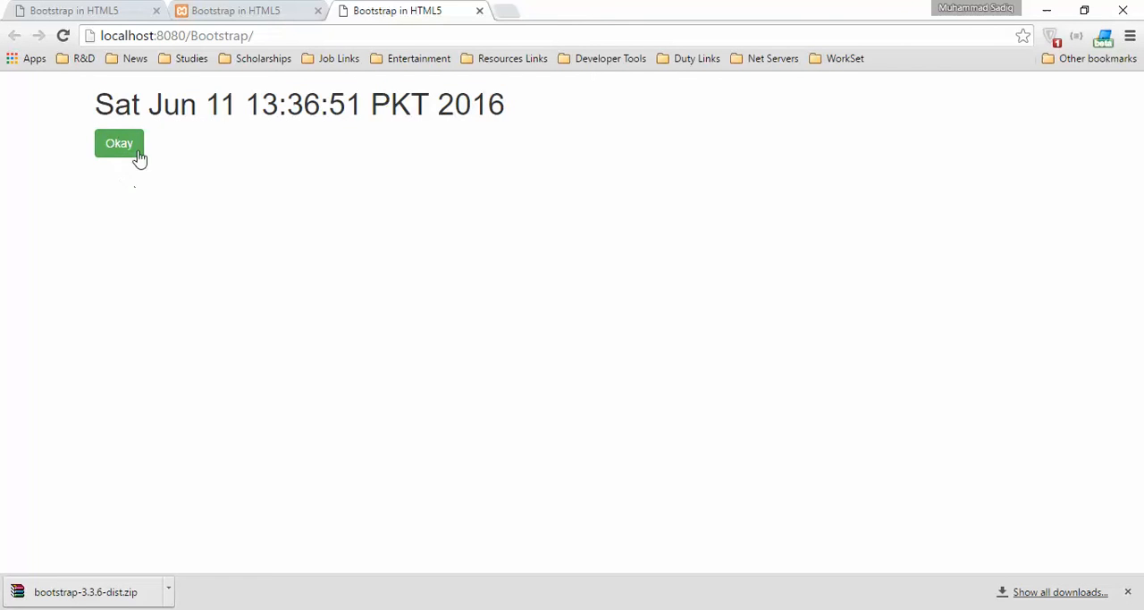
pyautogui.moveTo(89, 136)
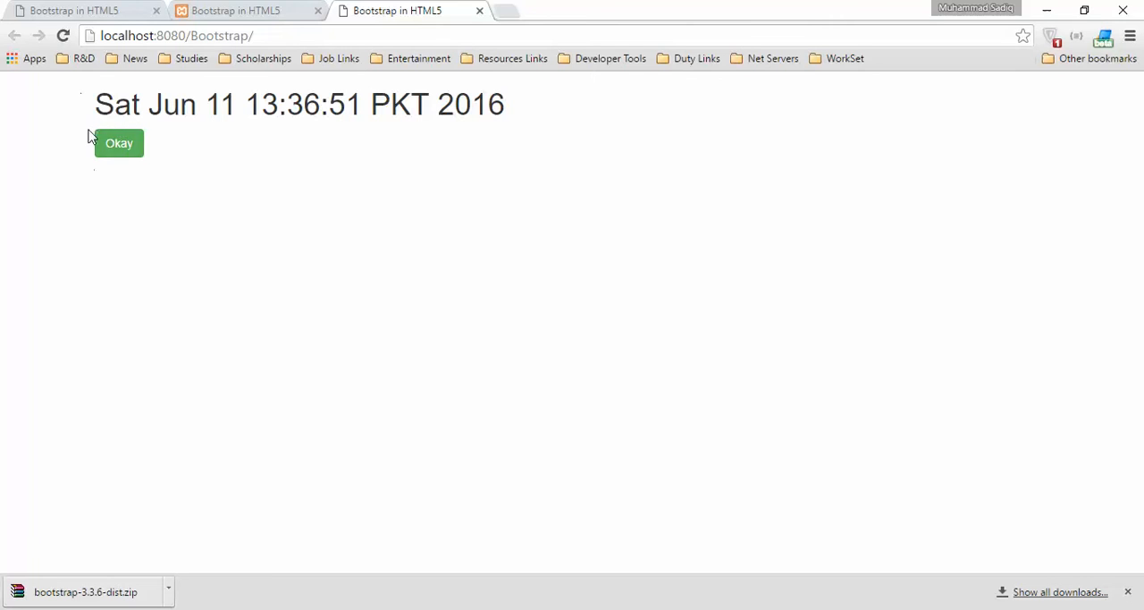
pyautogui.moveTo(575, 479)
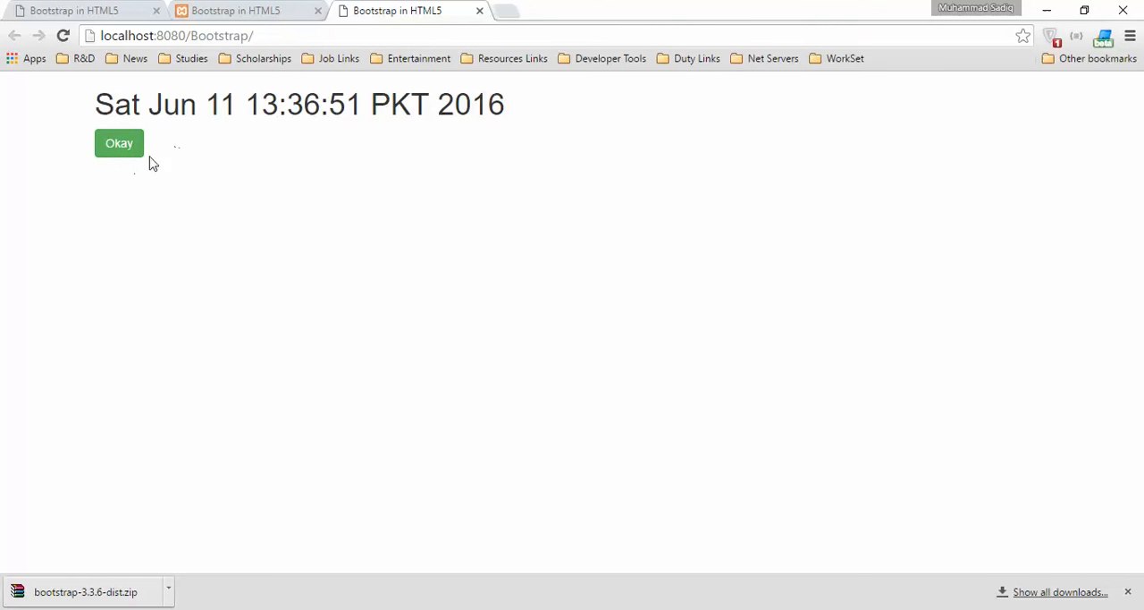
pyautogui.moveTo(295, 195)
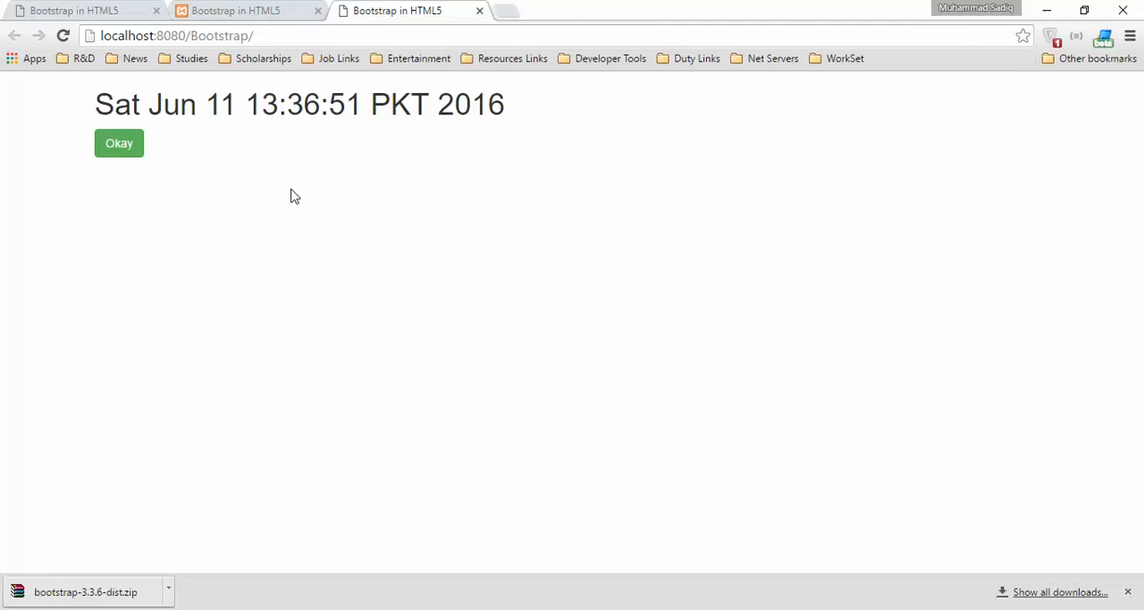